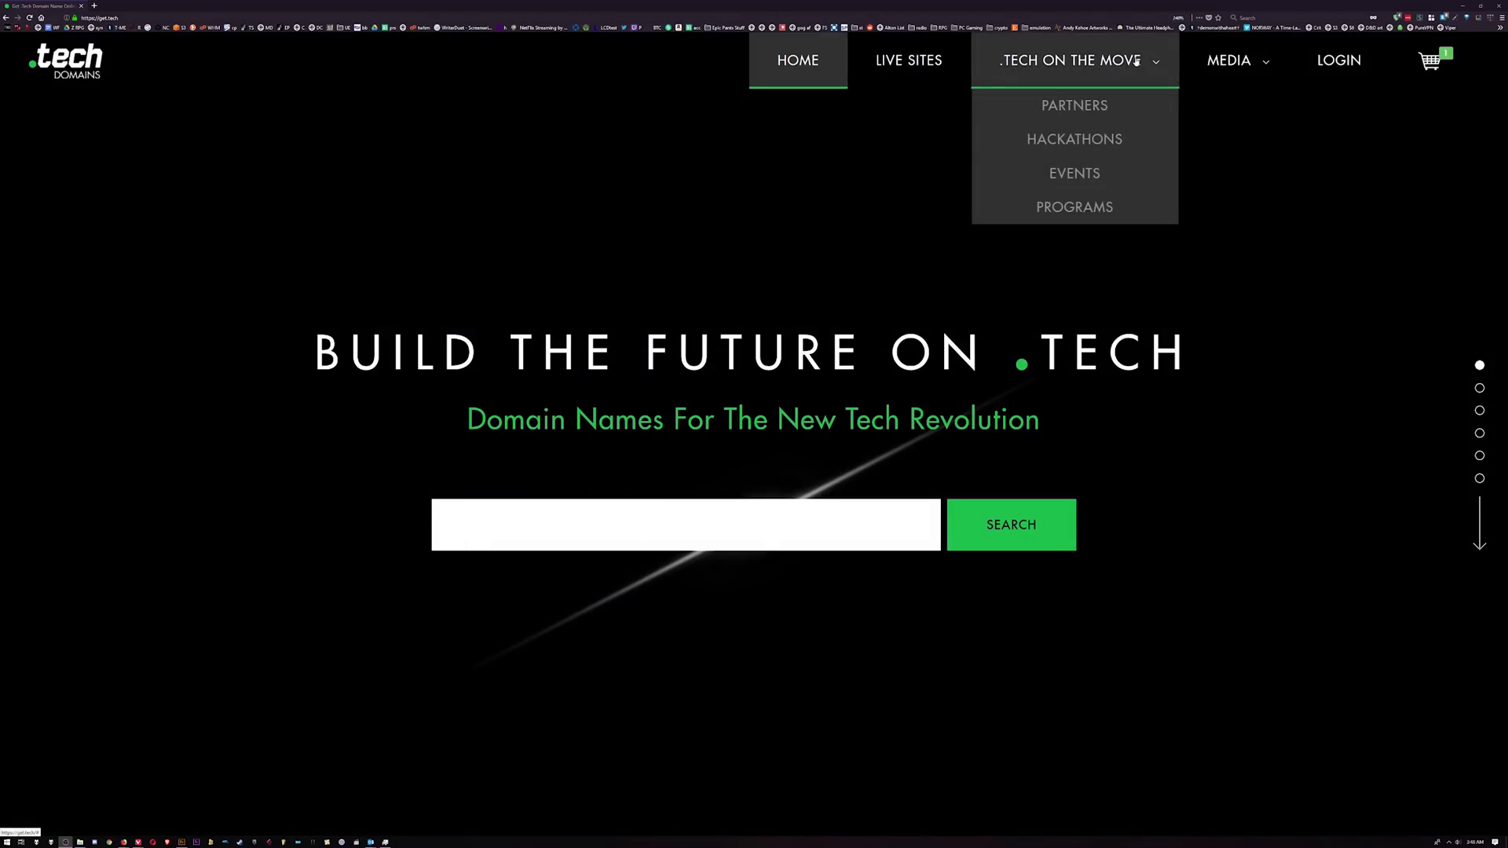
Search the domain and register masterpear.tech for five years
type("mystartup.t")
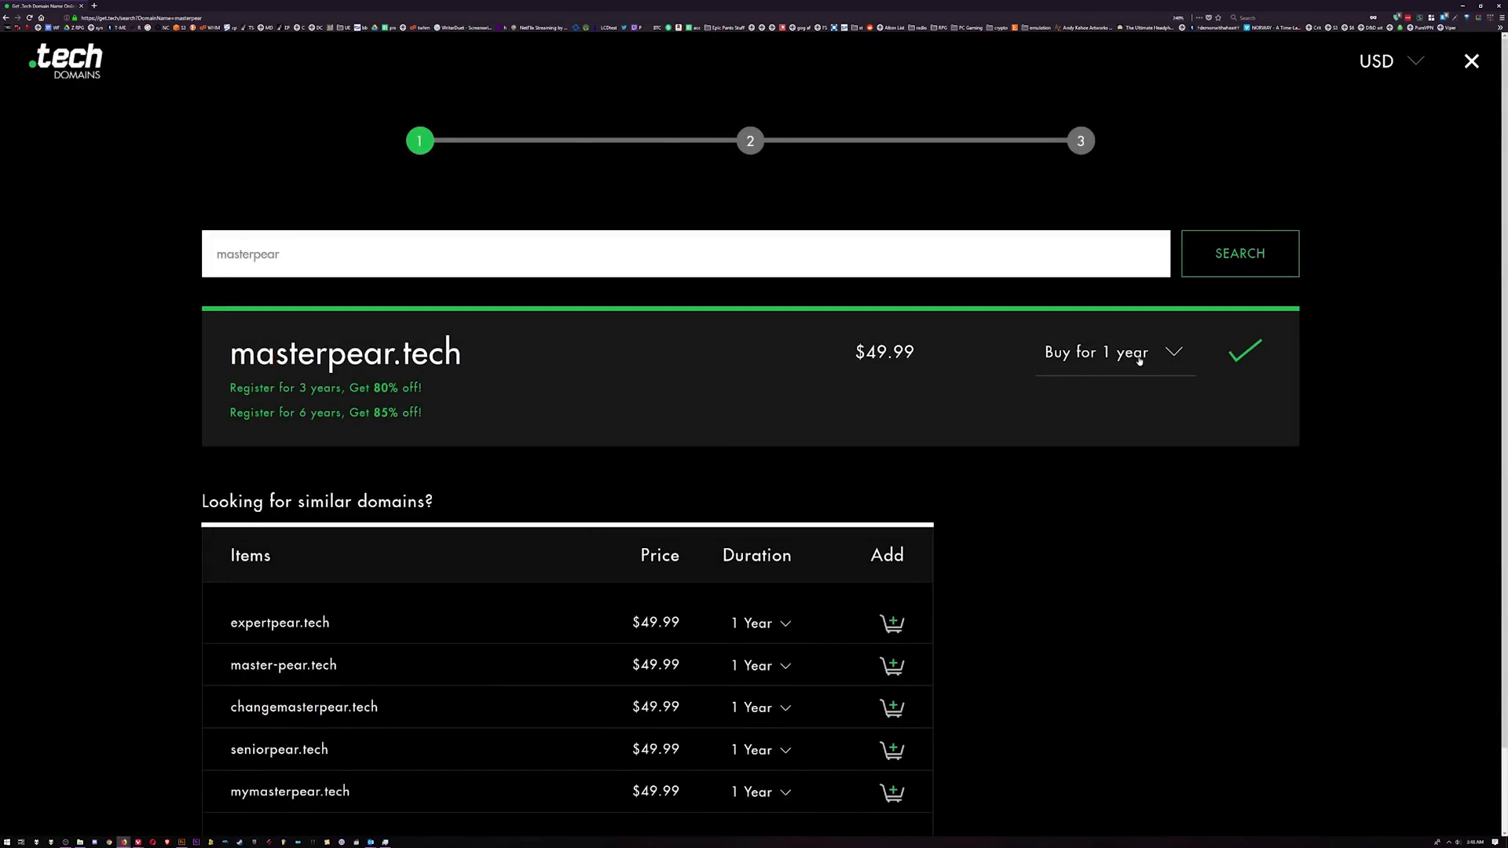
left_click(1112, 352)
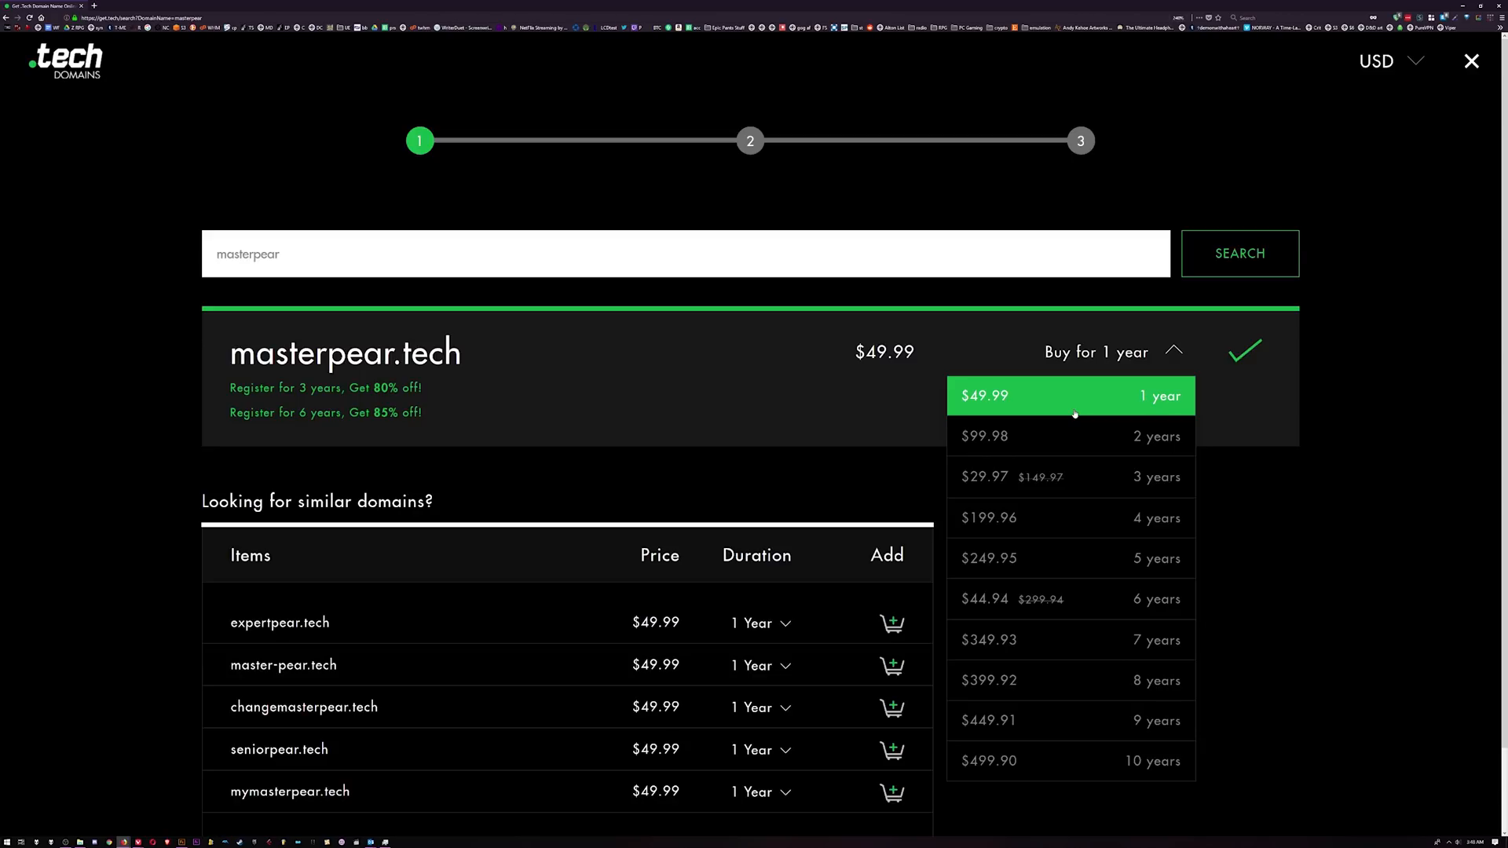
mouse_move(1055, 550)
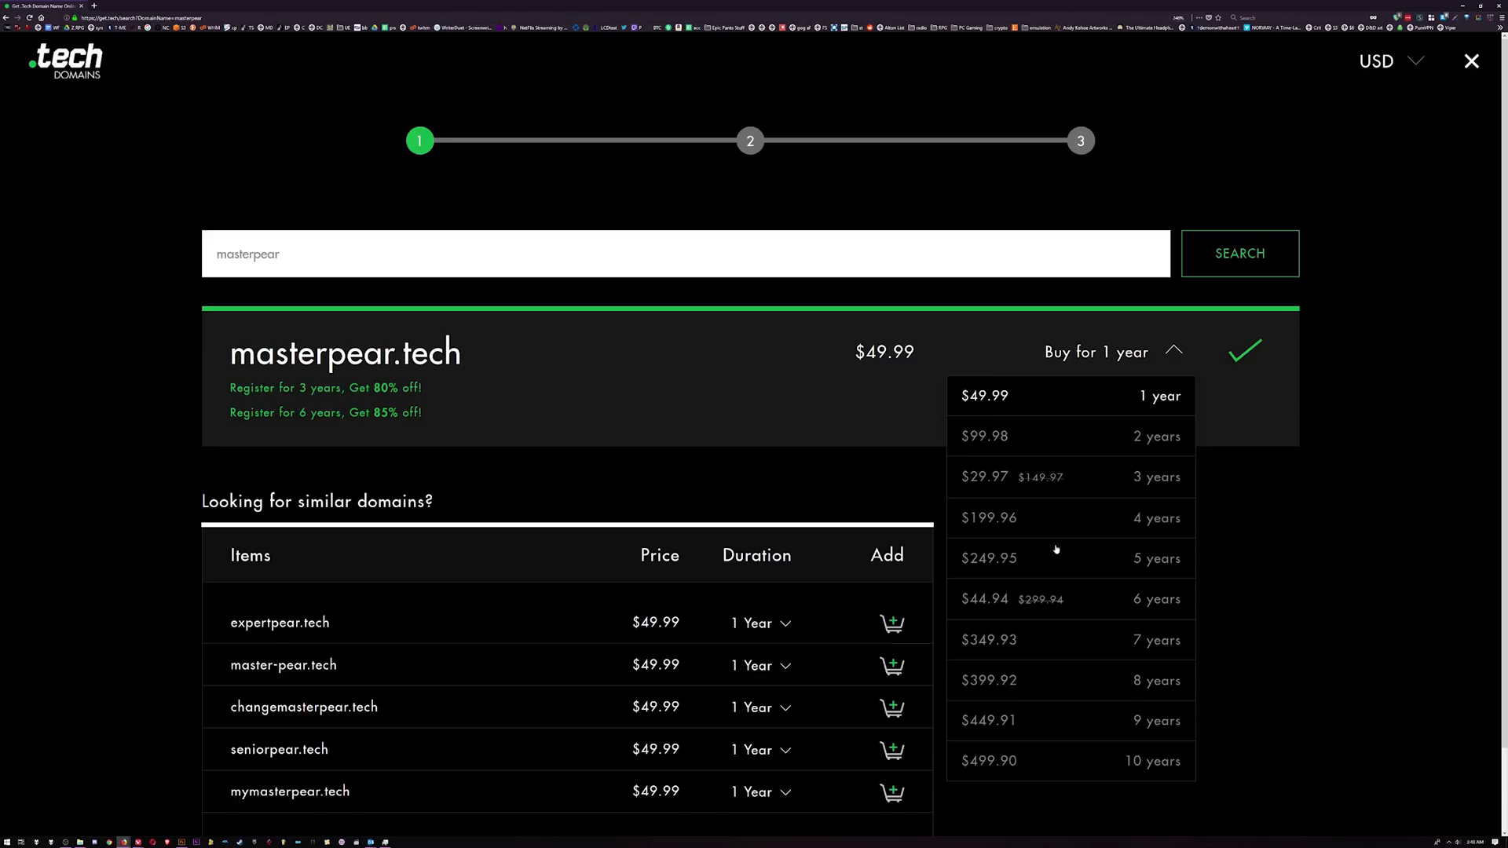
left_click(988, 557)
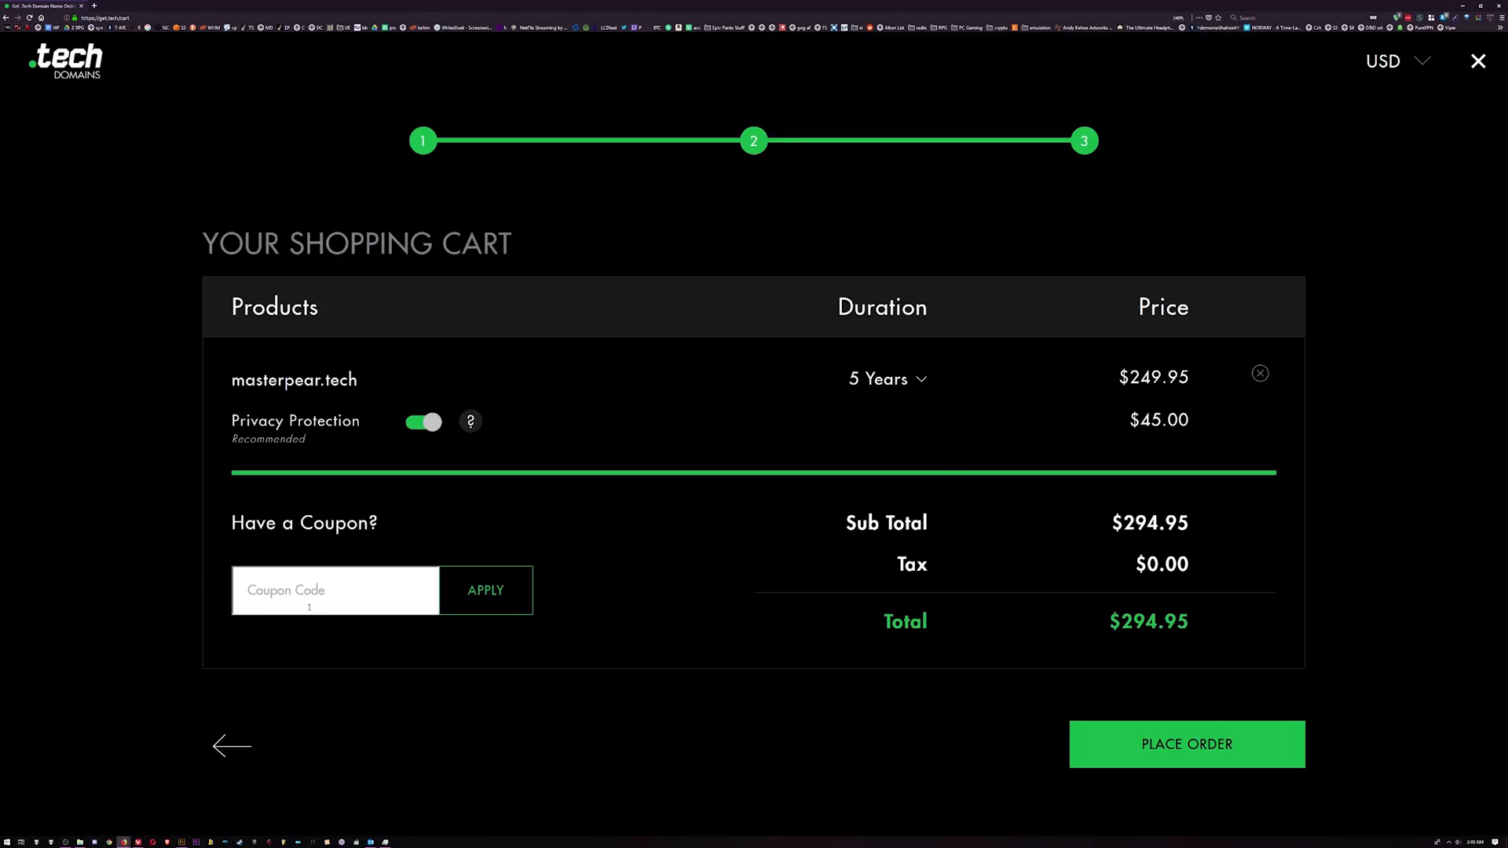
Apply the teksyndicate coupon in the cart, bringing the total to $83.98
type("teks")
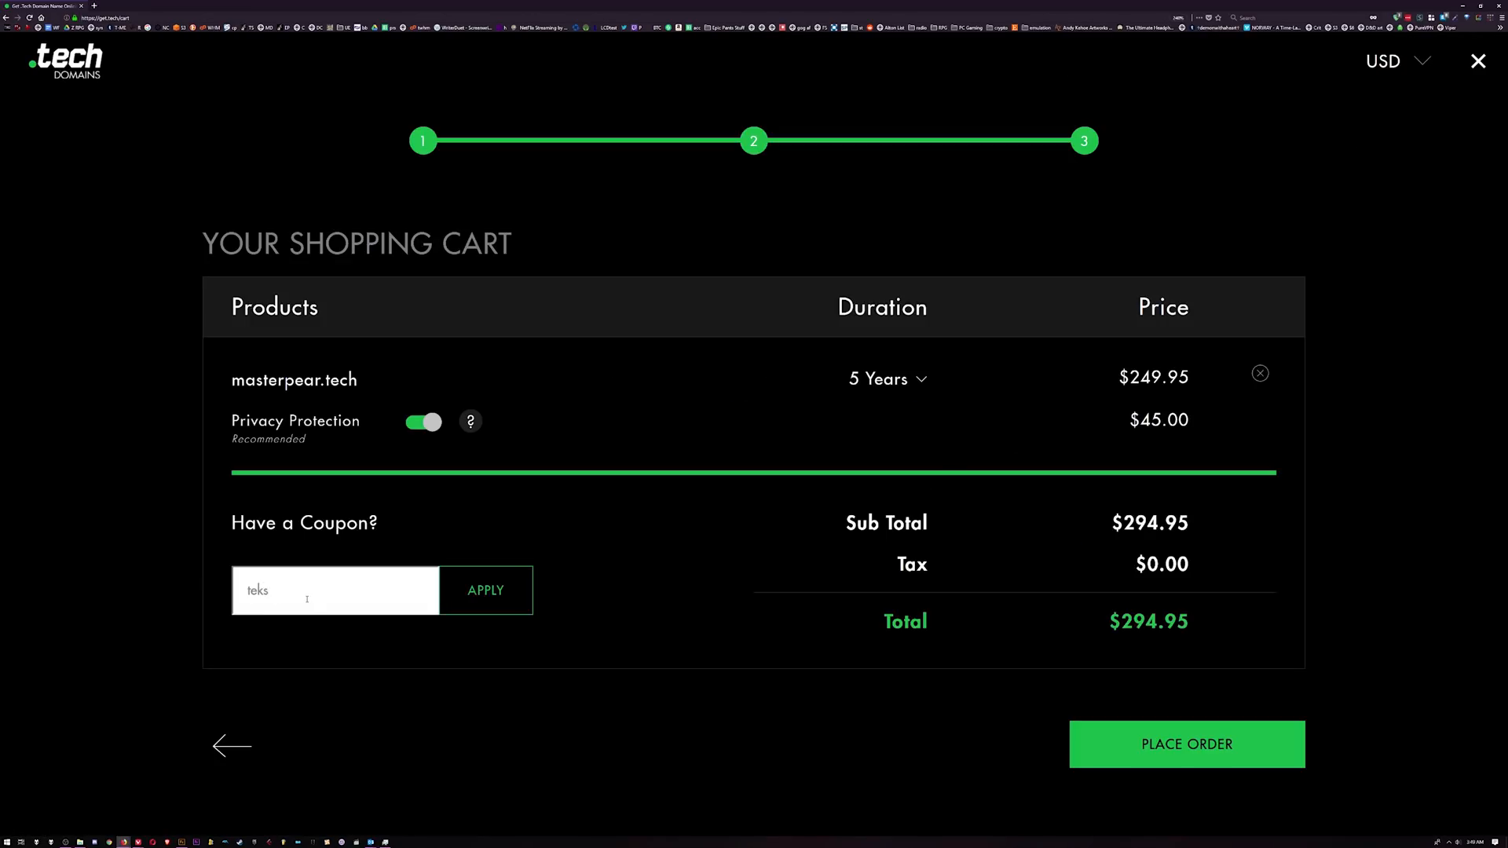
left_click(485, 591)
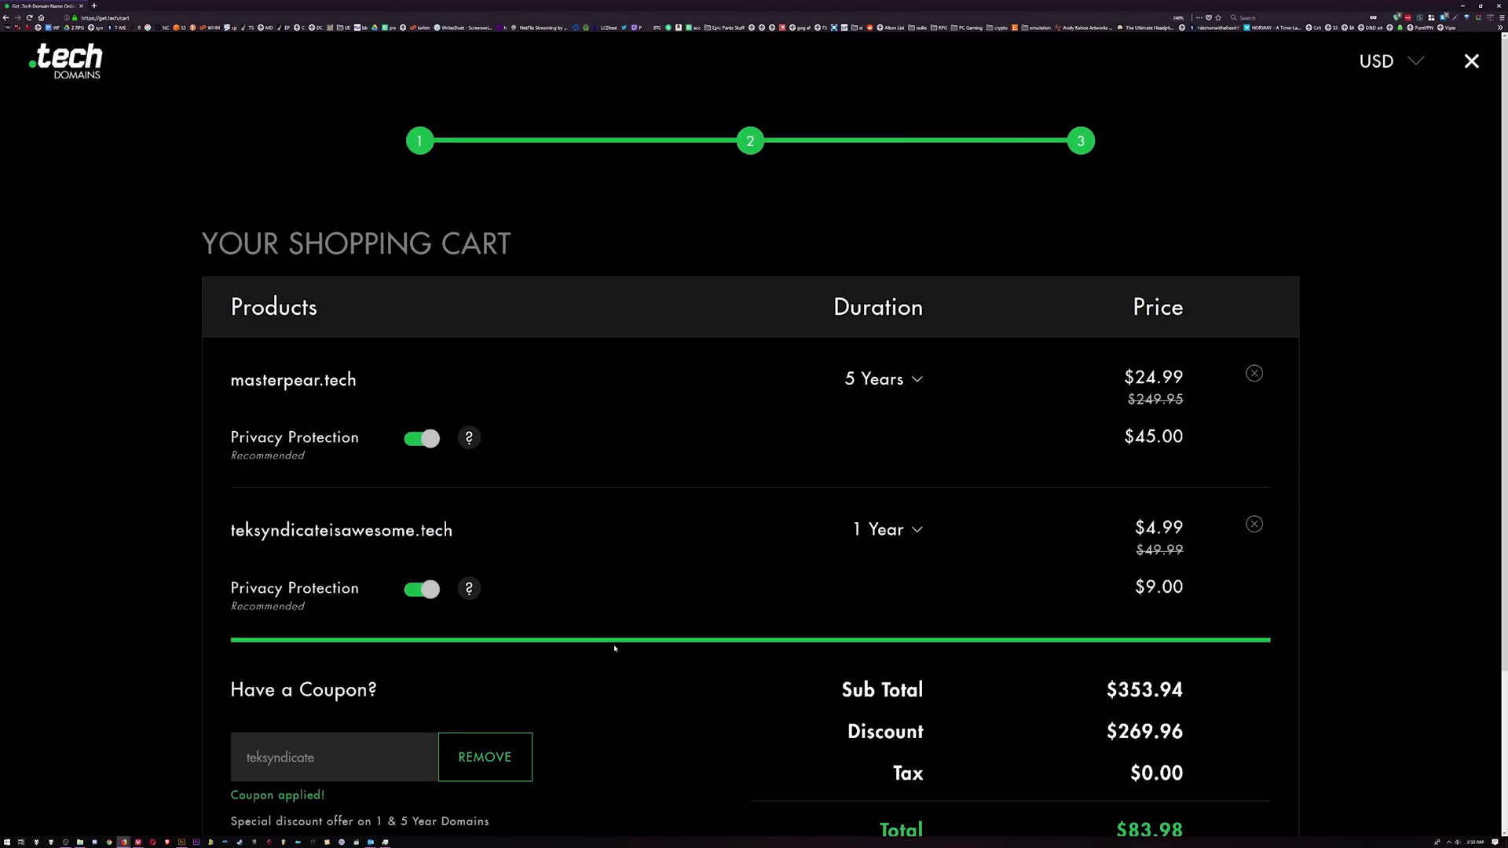
scroll("down", 3)
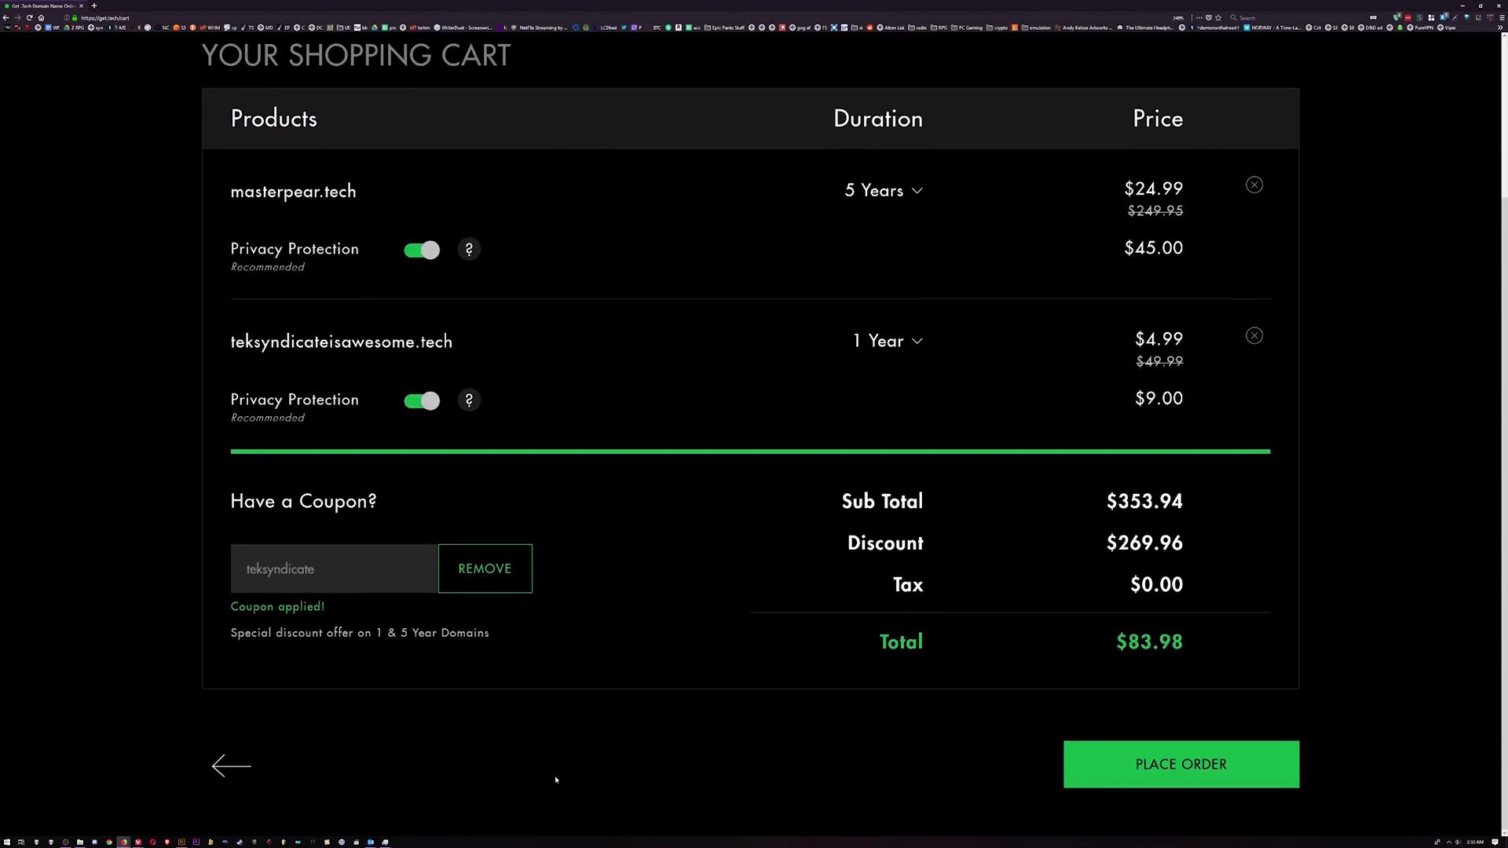
mouse_move(1423, 448)
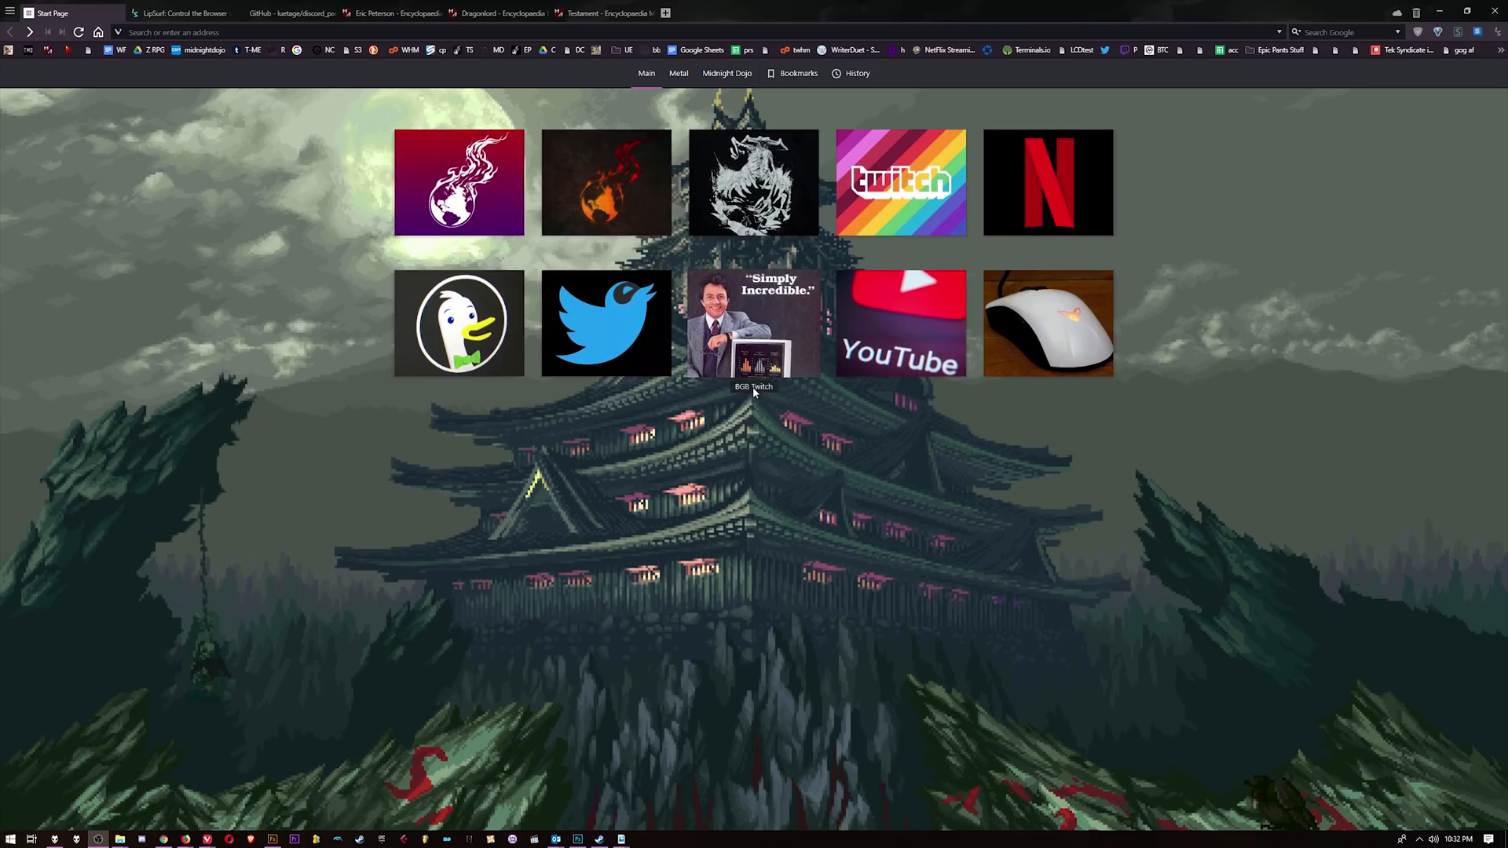
mouse_move(729, 450)
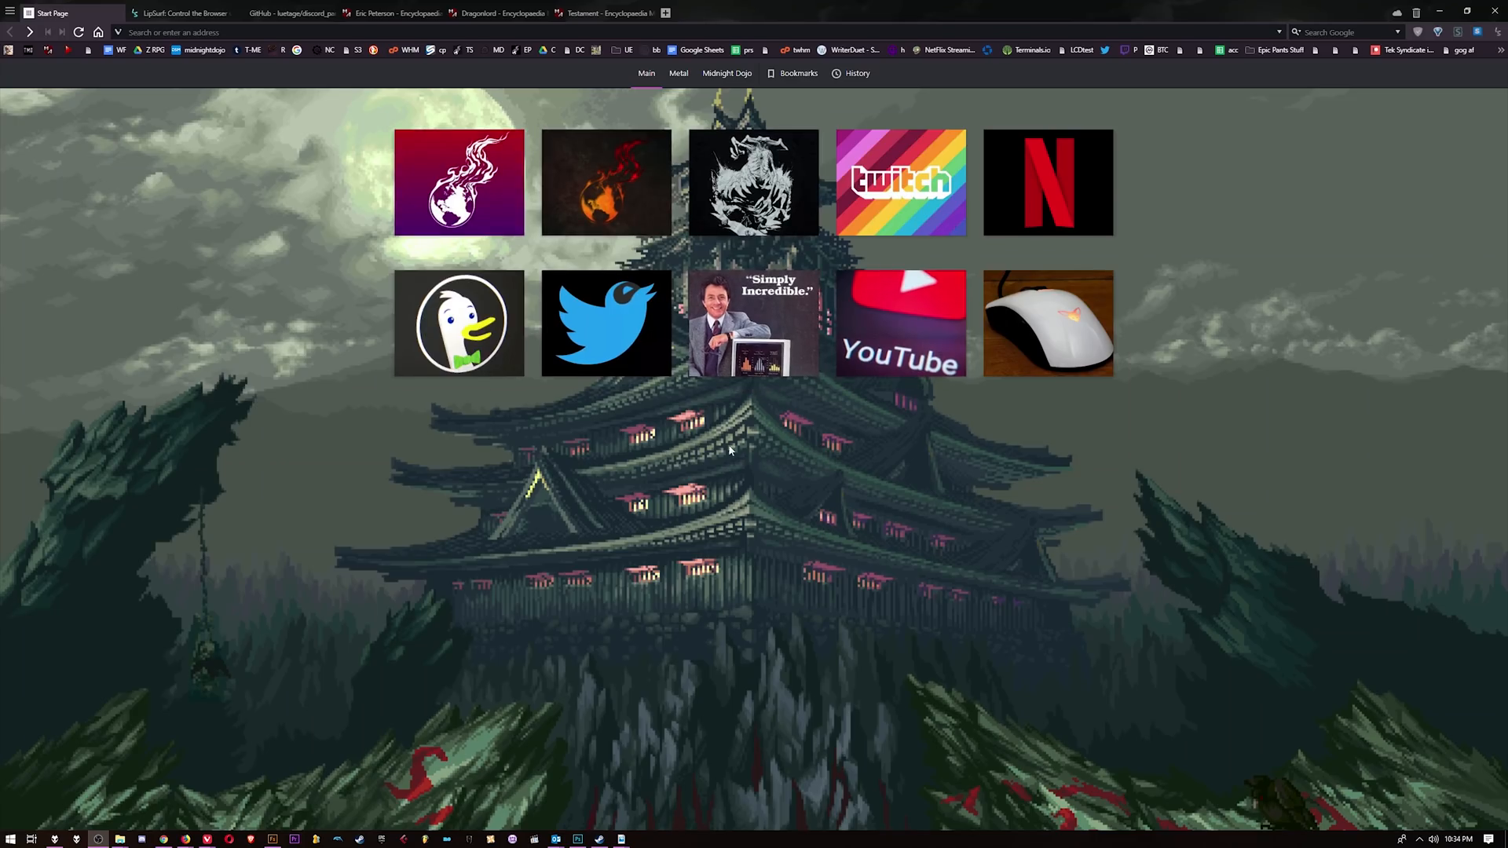
mouse_move(1159, 216)
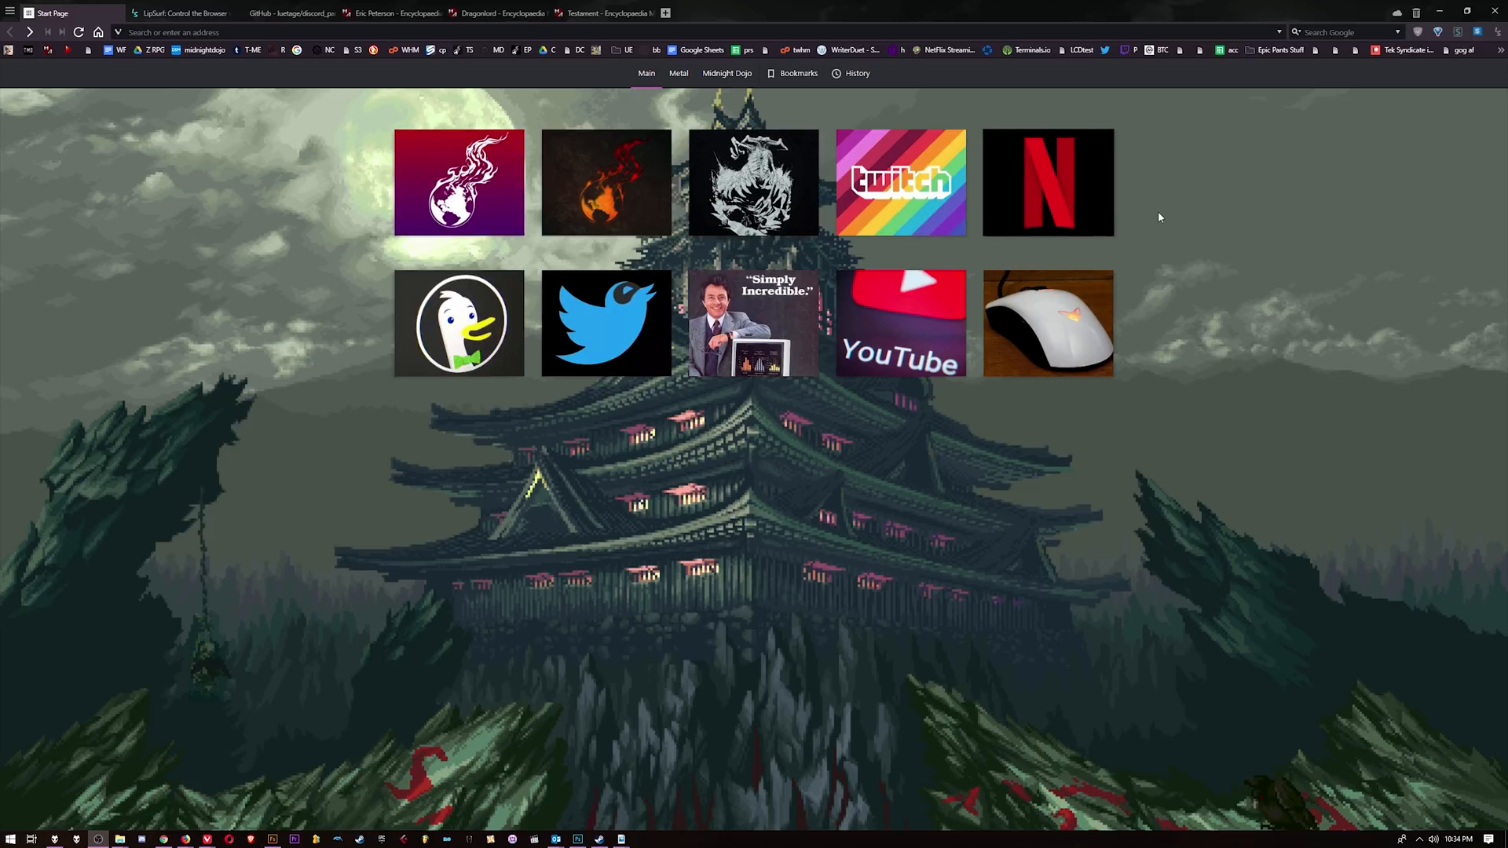
mouse_move(1030, 577)
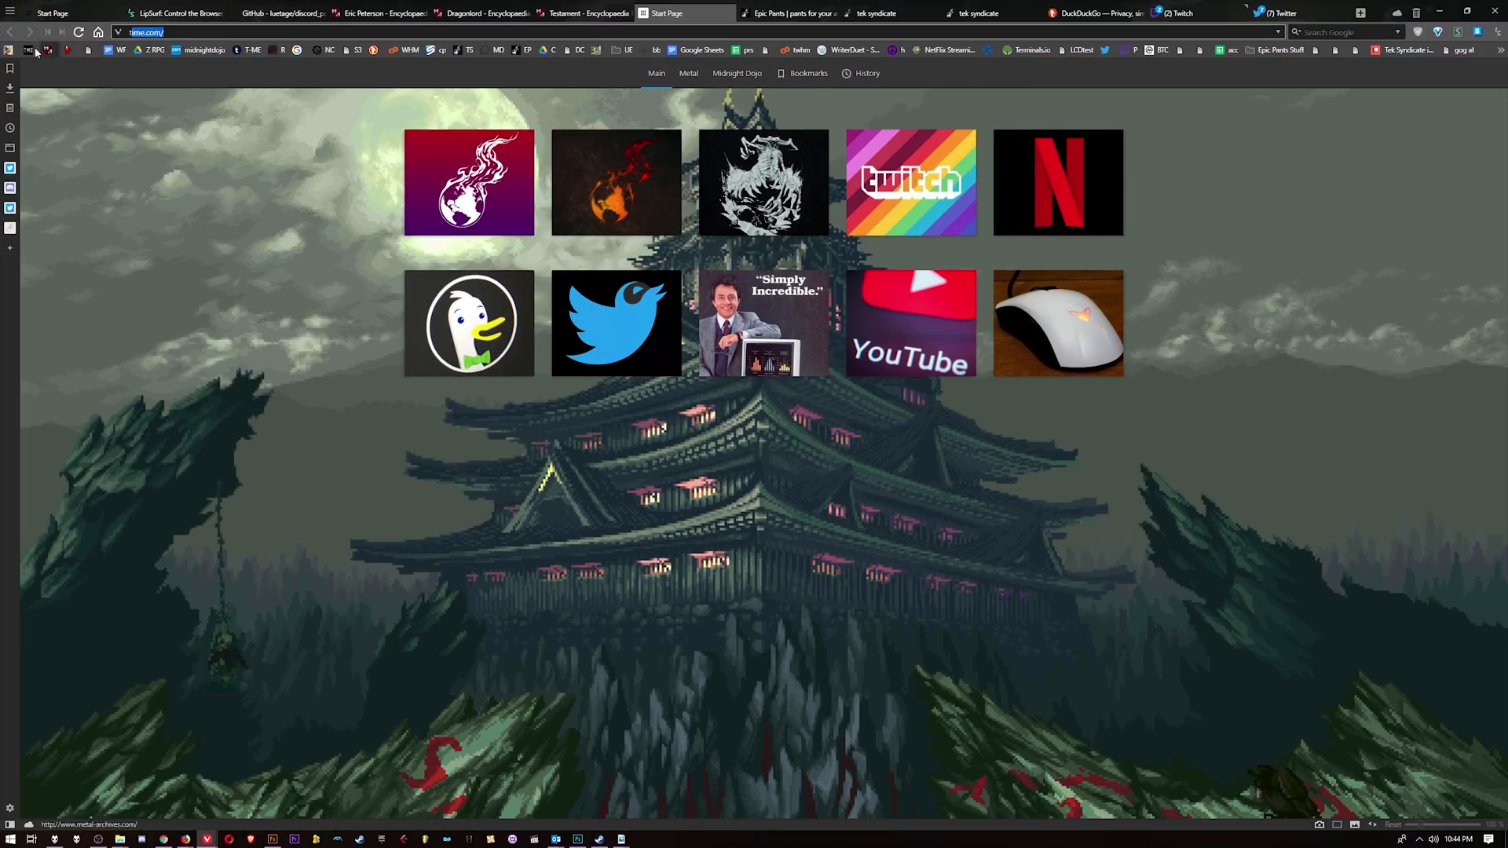
Reach Import Bookmarks and Settings from the Vivaldi menu's File commands
left_click(27, 20)
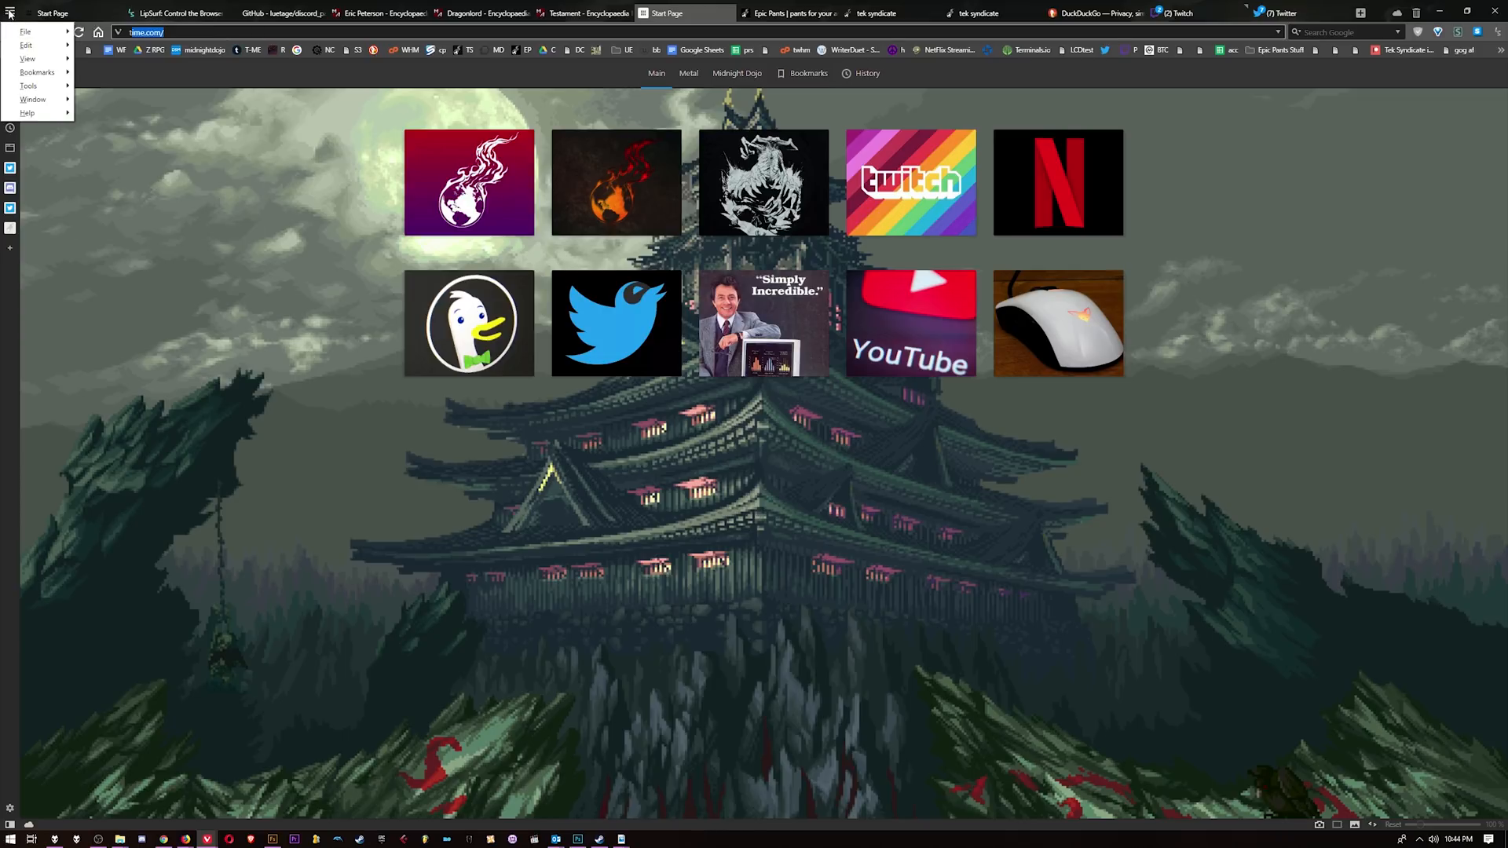
mouse_move(18, 18)
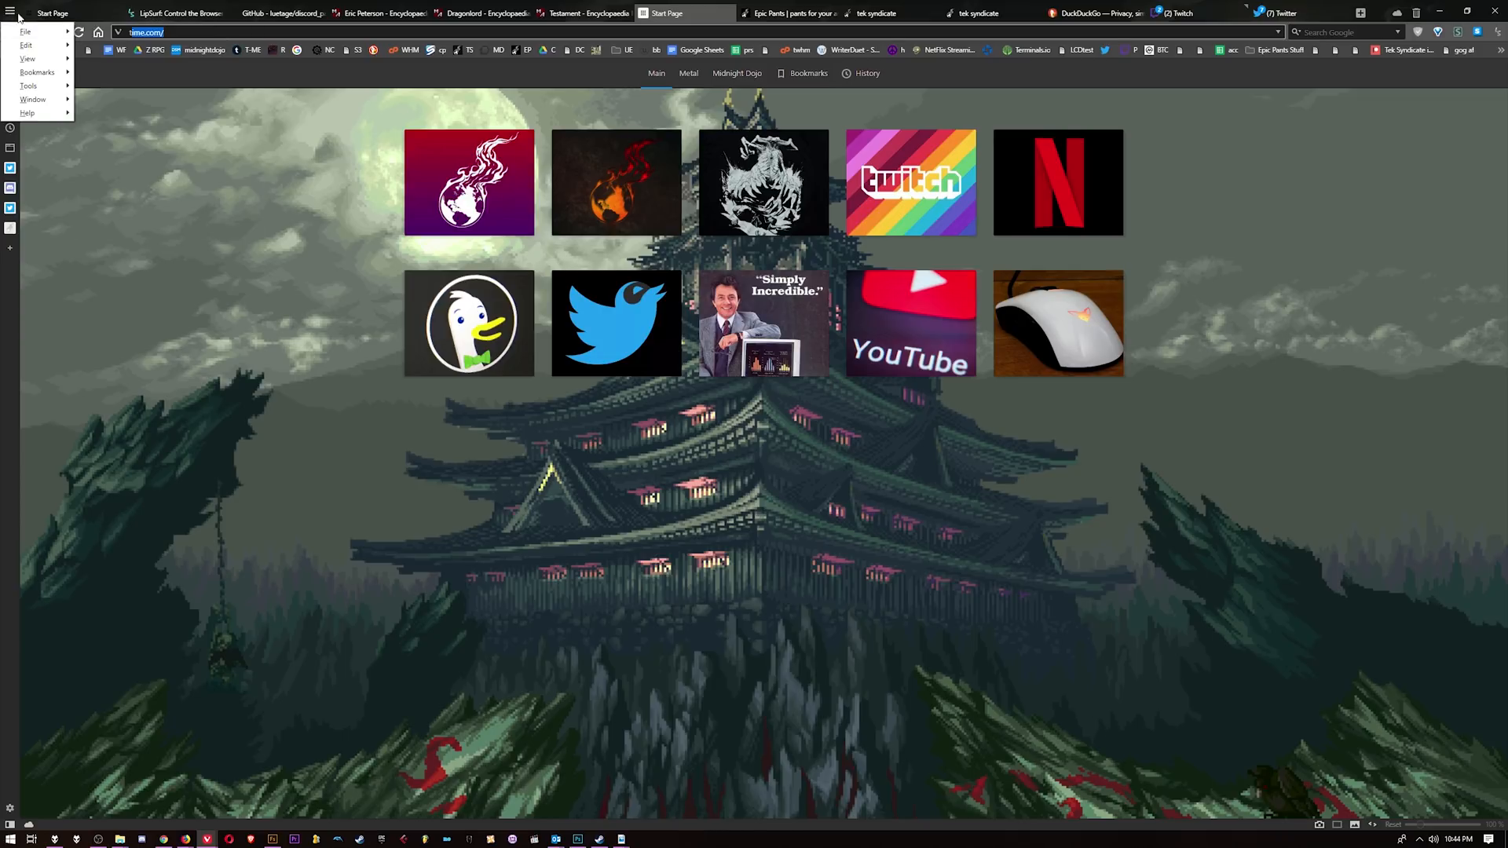
left_click(25, 31)
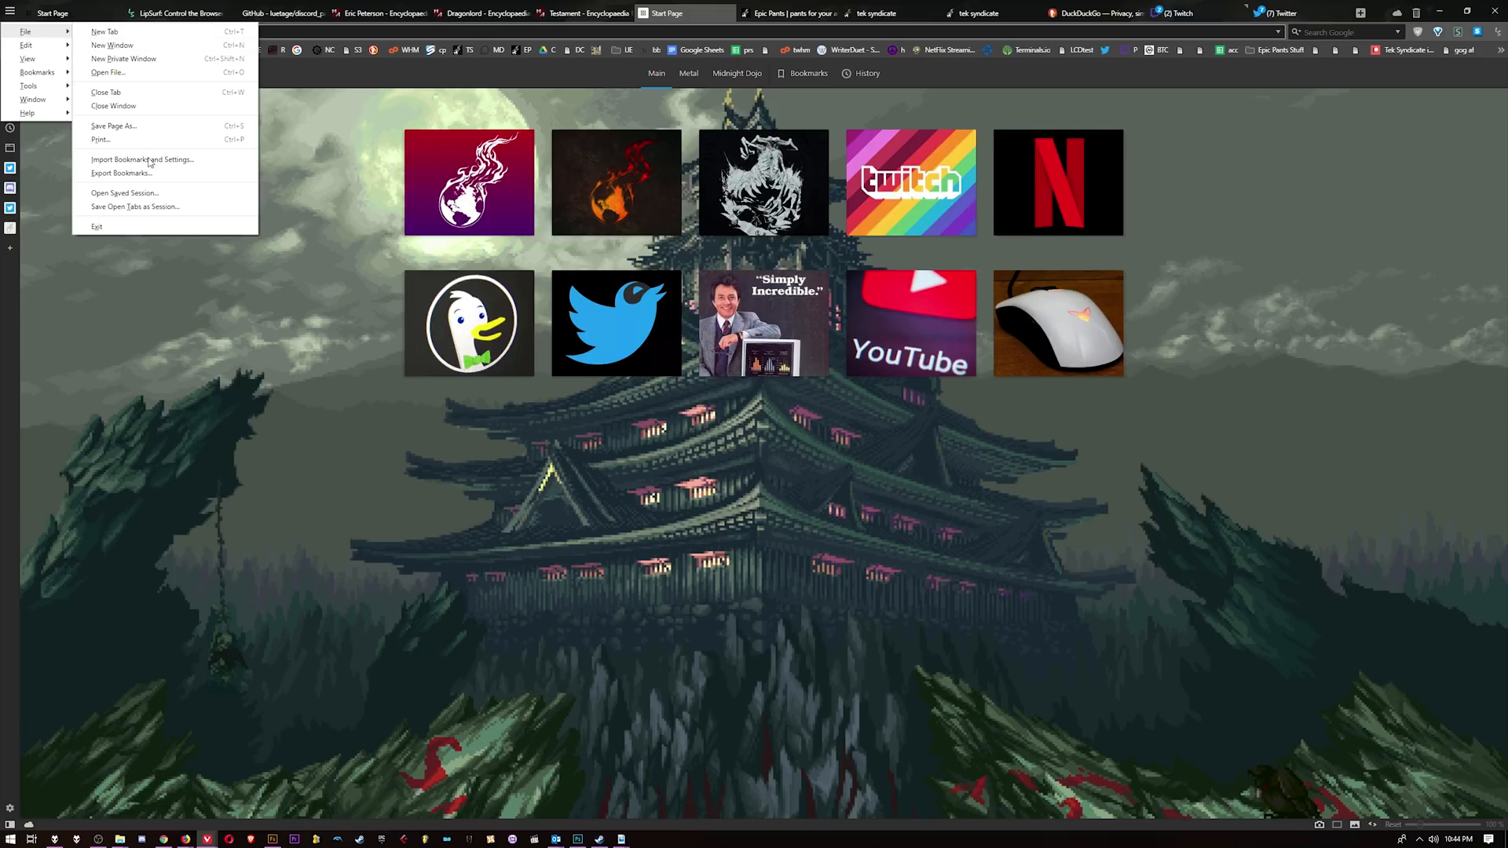
left_click(143, 161)
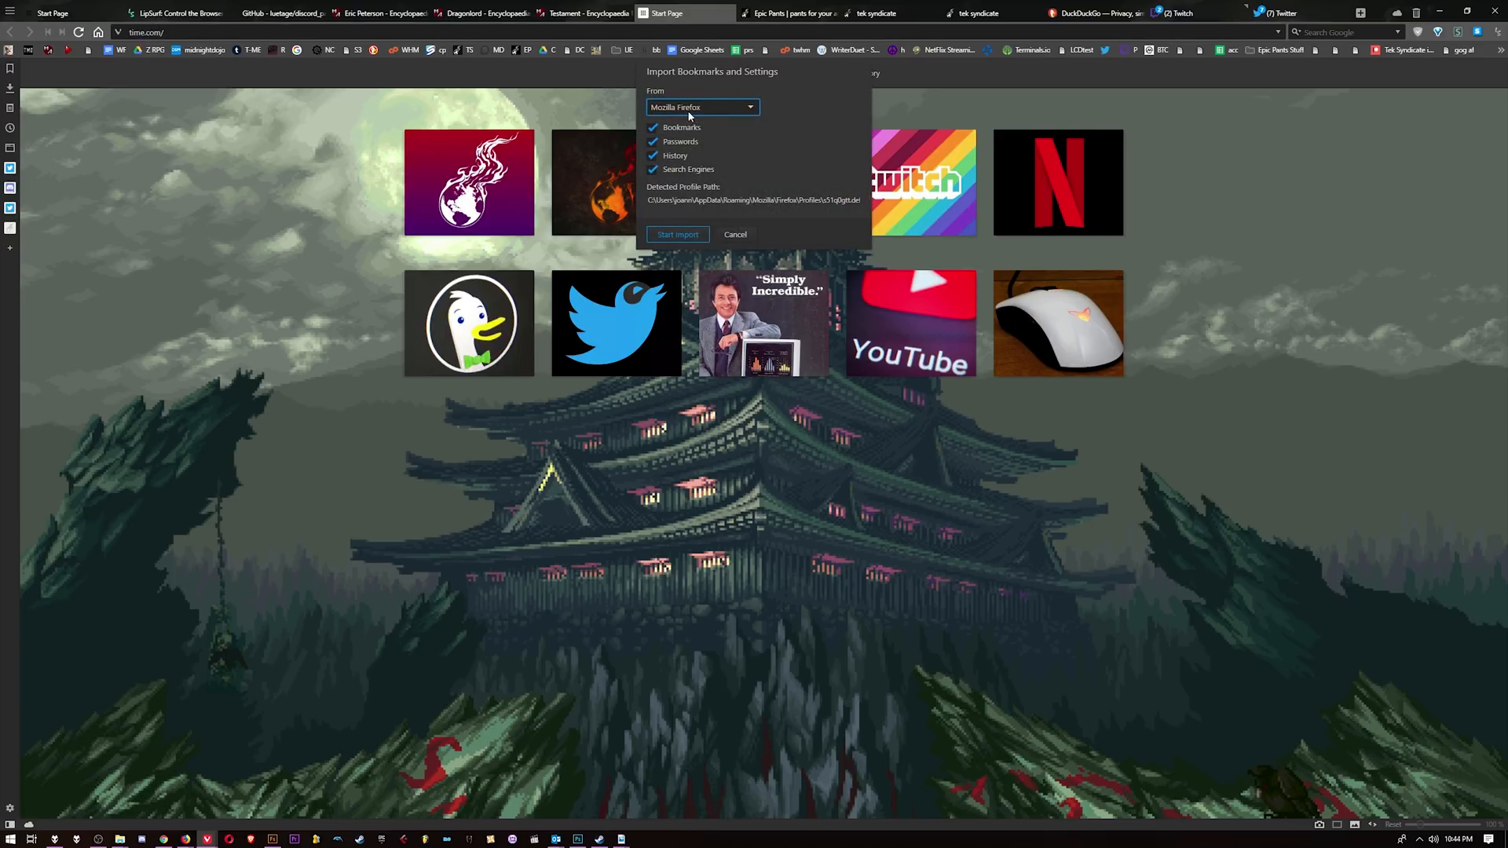
Review the import sources, keep Mozilla Firefox and start the import
left_click(702, 107)
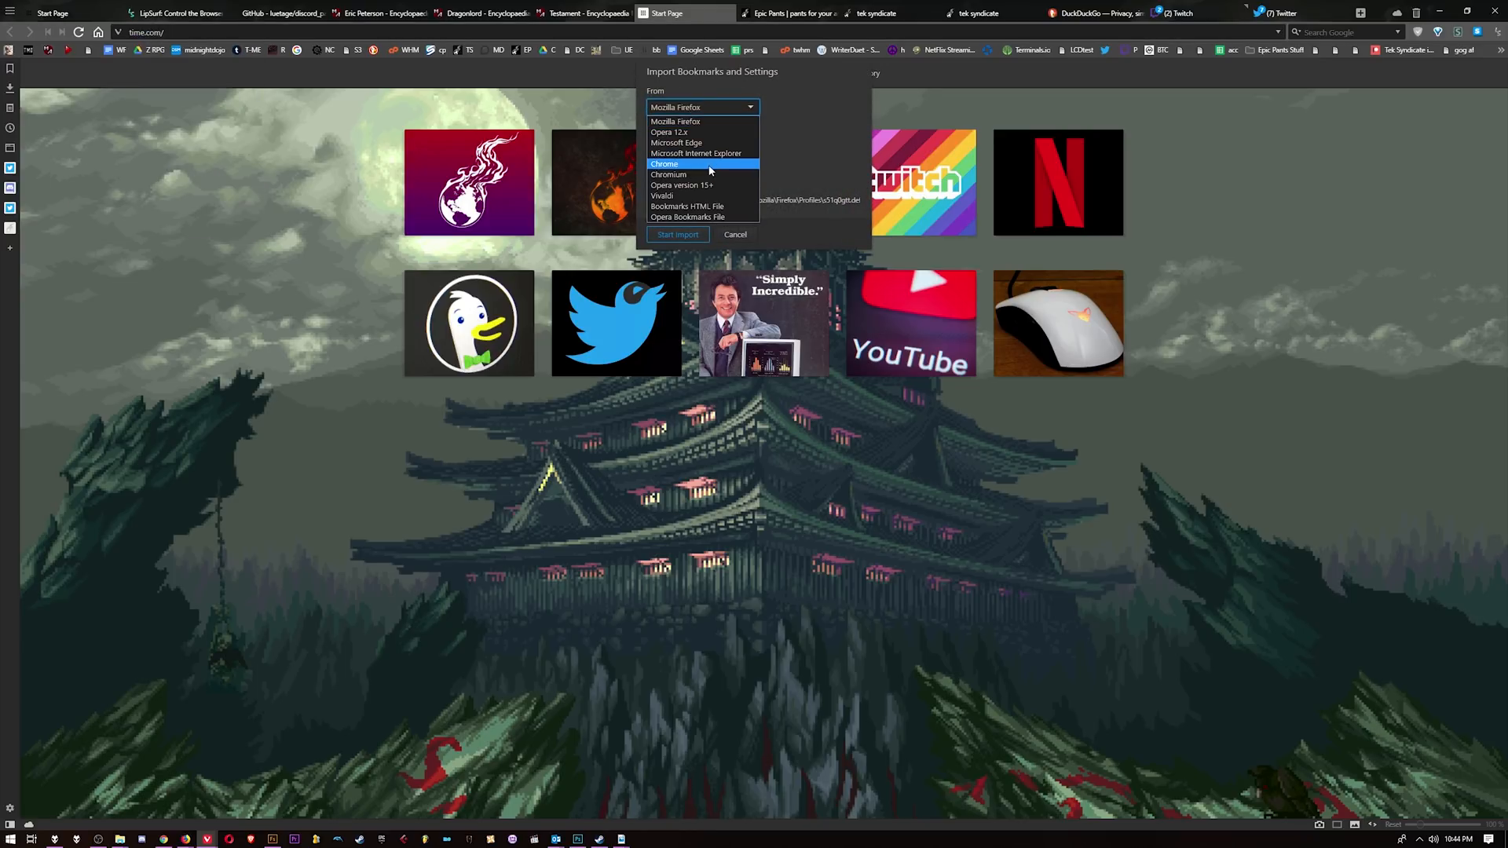
left_click(702, 107)
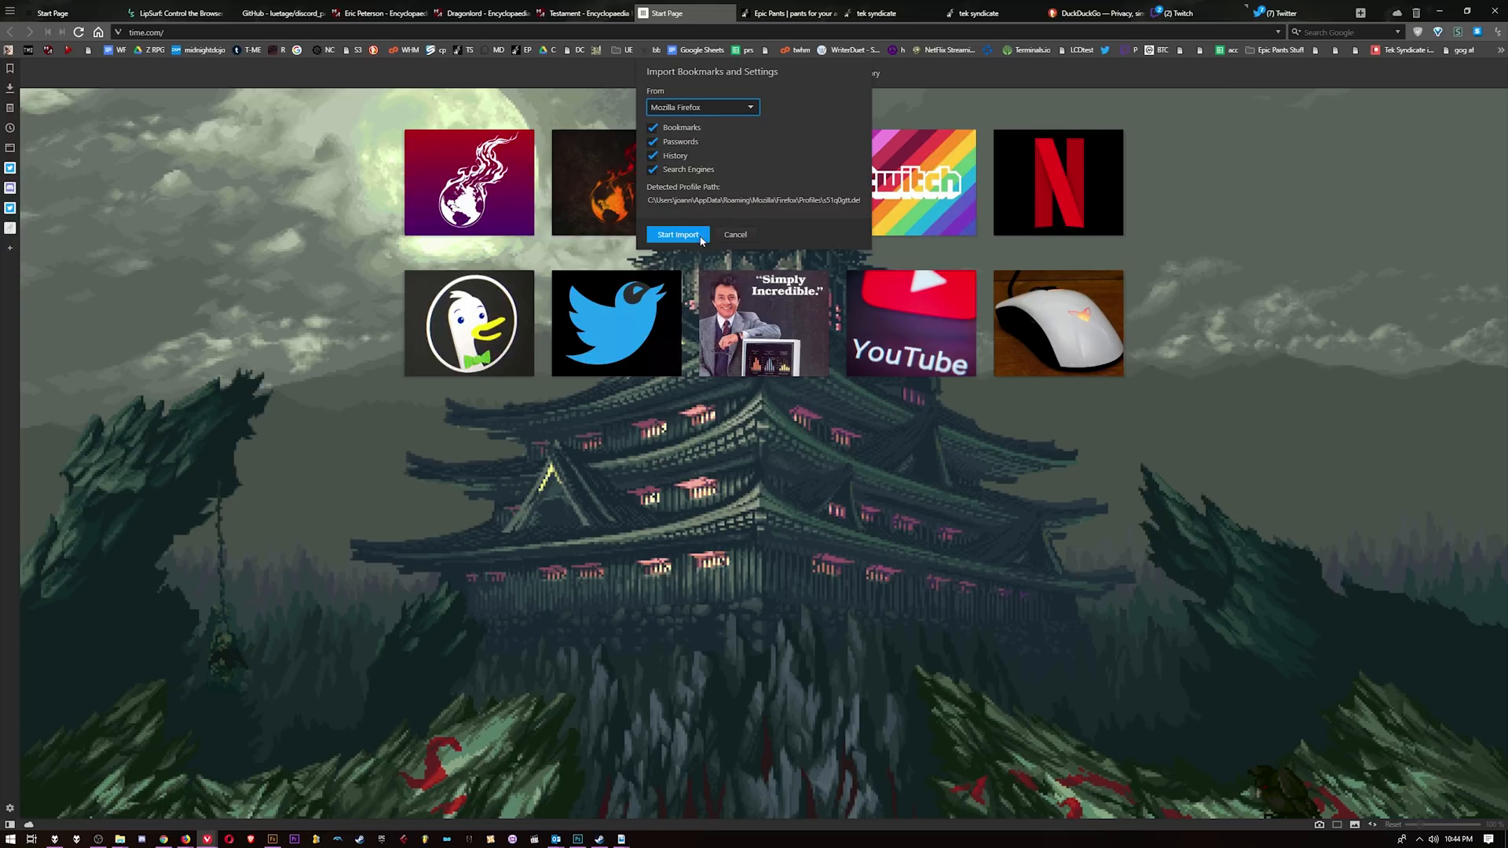
left_click(735, 234)
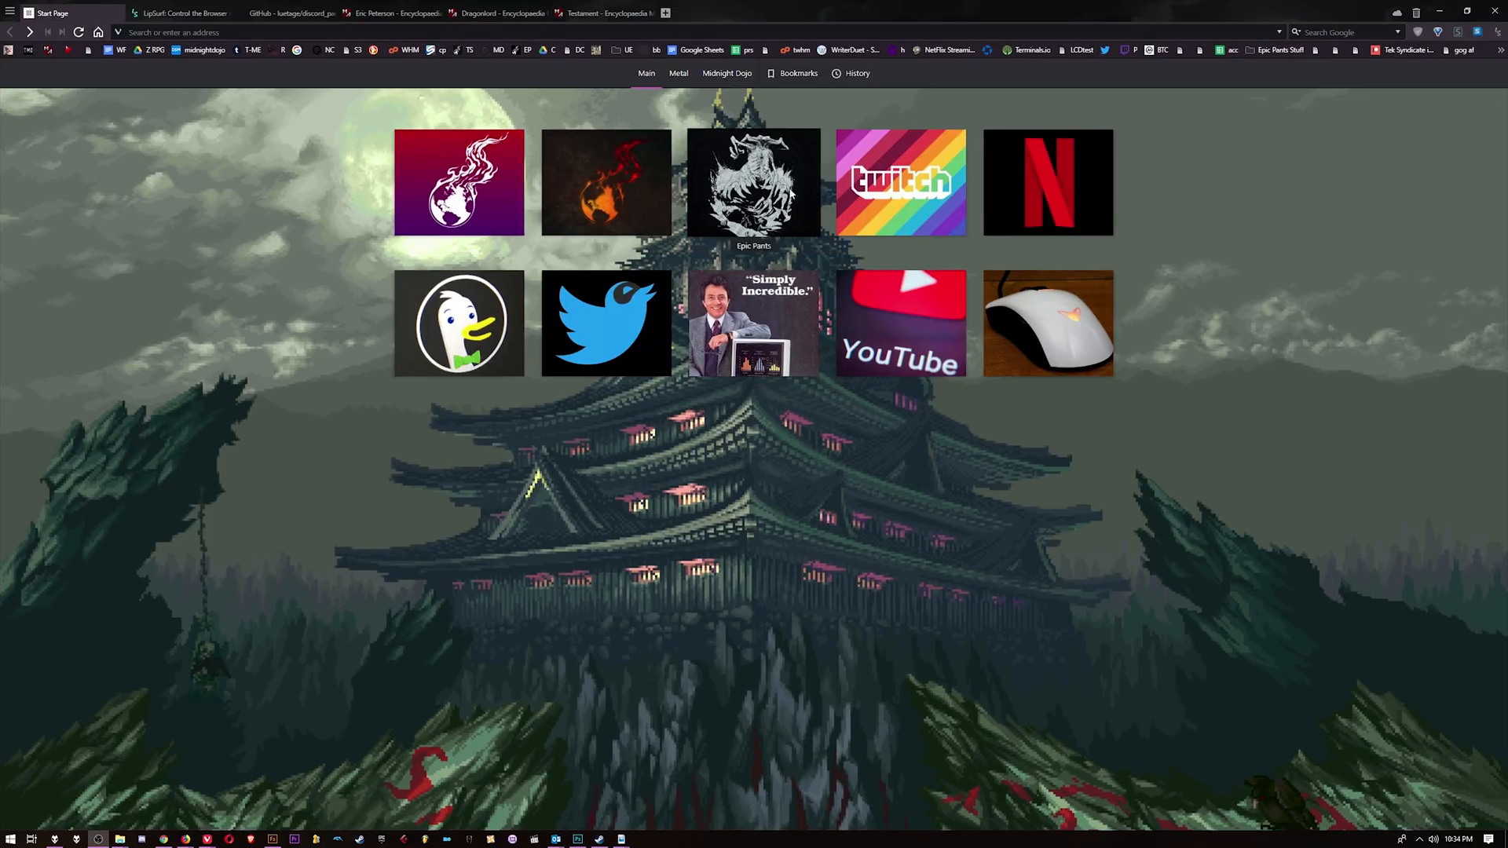
Open Vivaldi Settings at the Startup page
left_click(679, 74)
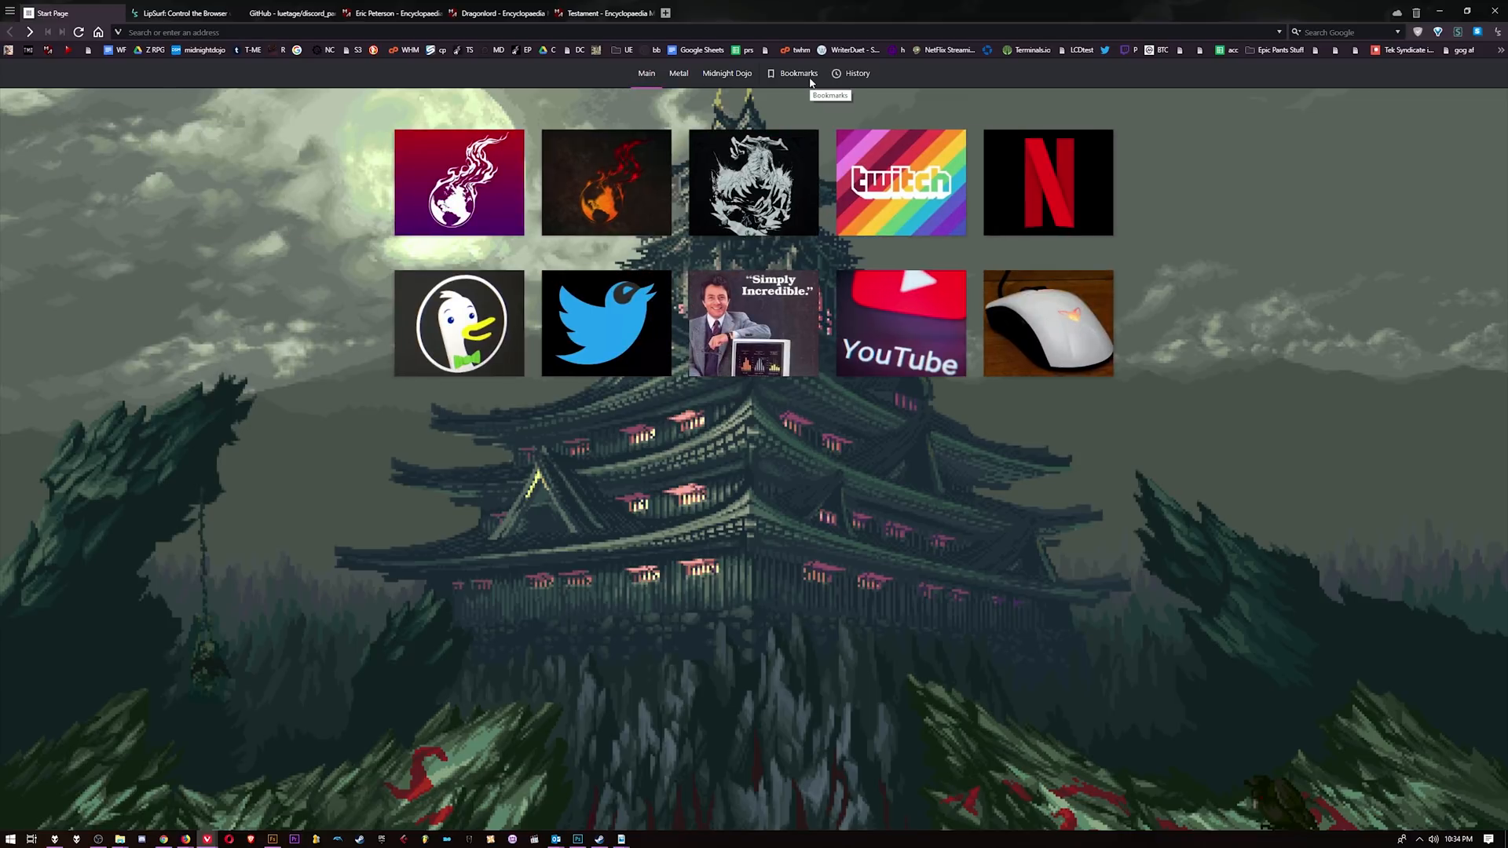
mouse_move(900, 183)
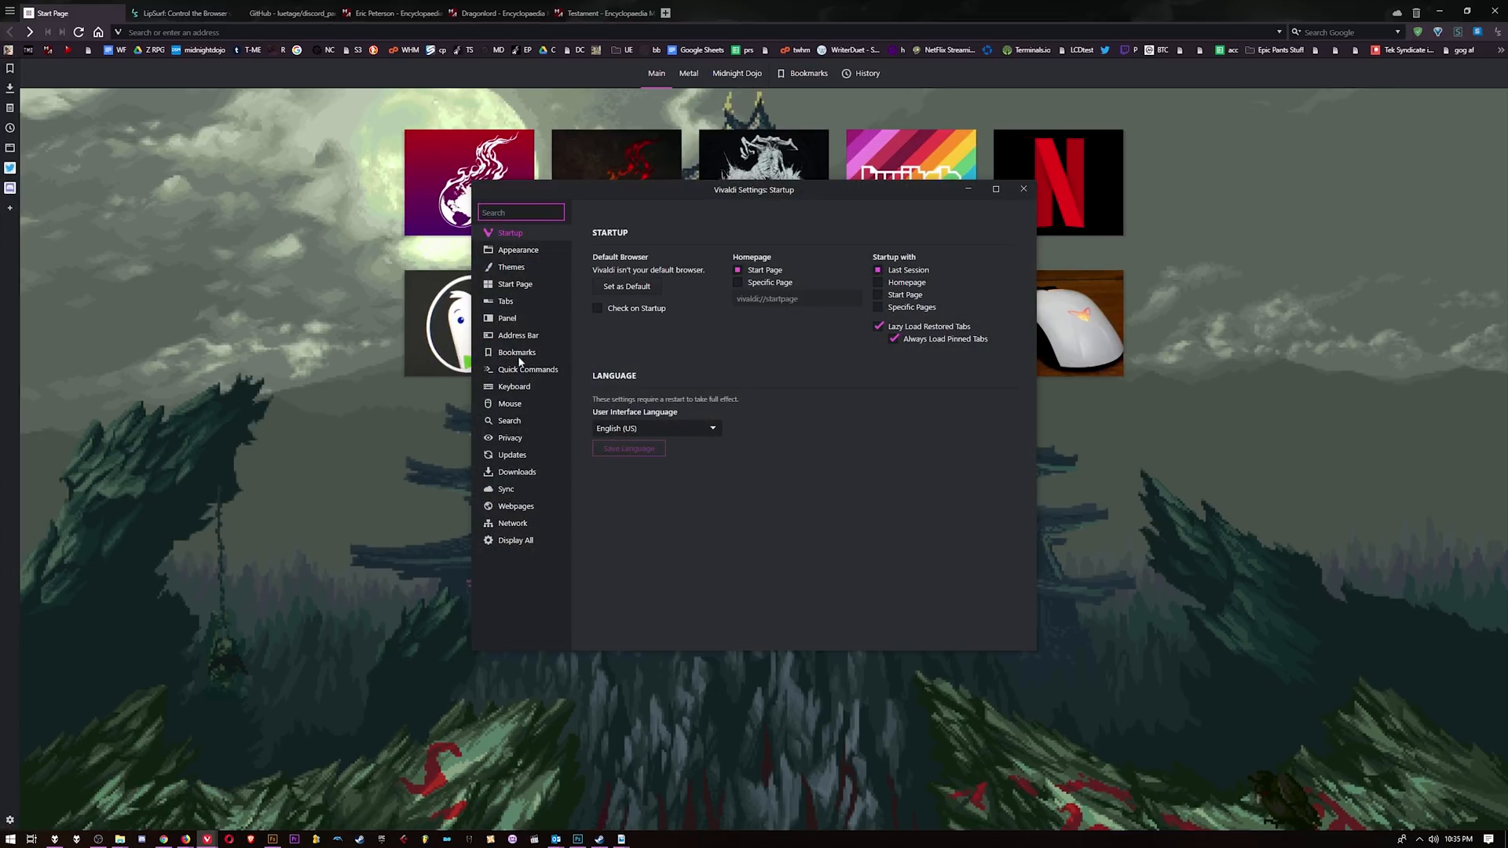
Change the Start Page background image to the purple pixel-art city scene
left_click(515, 285)
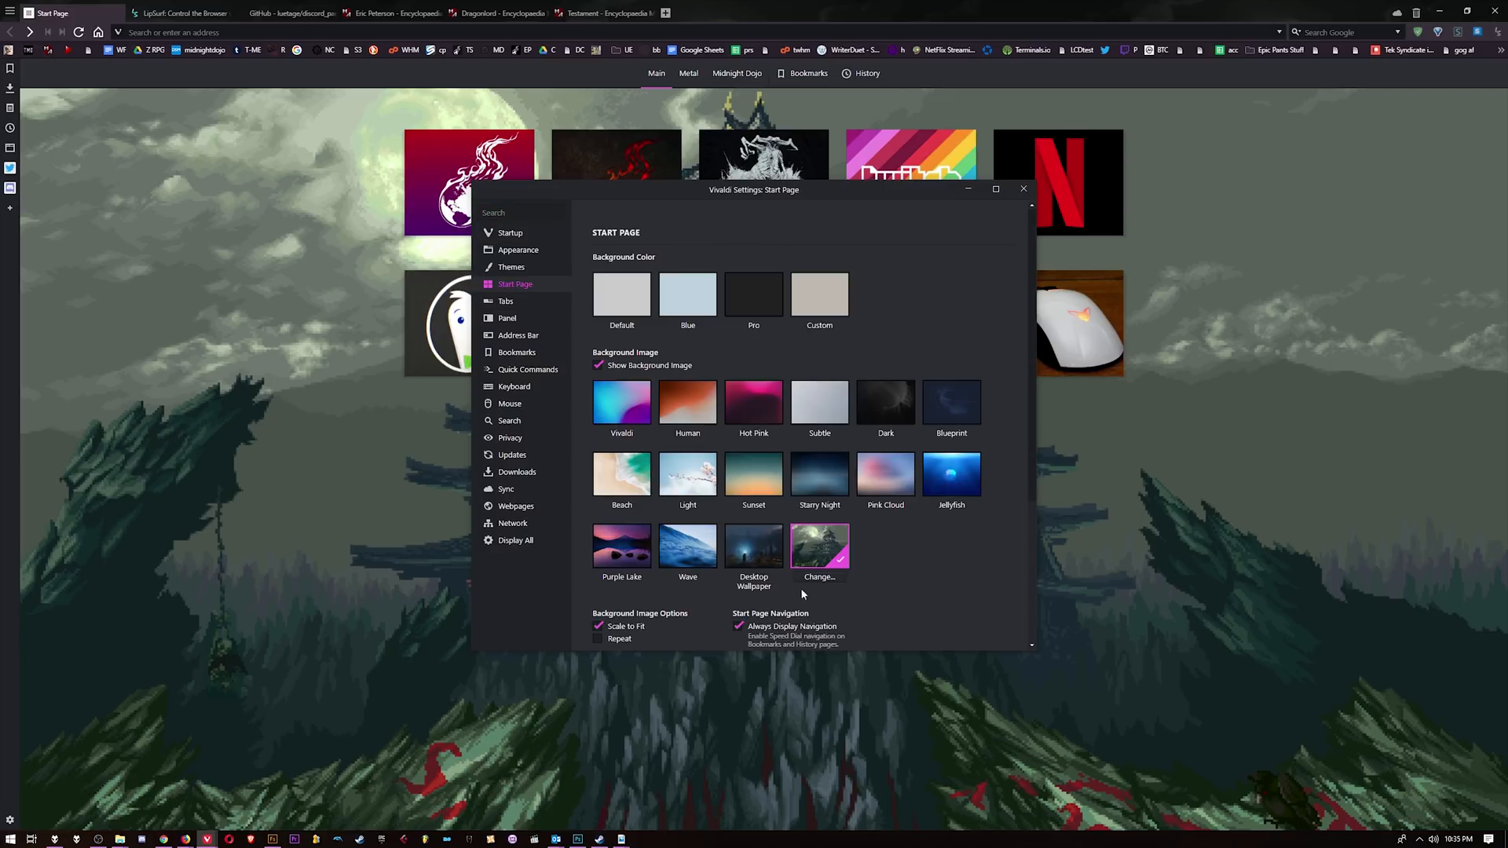
left_click(819, 547)
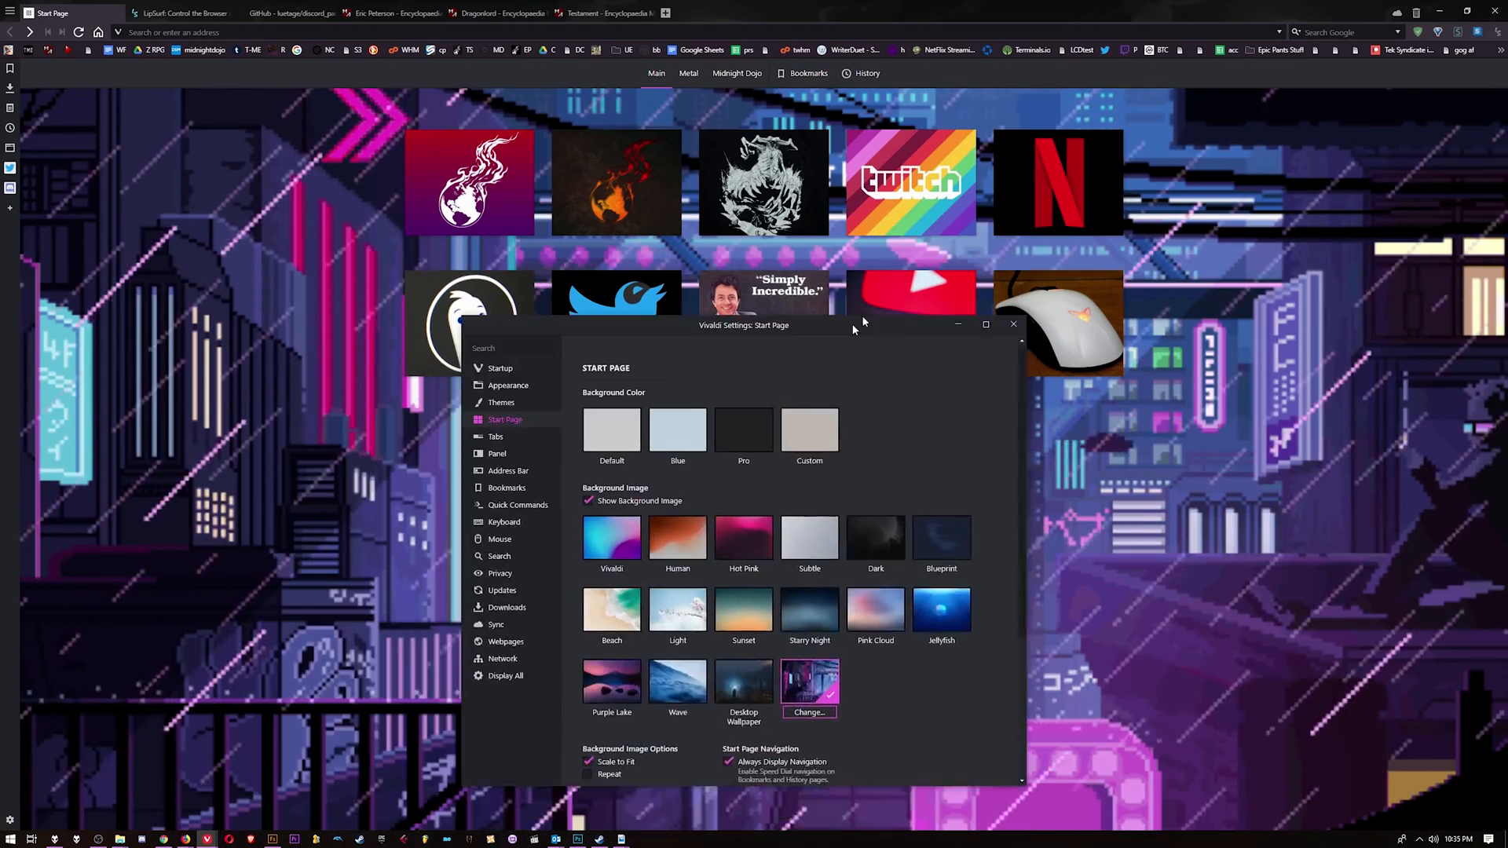
left_click(1013, 324)
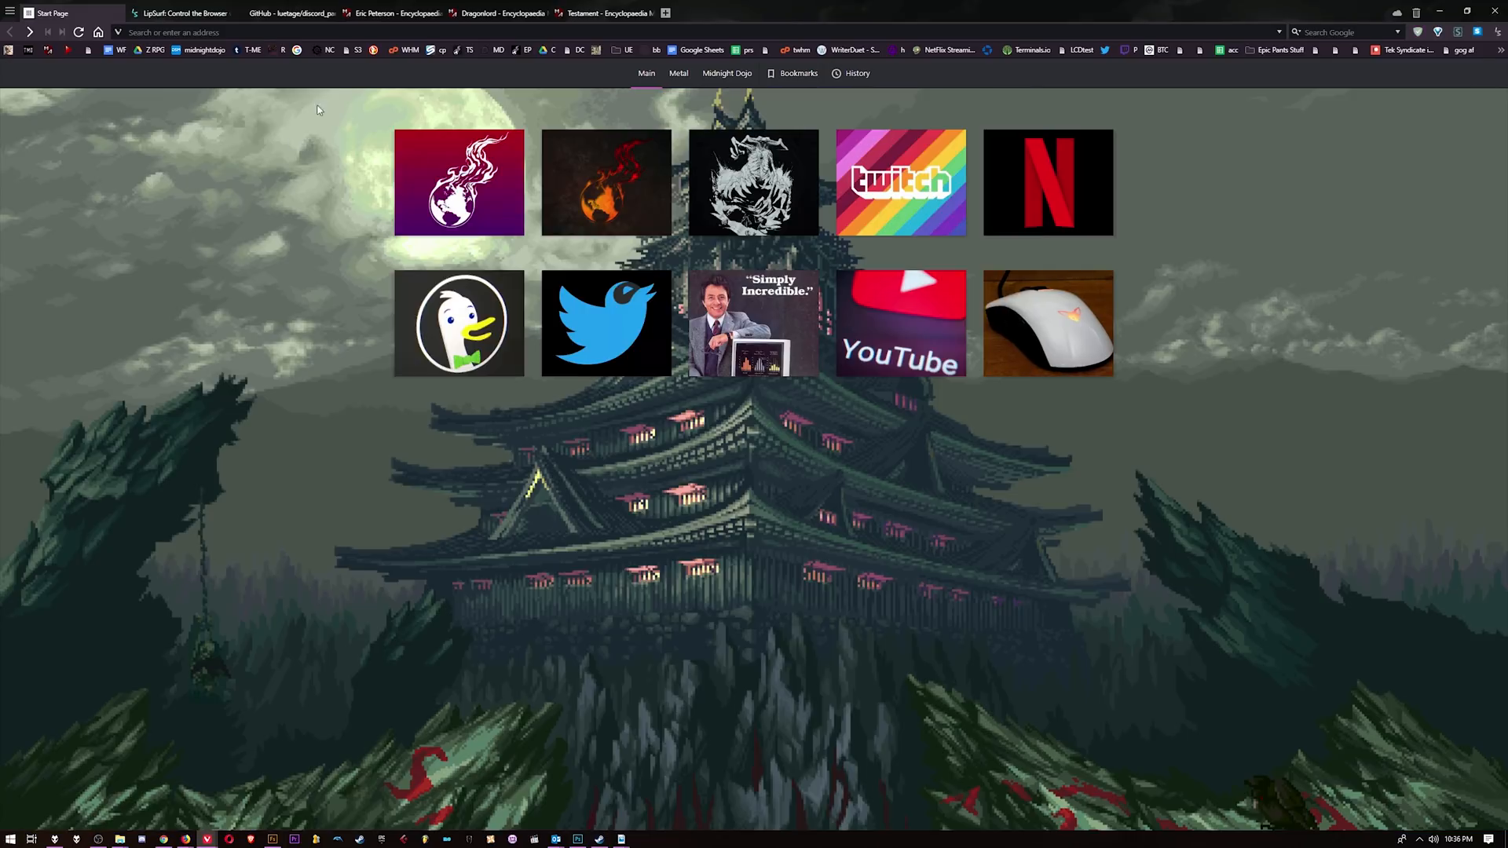
mouse_move(390, 13)
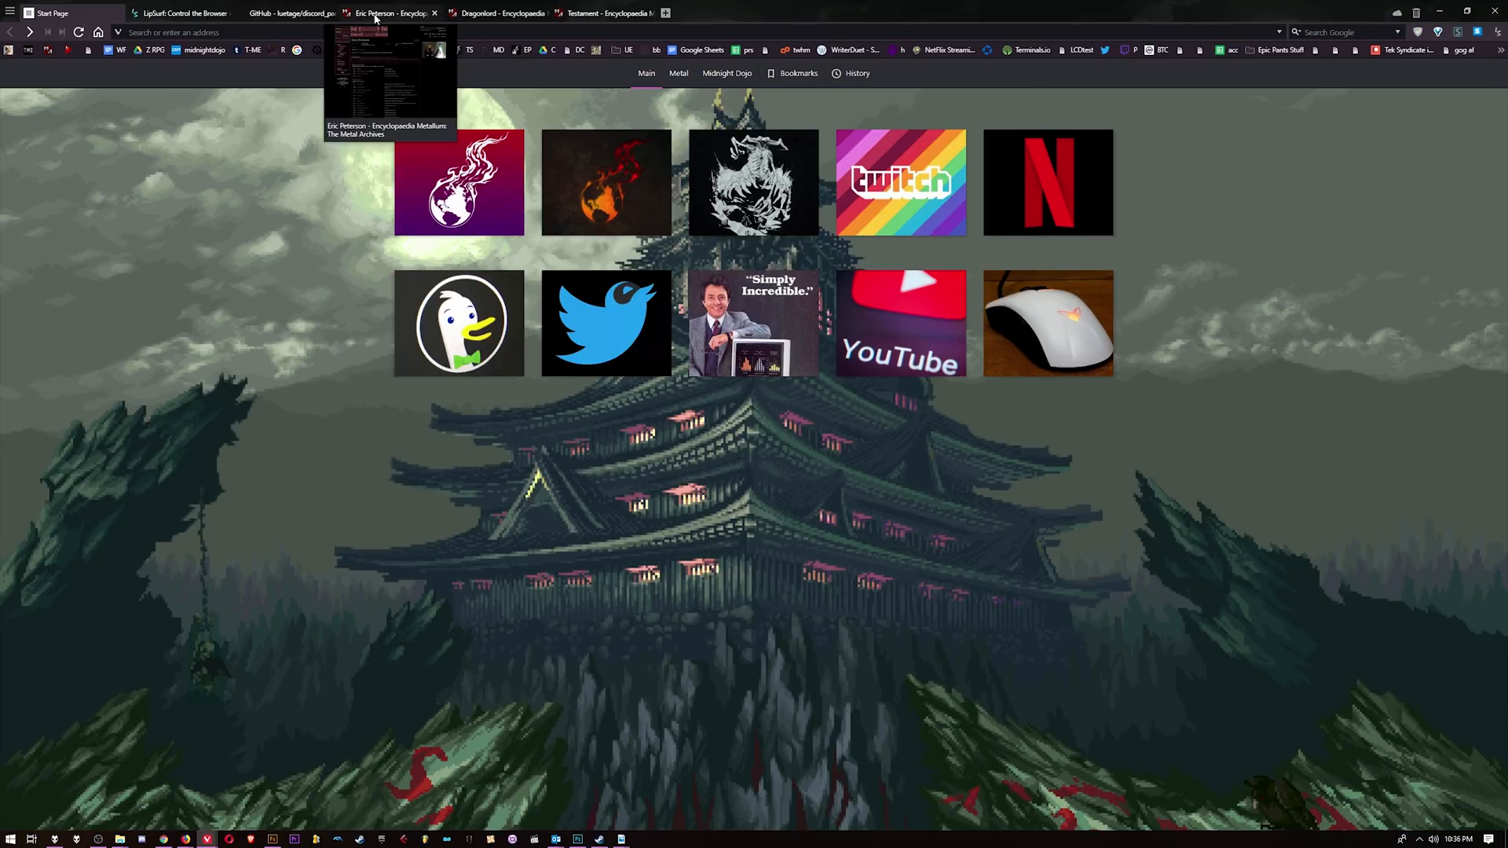
Ungroup the Eric Peterson, Dragonlord and Testament tab stack into separate tabs
left_click(601, 13)
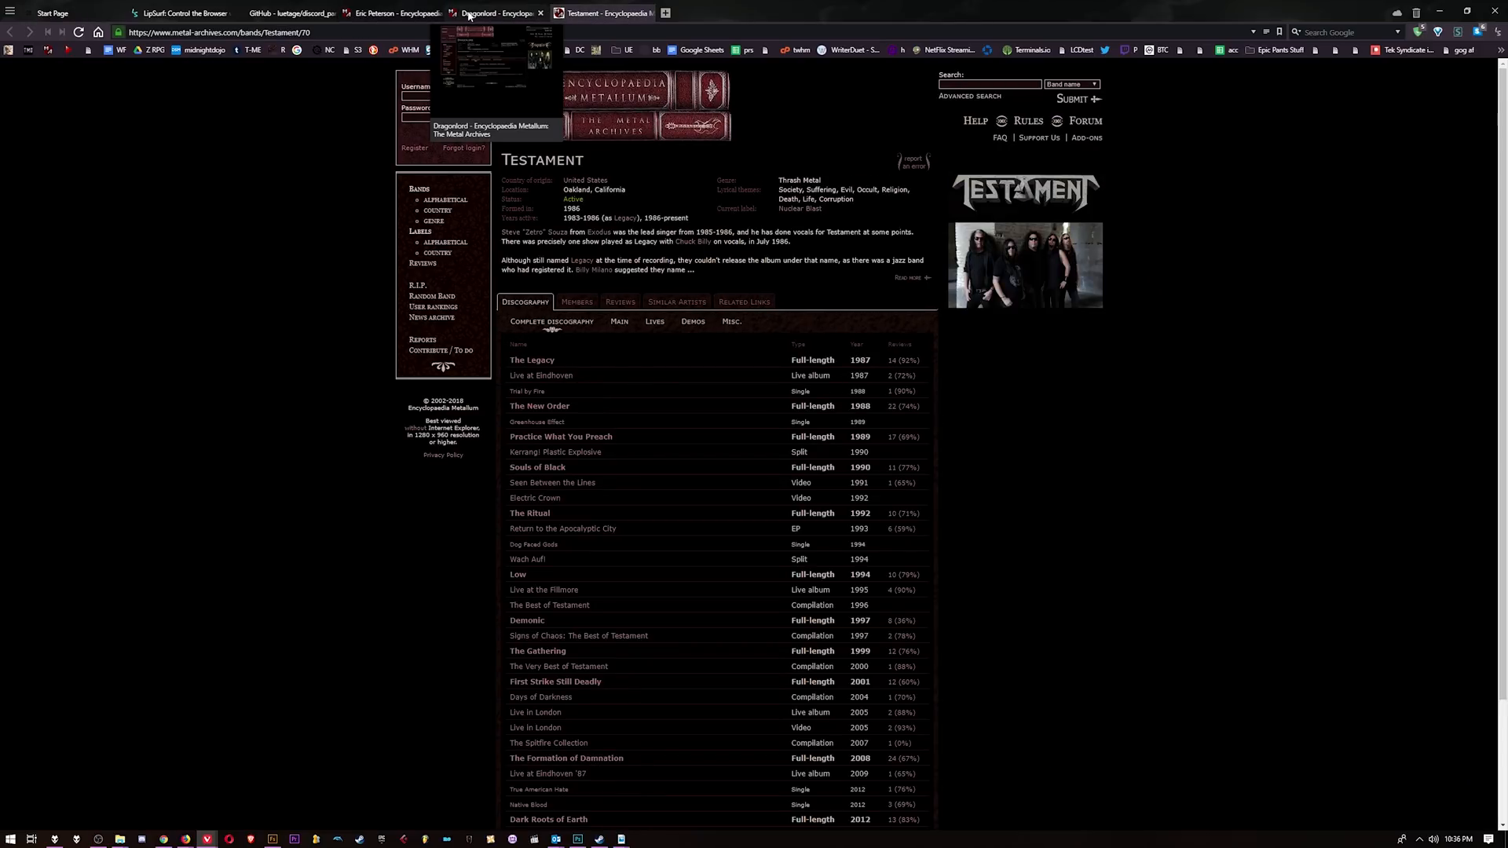
left_click(471, 13)
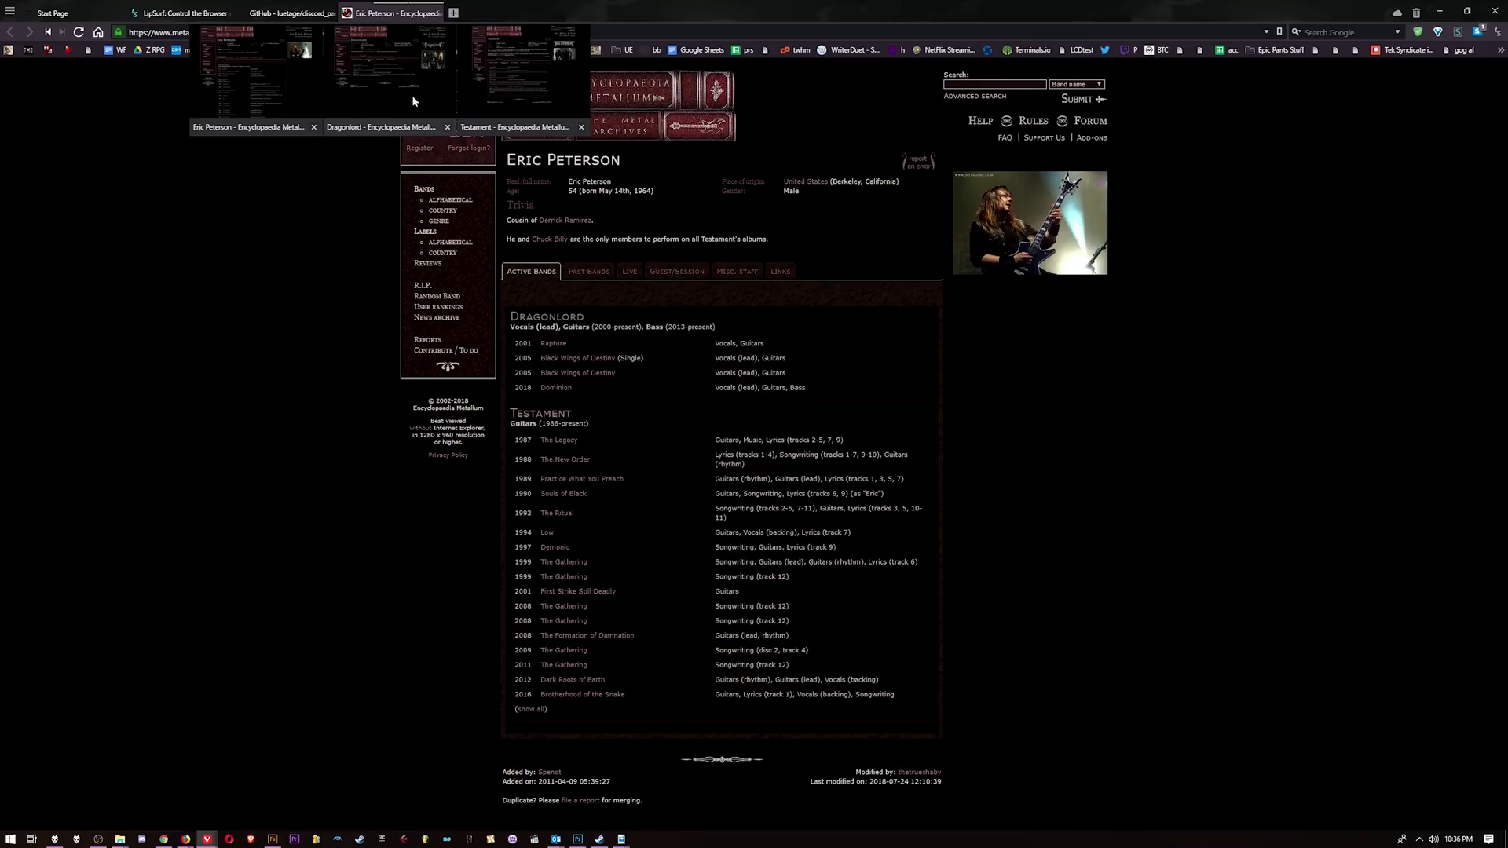
right_click(384, 12)
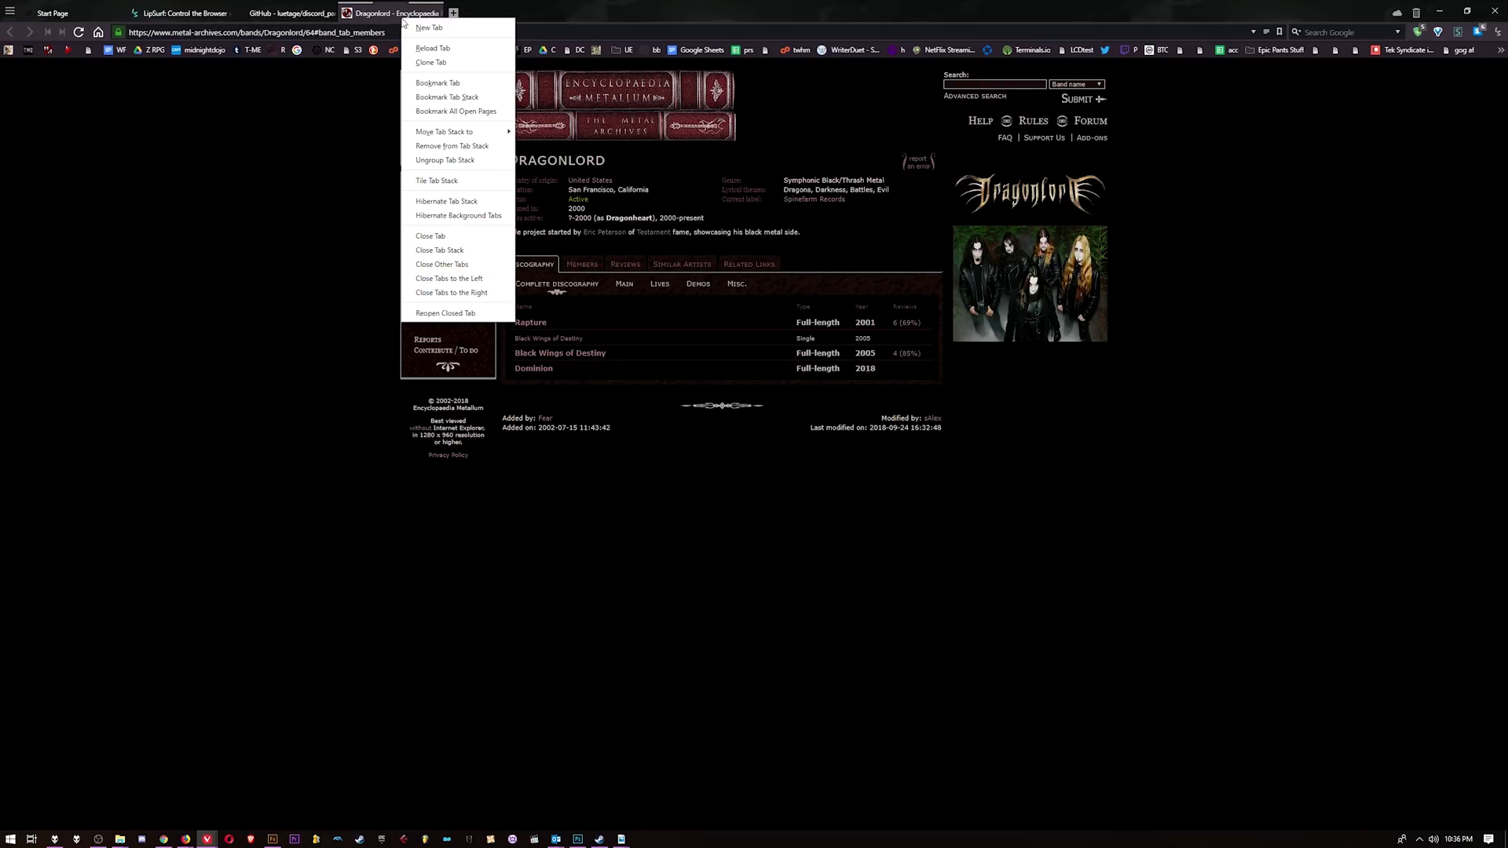
left_click(437, 180)
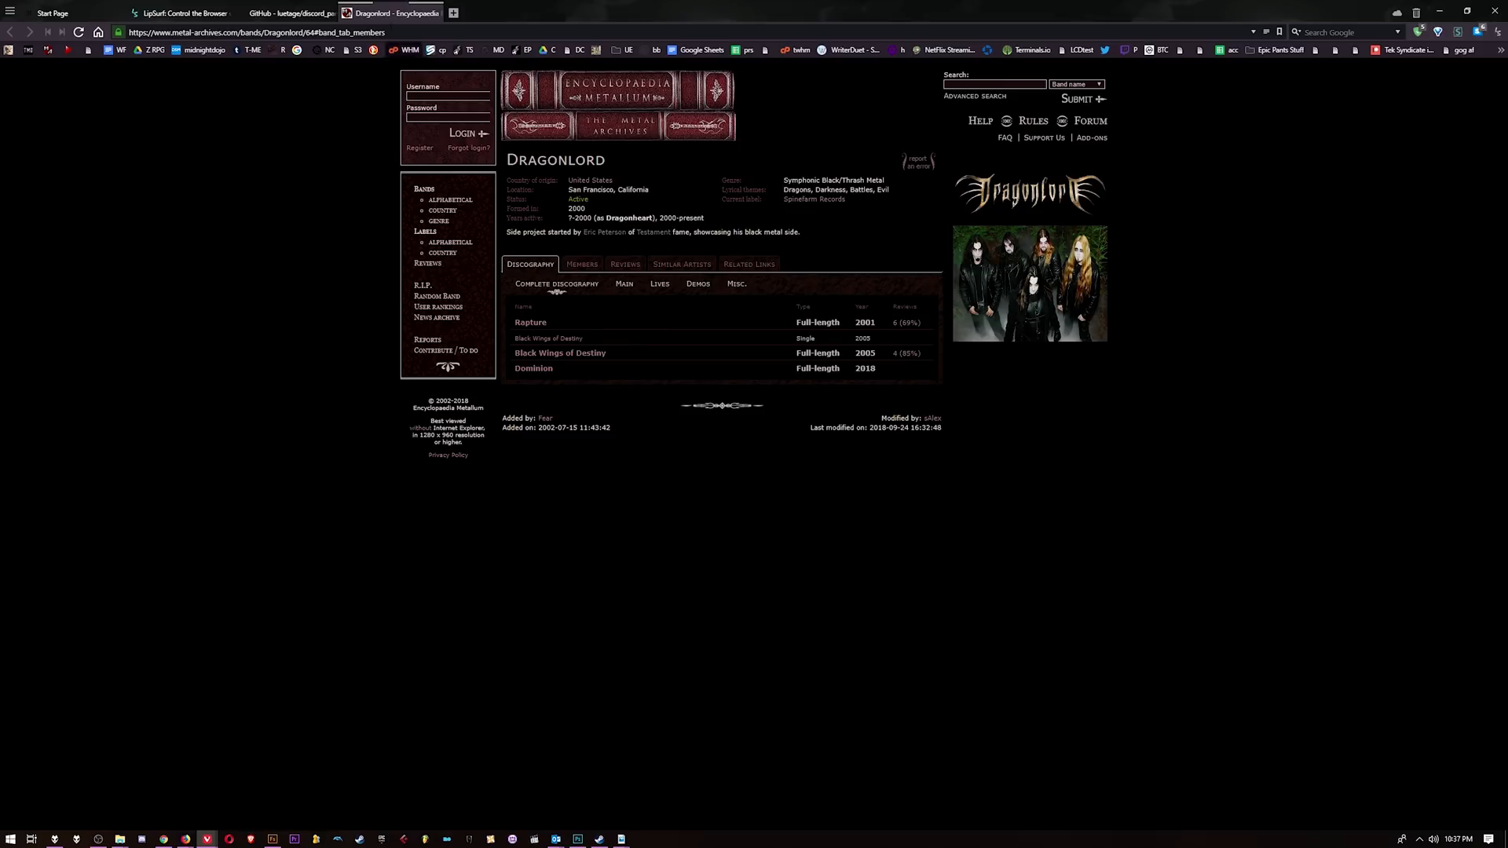
right_click(389, 13)
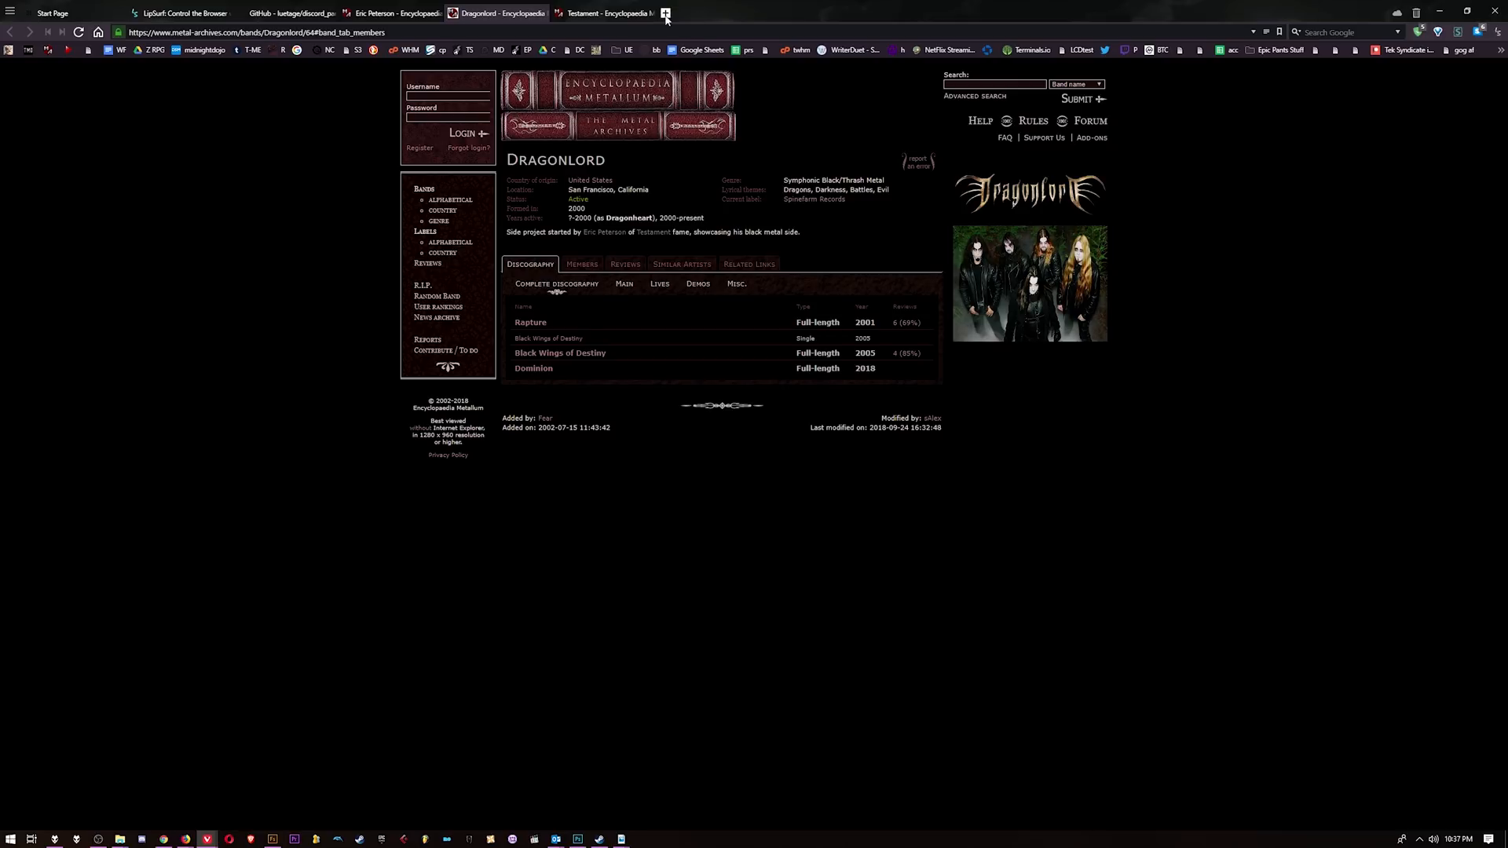
Open a new tab, then visit the Tek Syndicate, Epic Pants and GitHub discord_panel tabs
left_click(664, 13)
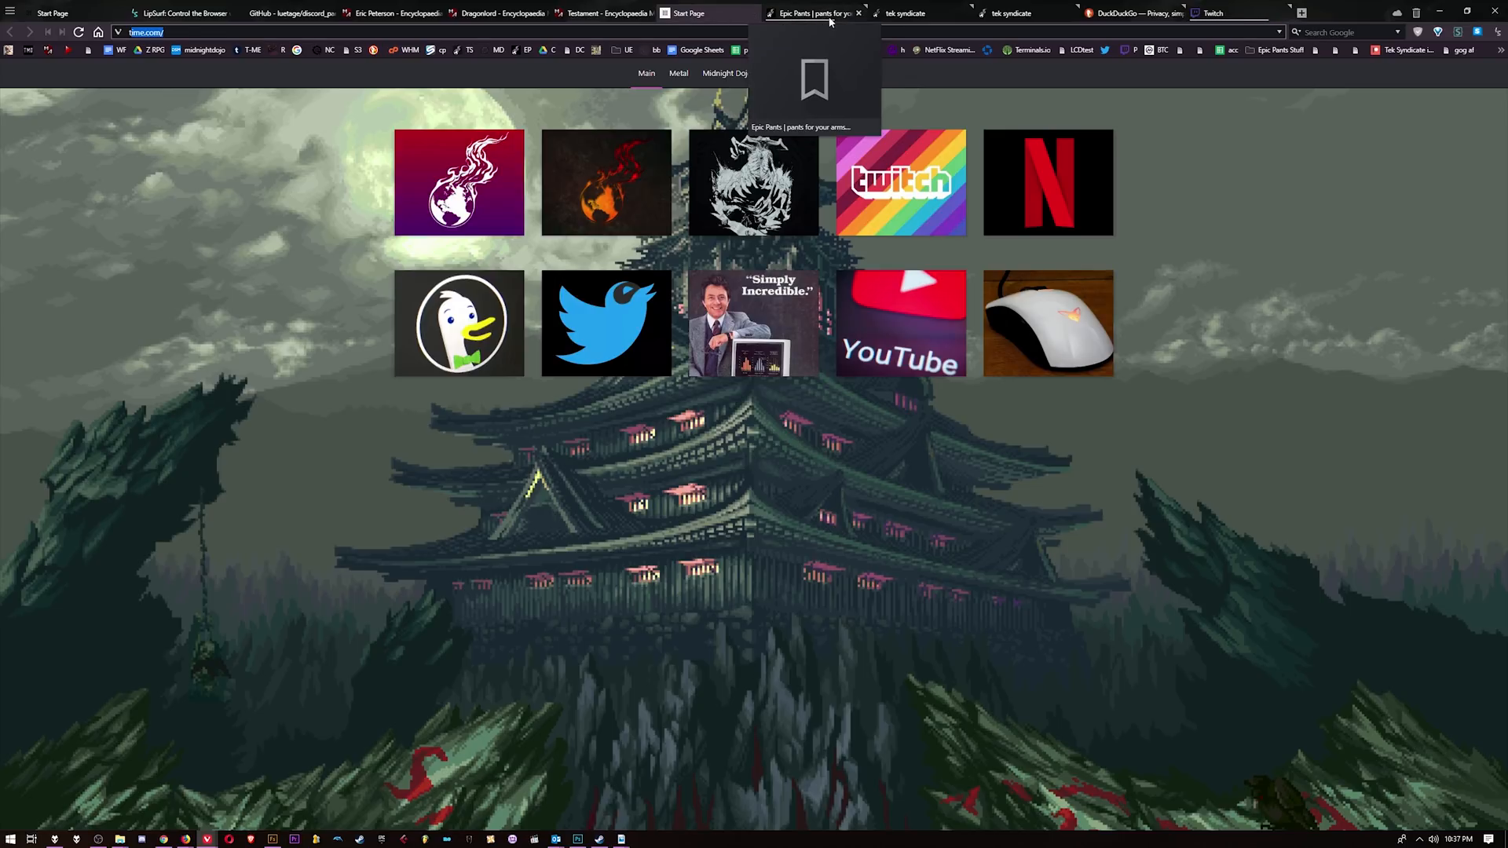
left_click(905, 12)
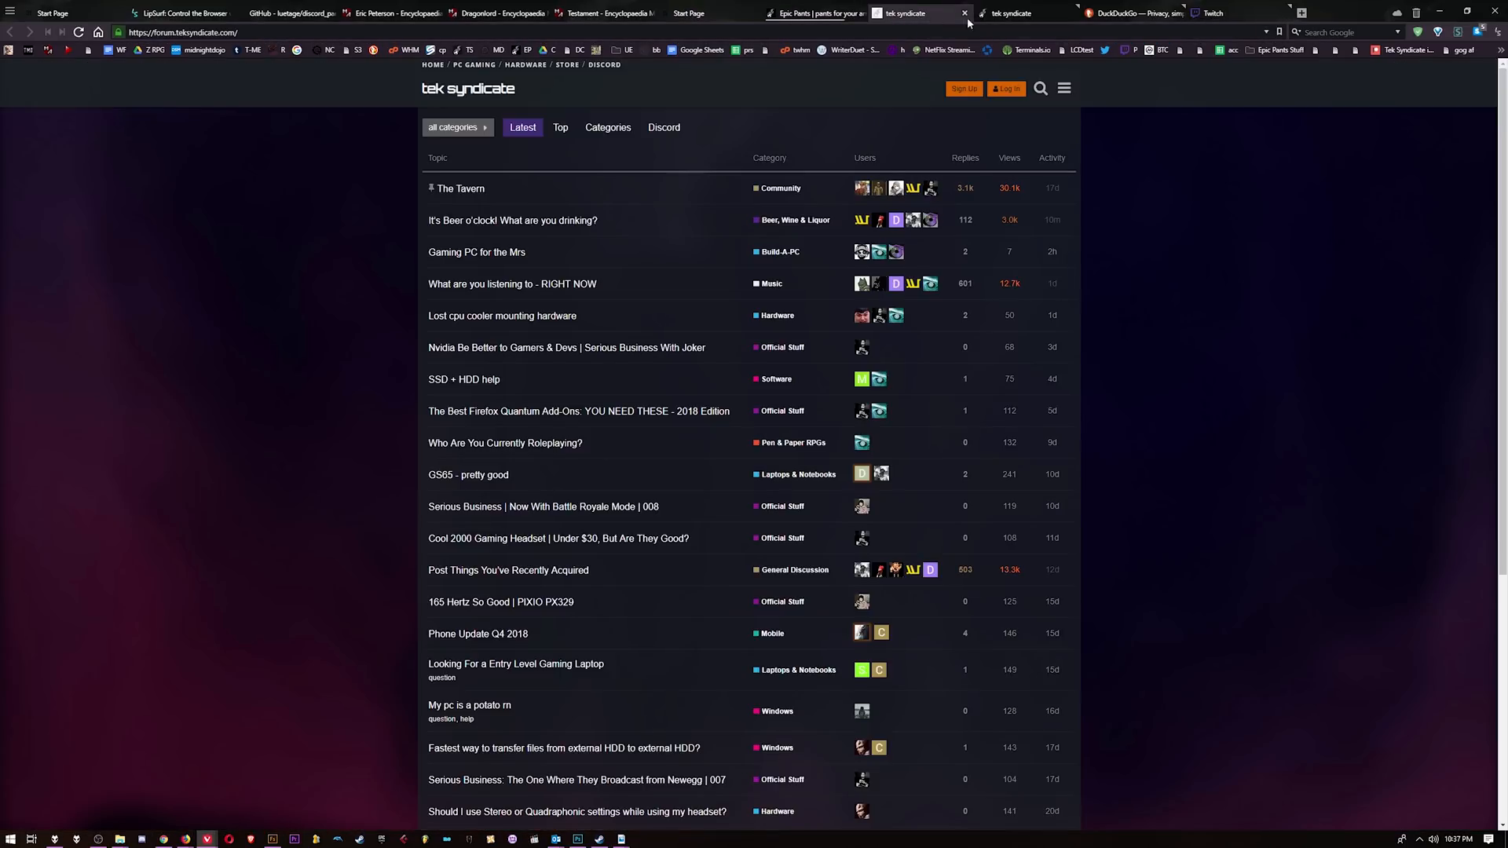
left_click(810, 13)
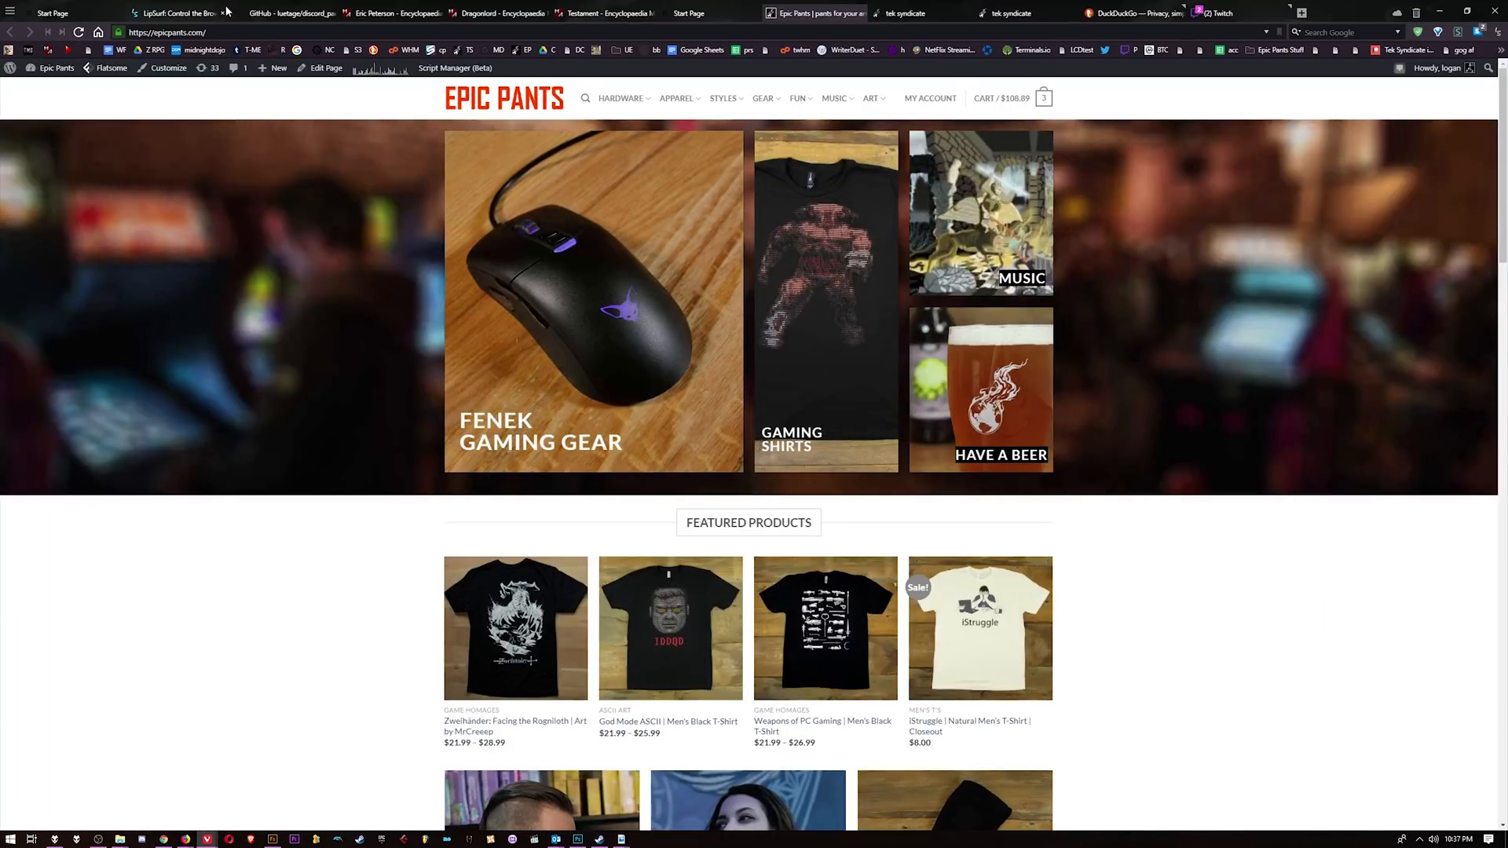
left_click(289, 13)
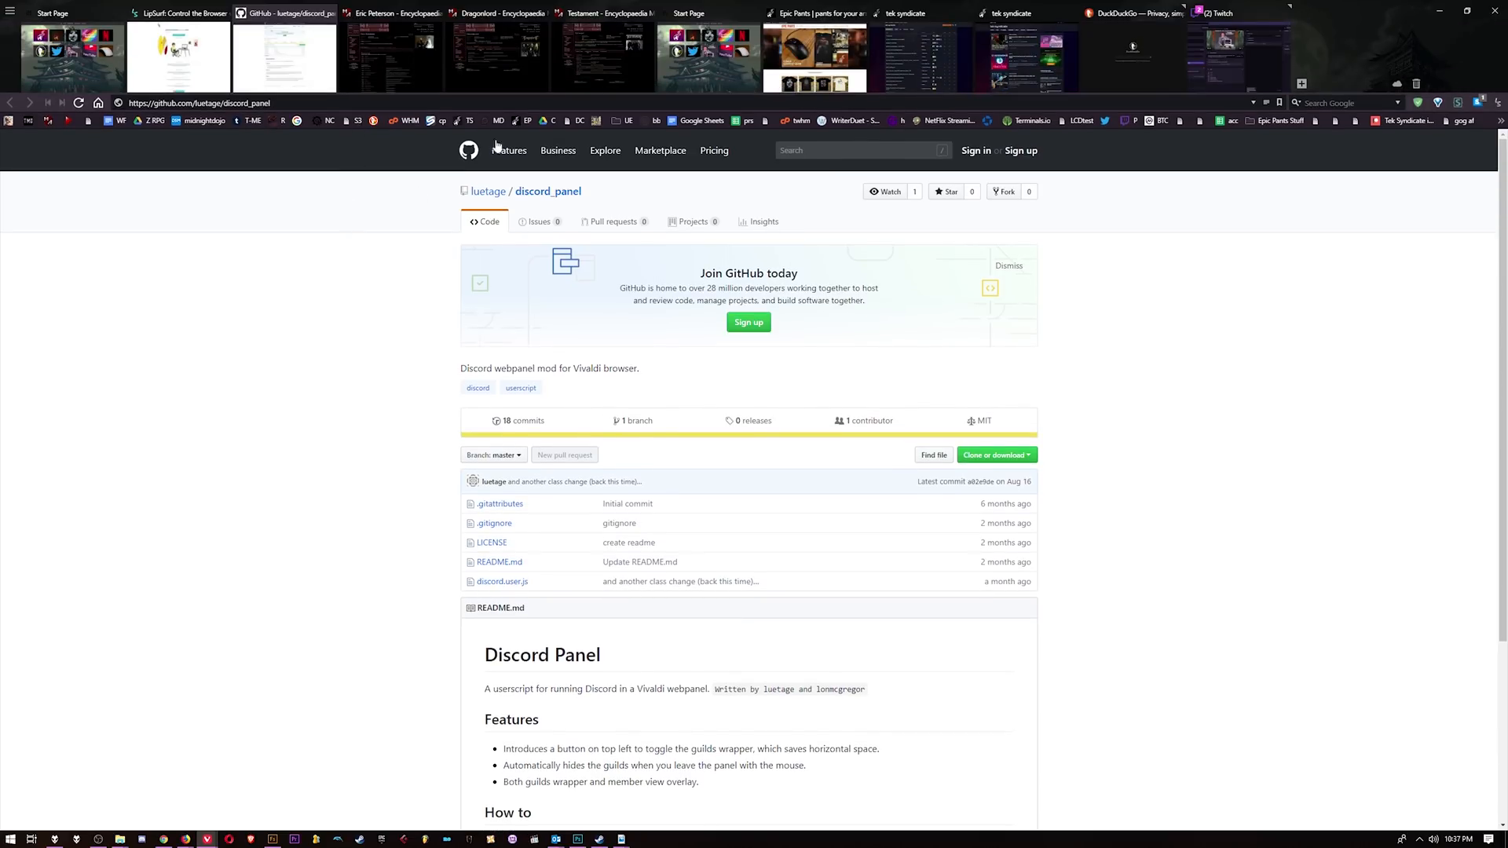
mouse_move(696, 53)
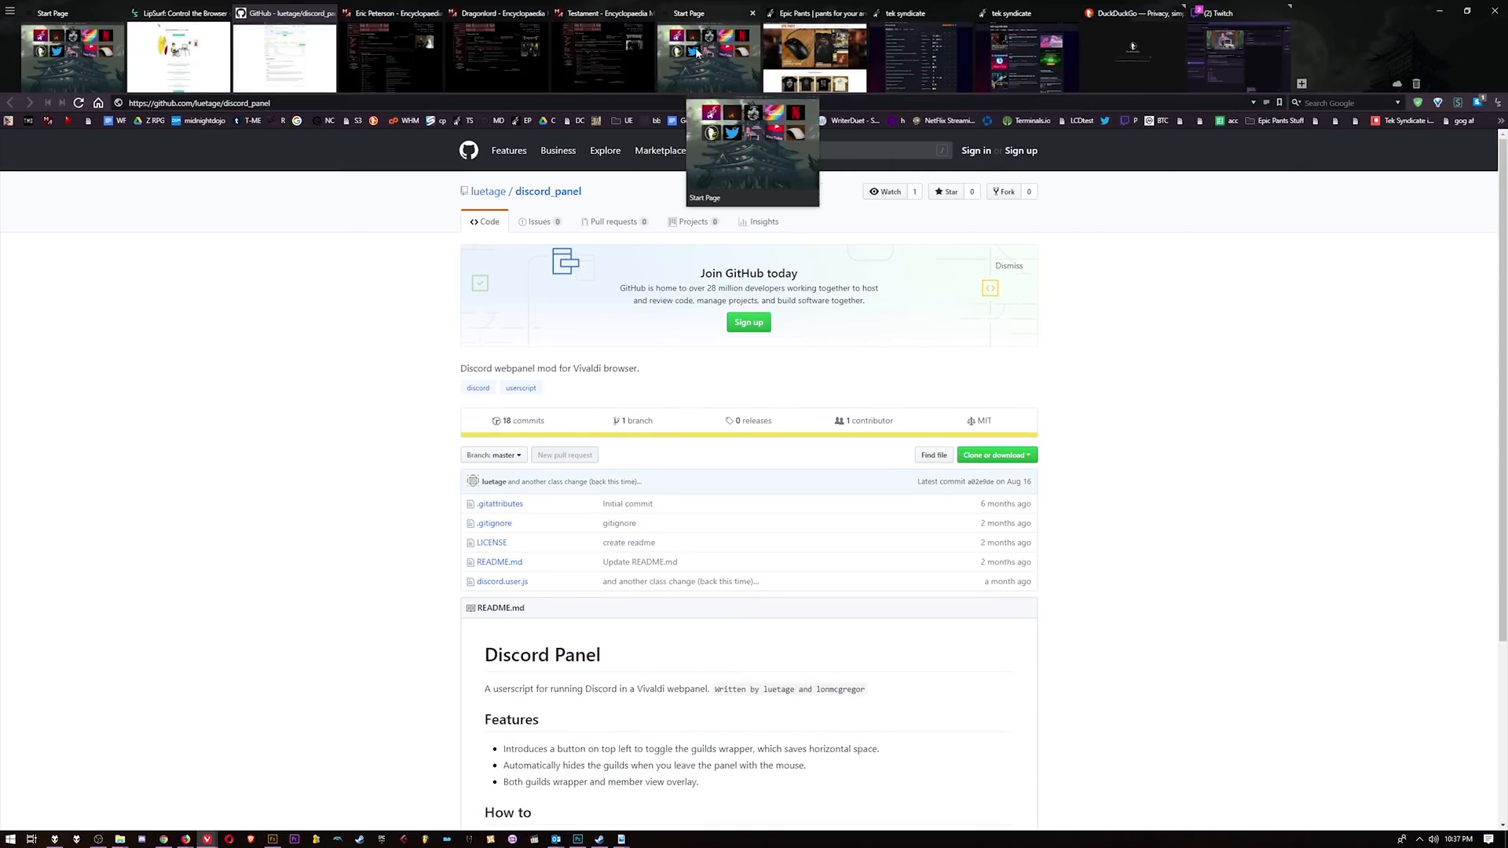
left_click(606, 13)
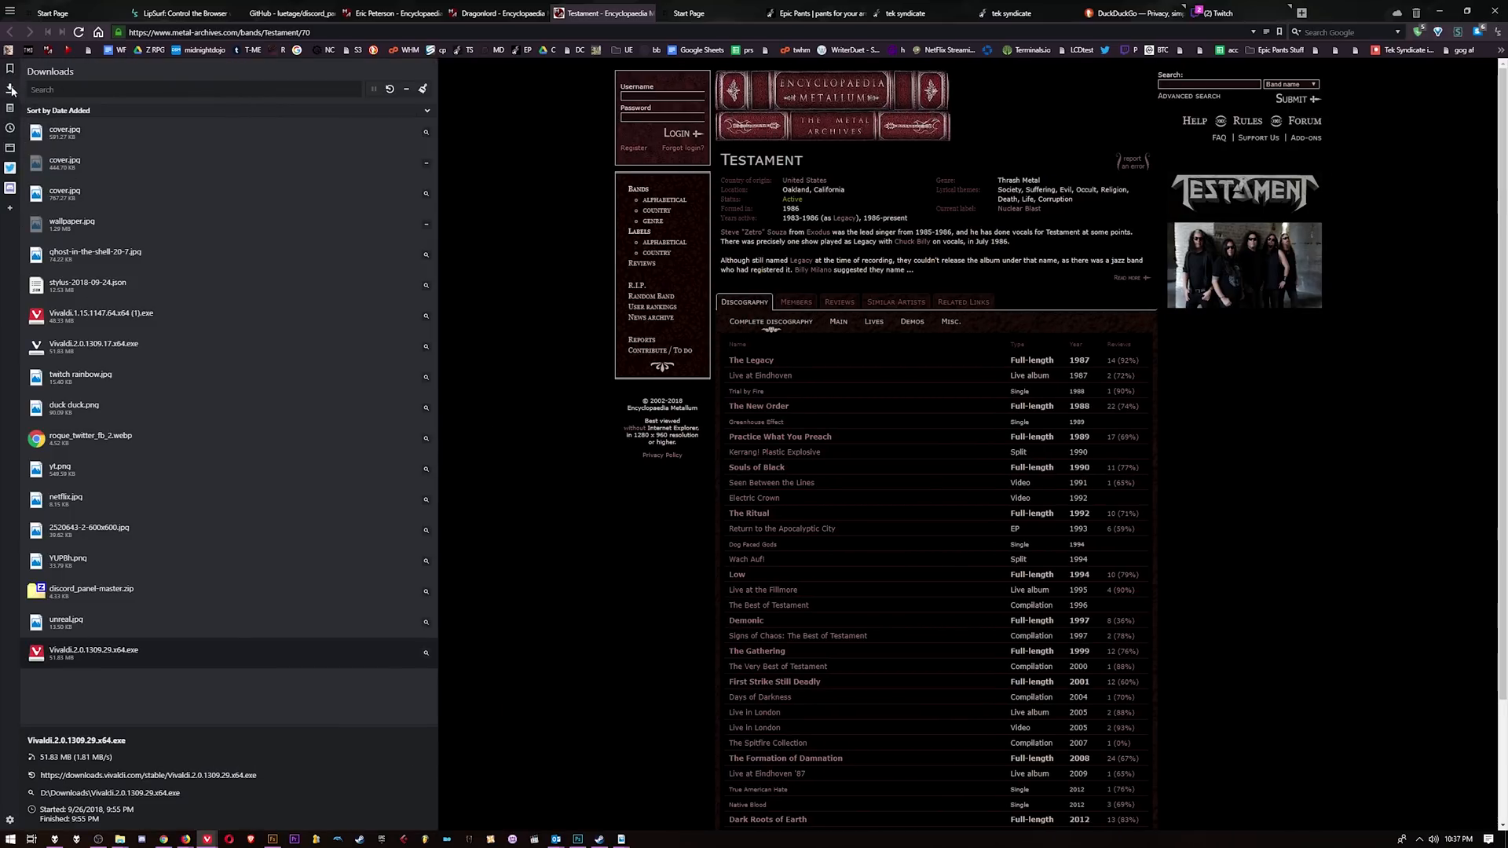
mouse_move(152, 651)
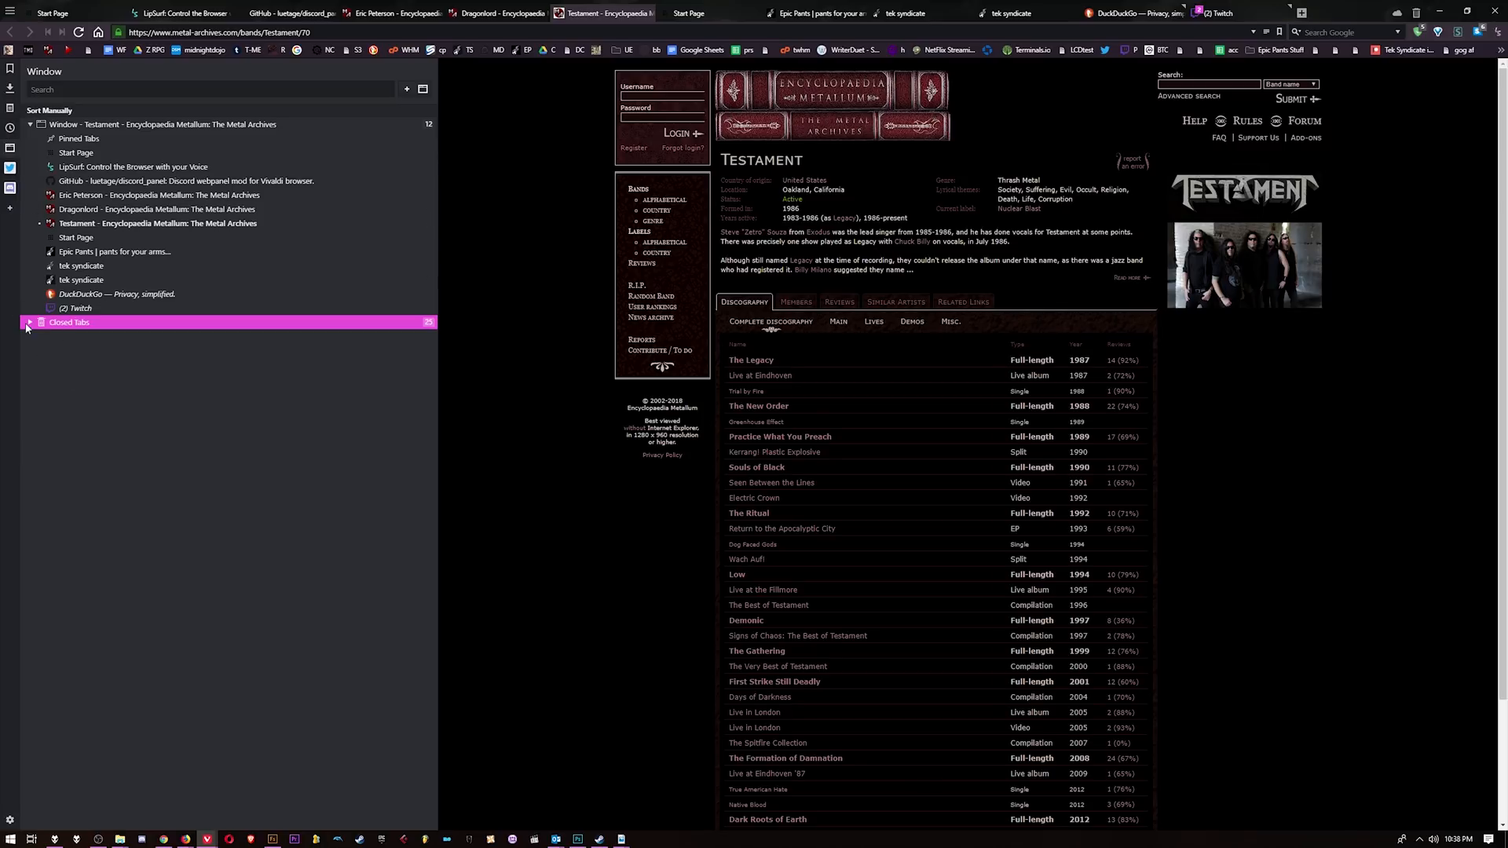
Add Twitter as a web panel and keep it beside the Dragonlord page
left_click(29, 322)
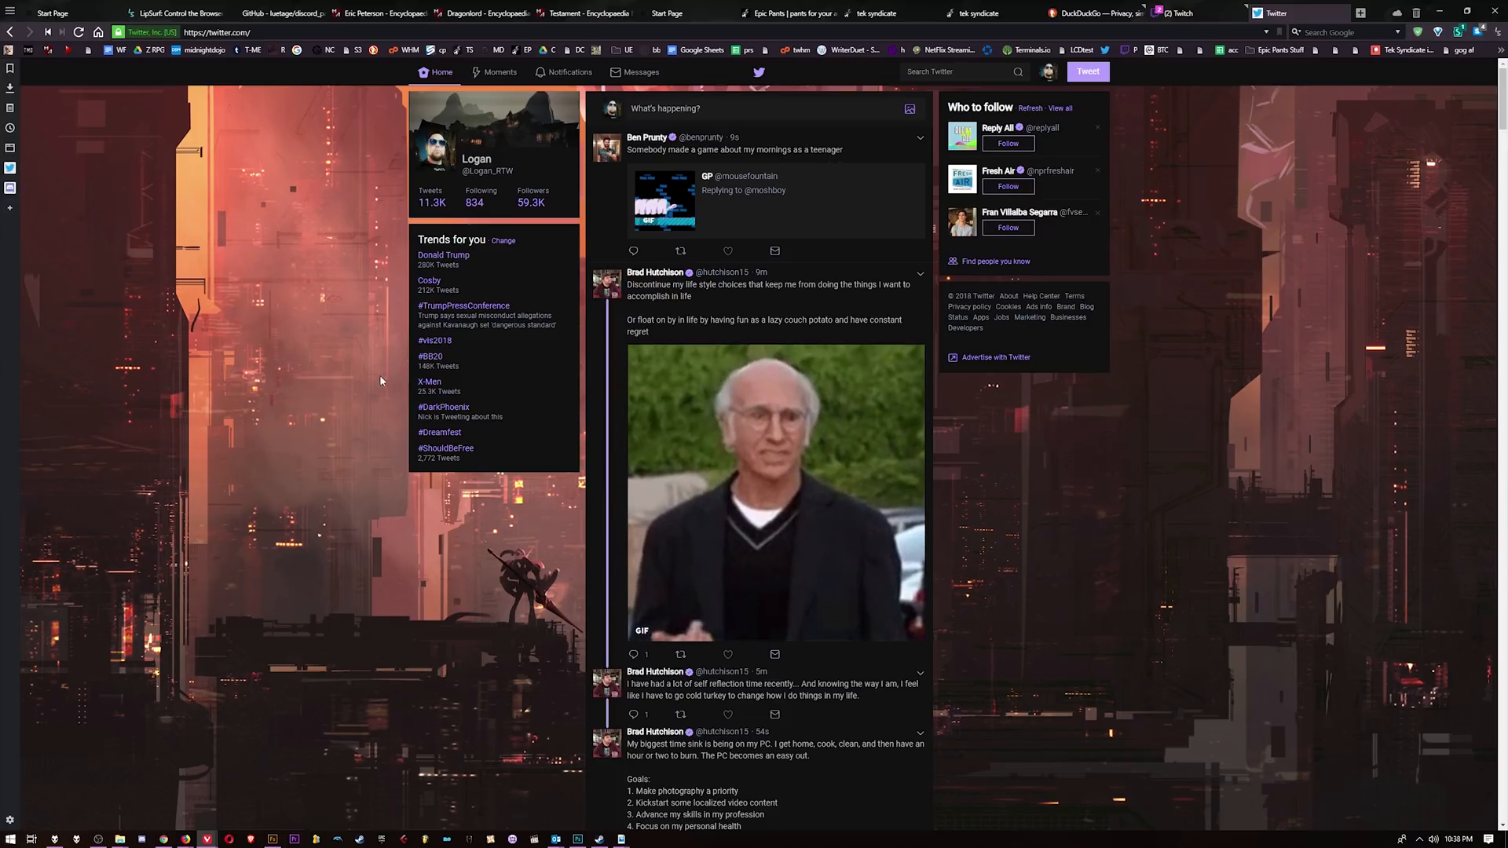
right_click(303, 380)
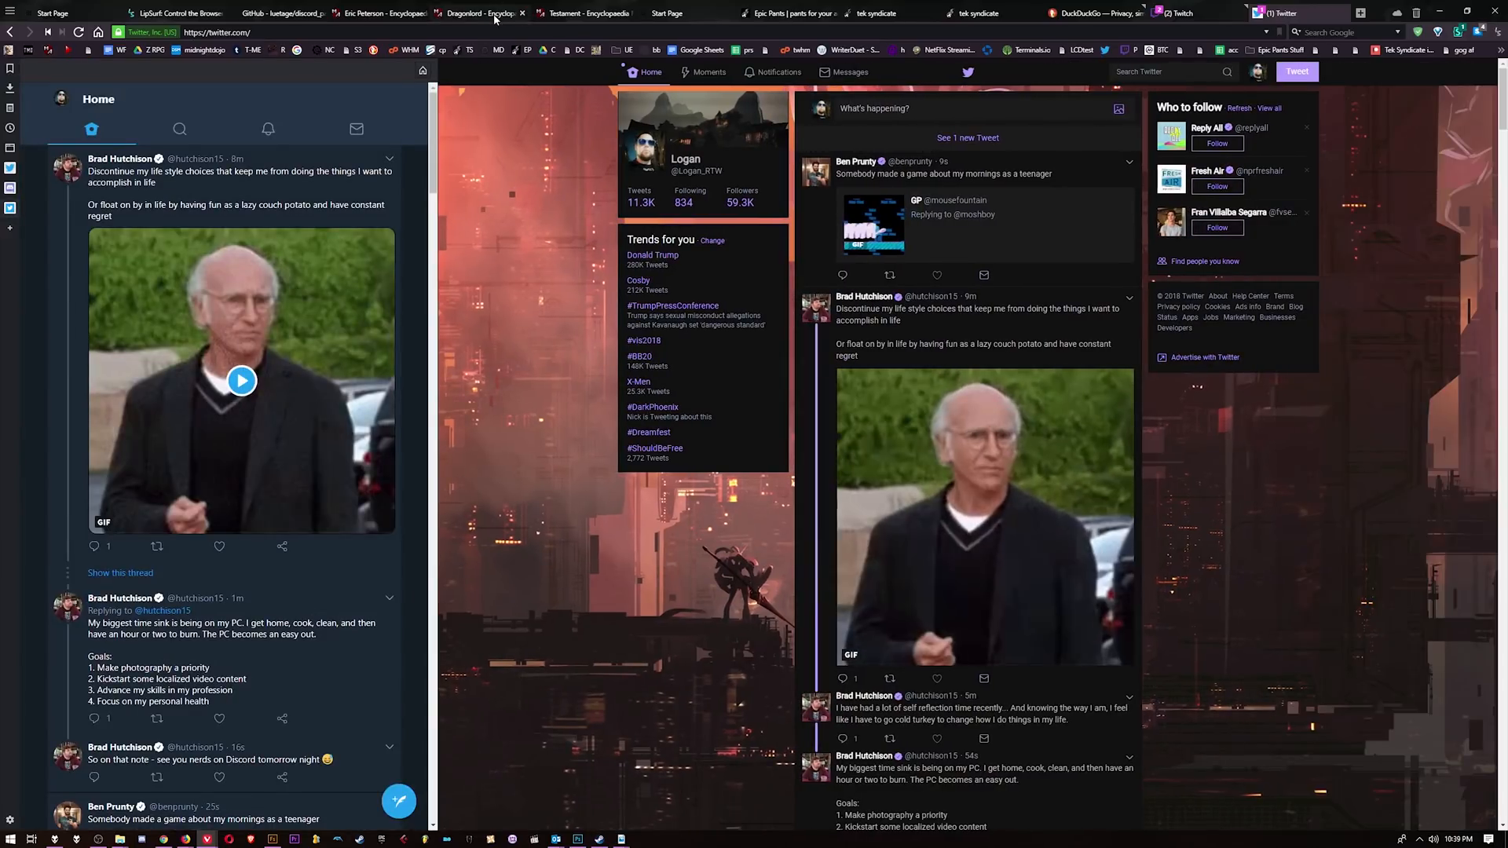
left_click(481, 12)
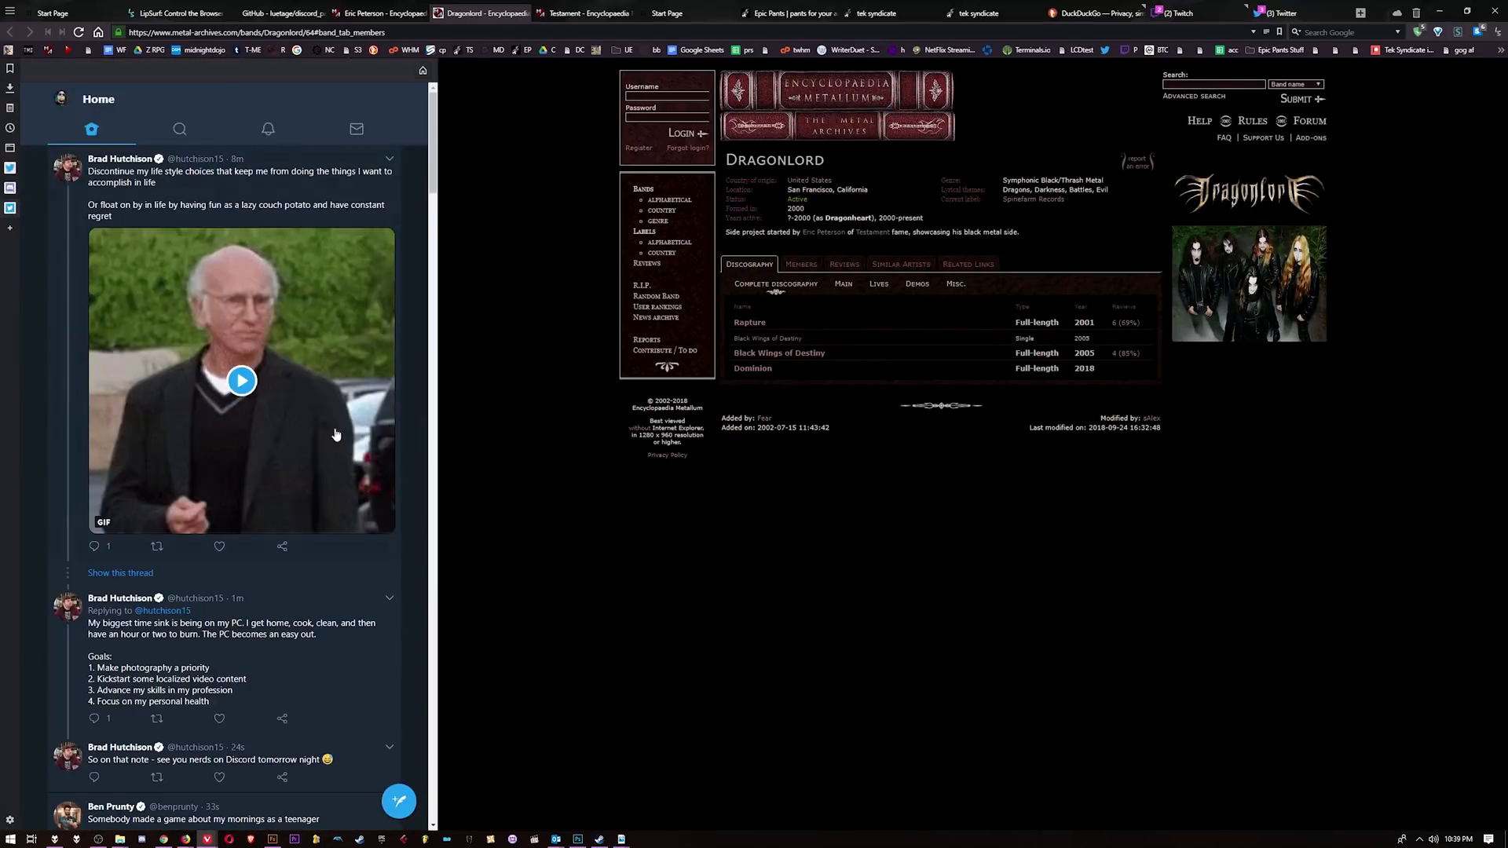
scroll("down", 3)
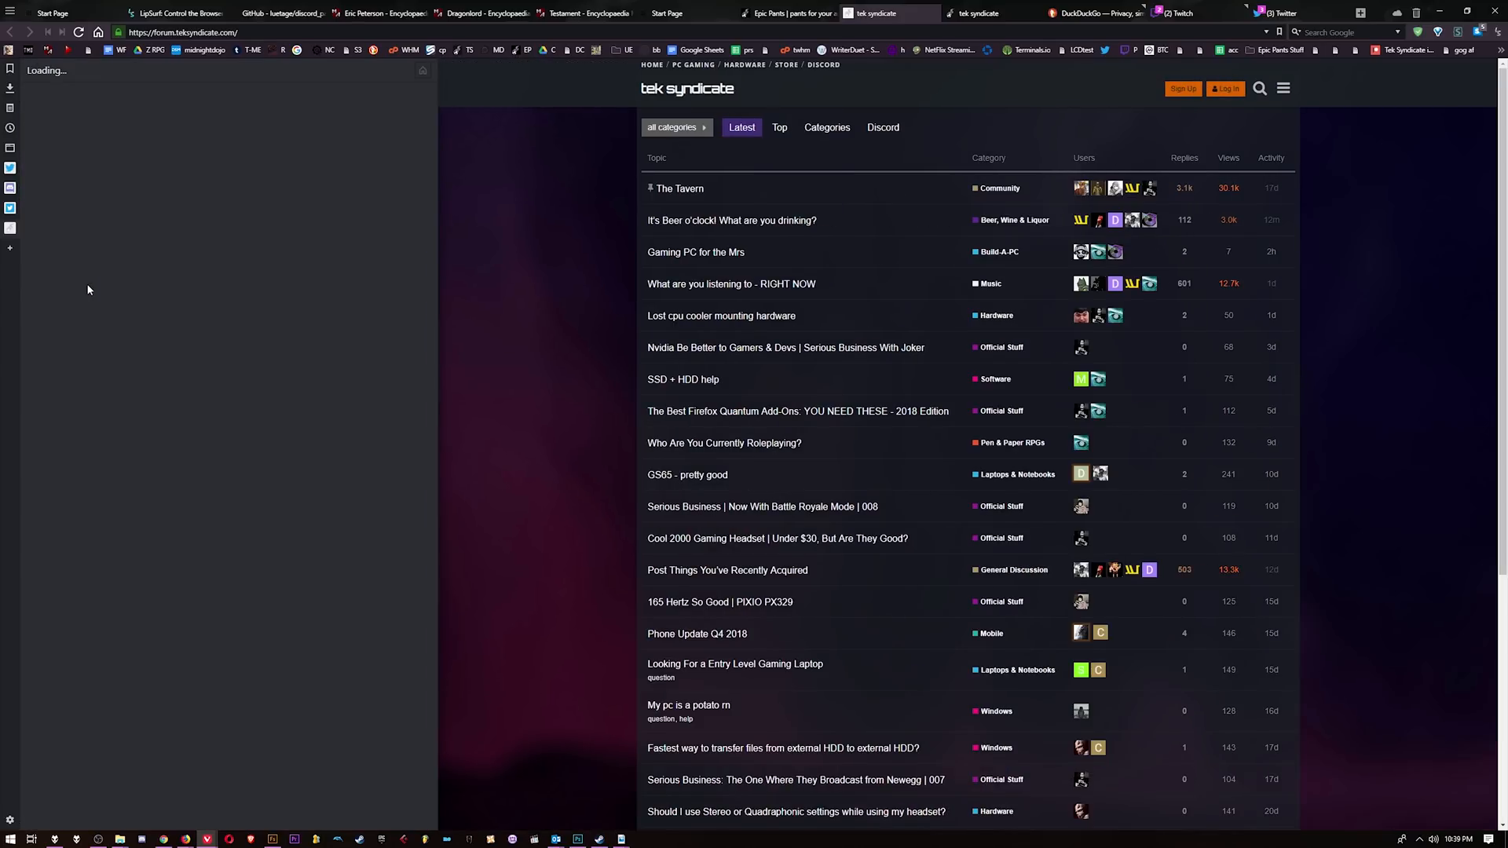
Switch from the Start Page to the Epic Pants storefront tab
left_click(577, 12)
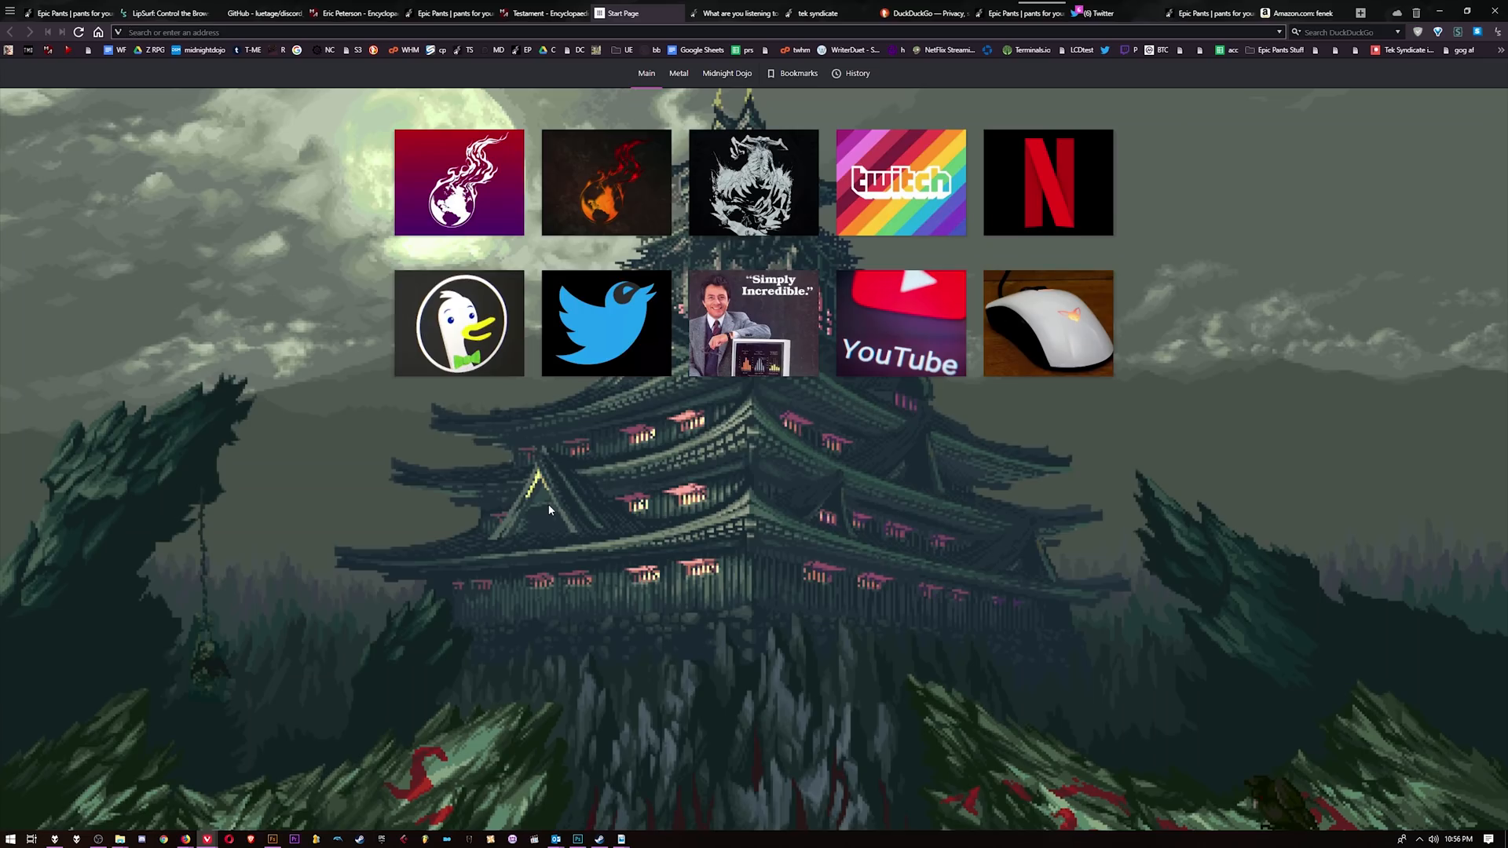
mouse_move(451, 13)
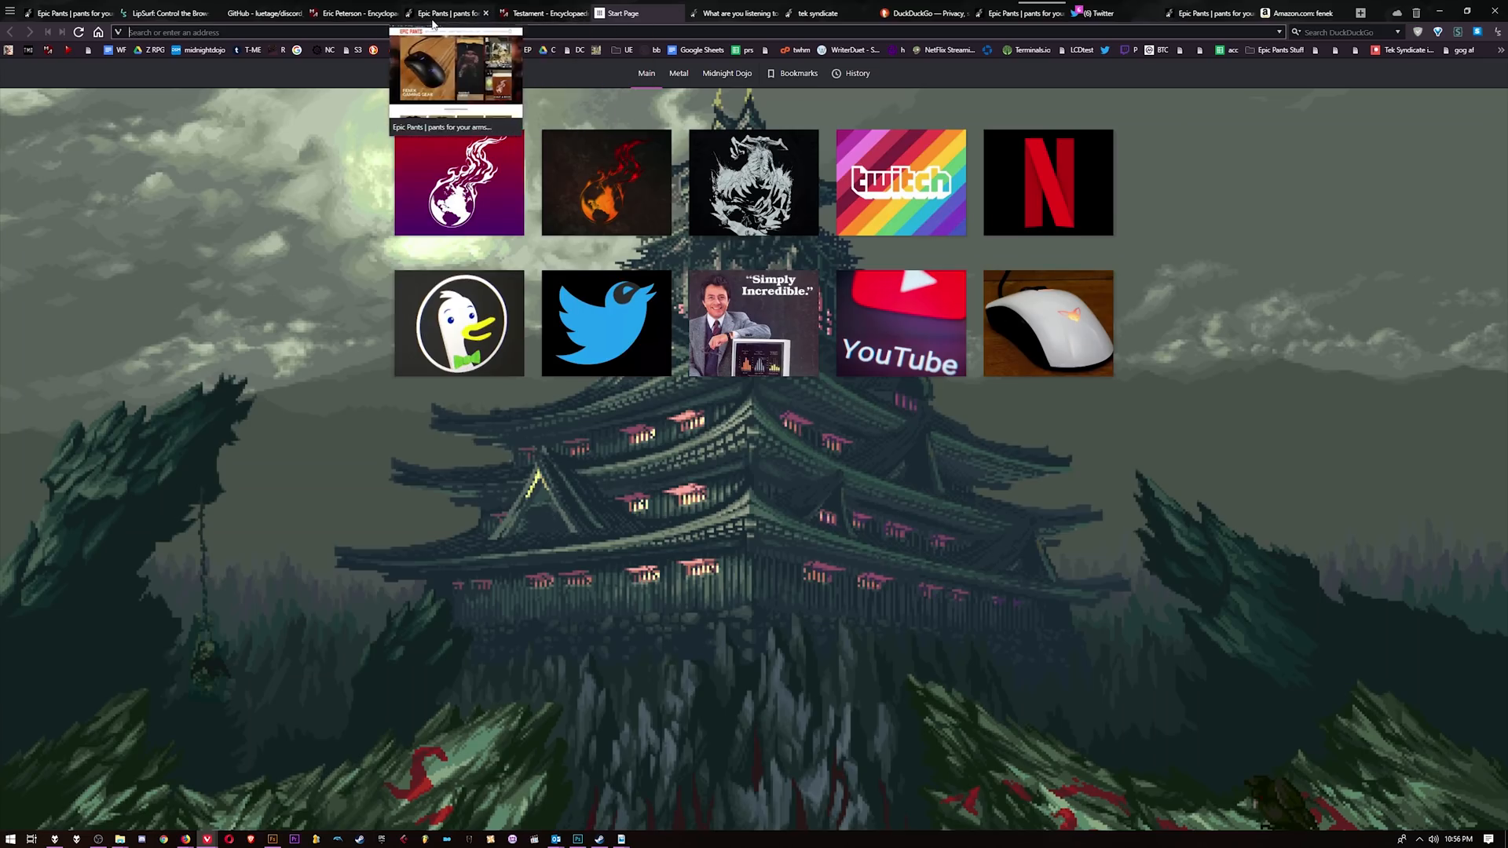
left_click(447, 13)
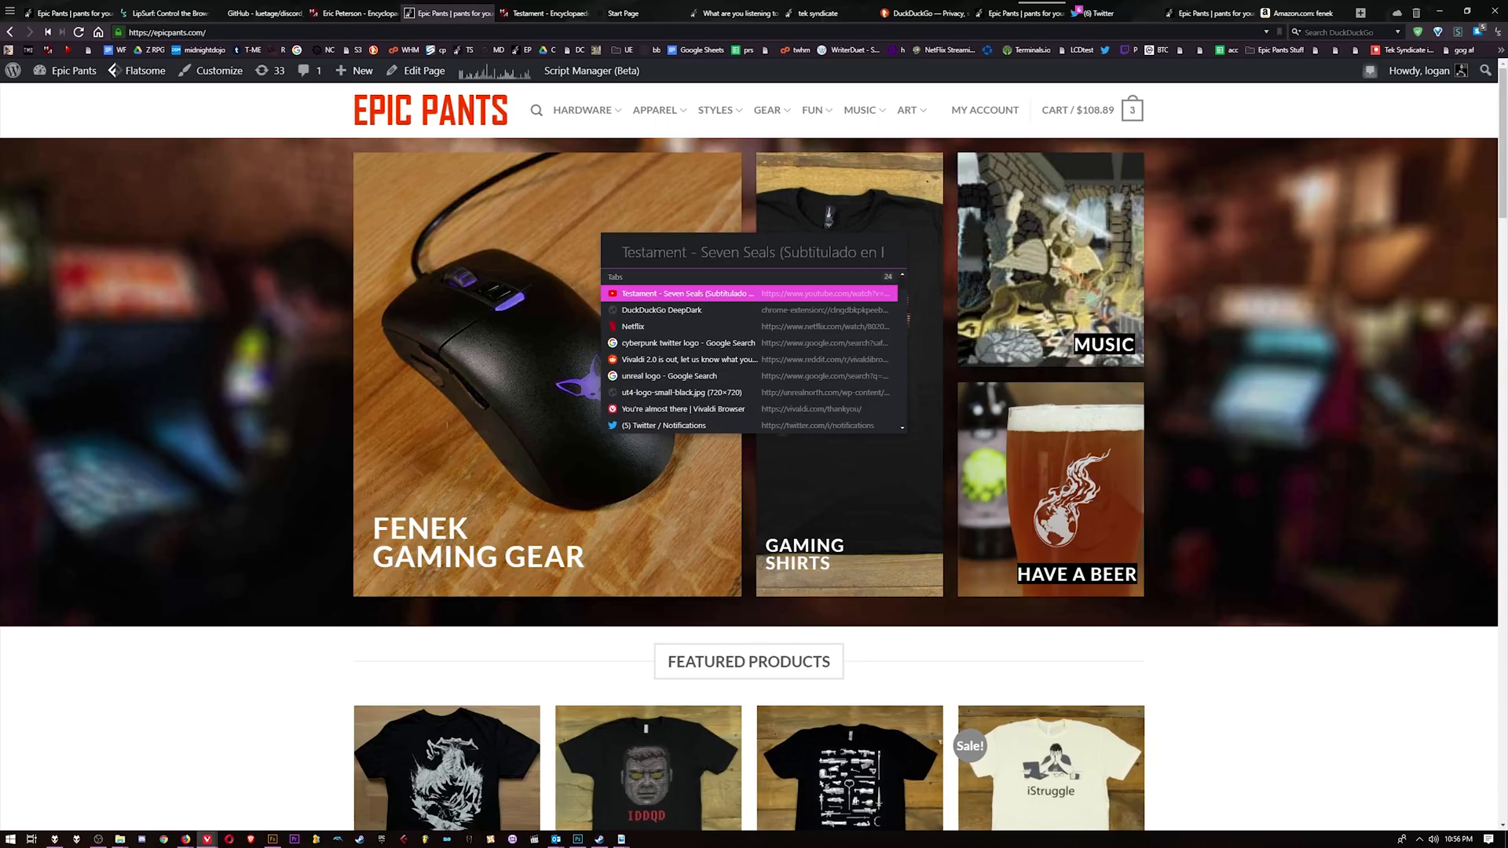
Find 'dragonlord' in Quick Commands and reopen the Dragonlord page from history
type("mouse")
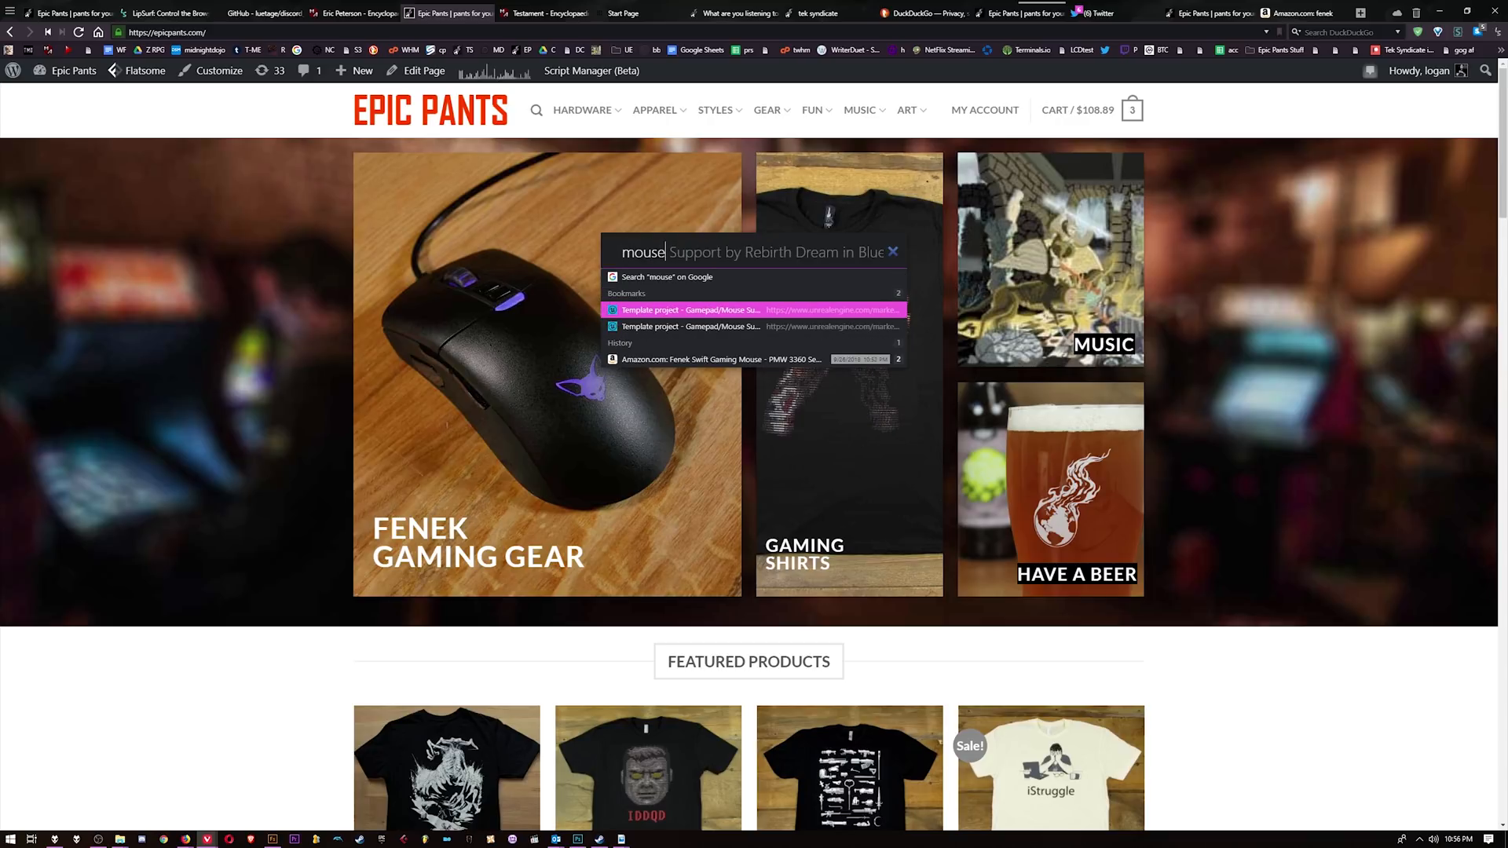
mouse_move(716, 327)
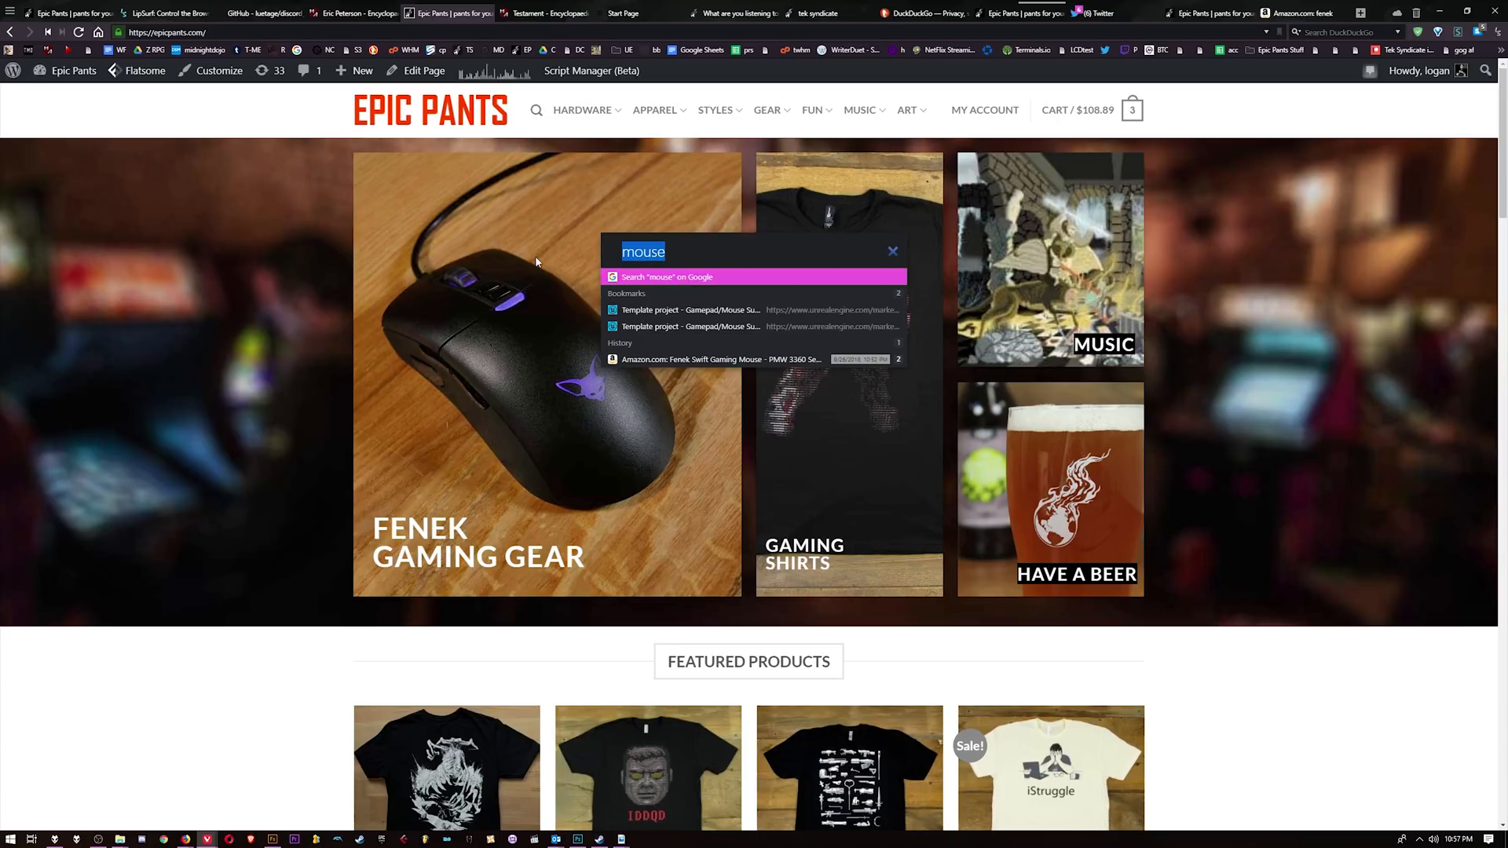
type("dragonlord")
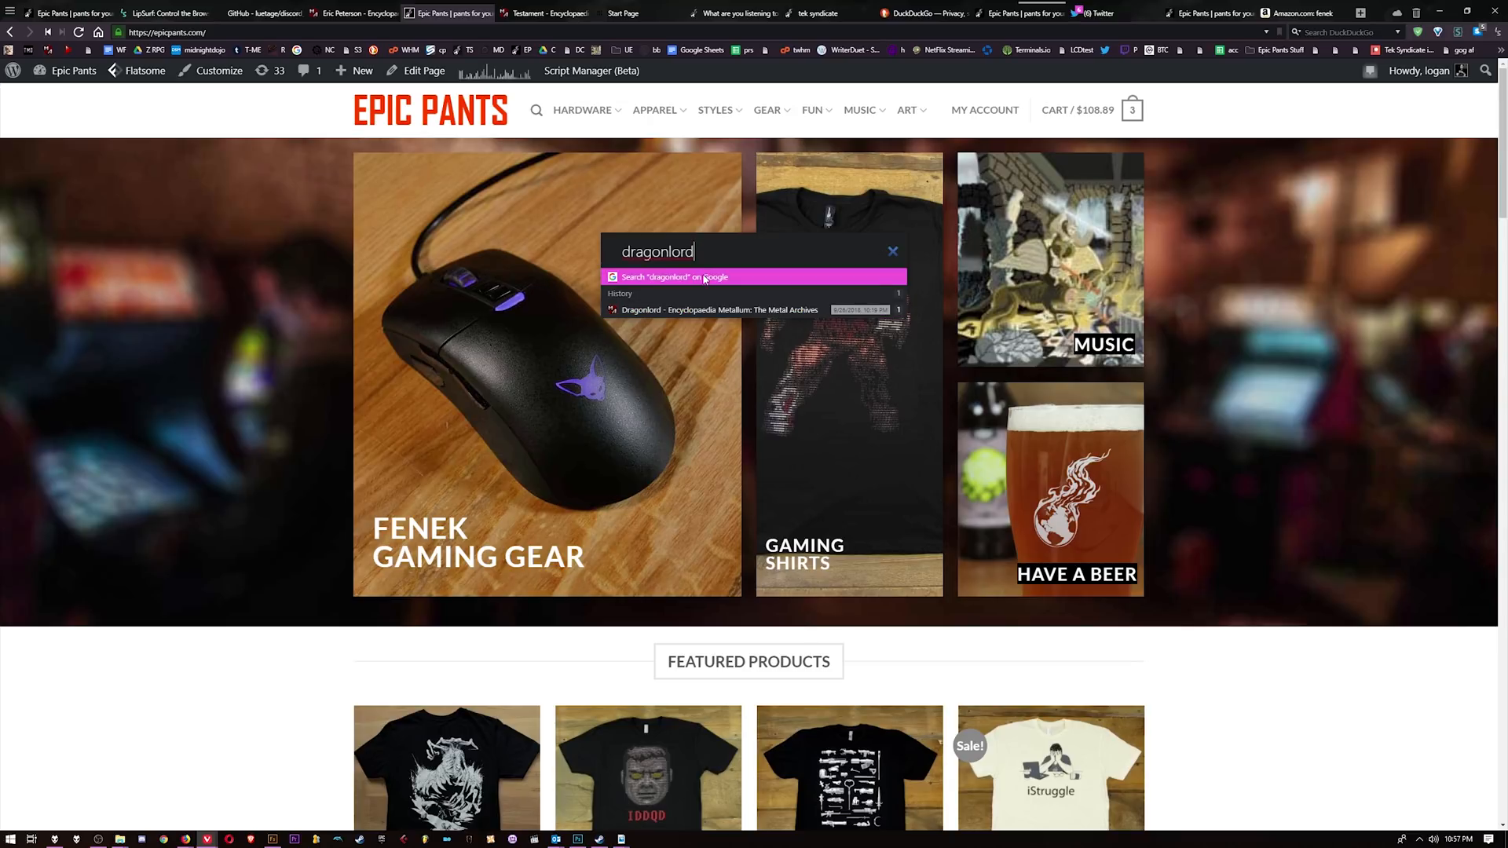
left_click(717, 309)
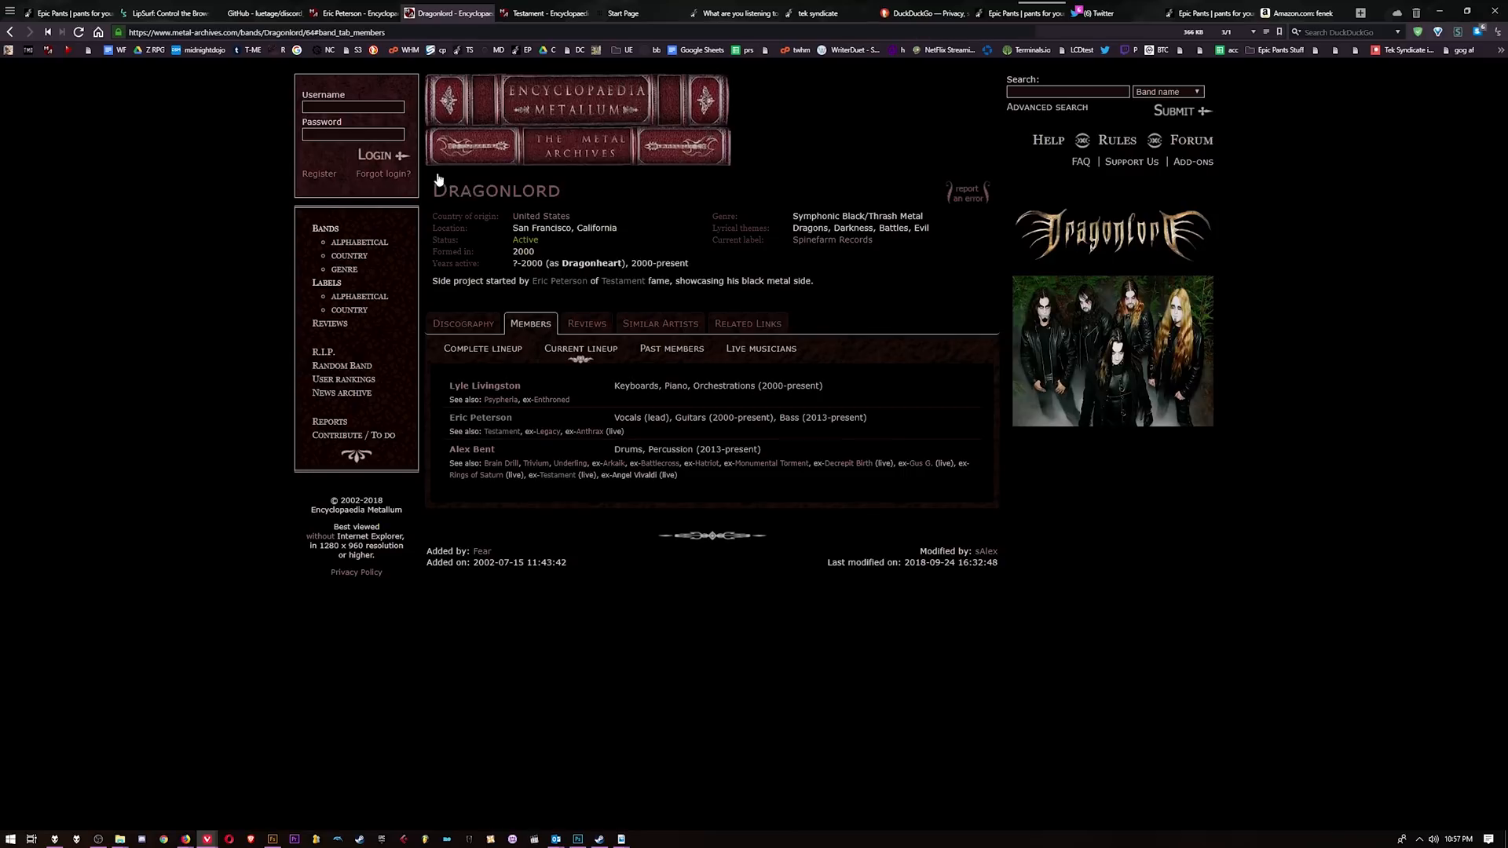
mouse_move(538, 13)
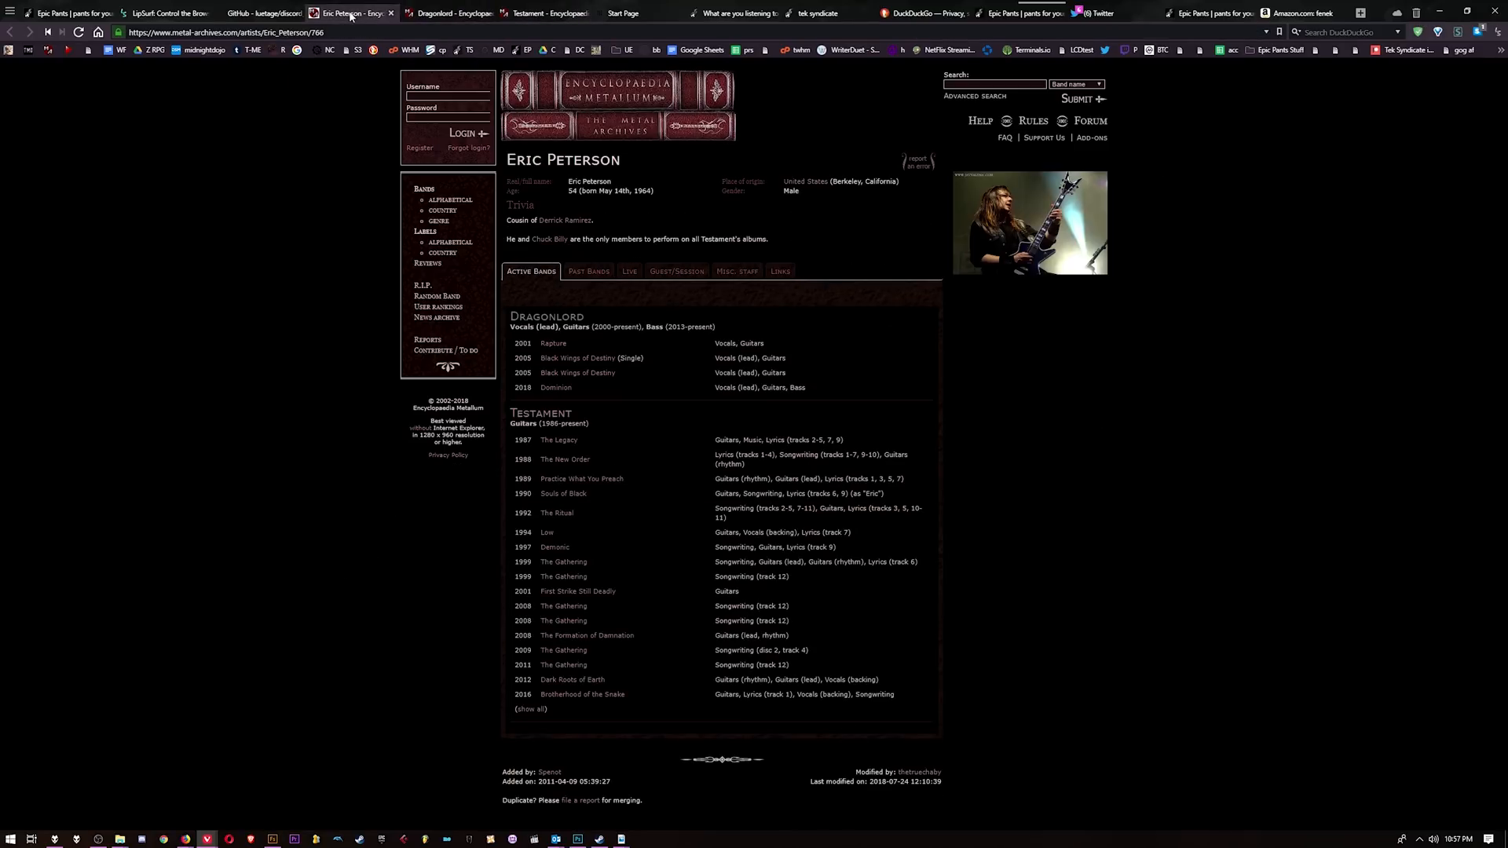
Move on through the Dragonlord tab to the Testament page
left_click(445, 13)
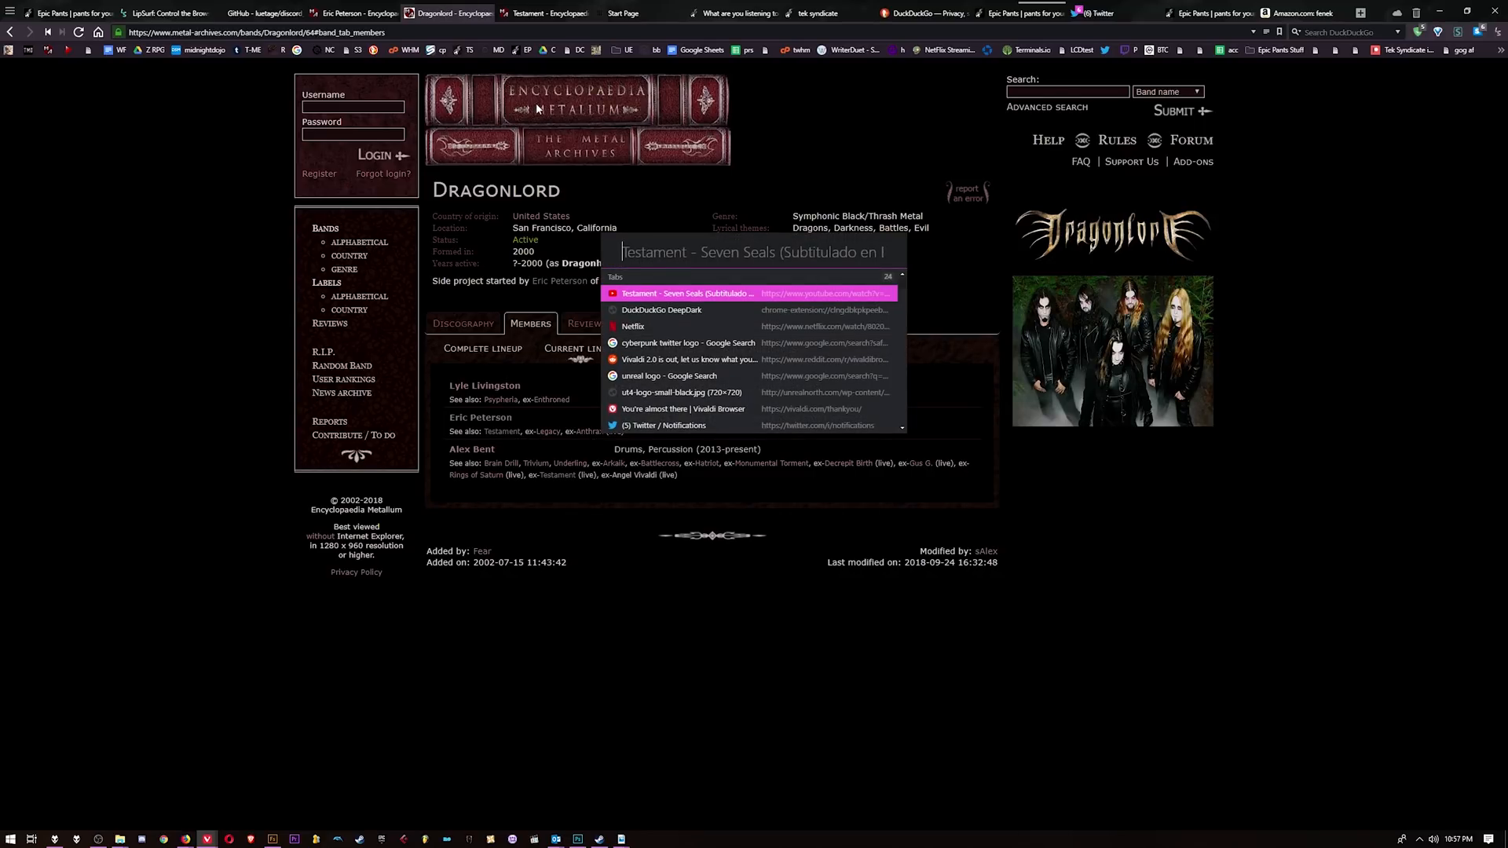
left_click(586, 13)
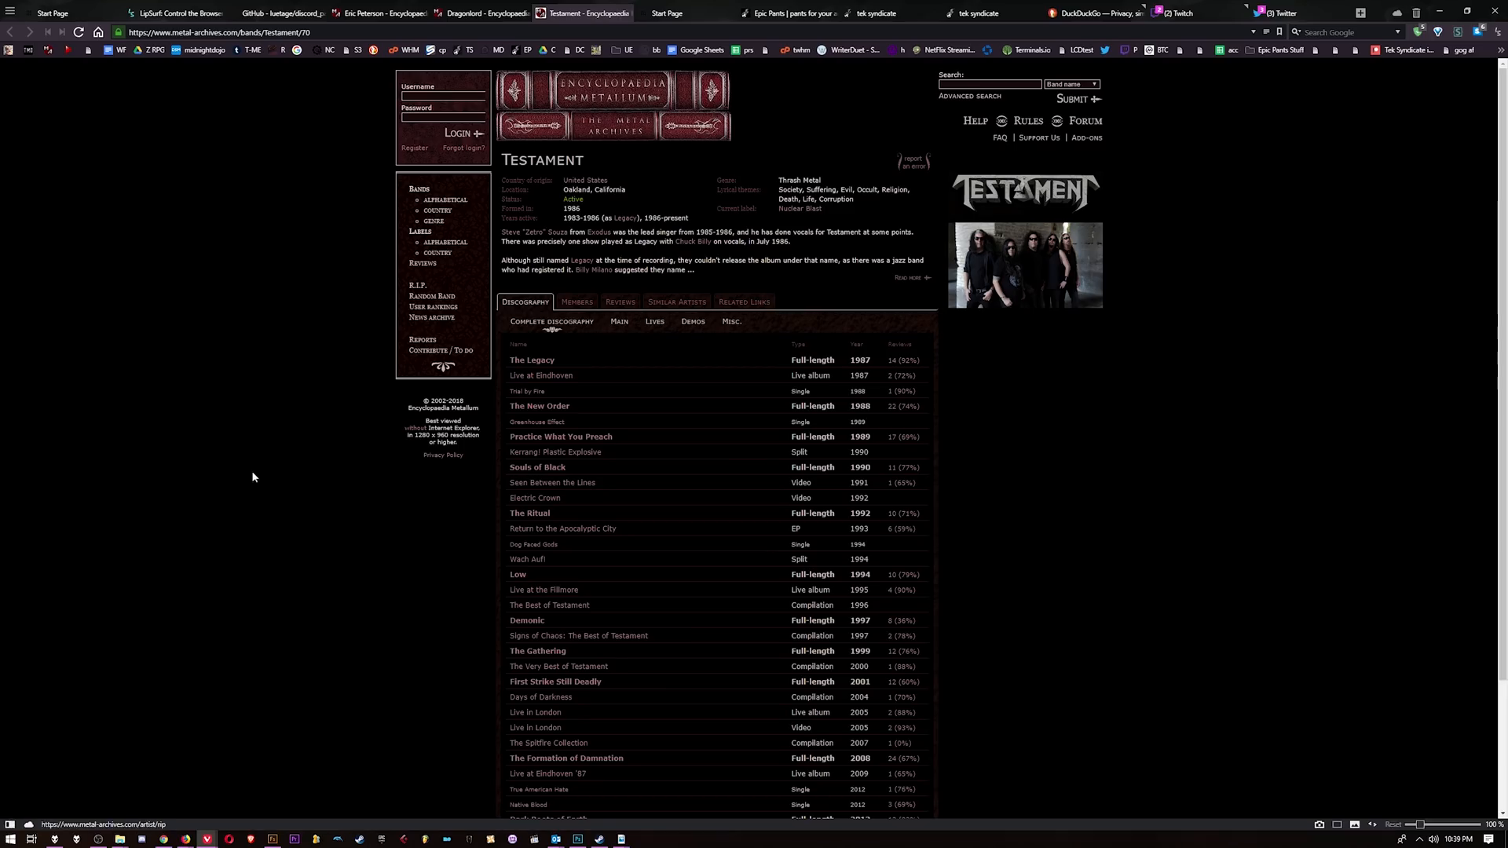
mouse_move(8, 839)
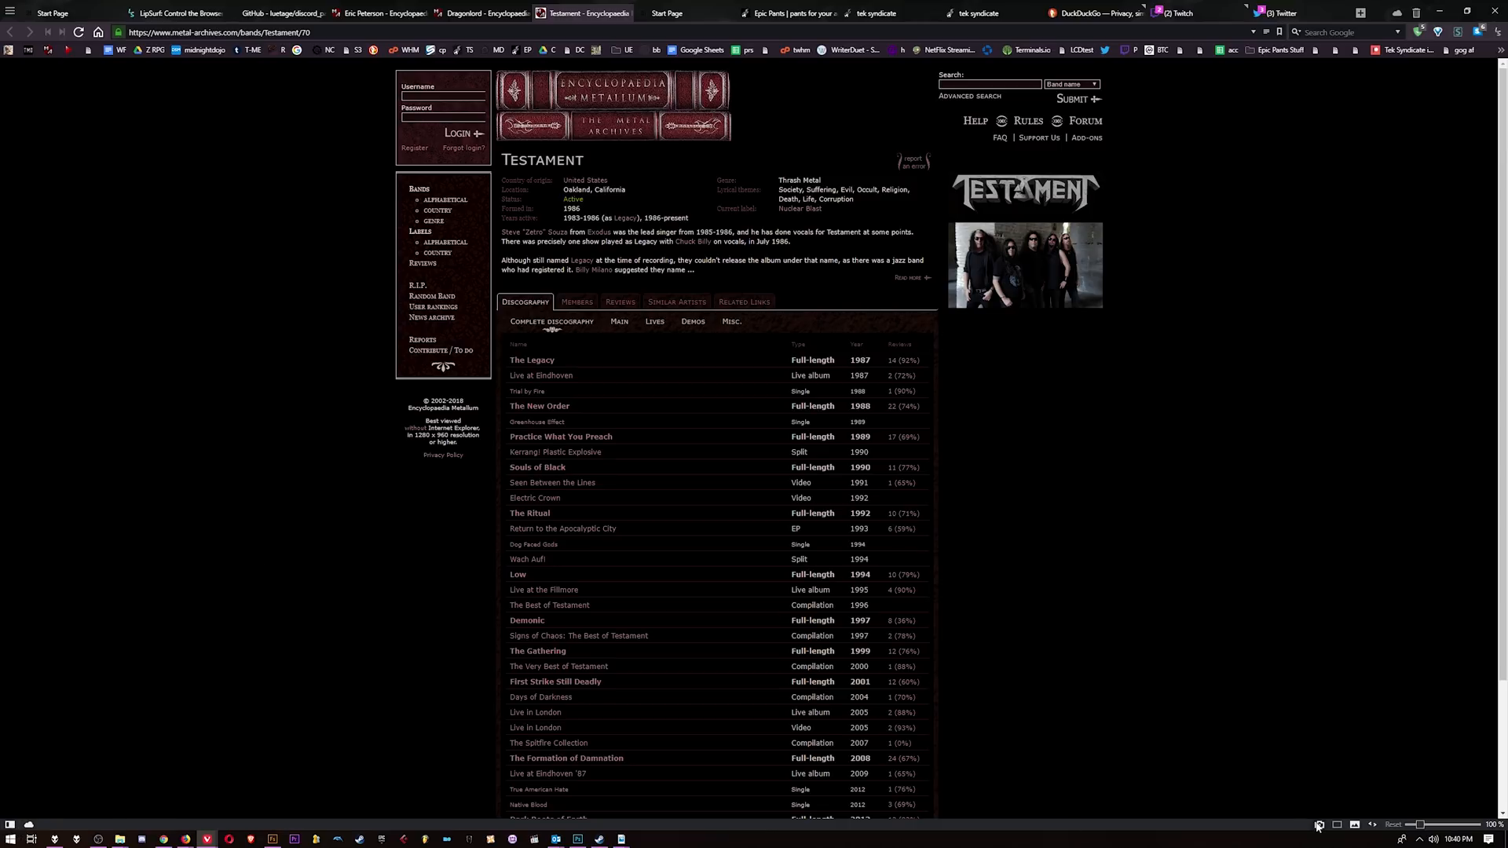
mouse_move(1305, 834)
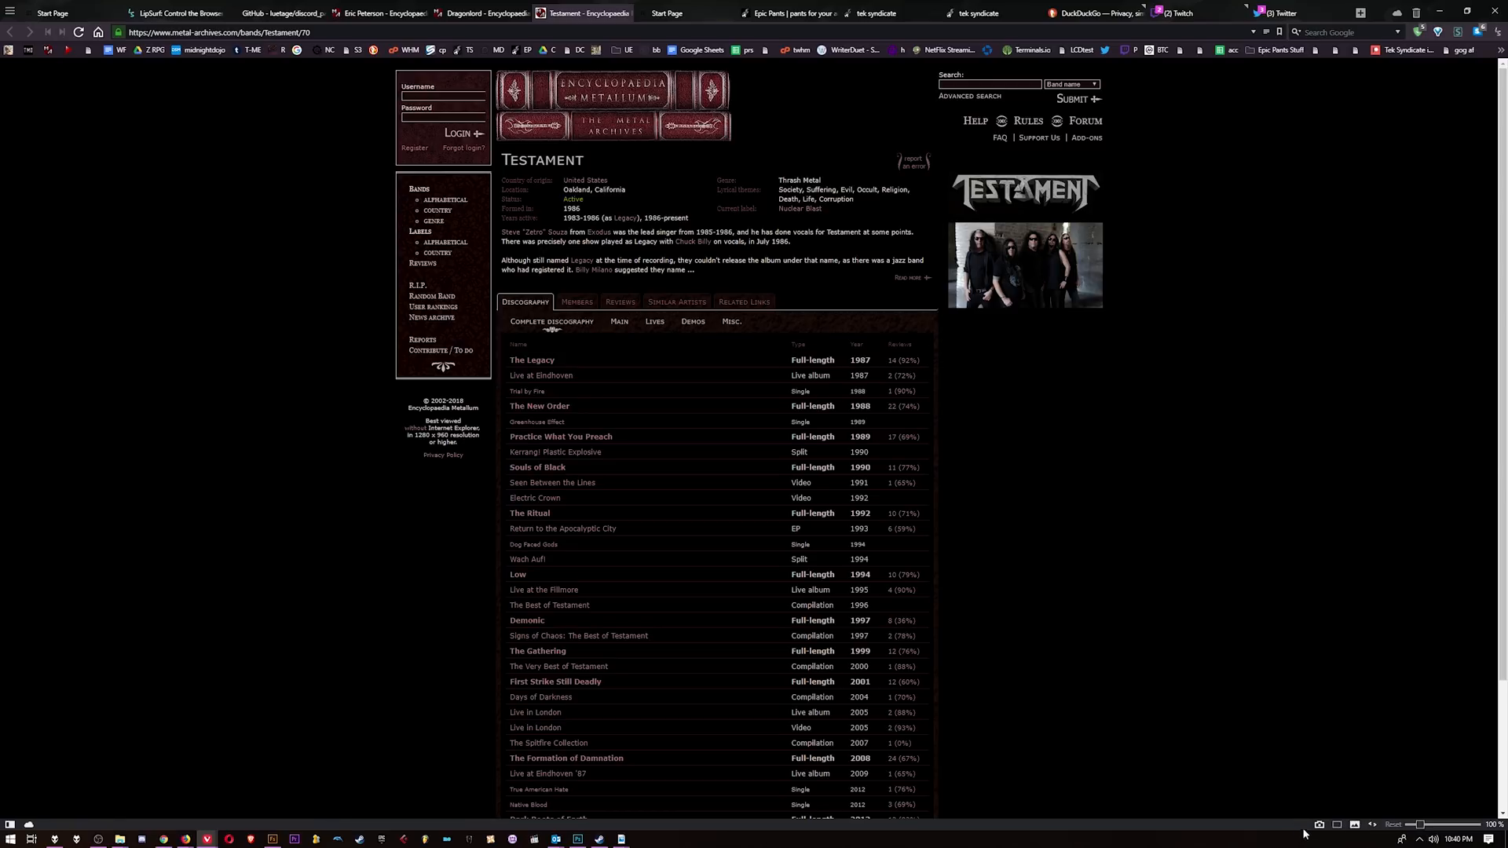
Return to the Dragonlord page and toggle the status-bar image and Page Actions buttons
left_click(1319, 825)
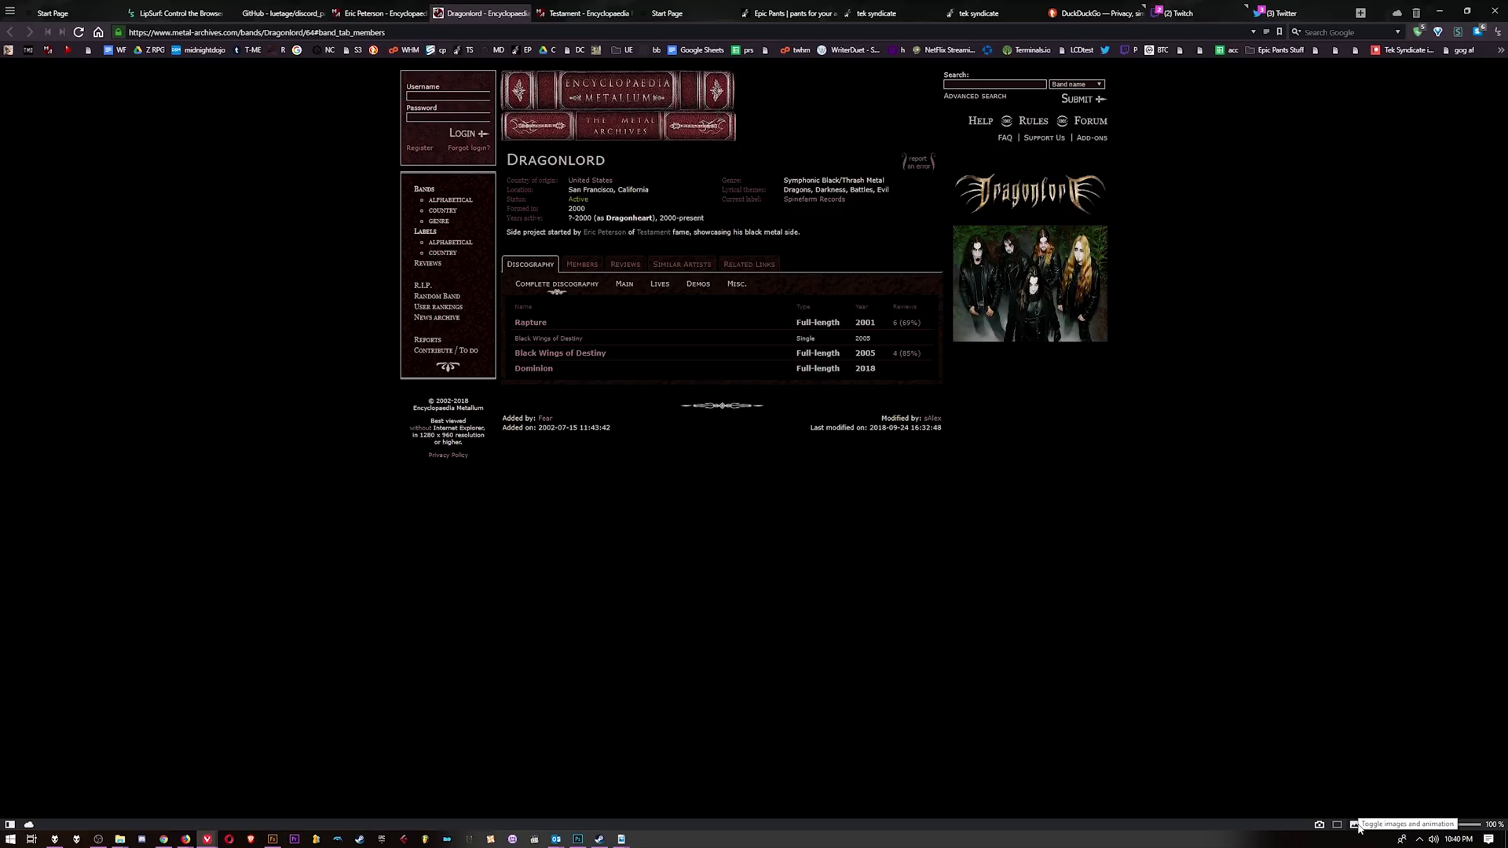
left_click(1352, 824)
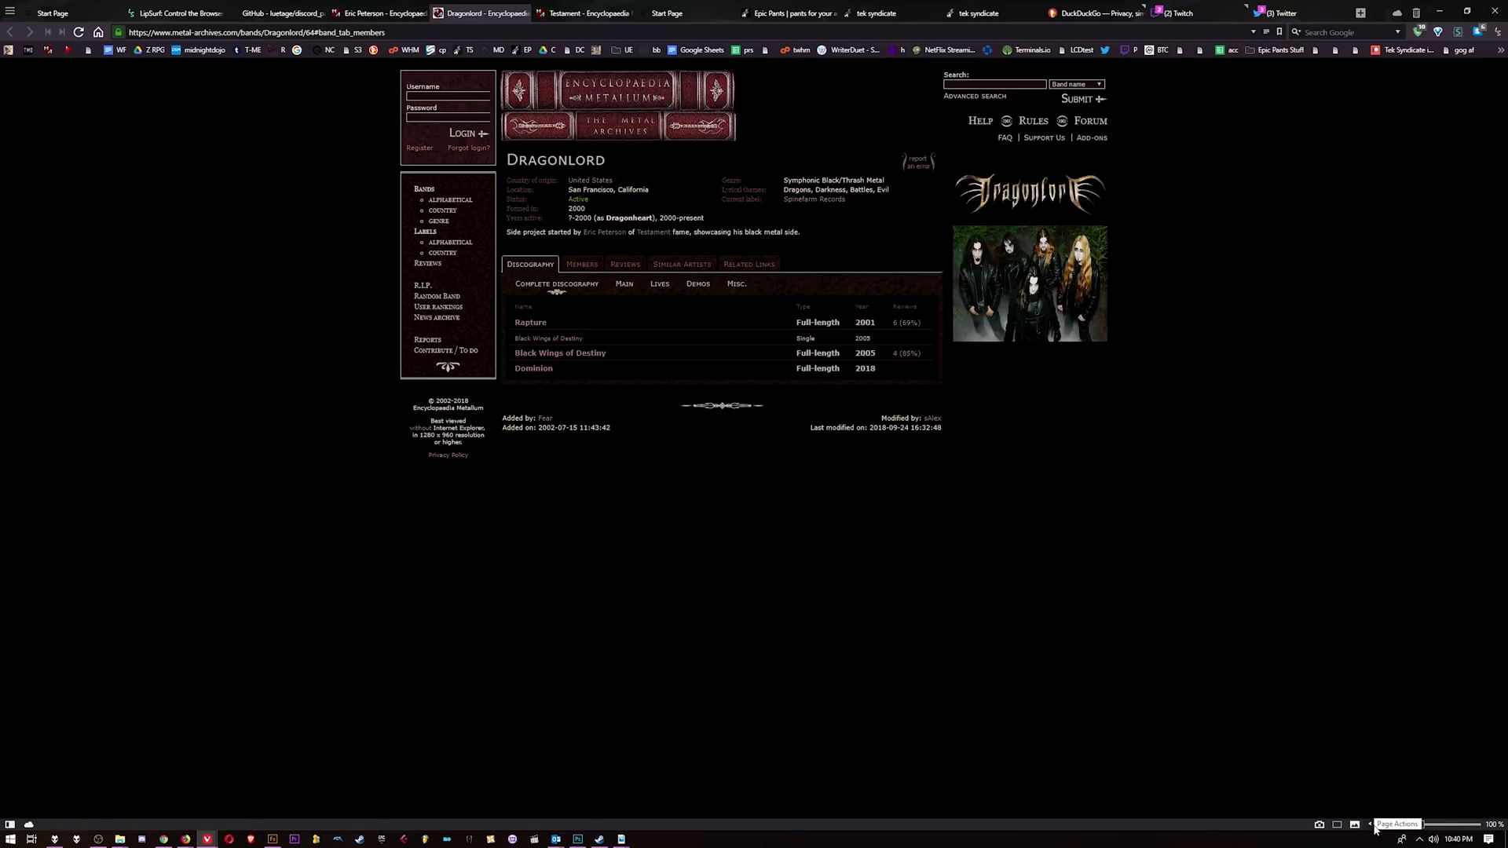
left_click(1352, 824)
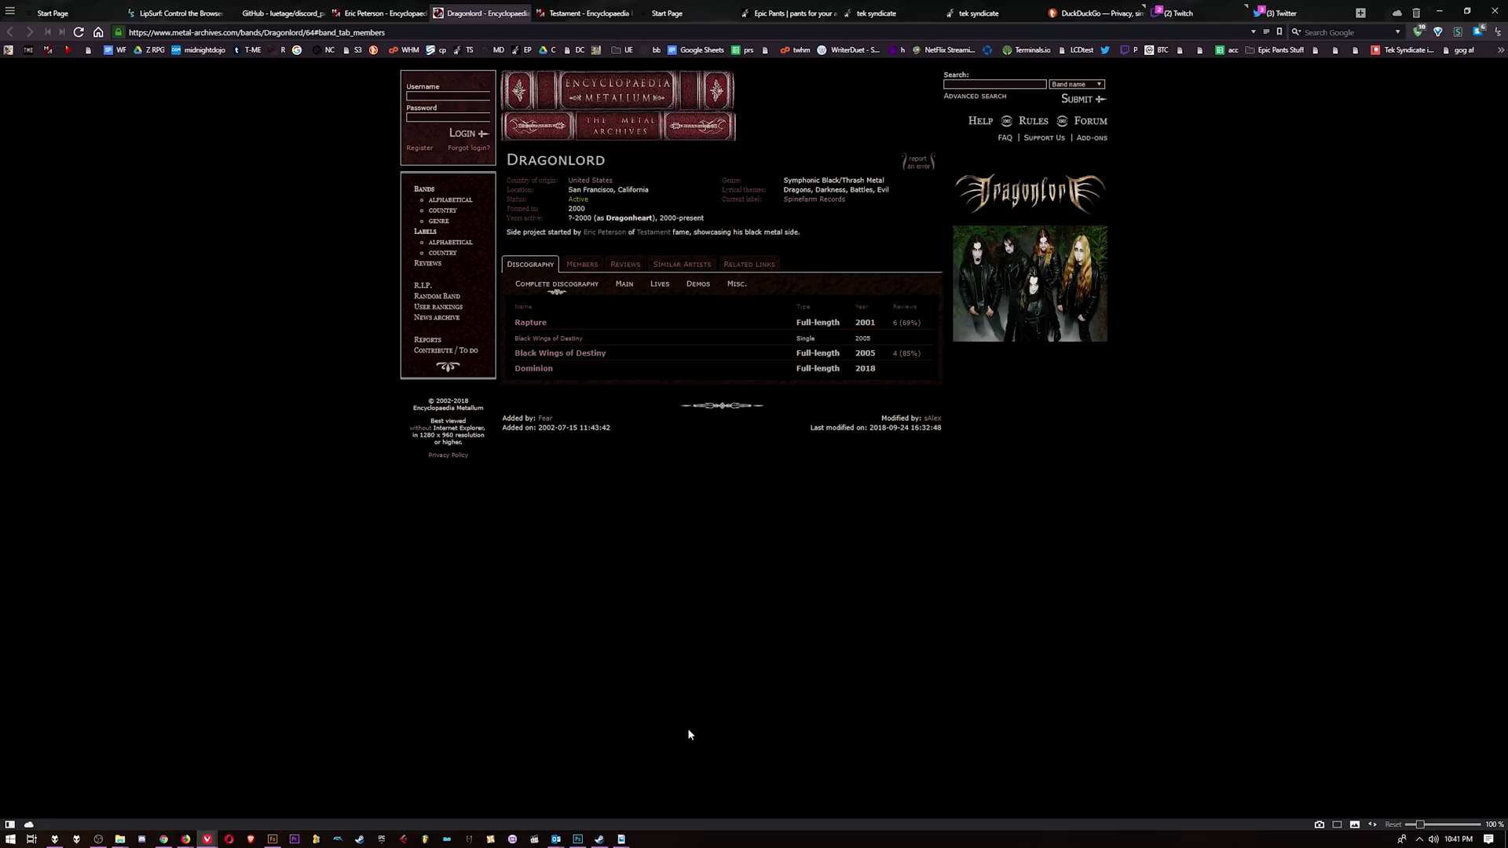
mouse_move(1415, 824)
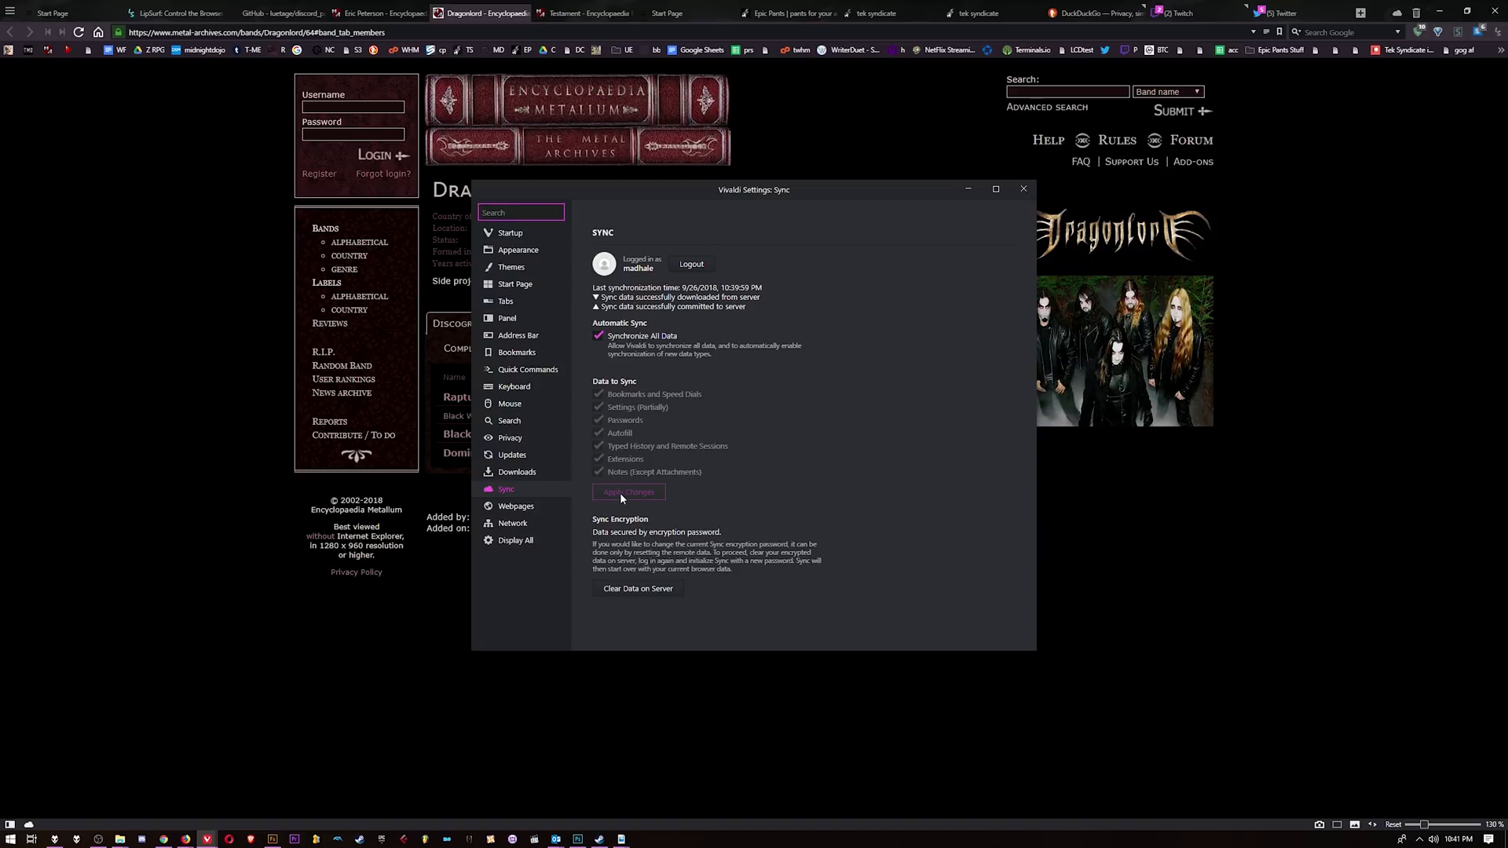
mouse_move(617, 501)
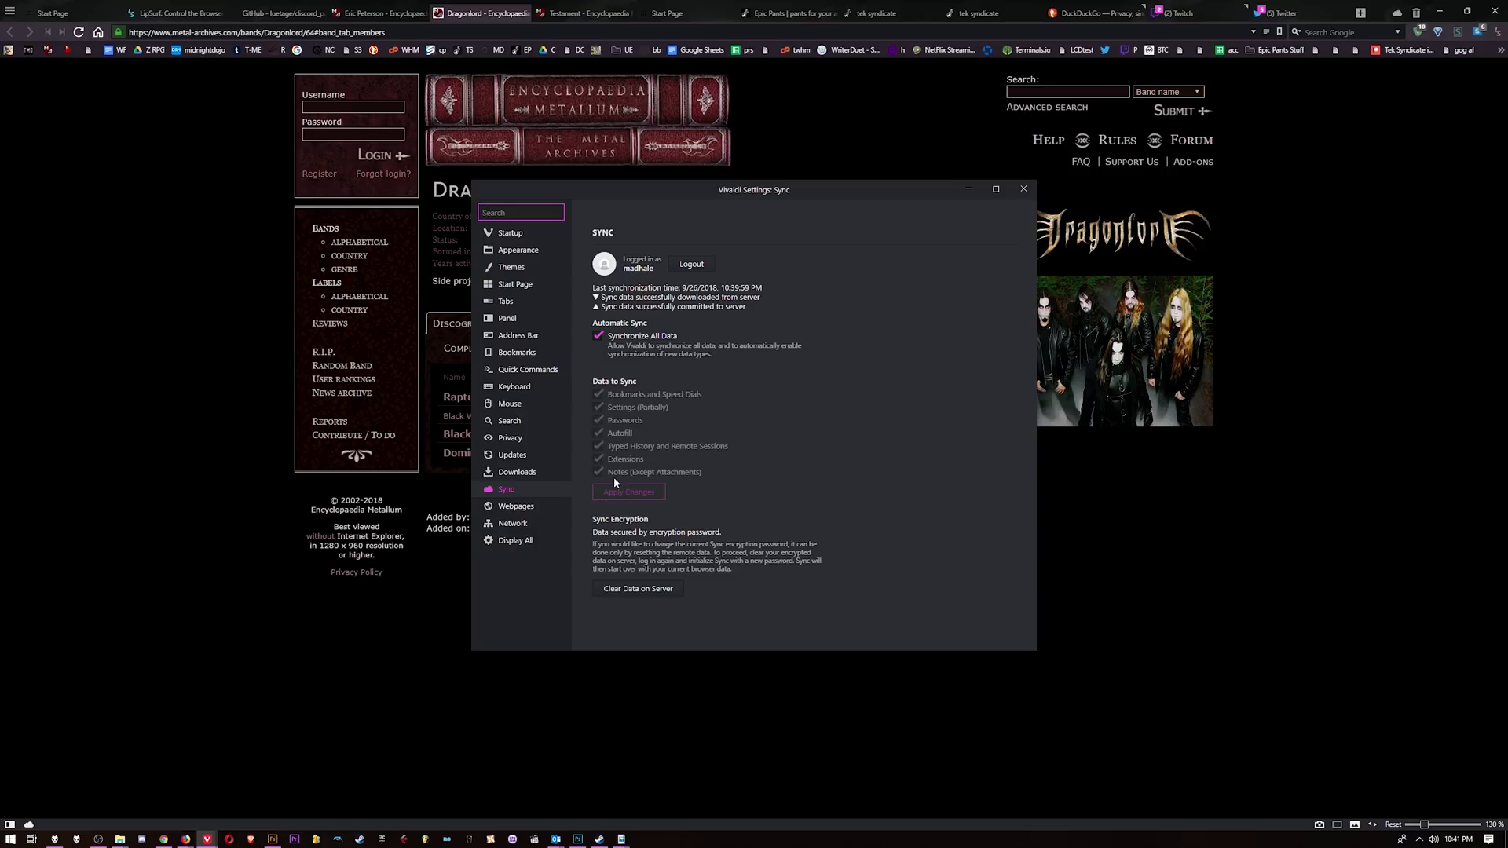
mouse_move(658, 435)
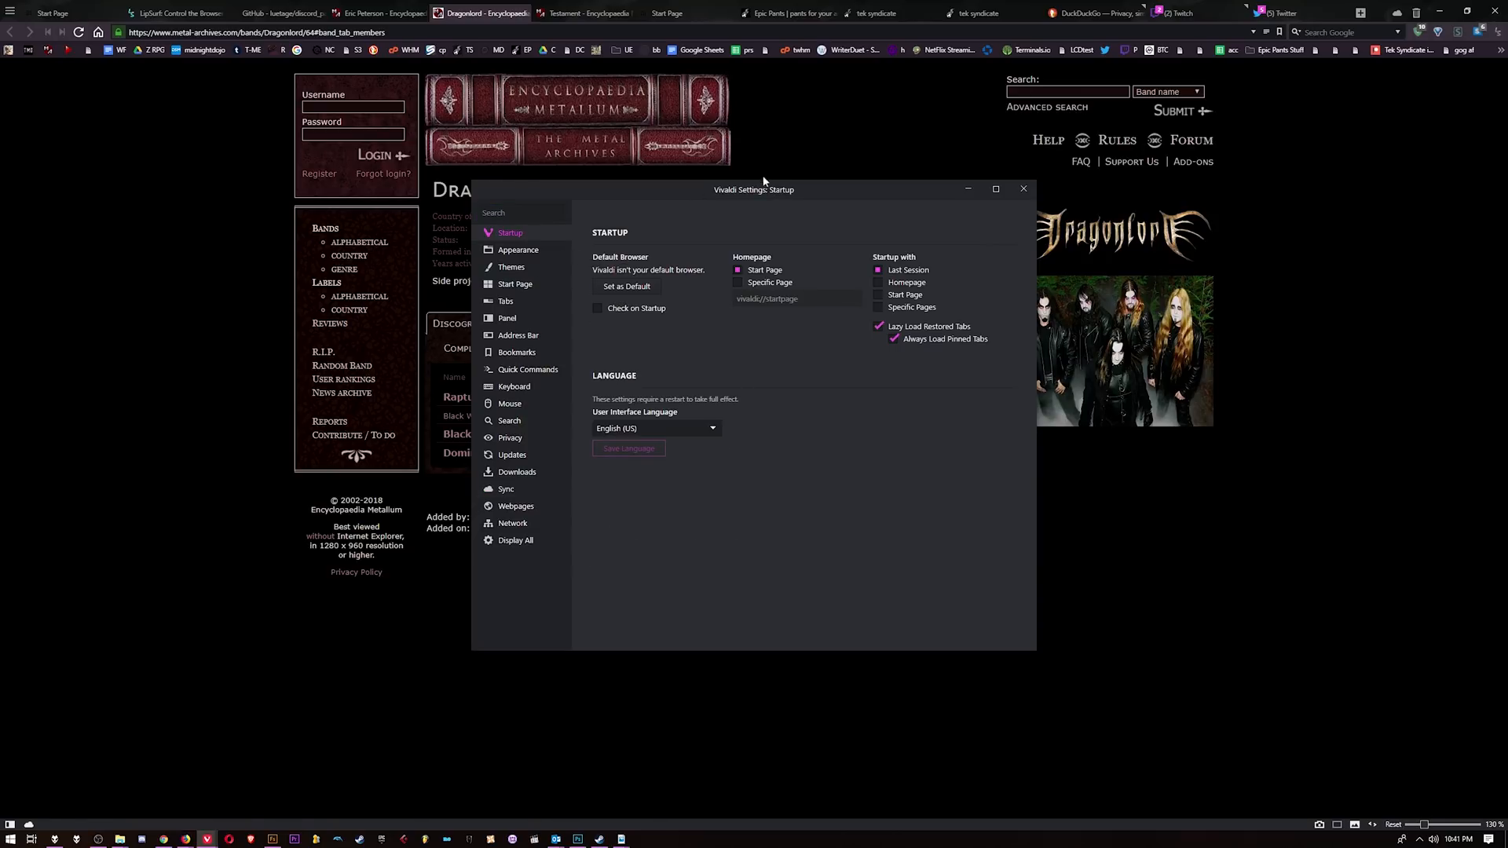
Switch to Vivaldi's settings and show the Appearance section over the Epic Pants tab
left_click(787, 12)
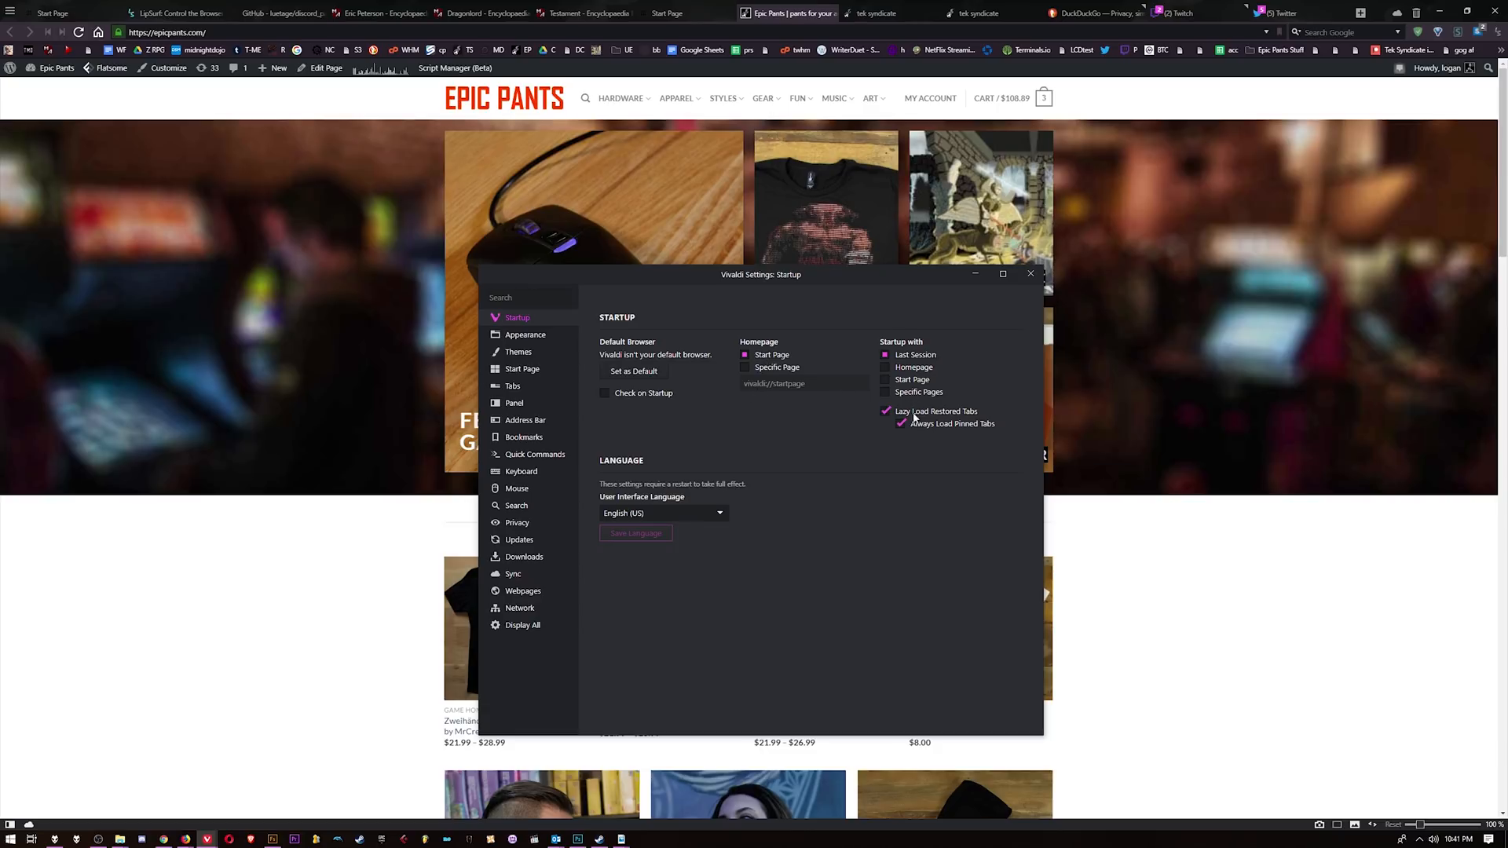
left_click(524, 333)
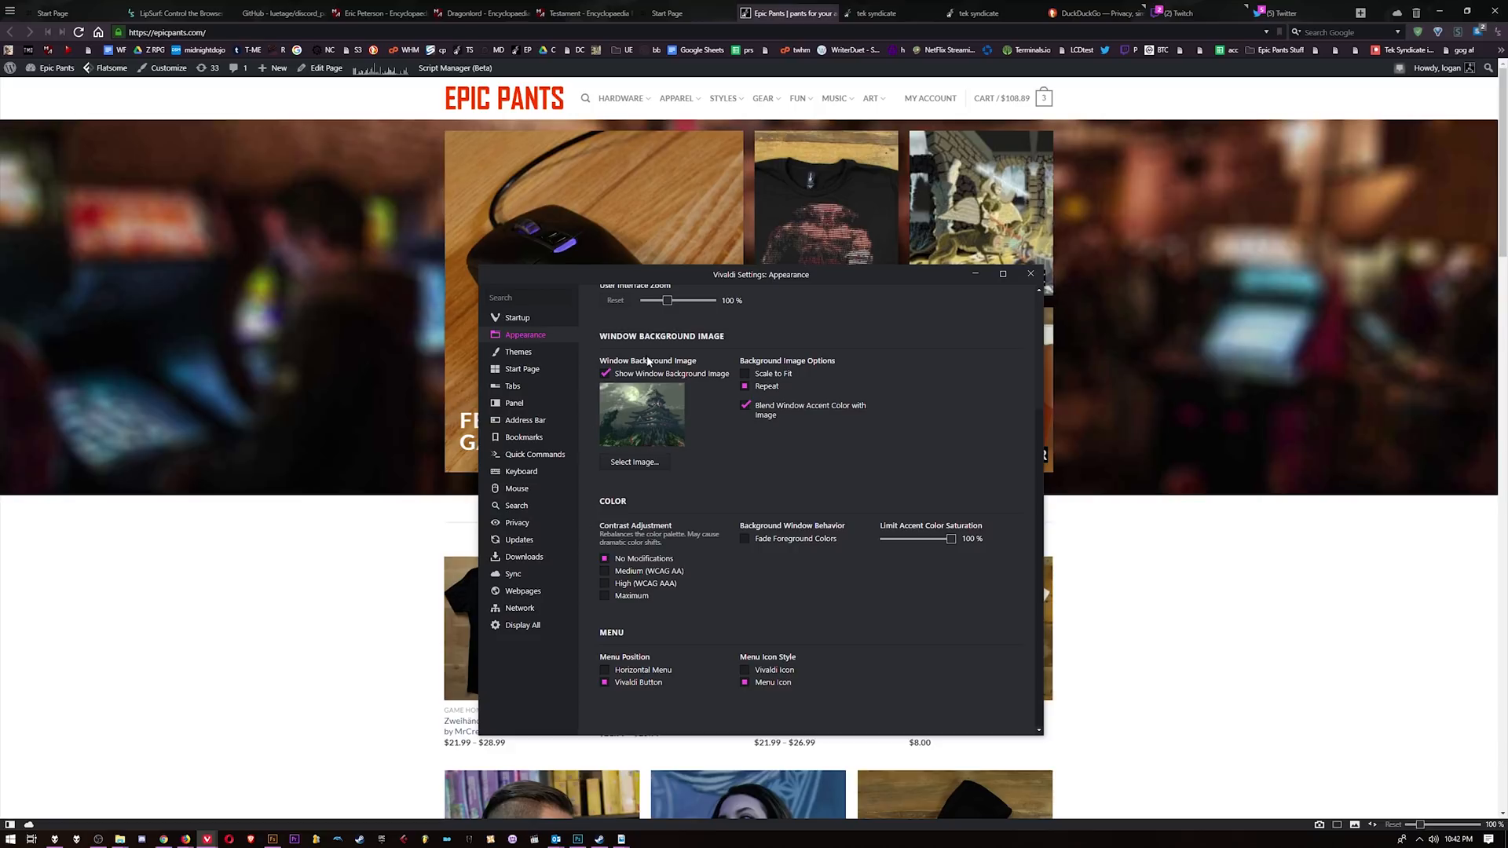
mouse_move(518, 352)
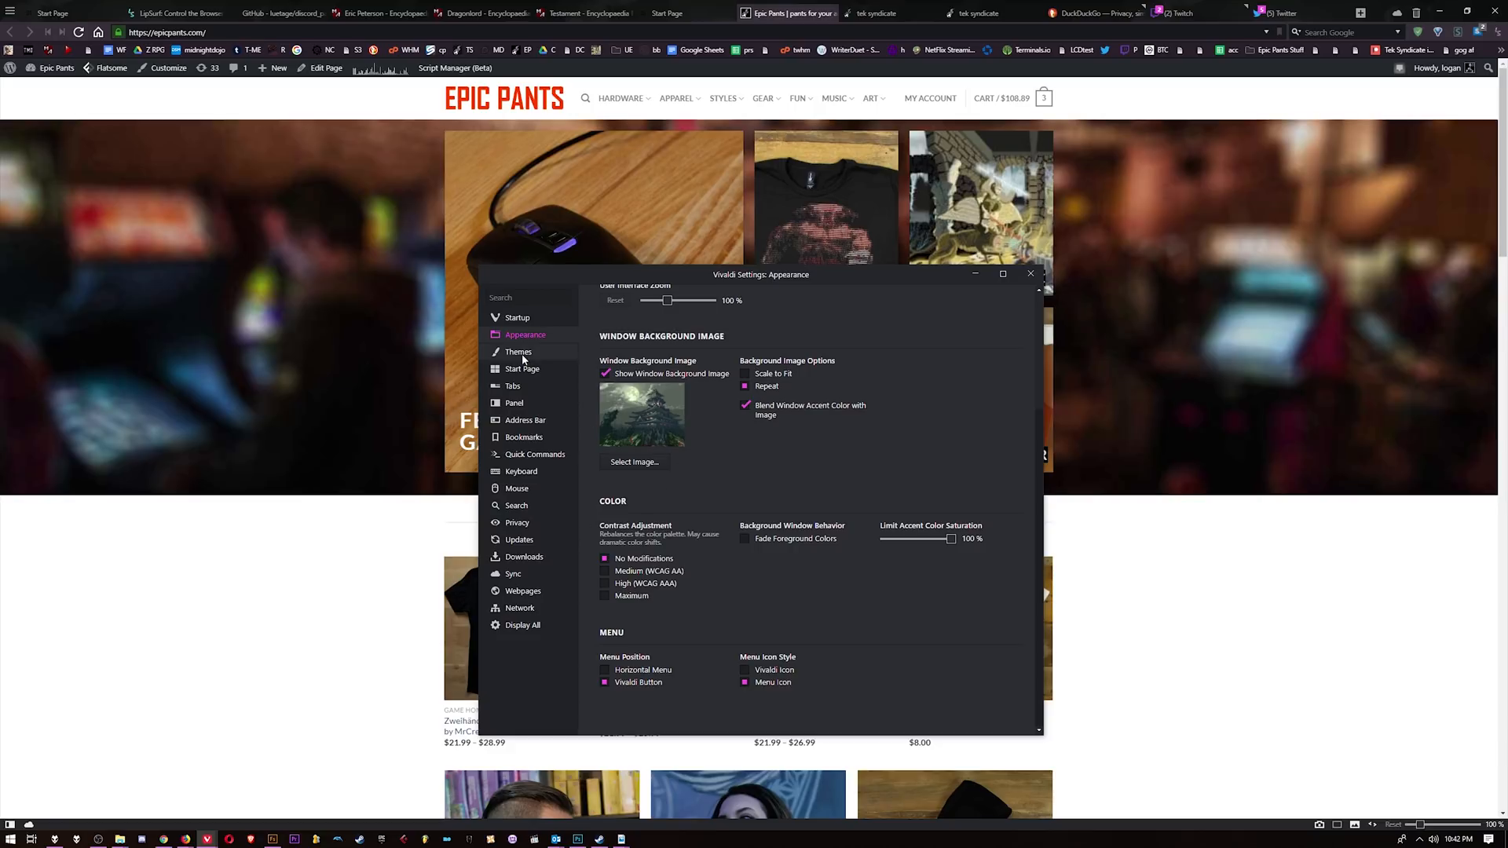
In Themes, try the Light theme, return to New Theme 1 and start editing it
left_click(518, 350)
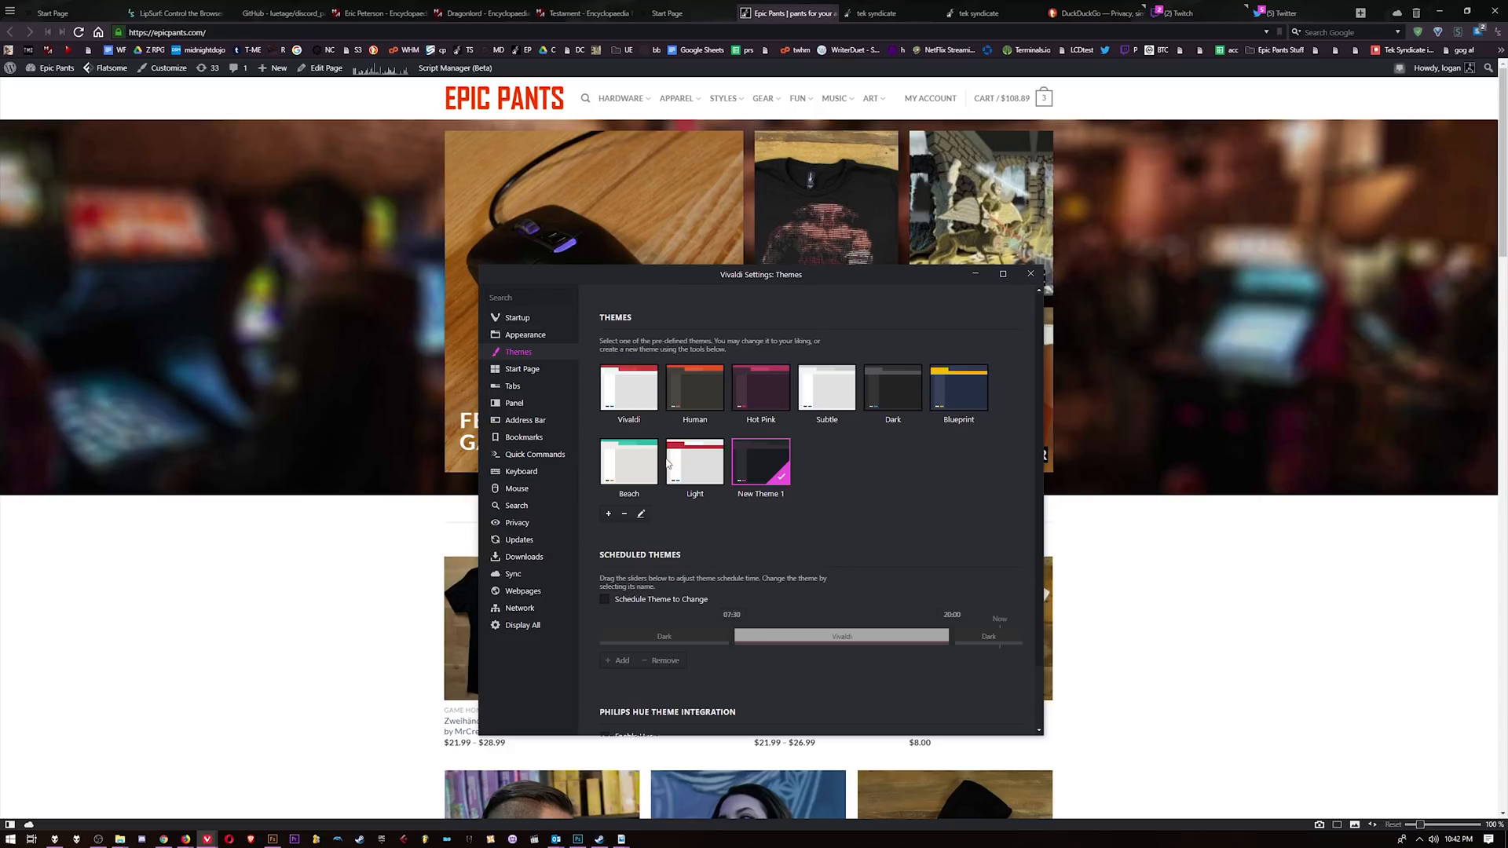
mouse_move(902, 393)
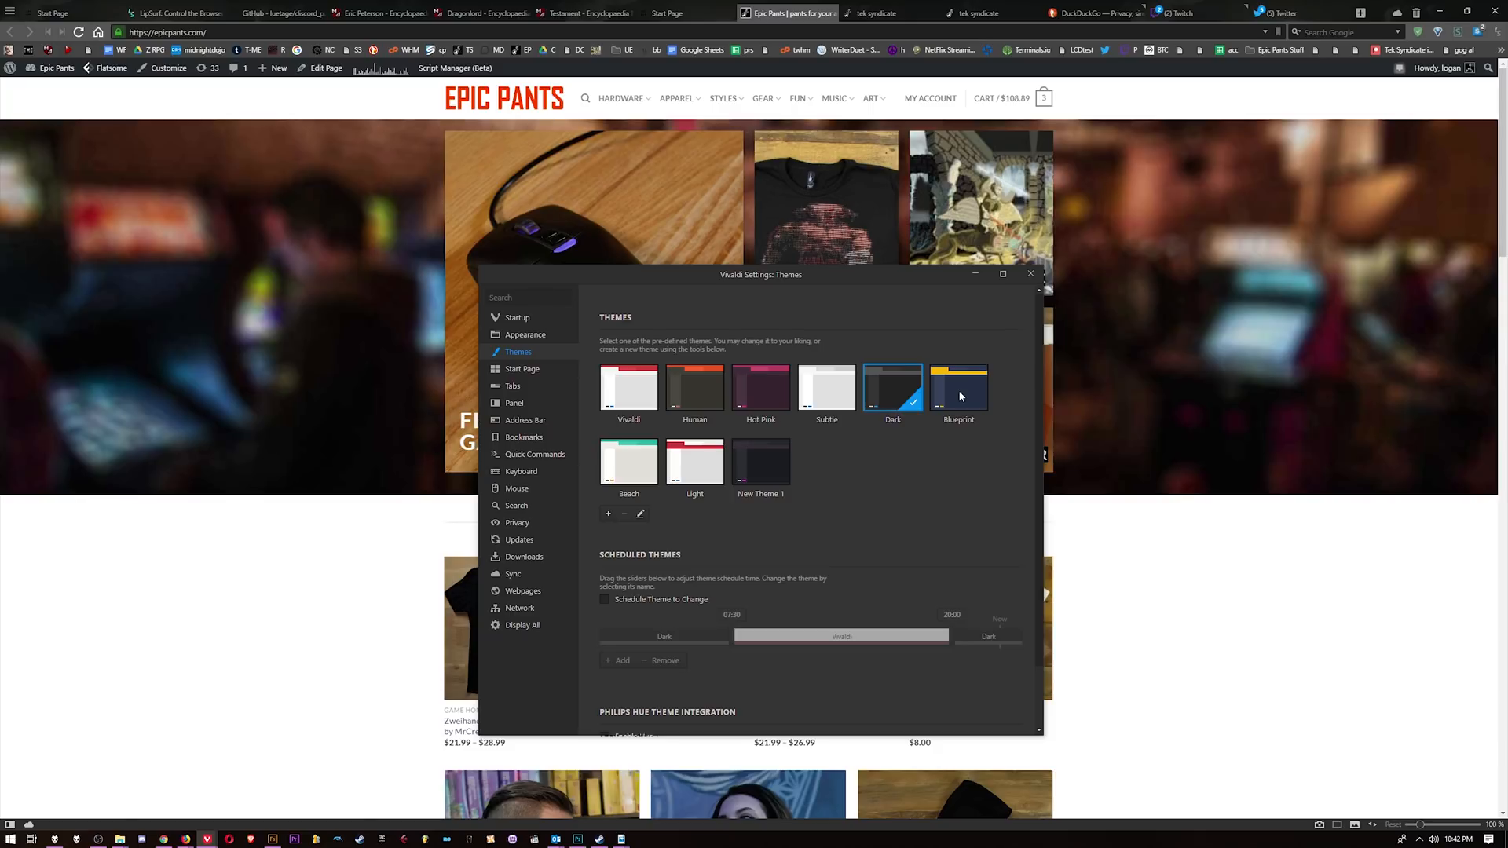
left_click(695, 460)
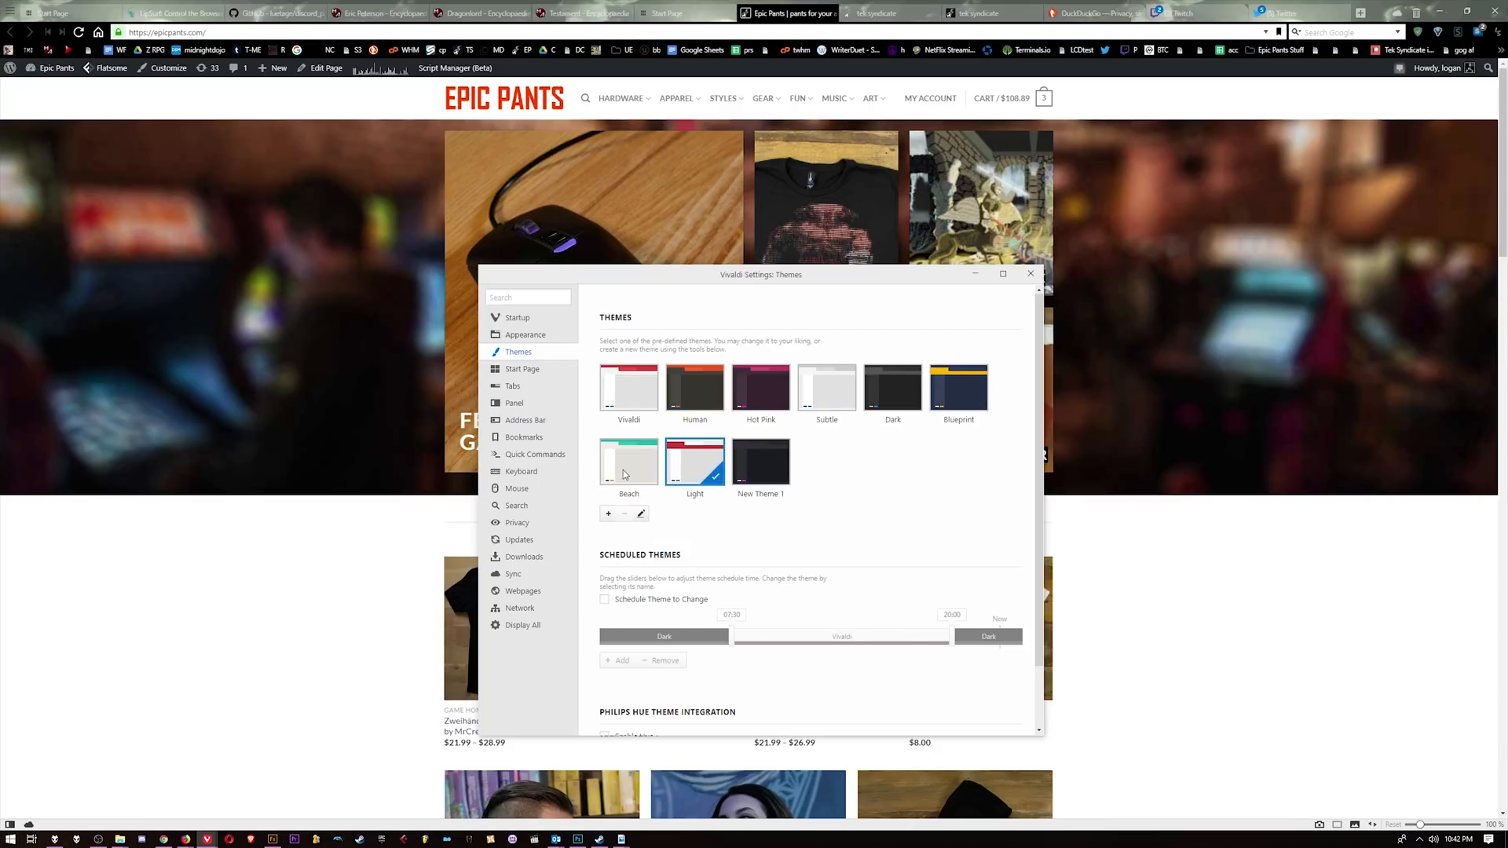
left_click(694, 388)
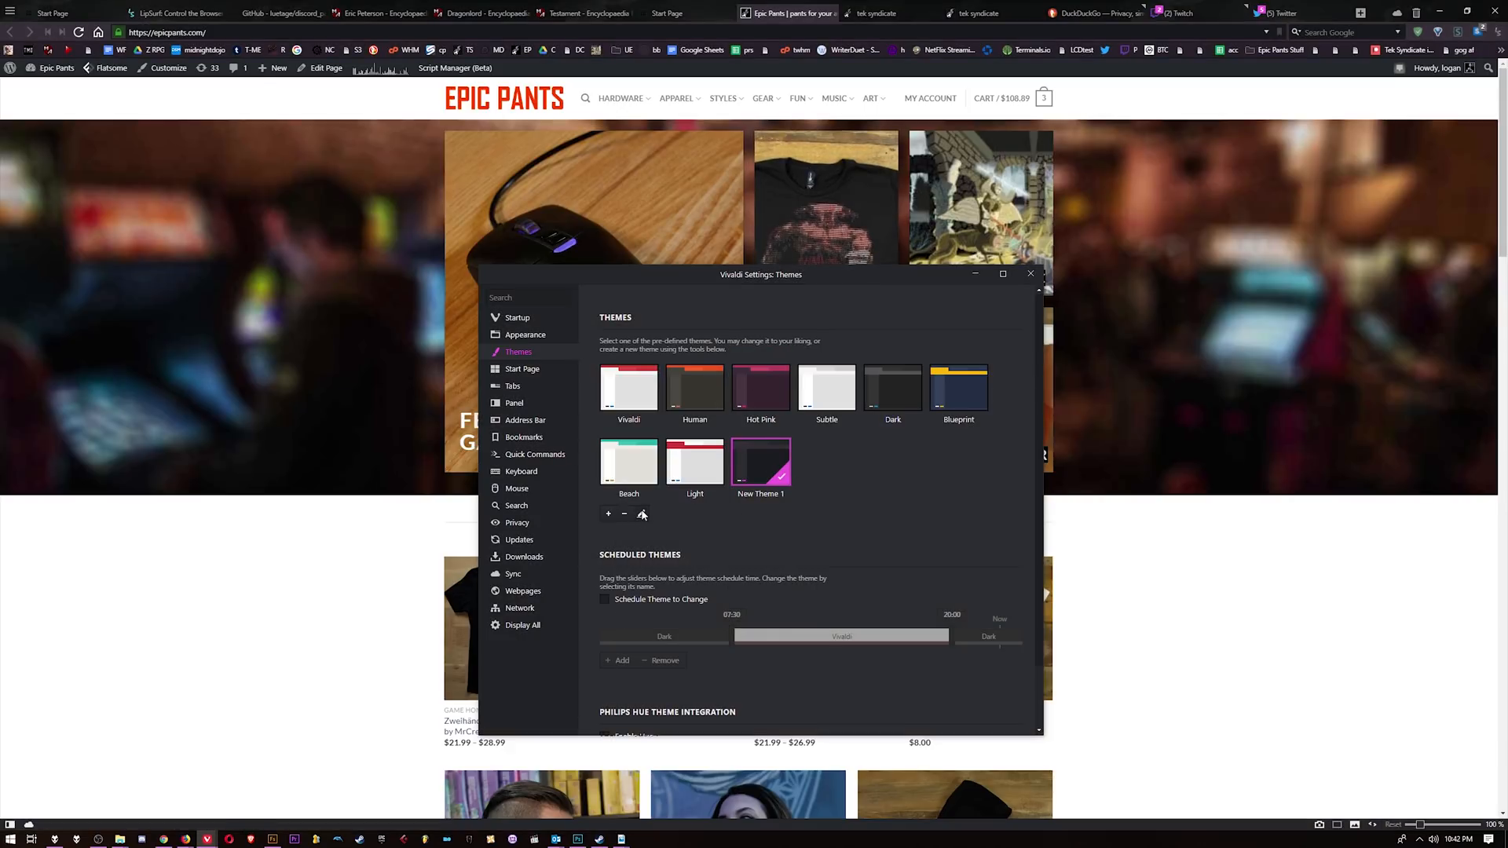
left_click(641, 514)
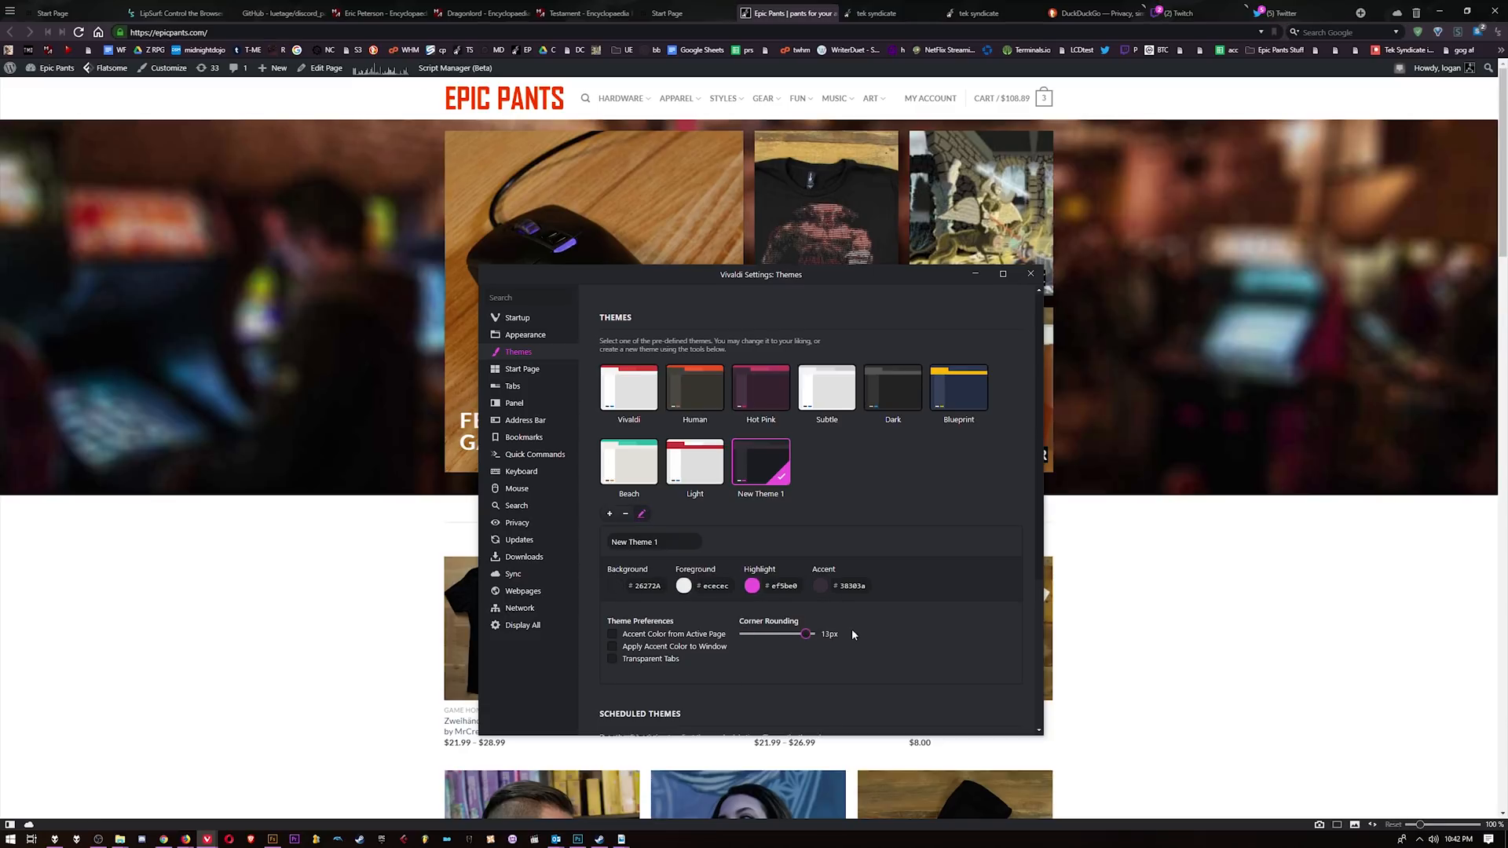
Disable corner rounding, take accent colour from the page and make tabs transparent
left_click_drag(805, 633, 811, 633)
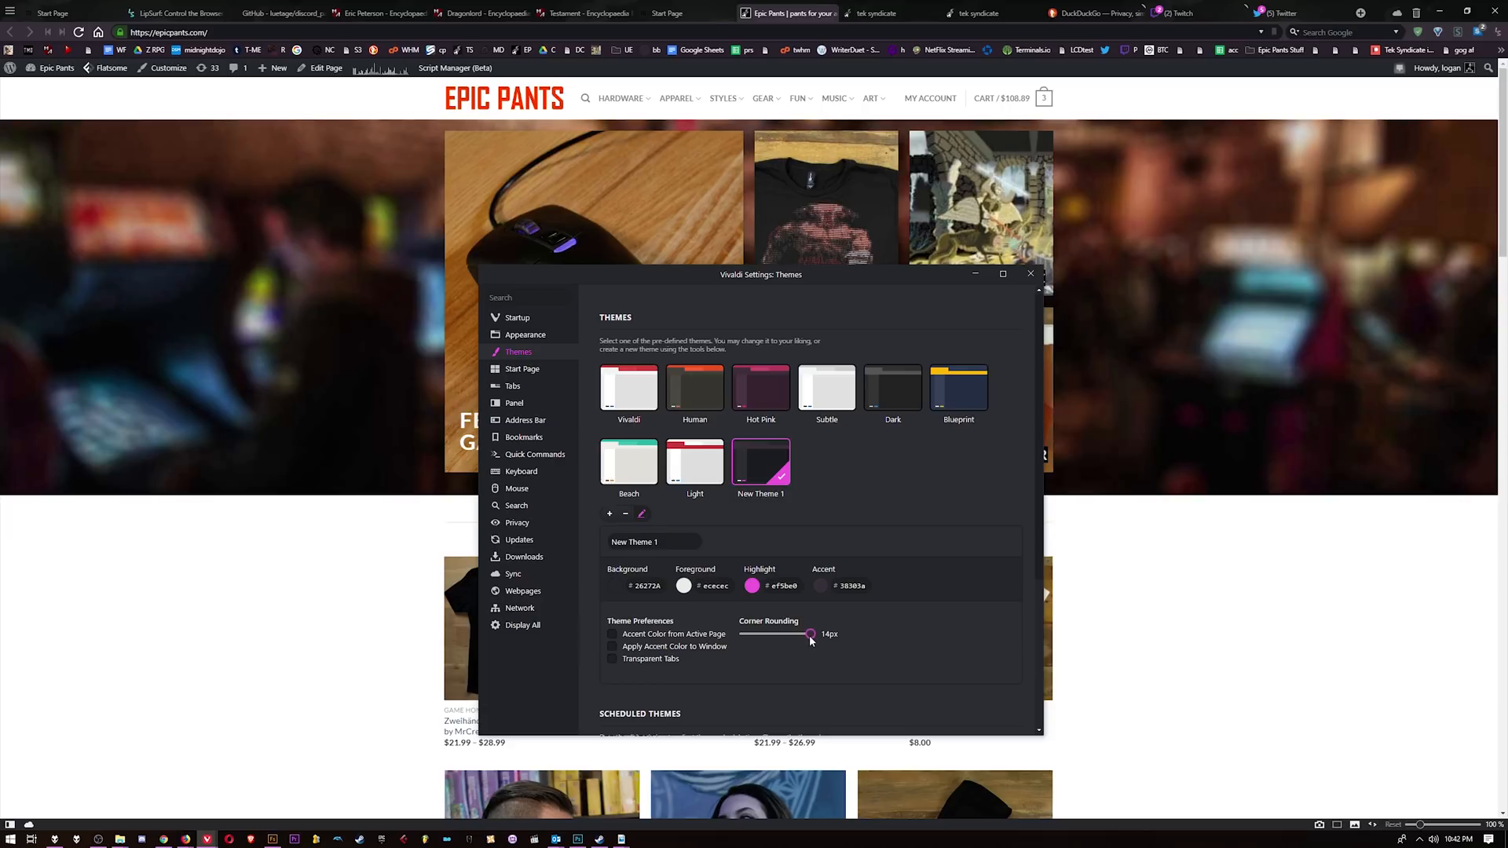
left_click_drag(810, 633, 740, 633)
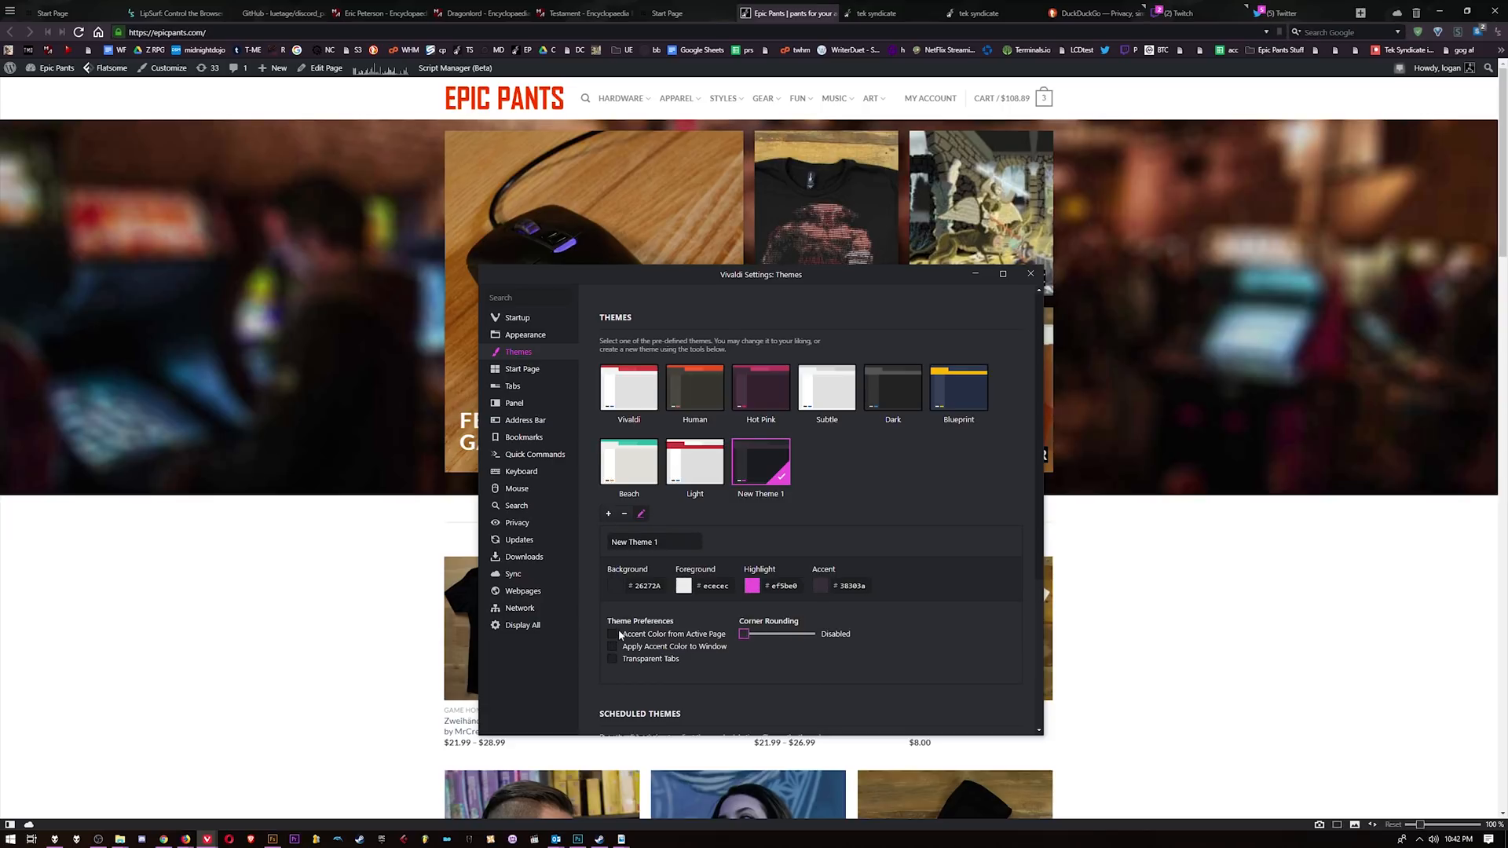
left_click(613, 632)
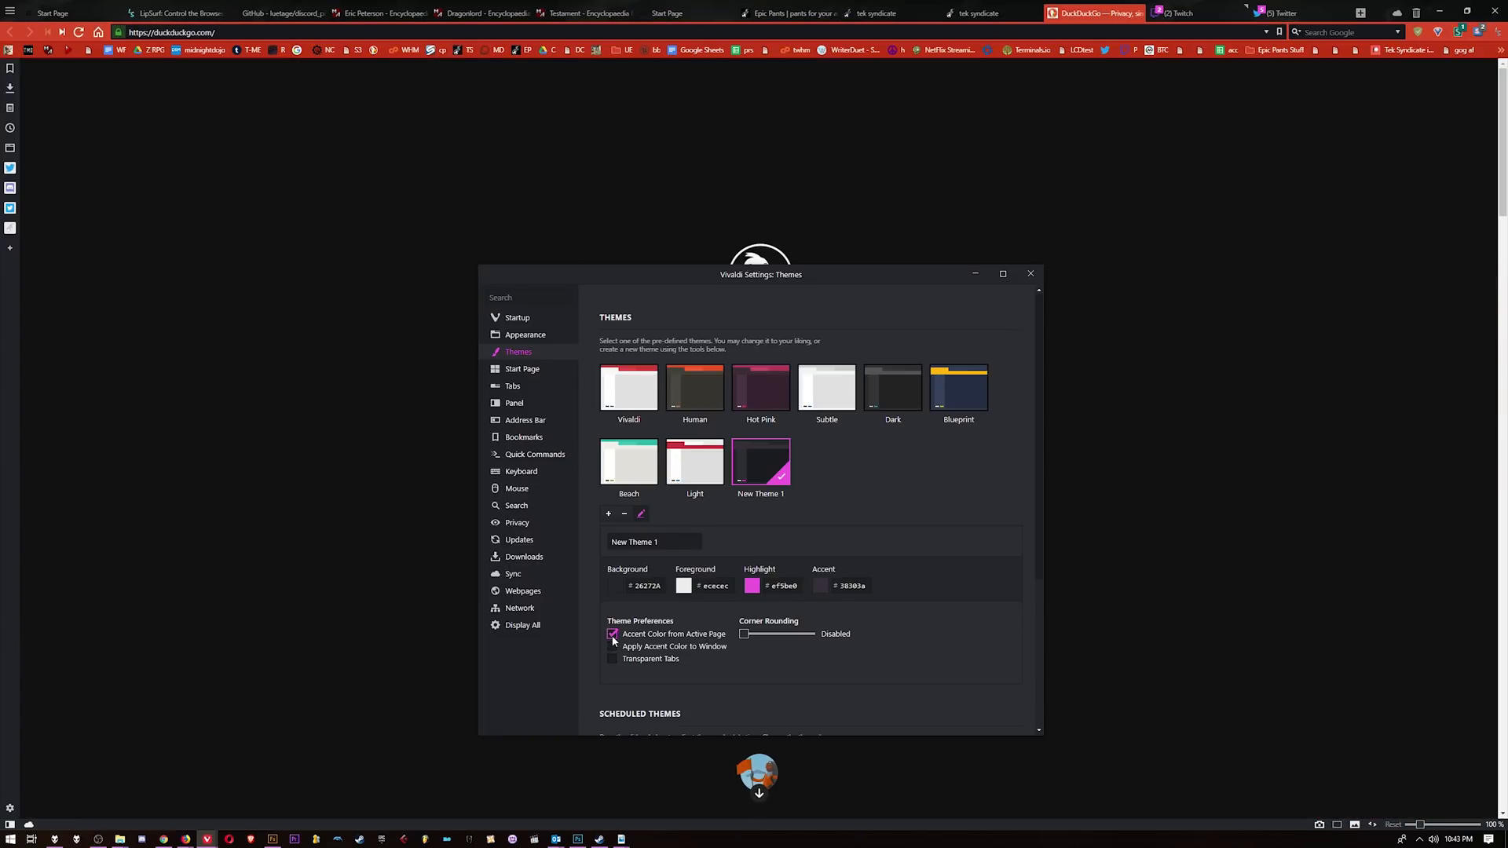
left_click(612, 645)
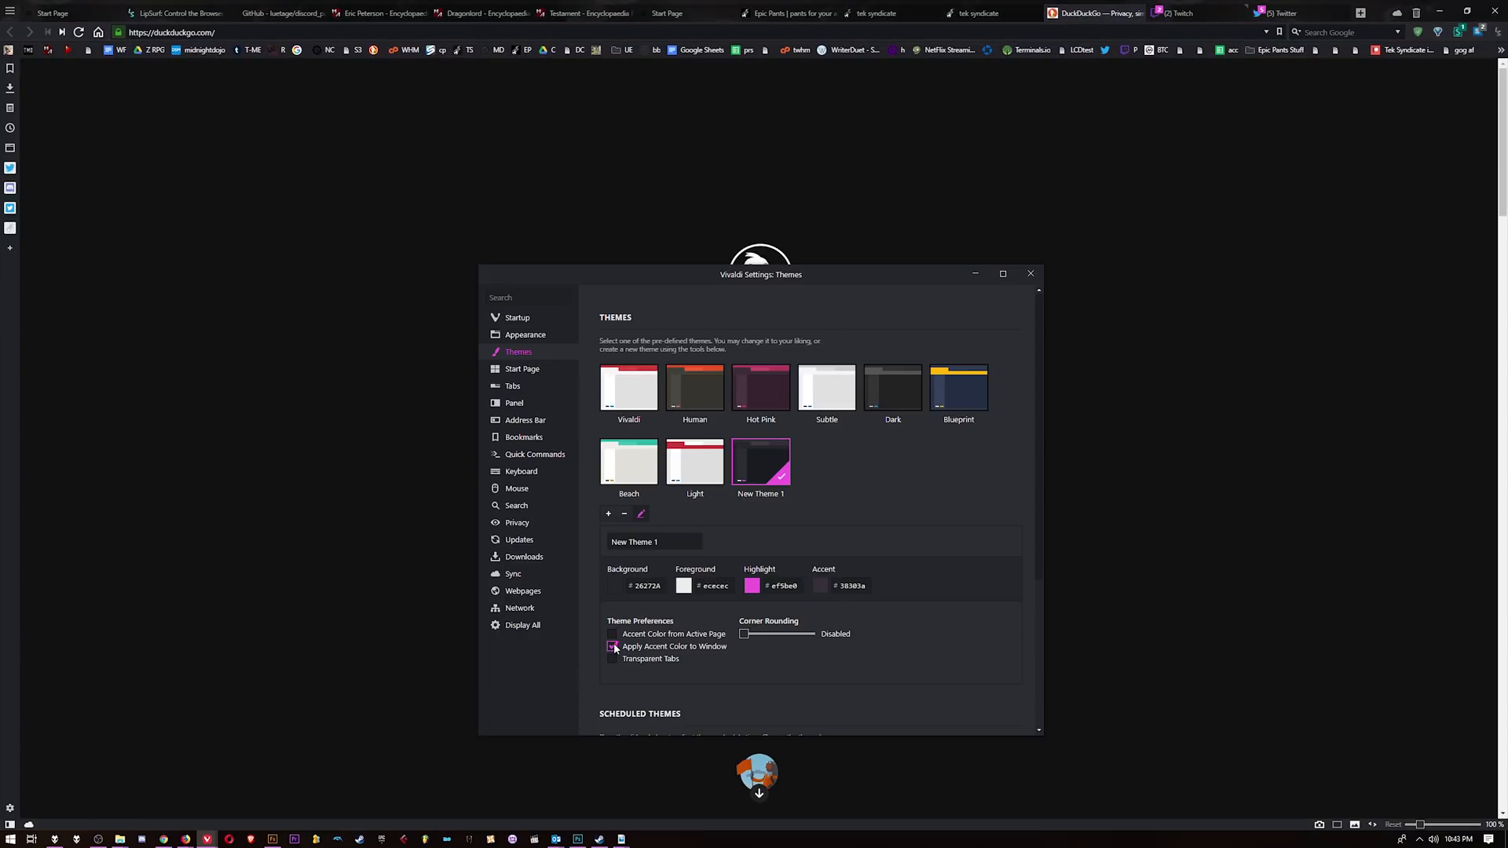
left_click(612, 646)
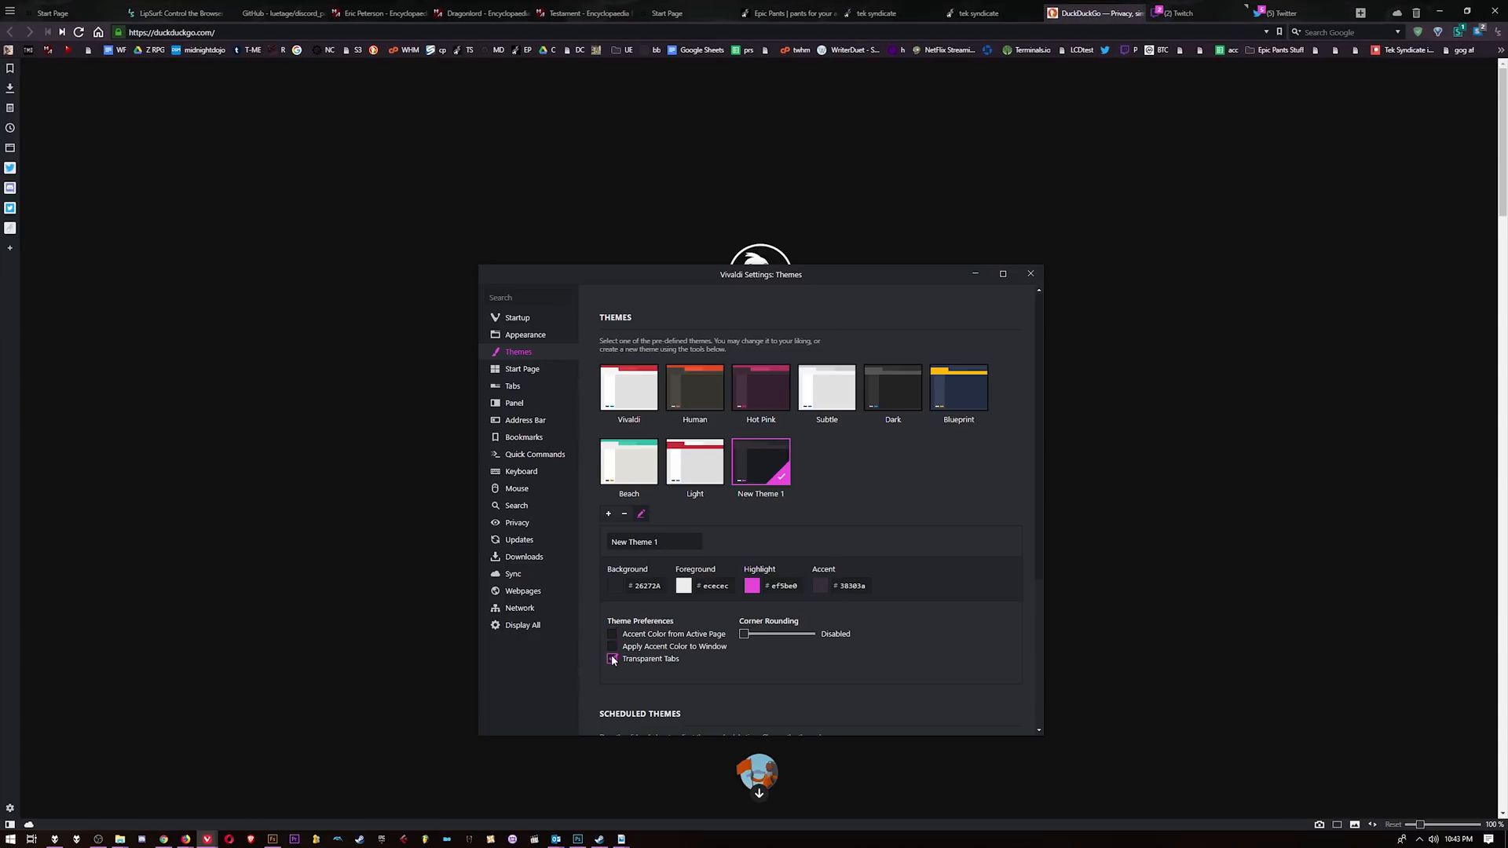
scroll("down", 3)
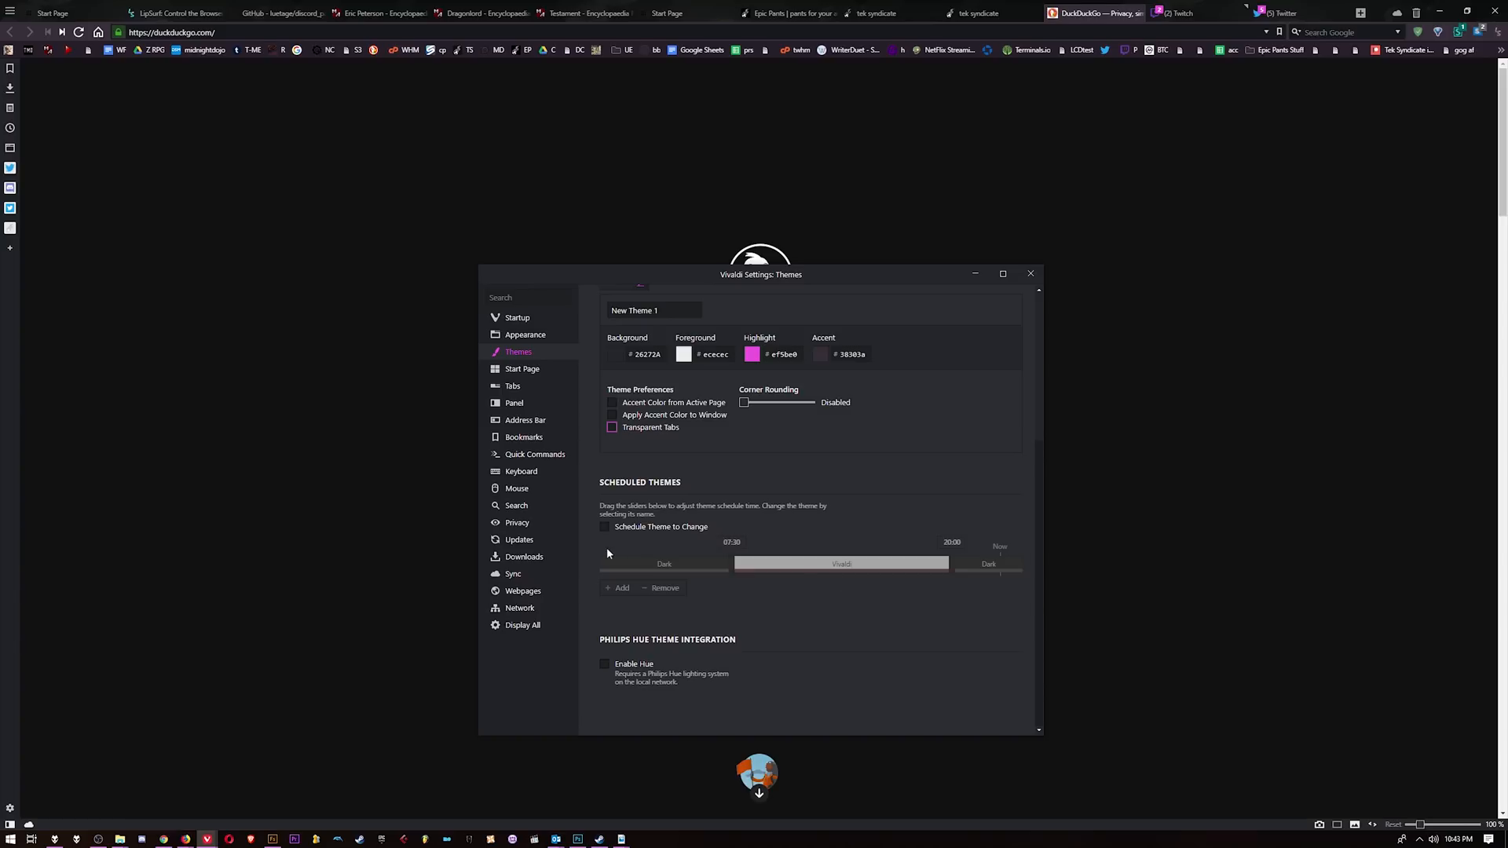
mouse_move(720, 572)
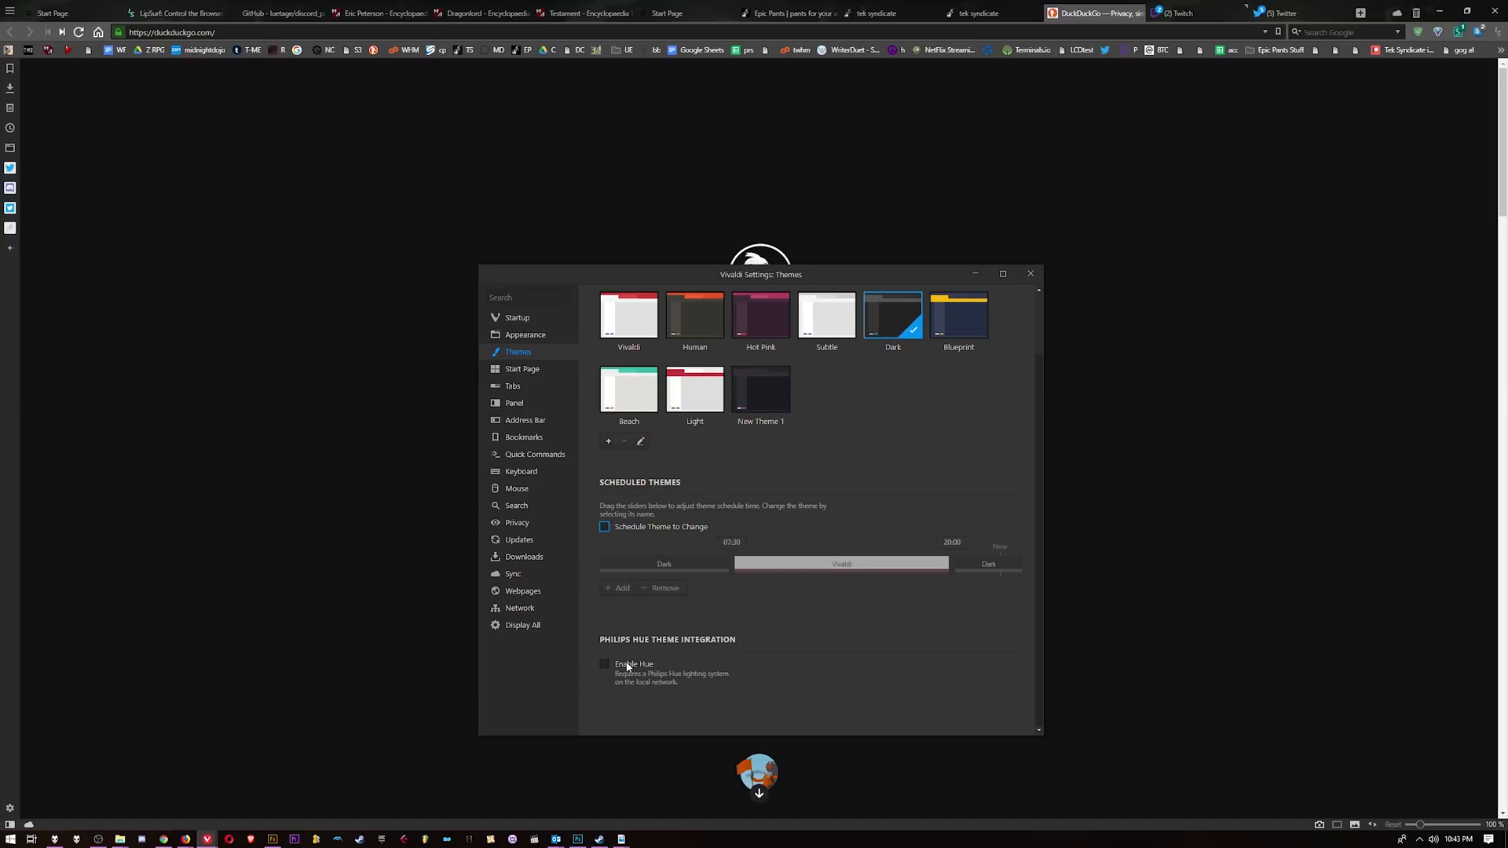
In Tabs settings, try the tab bar on left and right, keep it on top, then show Panel settings
left_click(512, 386)
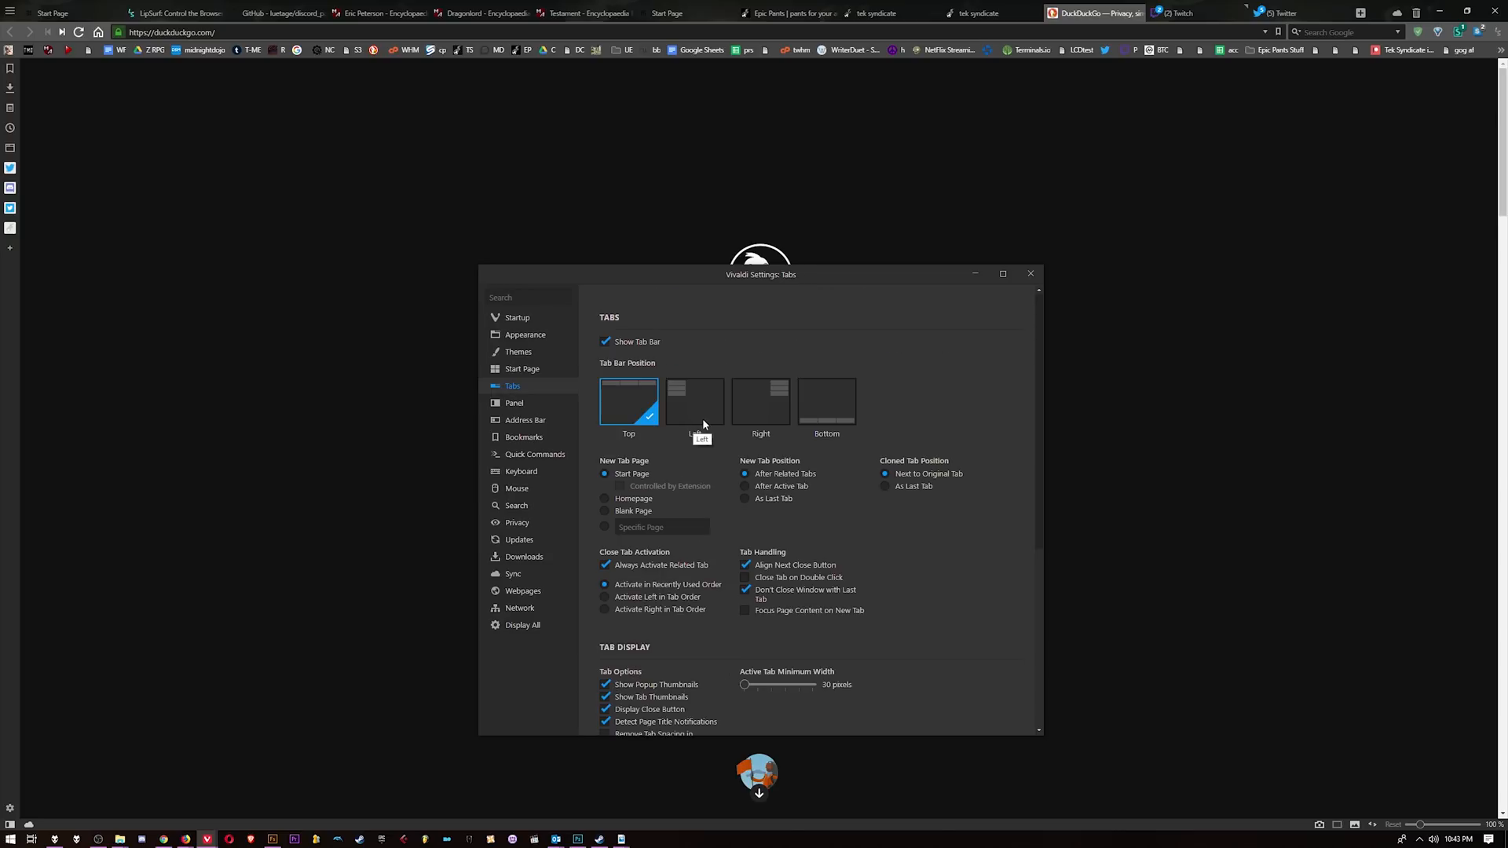
left_click(694, 401)
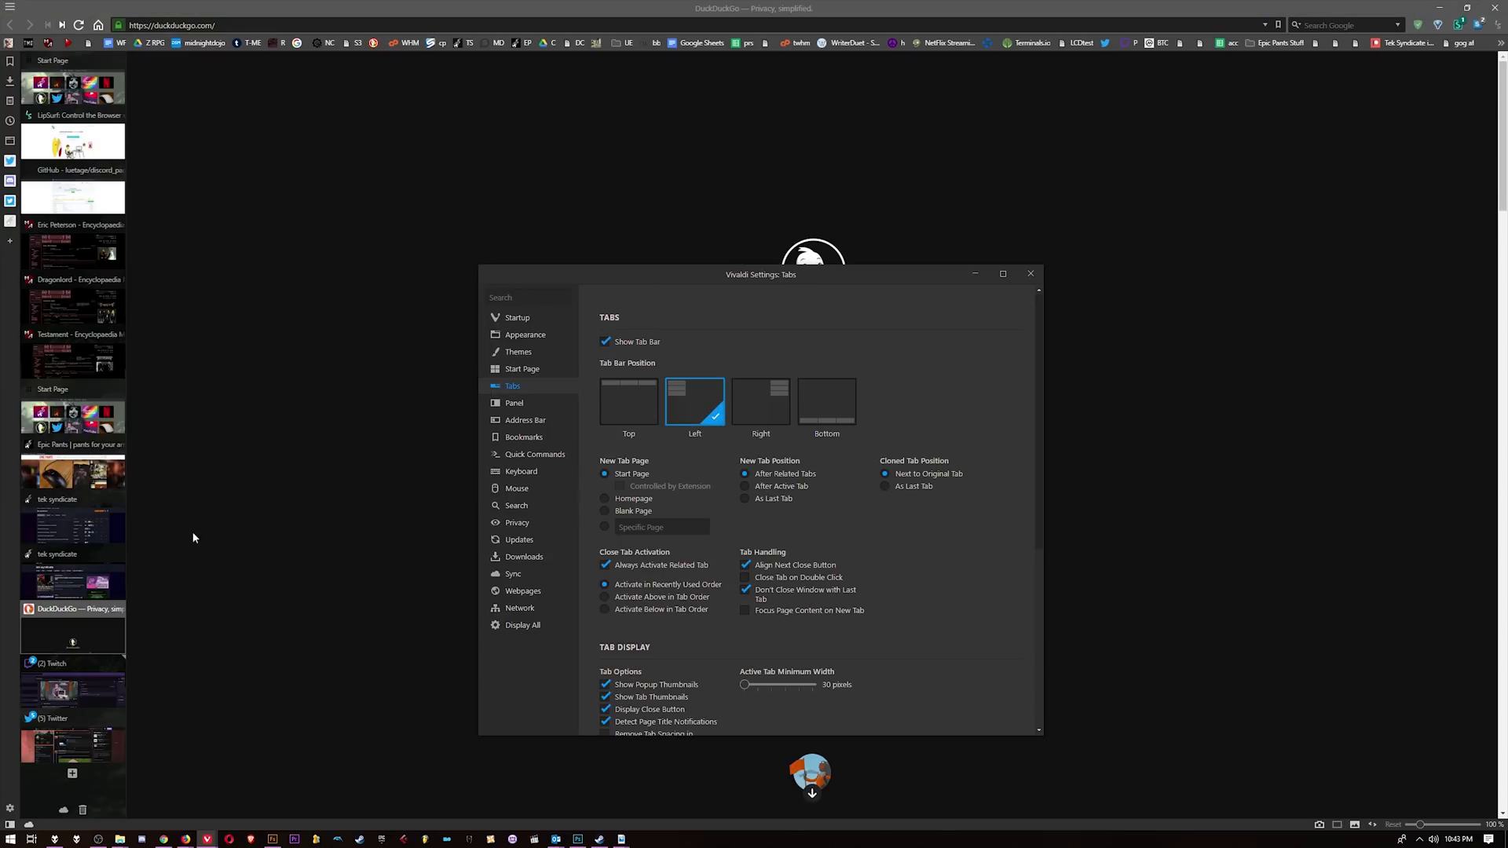
left_click(760, 401)
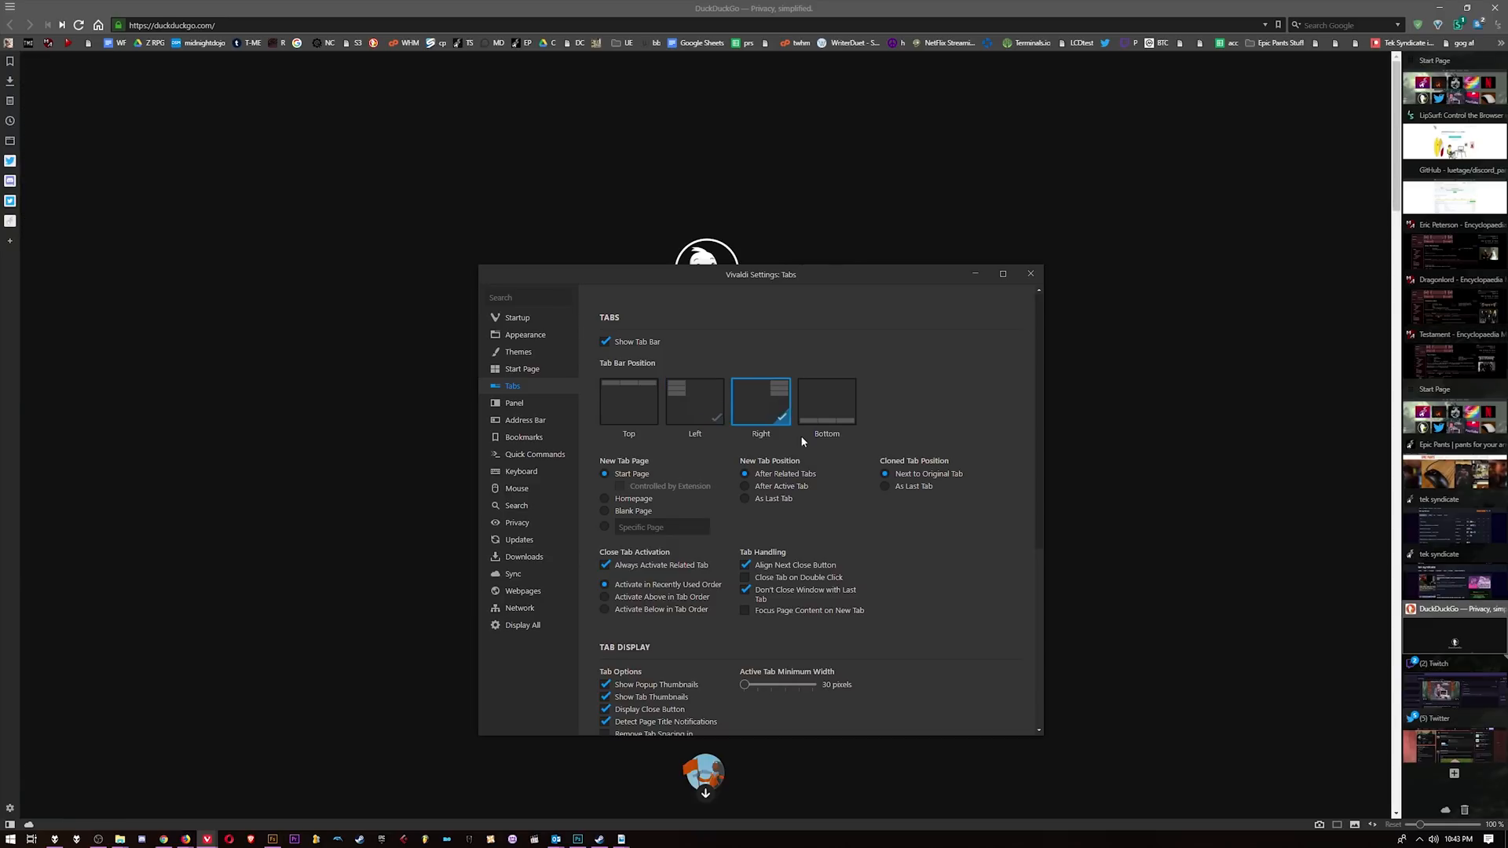
left_click(826, 402)
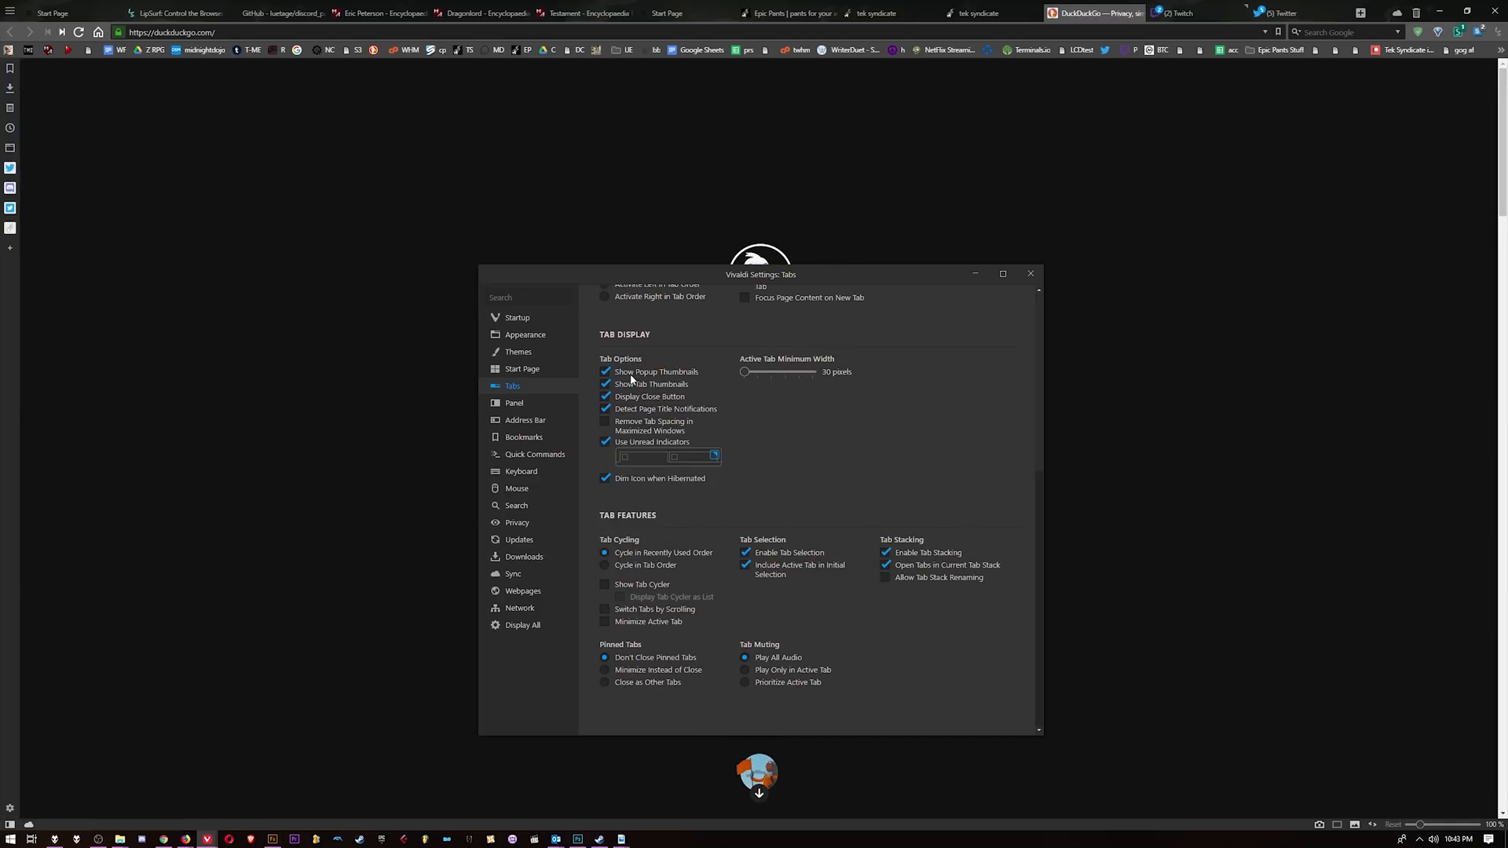
left_click(513, 404)
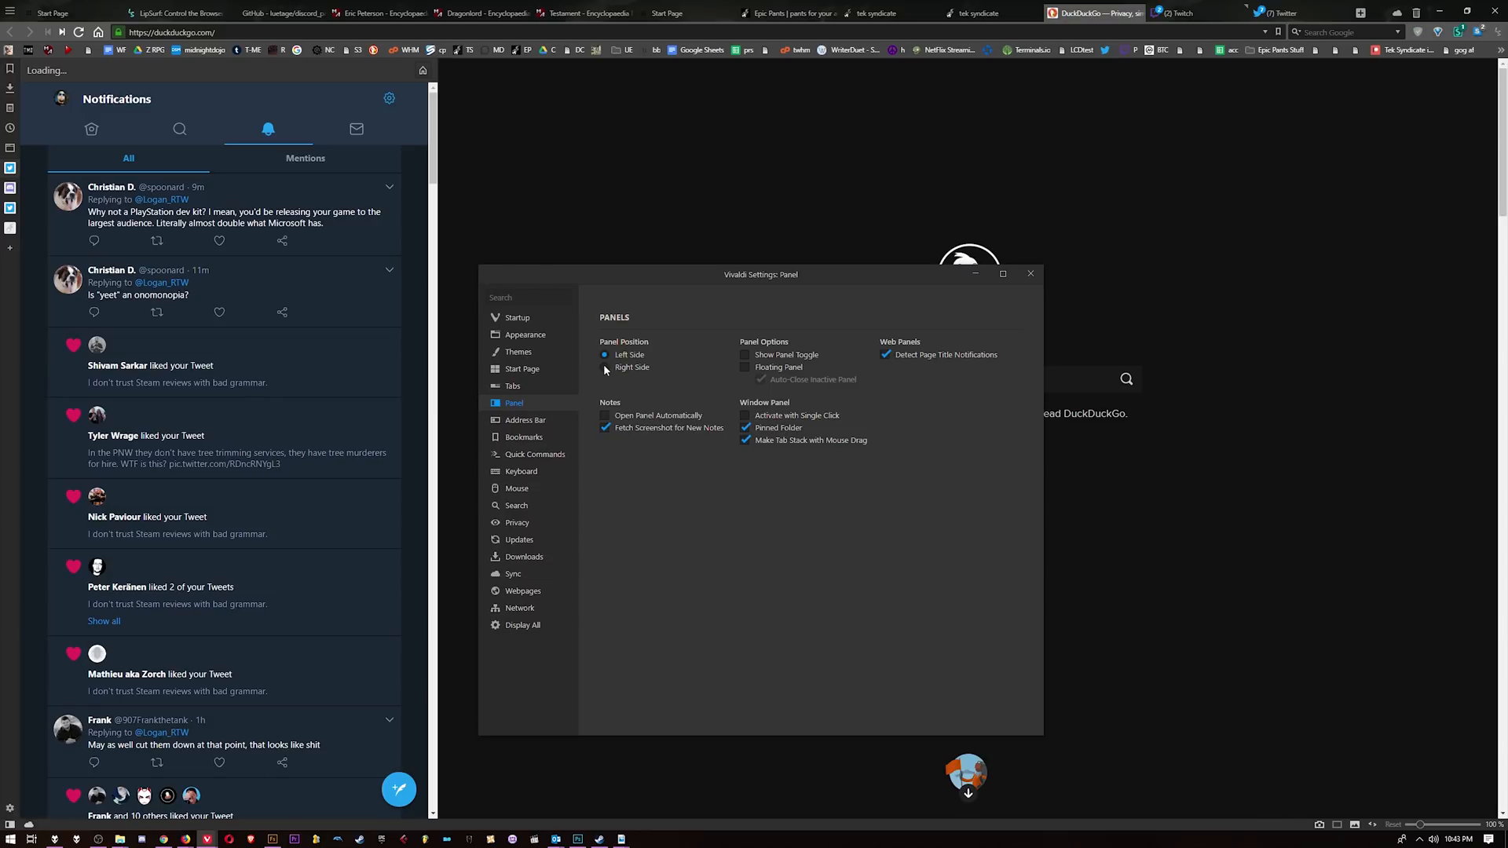
In Bookmarks settings, keep Bookmarks Toolbar as the bookmark bar folder
left_click(525, 437)
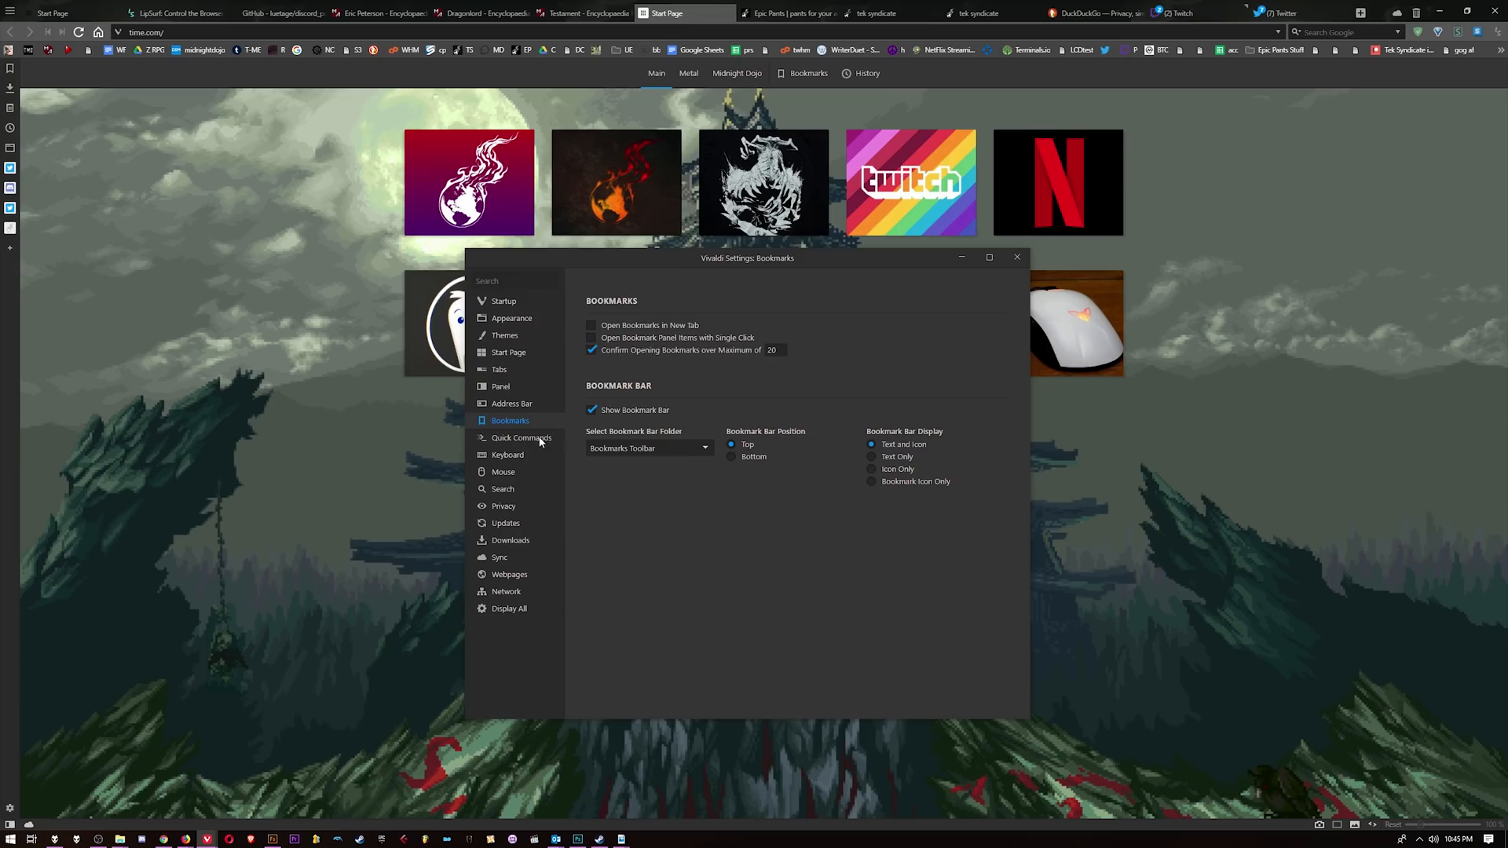
left_click(590, 410)
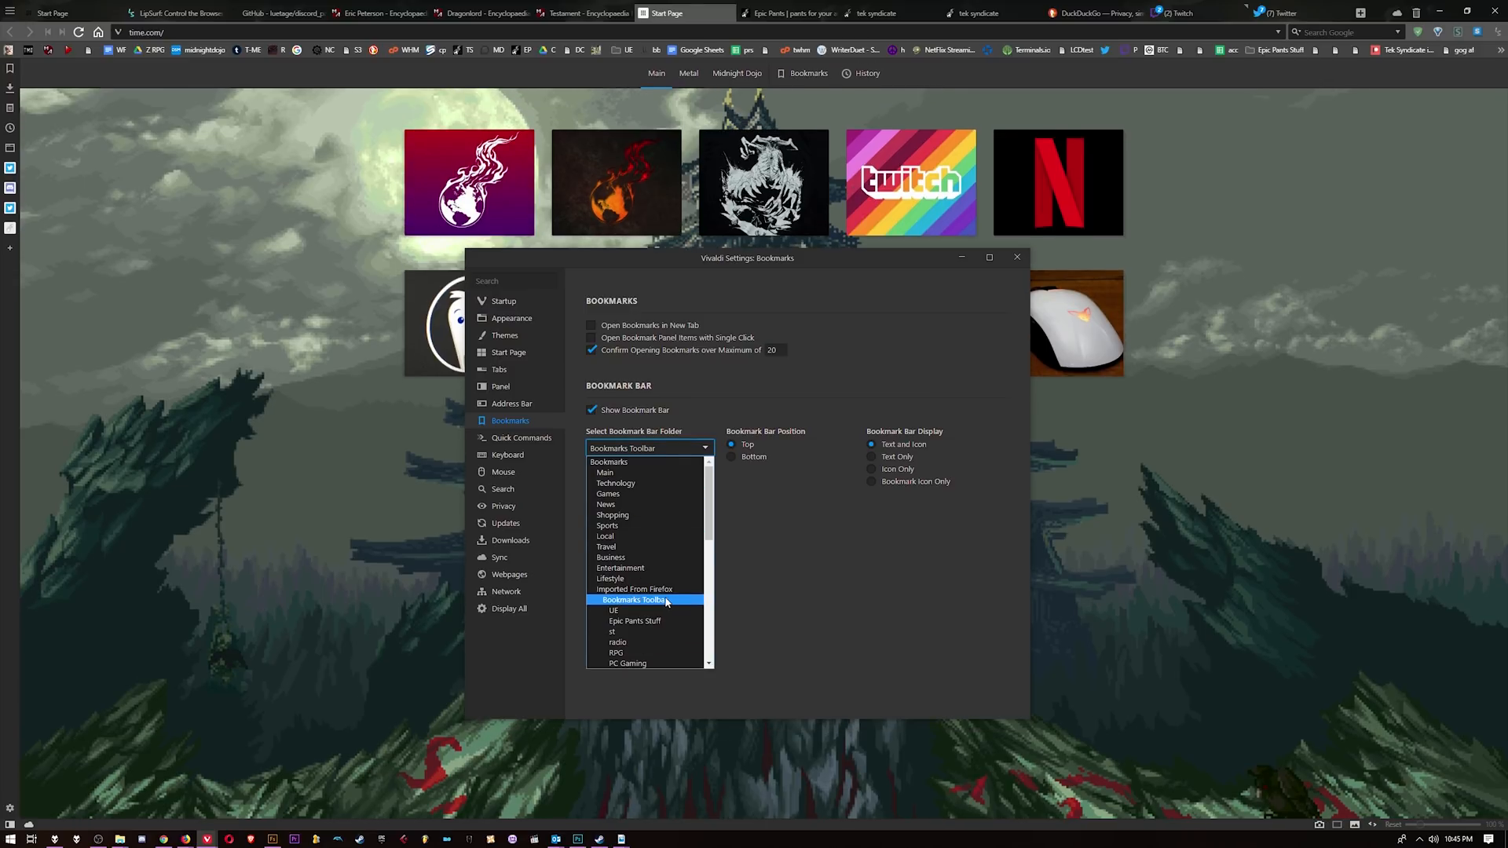
left_click(631, 599)
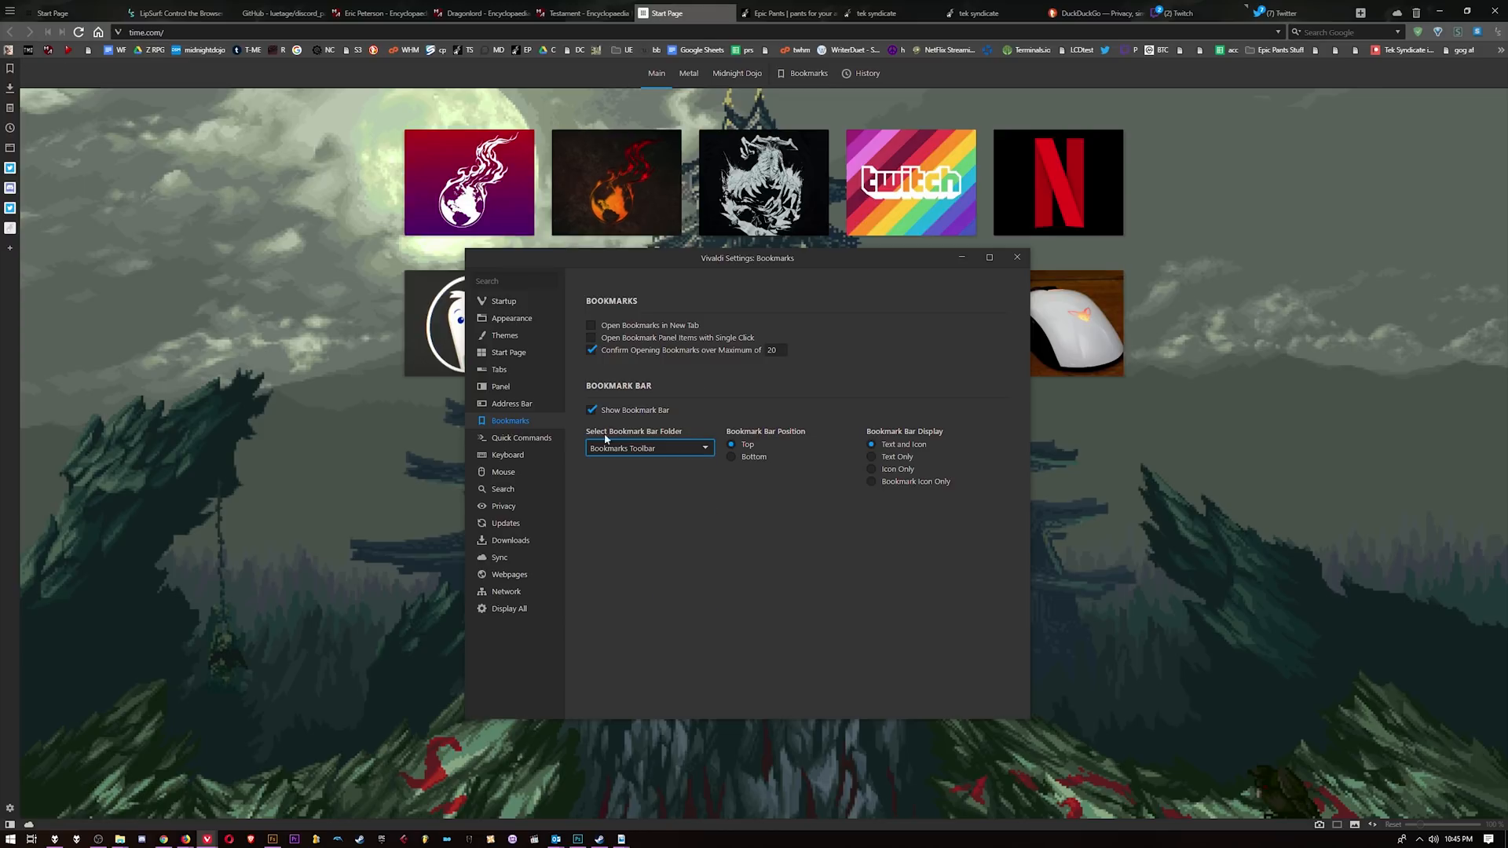
Review the keyboard shortcuts, expanding the View group
left_click(507, 454)
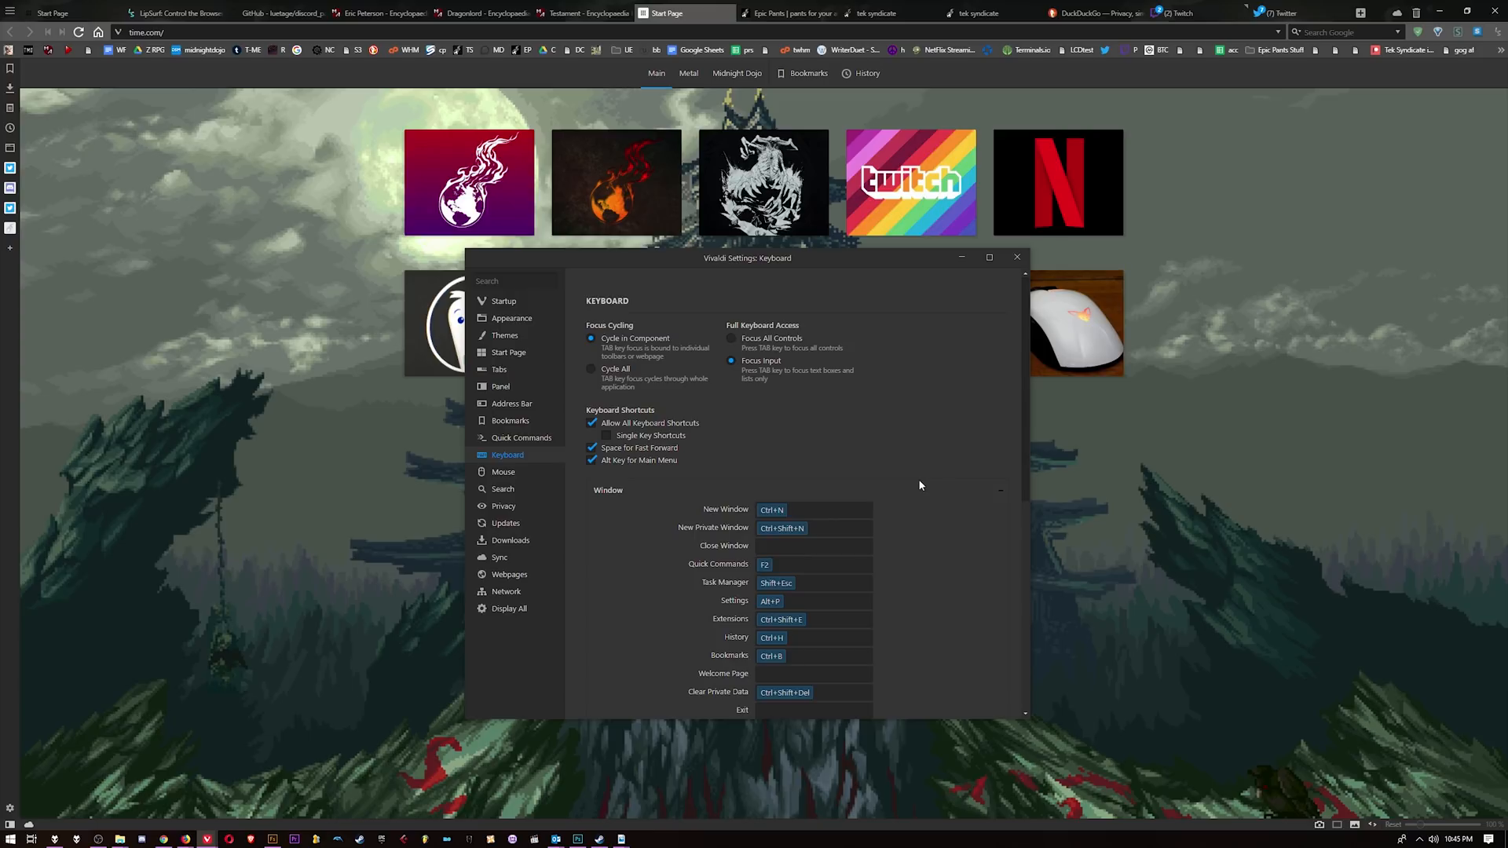
scroll("down", 3)
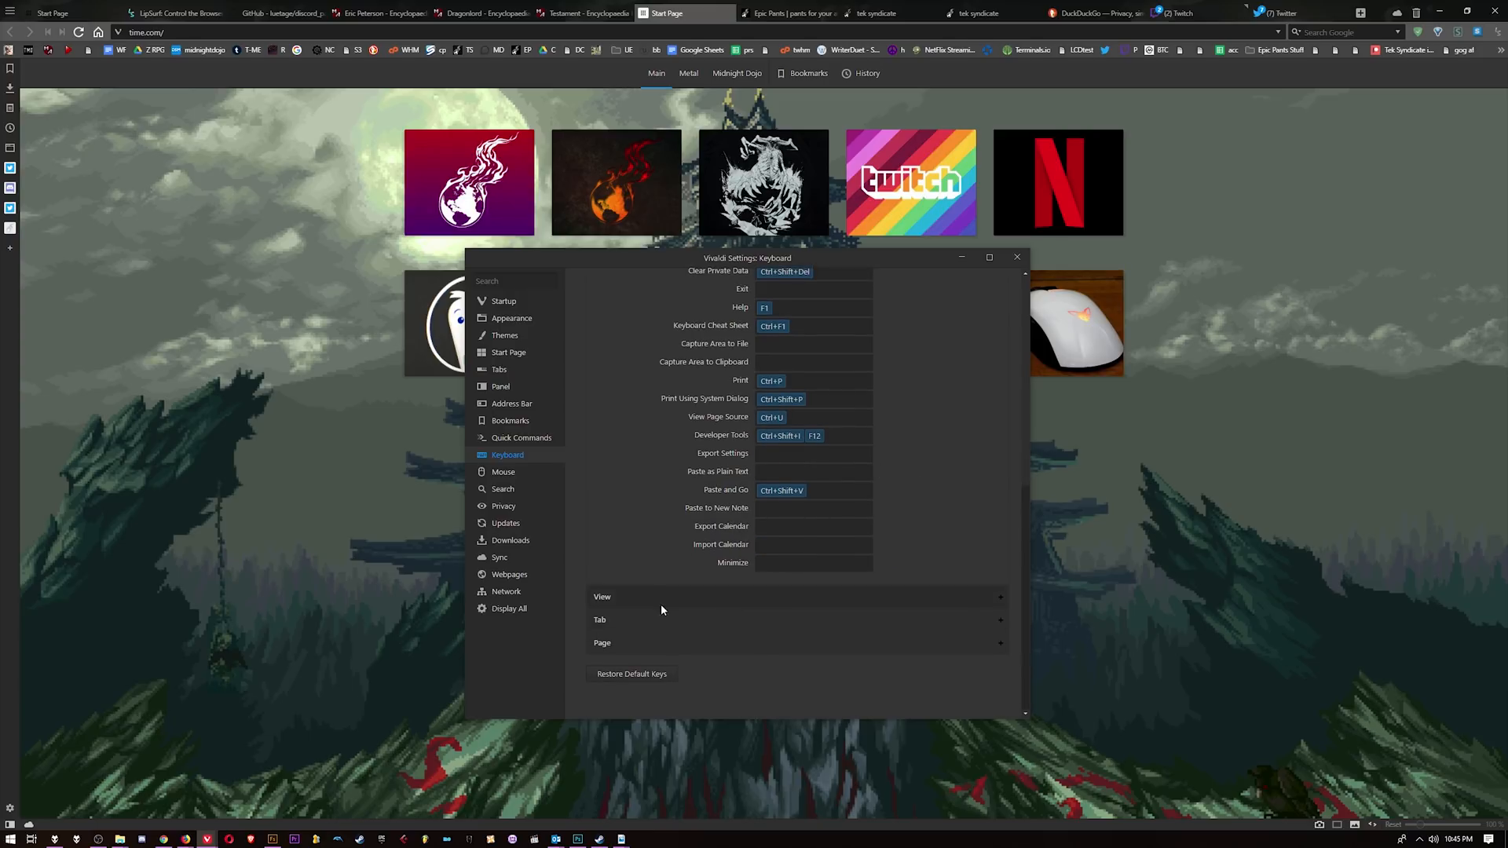
left_click(602, 597)
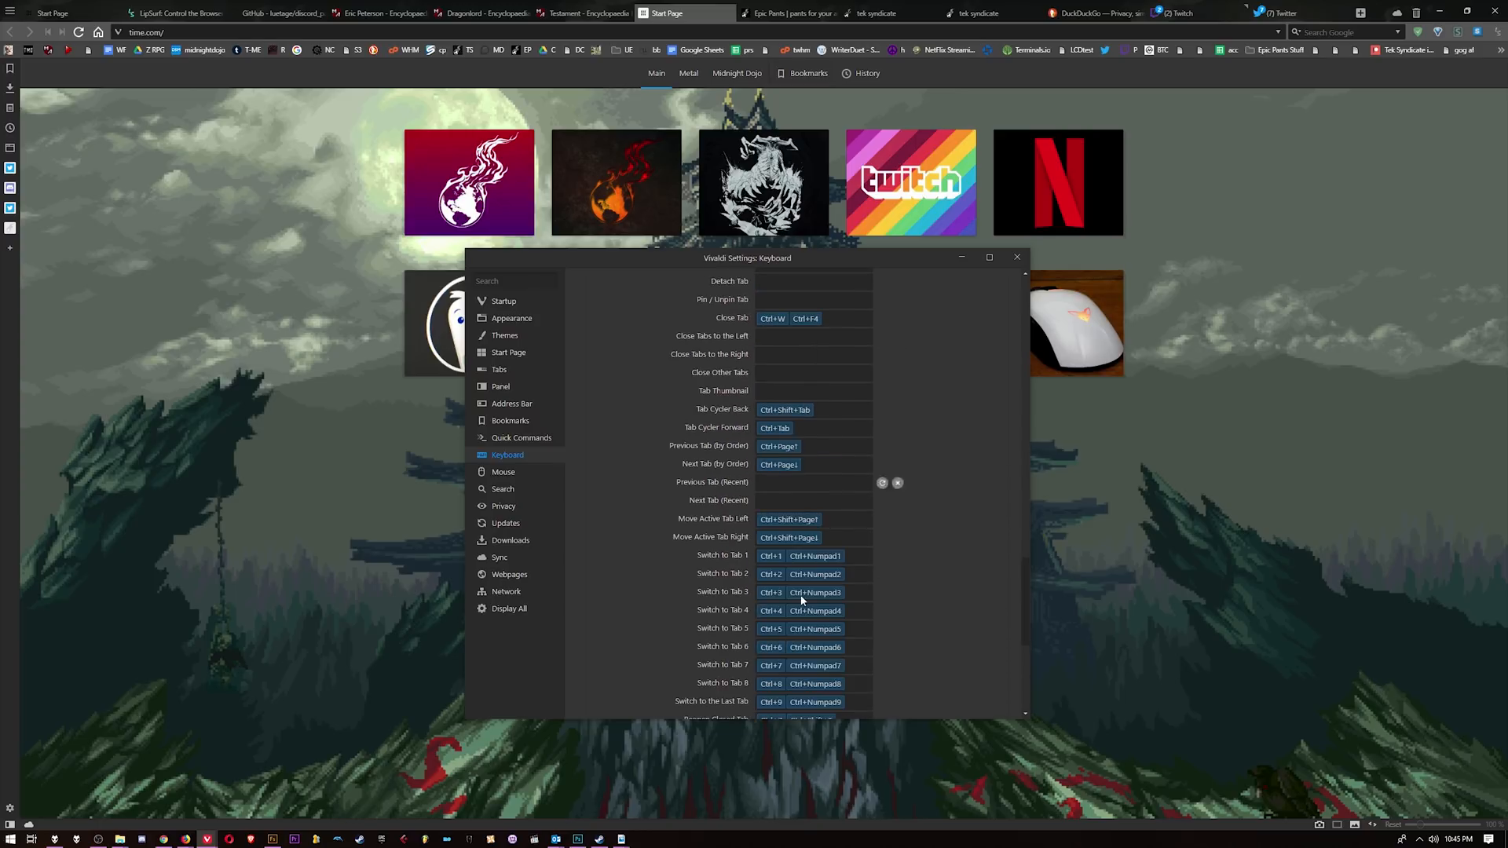
scroll("down", 3)
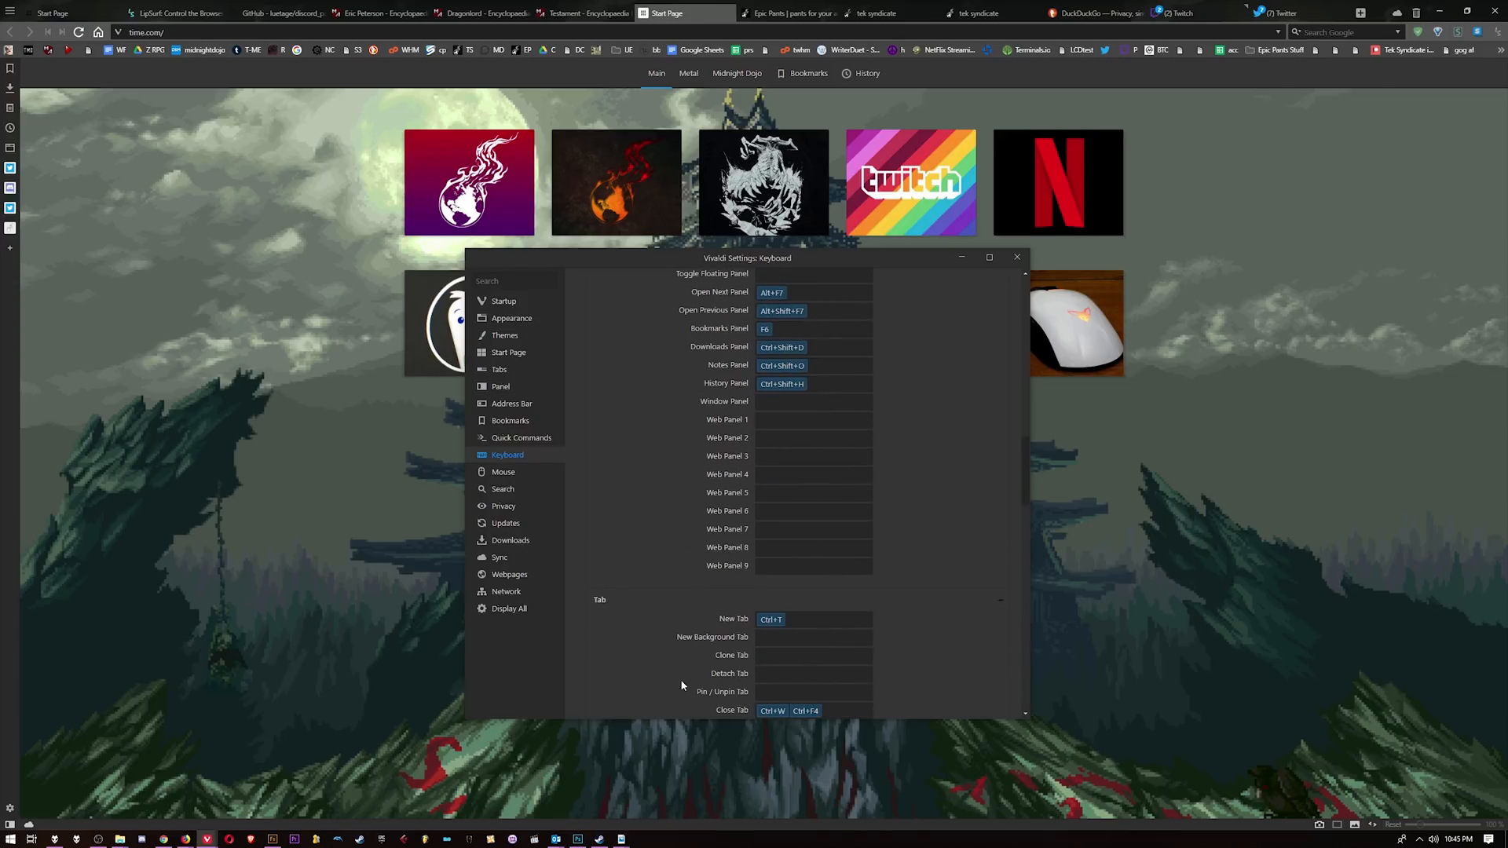
Look over the Mouse gesture and Search engine settings pages
left_click(503, 471)
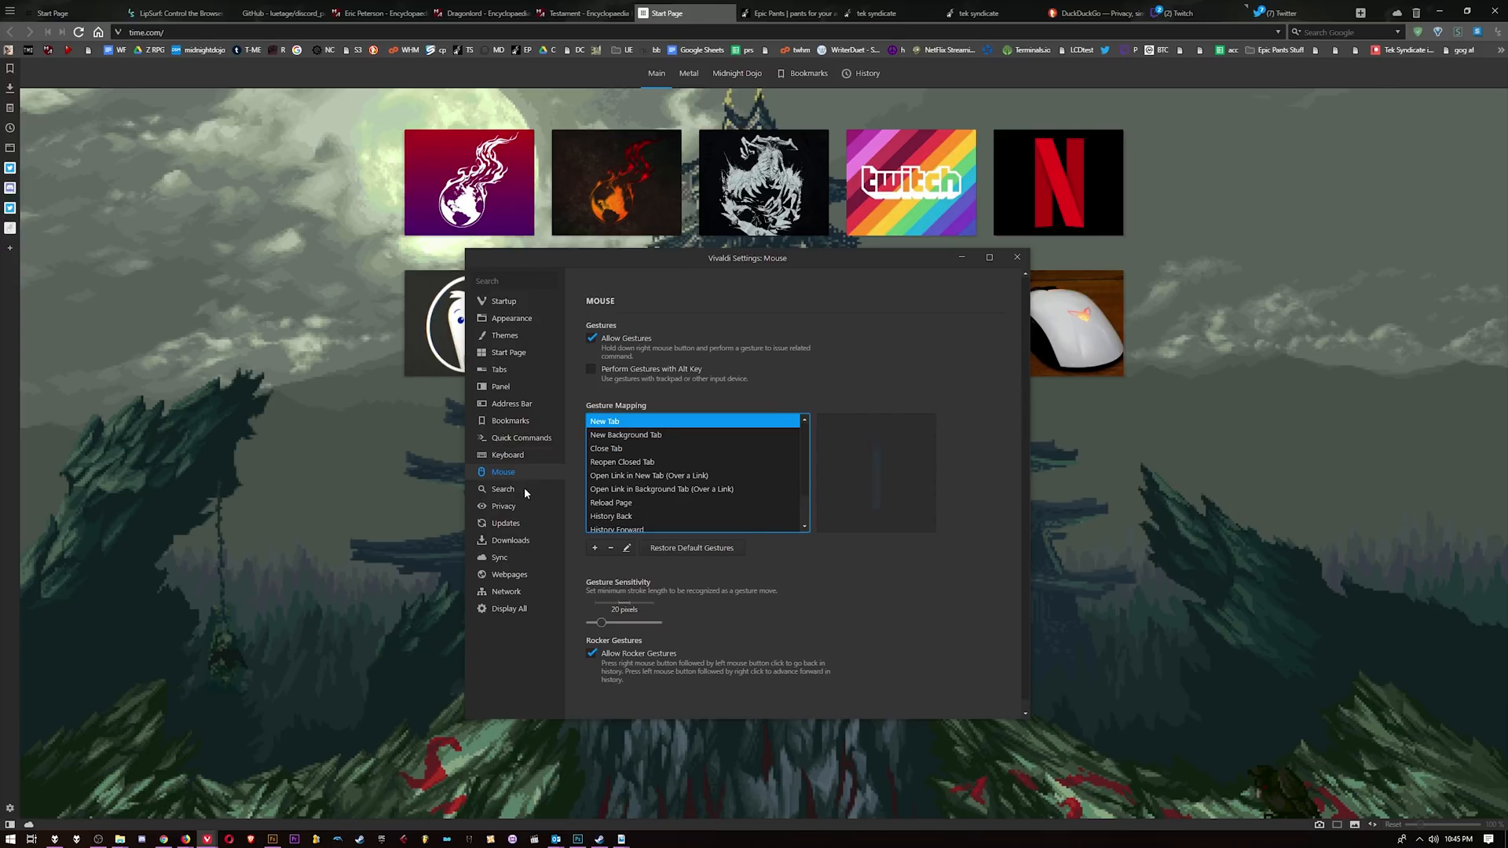
left_click(502, 488)
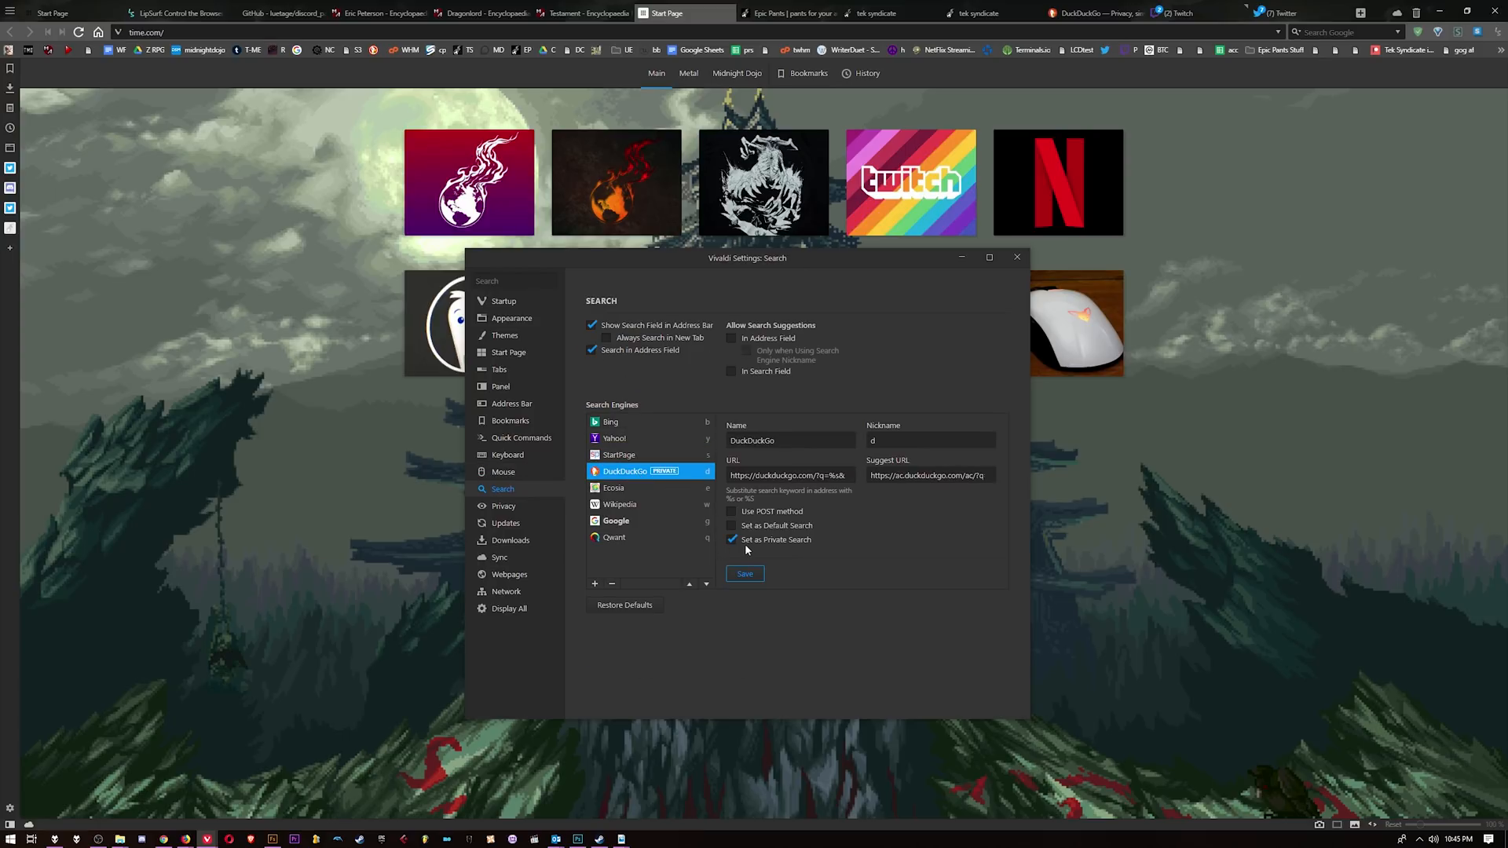
left_click(503, 506)
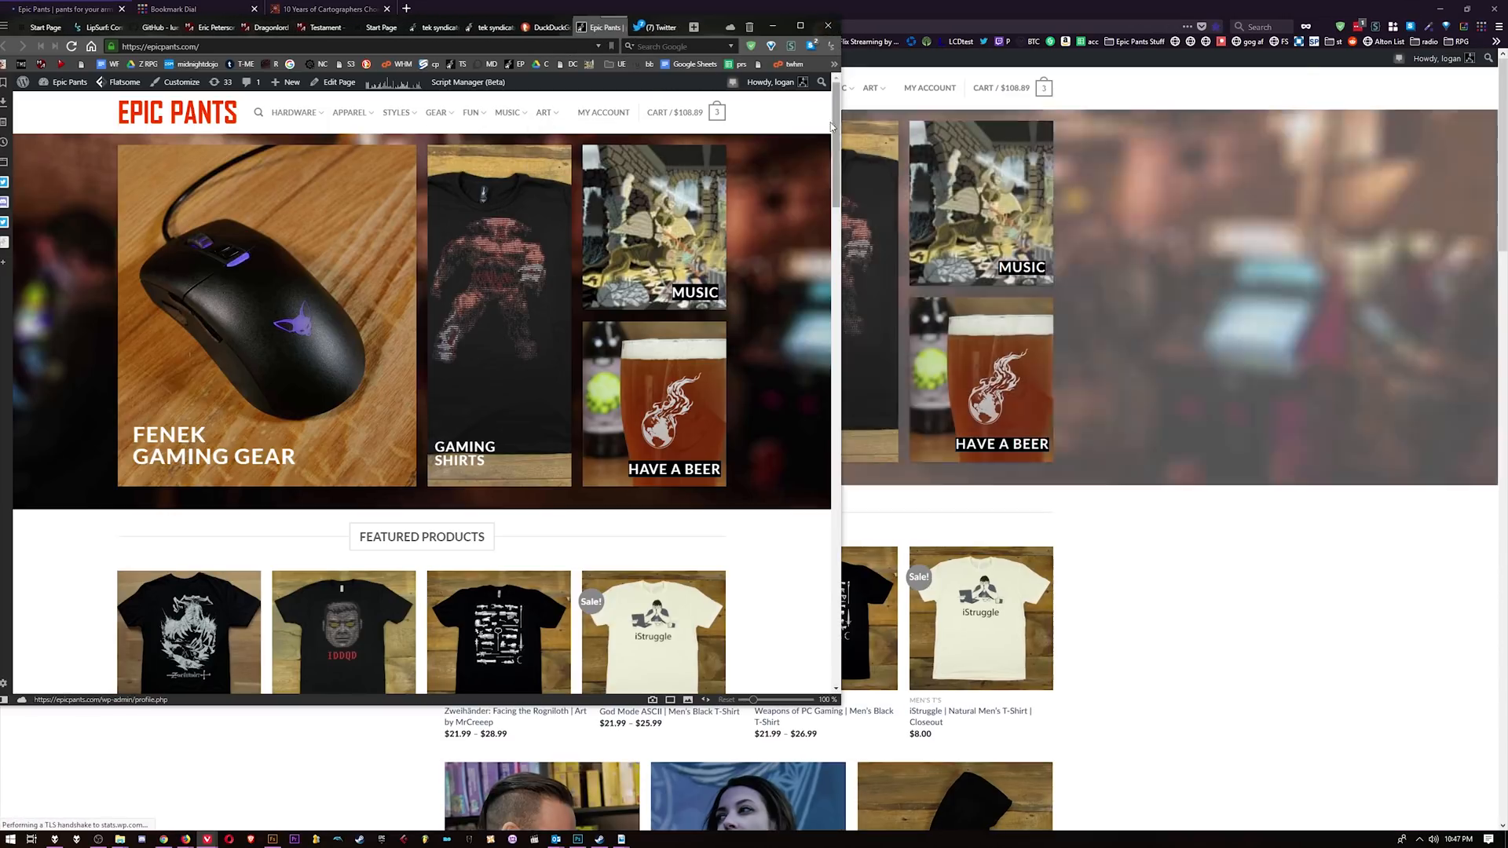
mouse_move(655, 27)
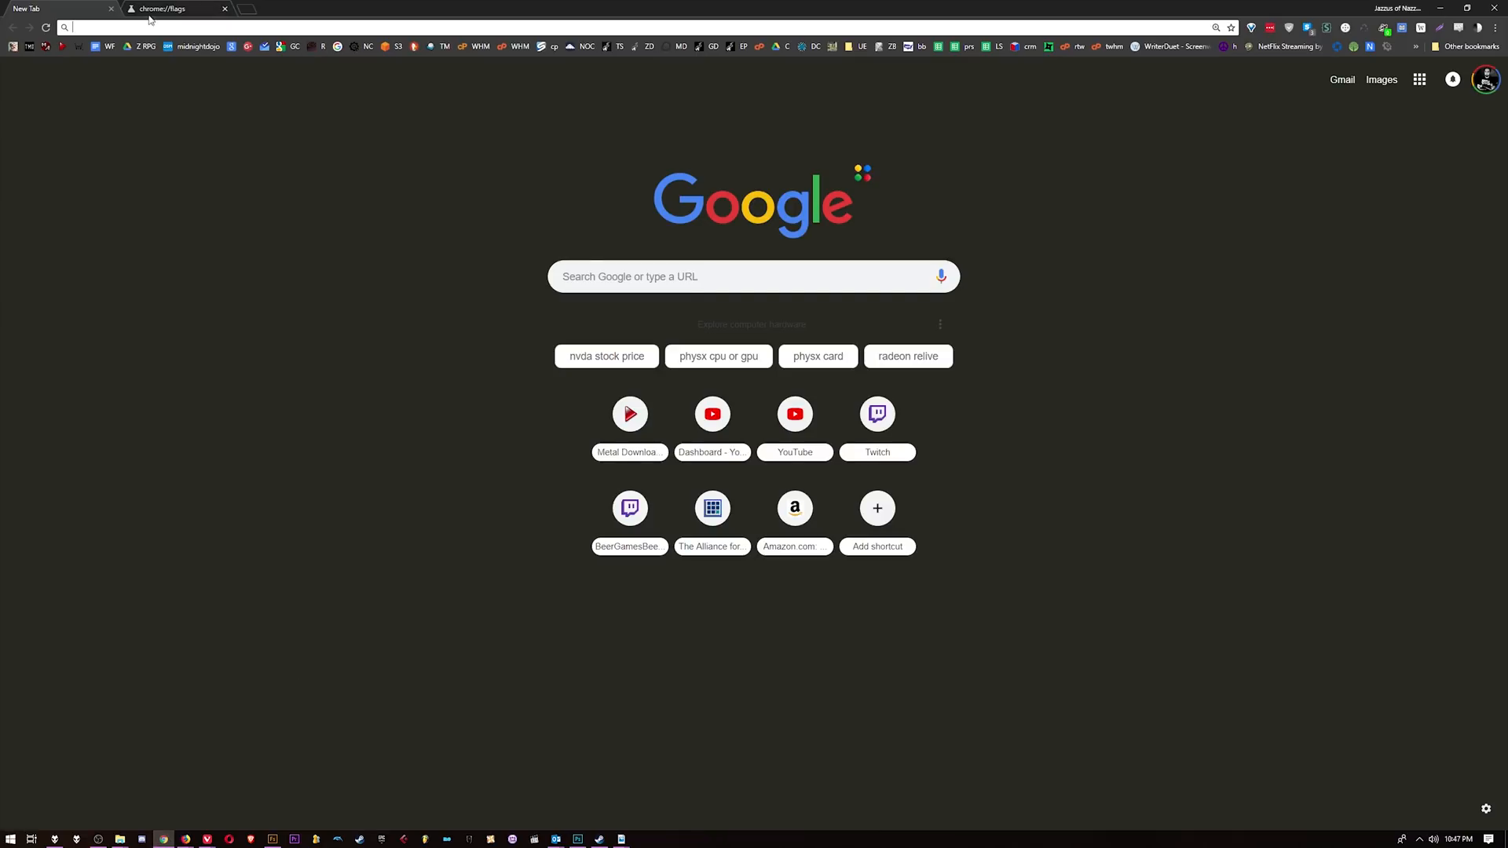
Glance at Chrome's new tab beside chrome://flags, then return to Vivaldi's Start Page
left_click(173, 10)
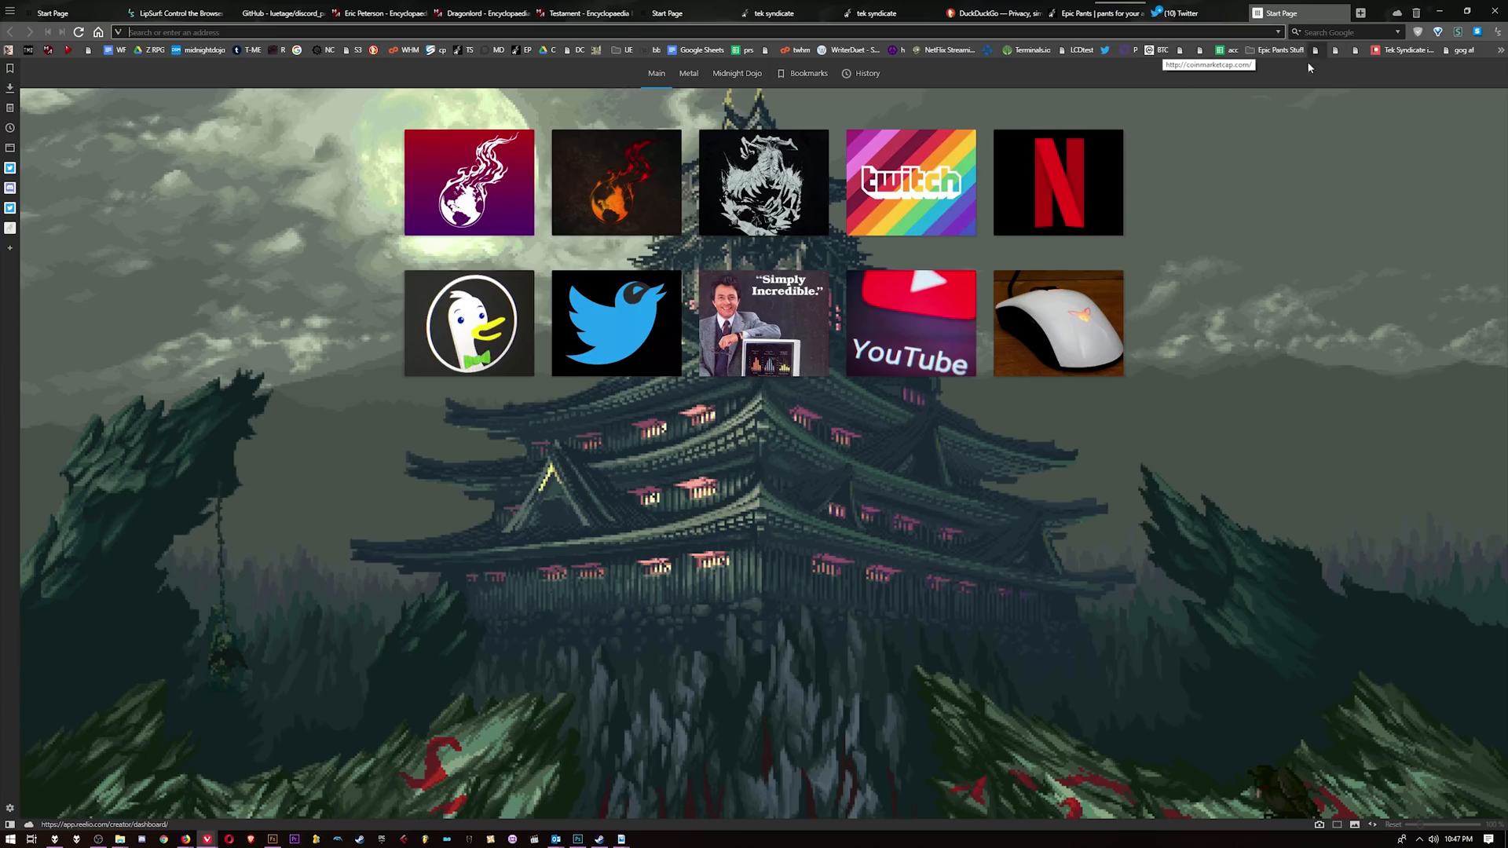
Open the Tek Syndicate 'What are you listening to - RIGHT NOW' thread and scroll it
left_click(770, 13)
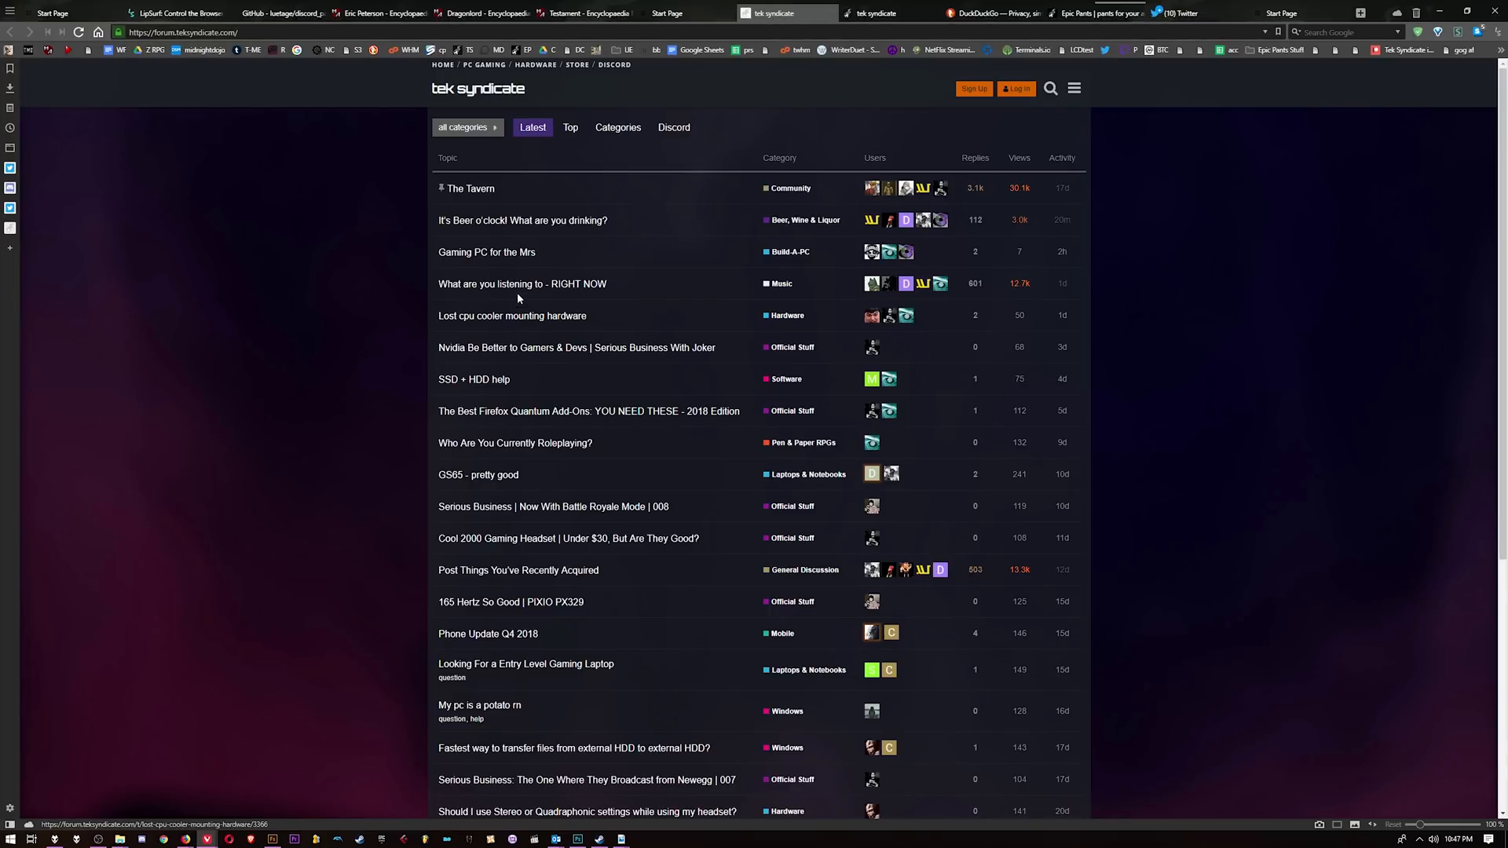
left_click(521, 284)
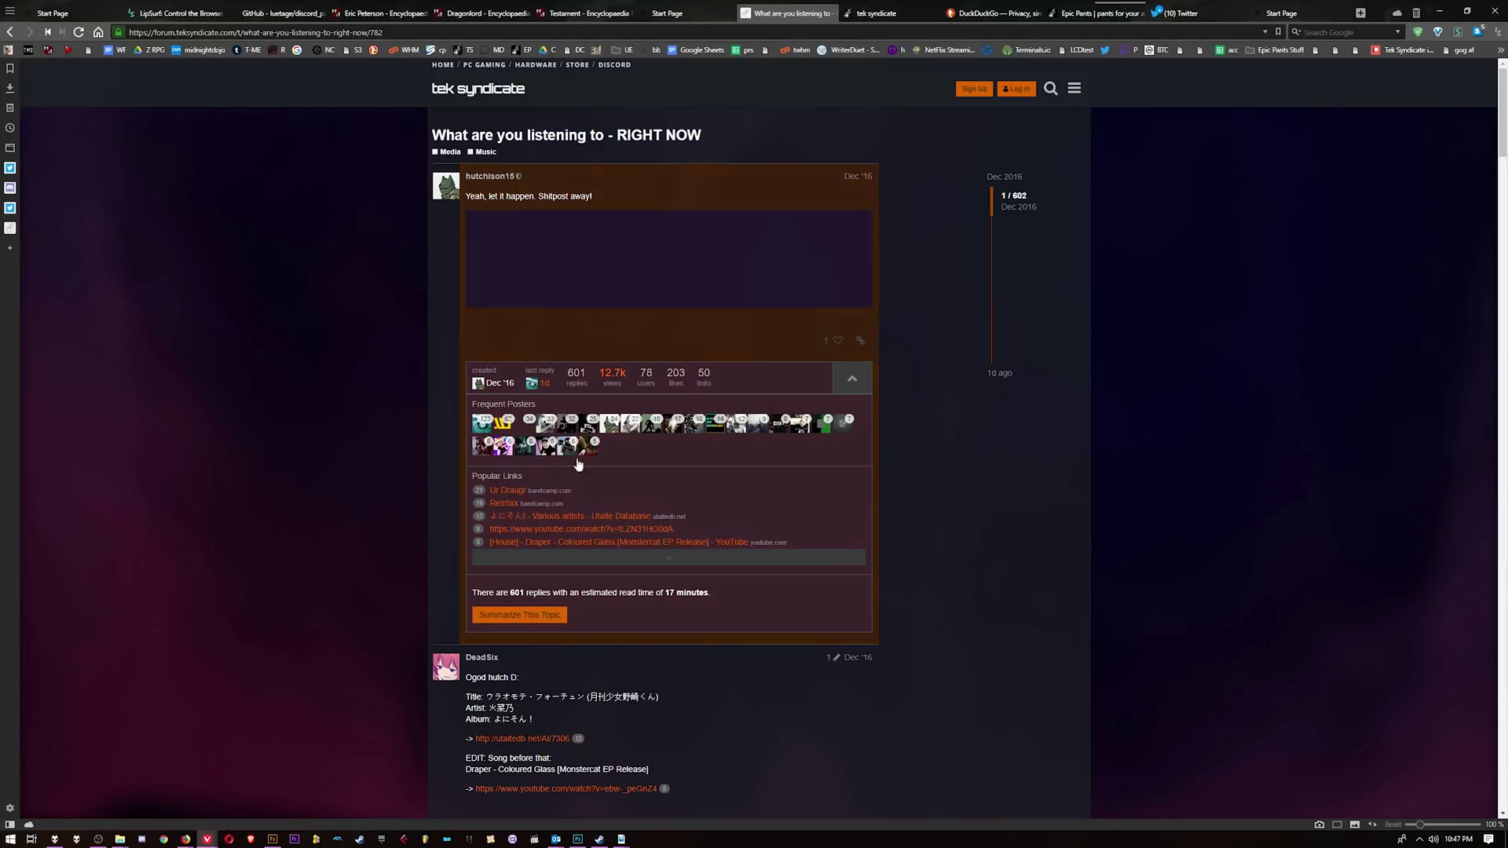
scroll("down", 3)
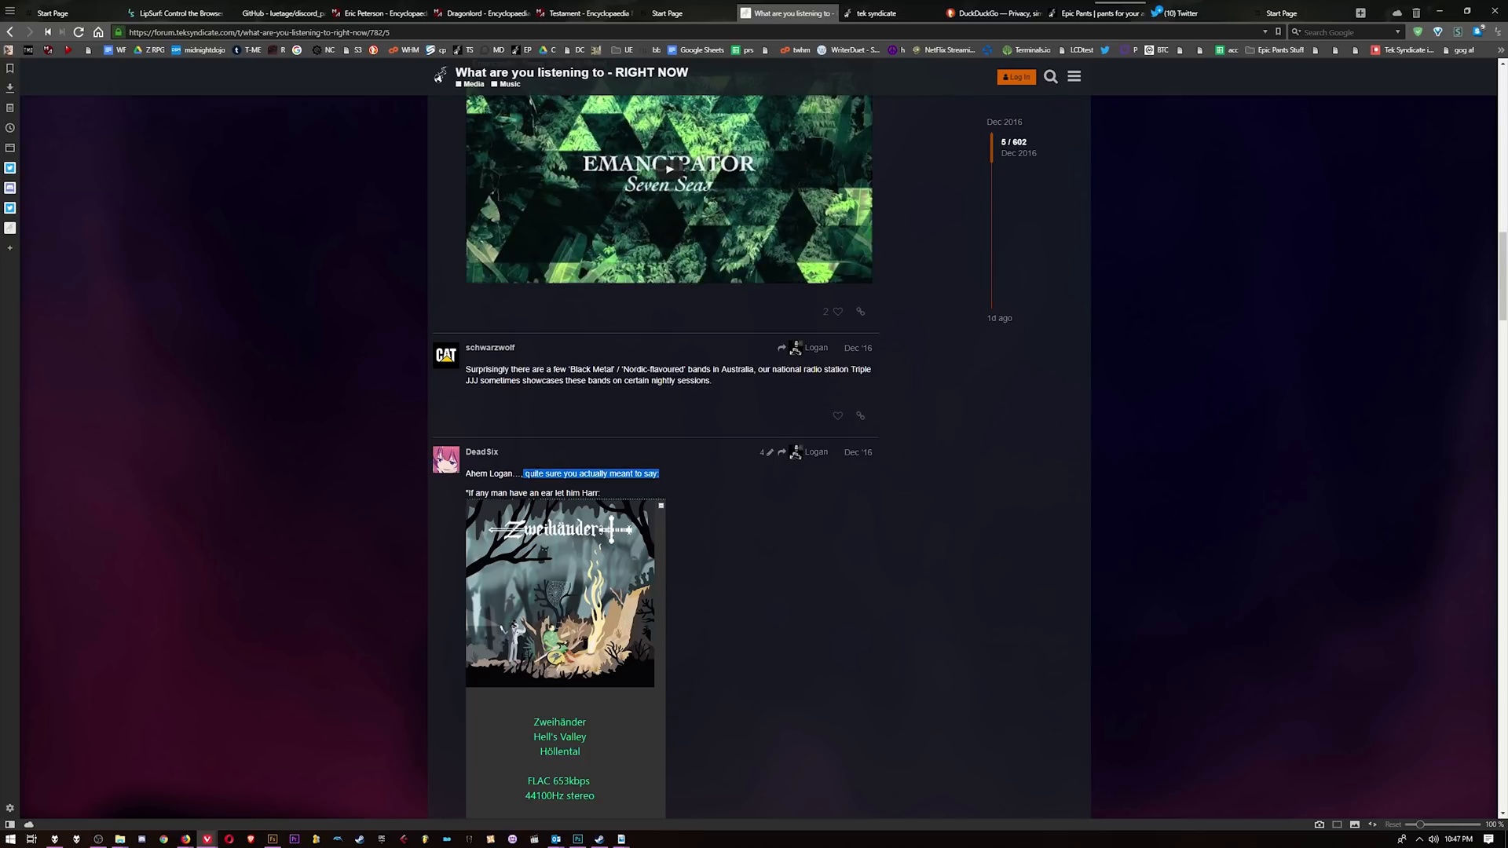
left_click(874, 12)
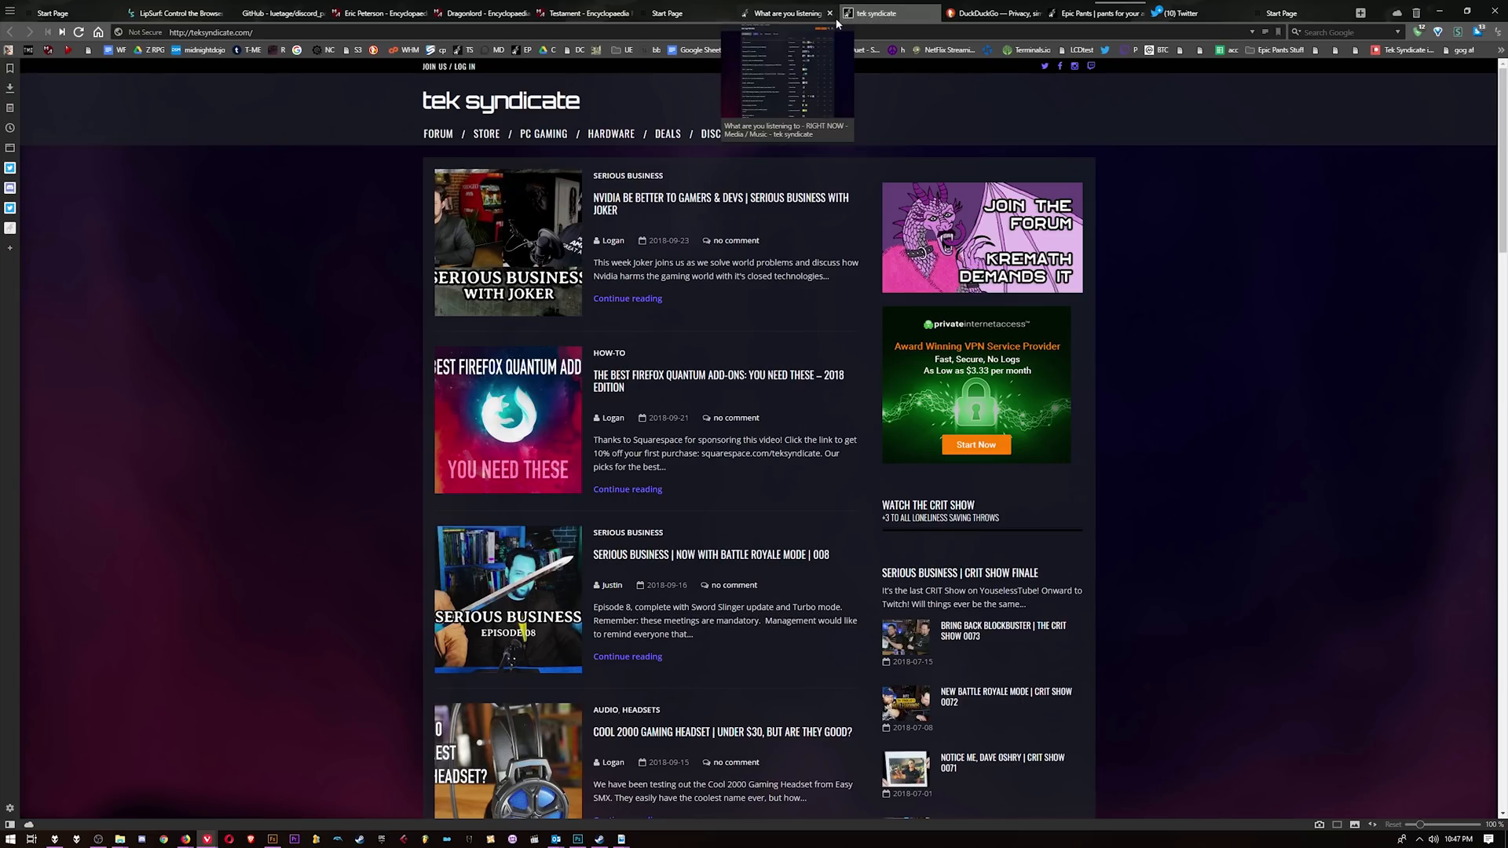
left_click(784, 13)
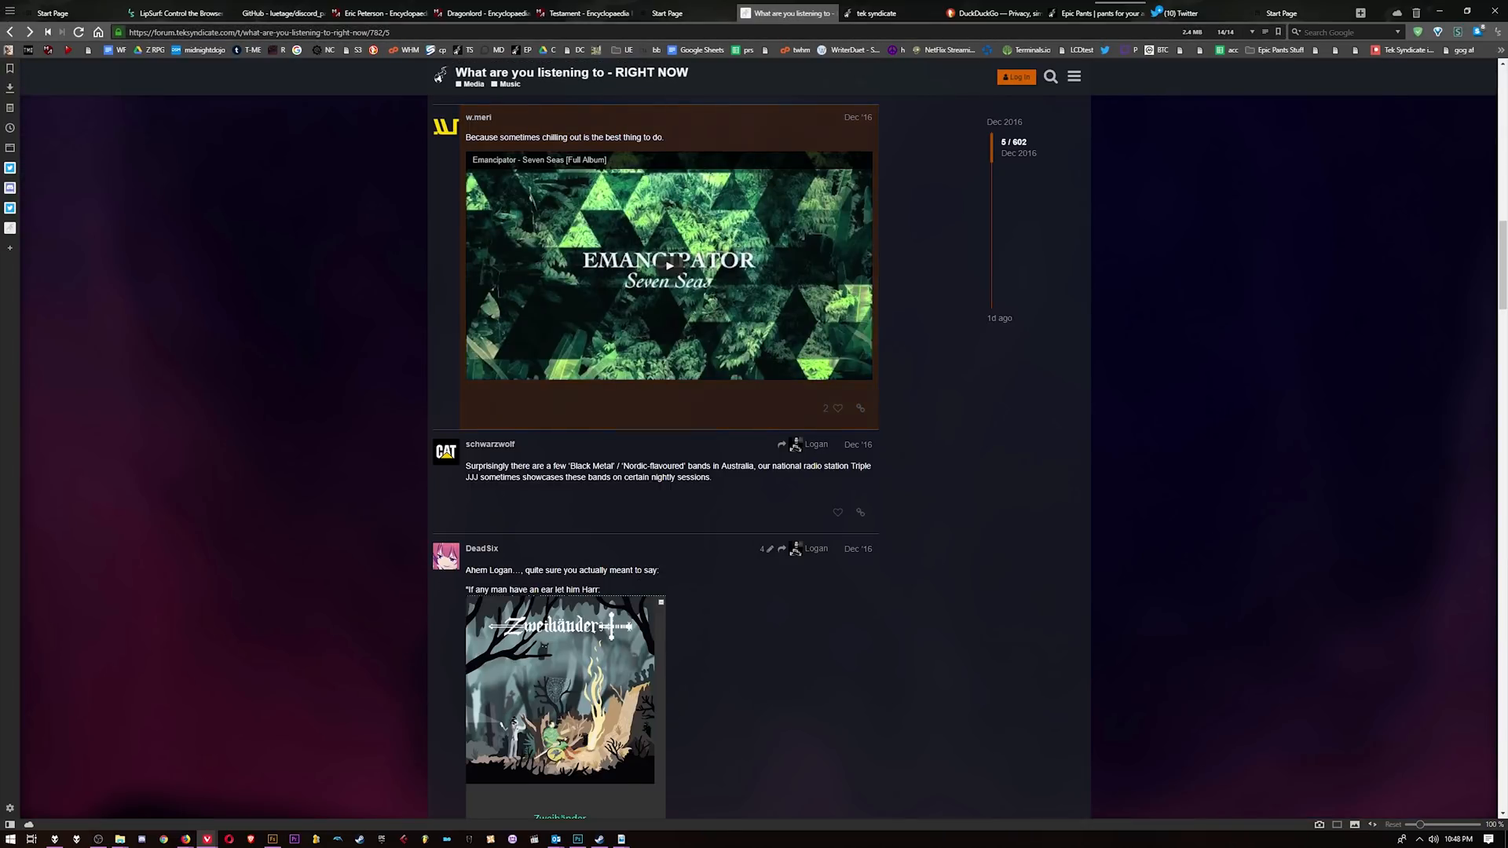
Highlight 'quite sure you actually meant to say' and search it with Google
left_click_drag(526, 570, 657, 570)
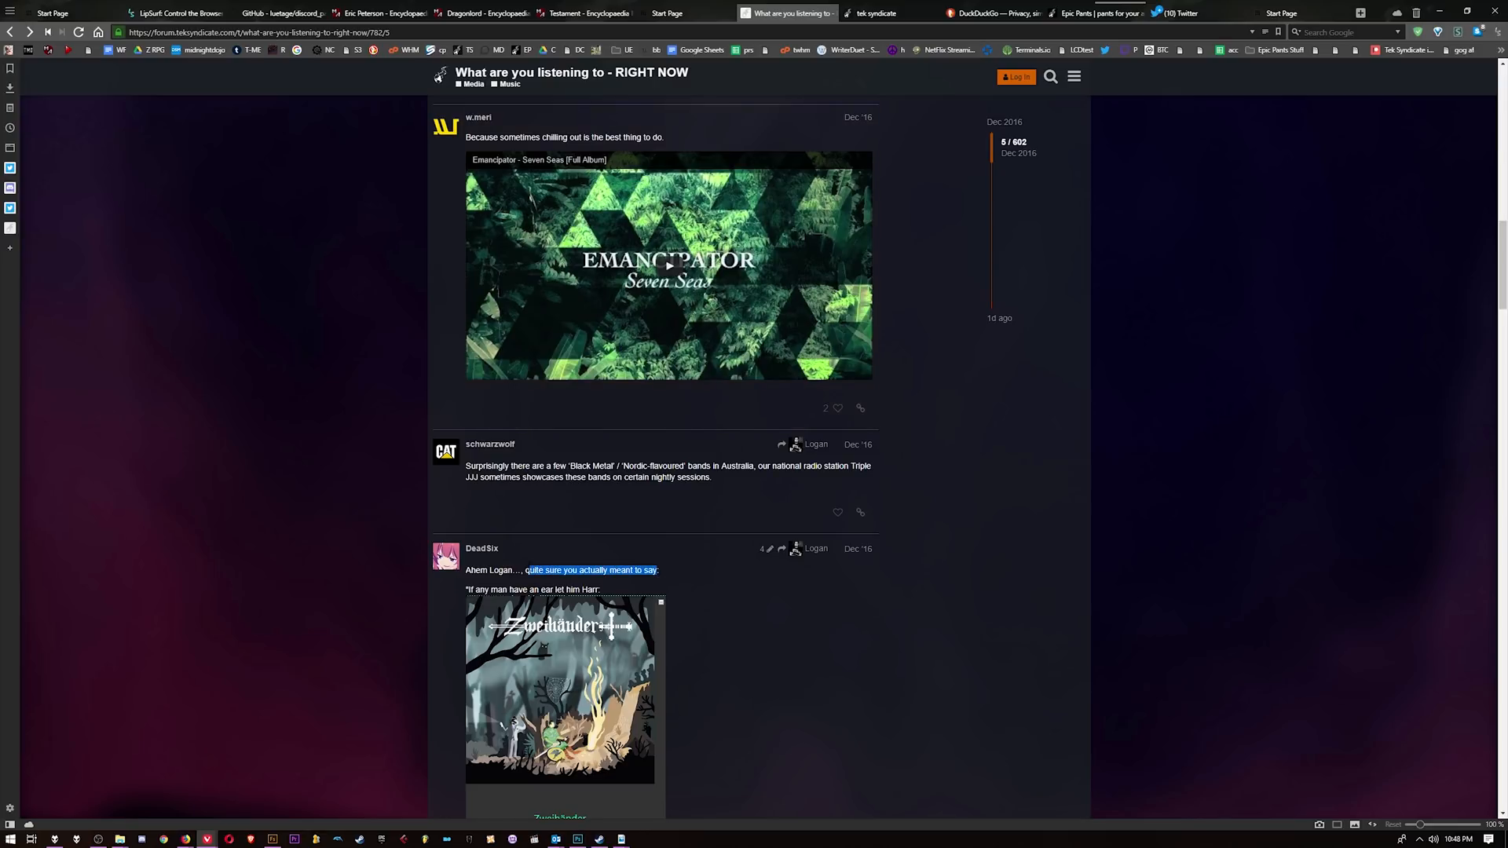
right_click(585, 570)
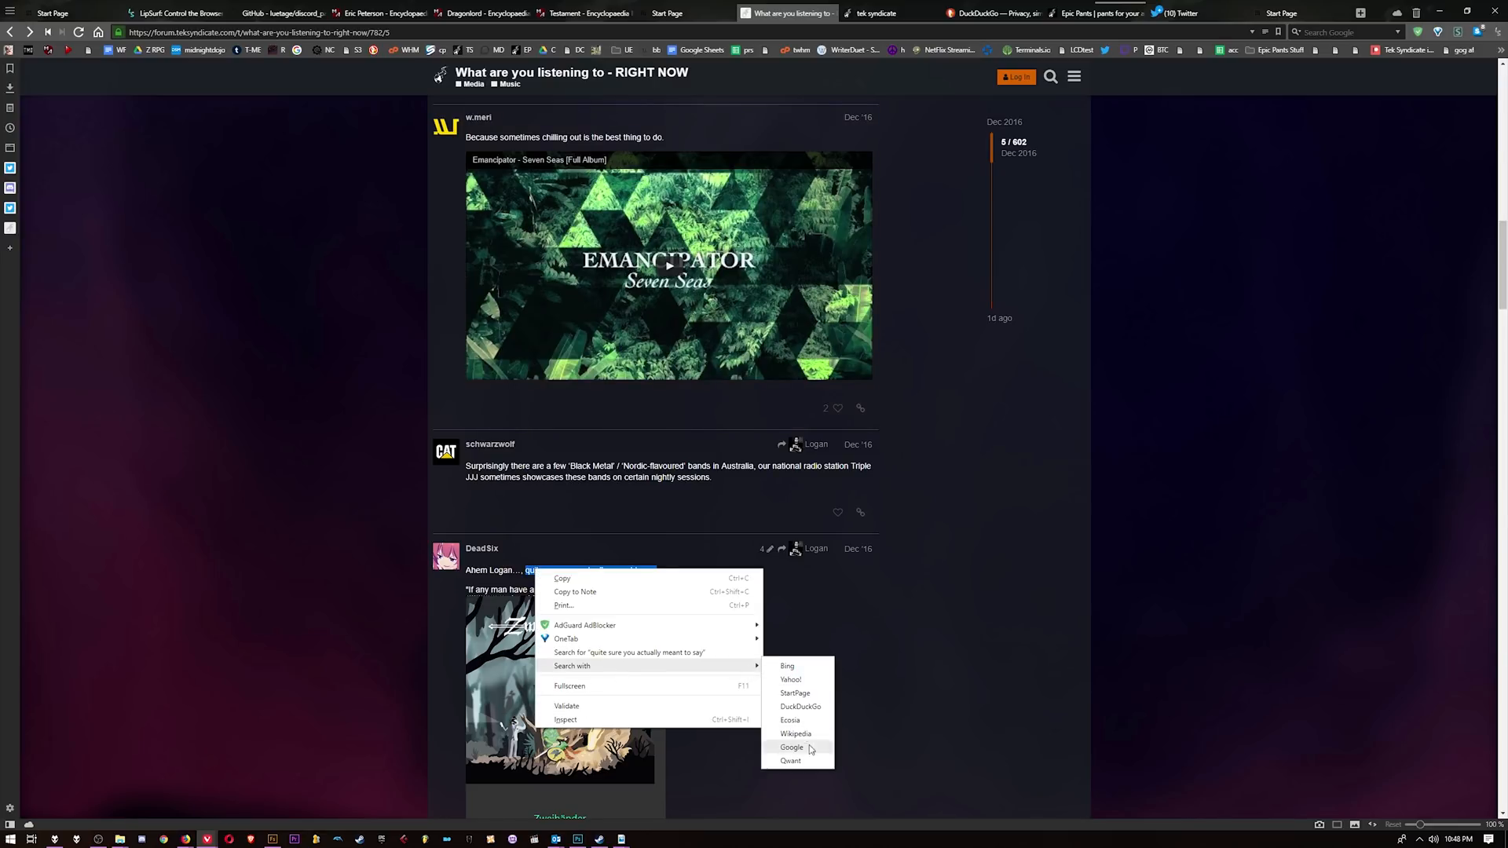
mouse_move(617, 660)
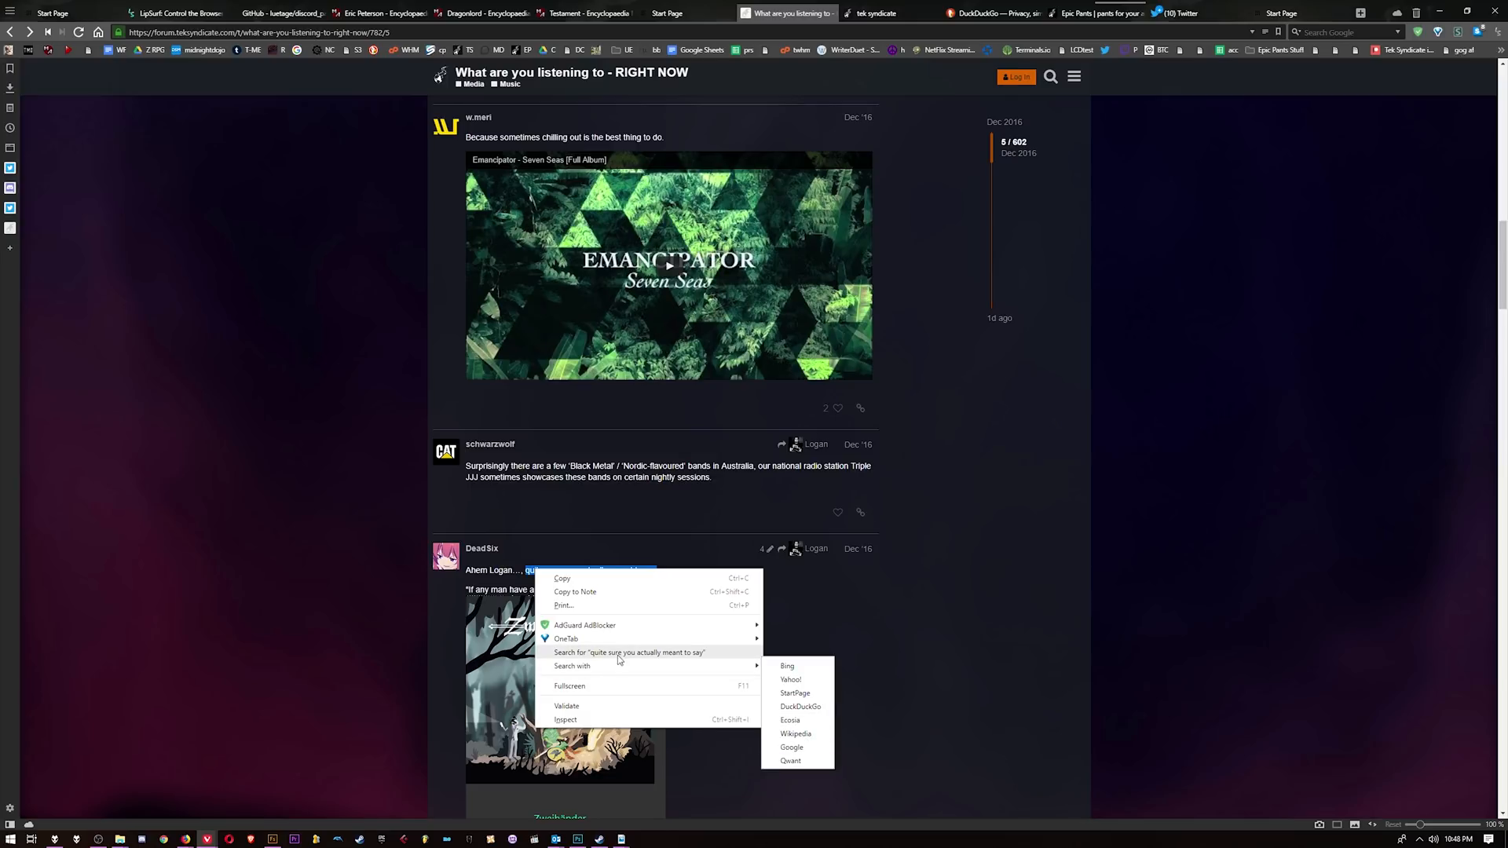
mouse_move(790, 747)
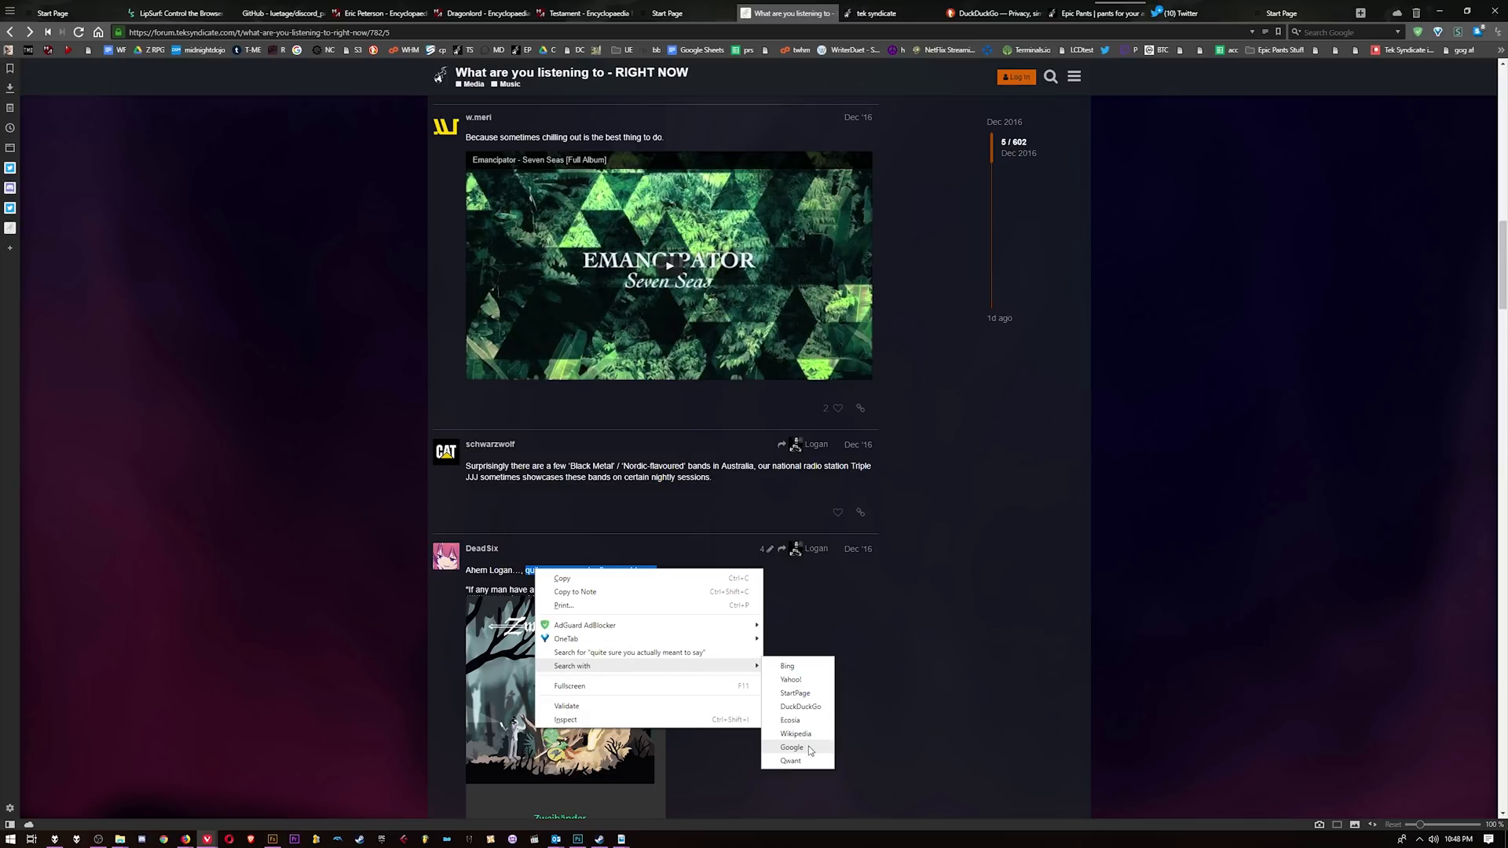
left_click(790, 760)
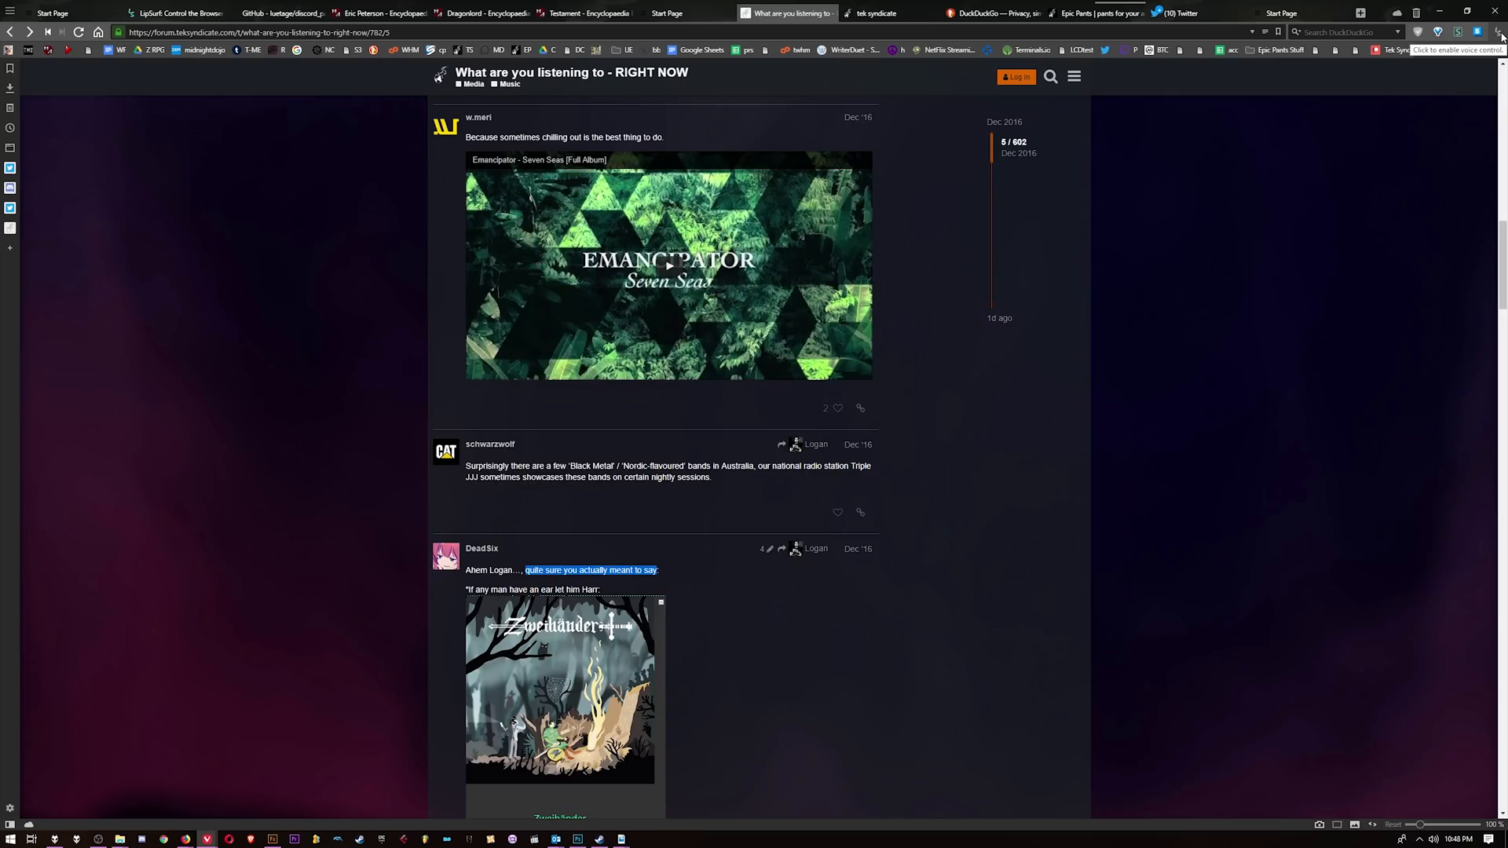
mouse_move(358, 4)
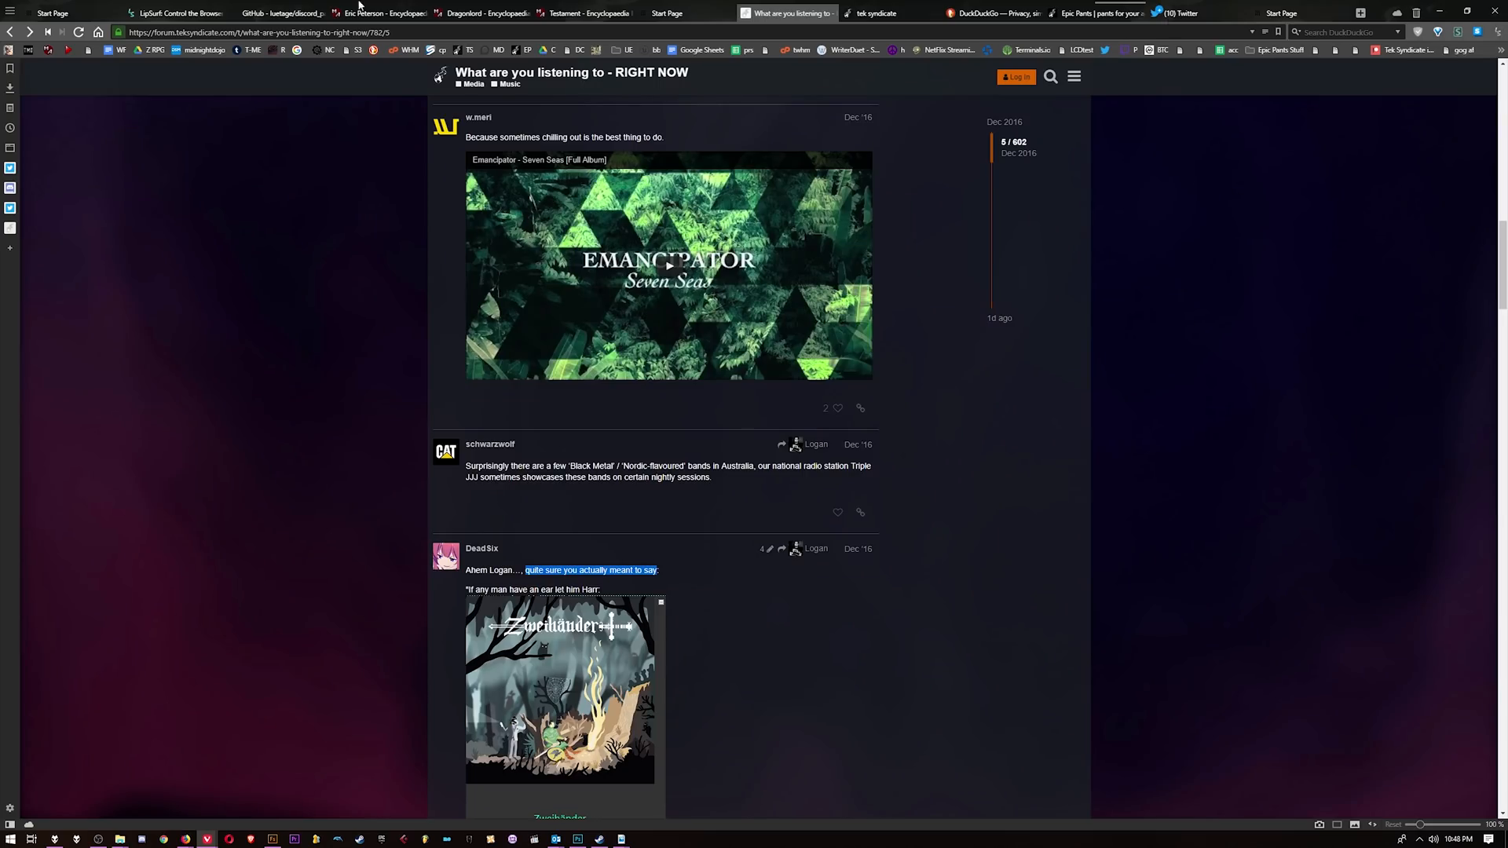
Scroll the LipSurf voice-control page, then return to the Epic Pants homepage
left_click(176, 12)
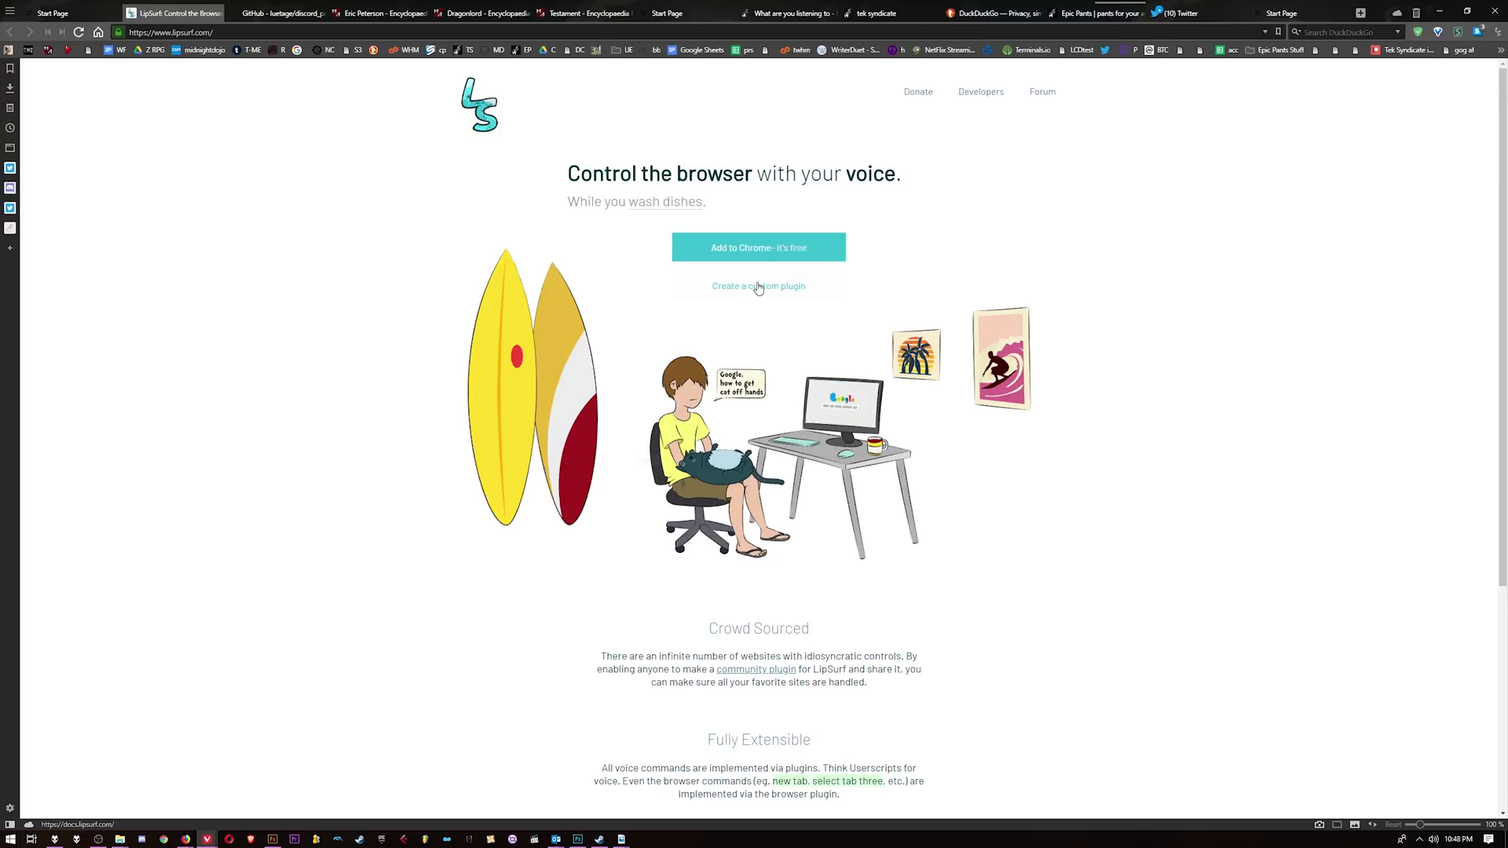
scroll("down", 3)
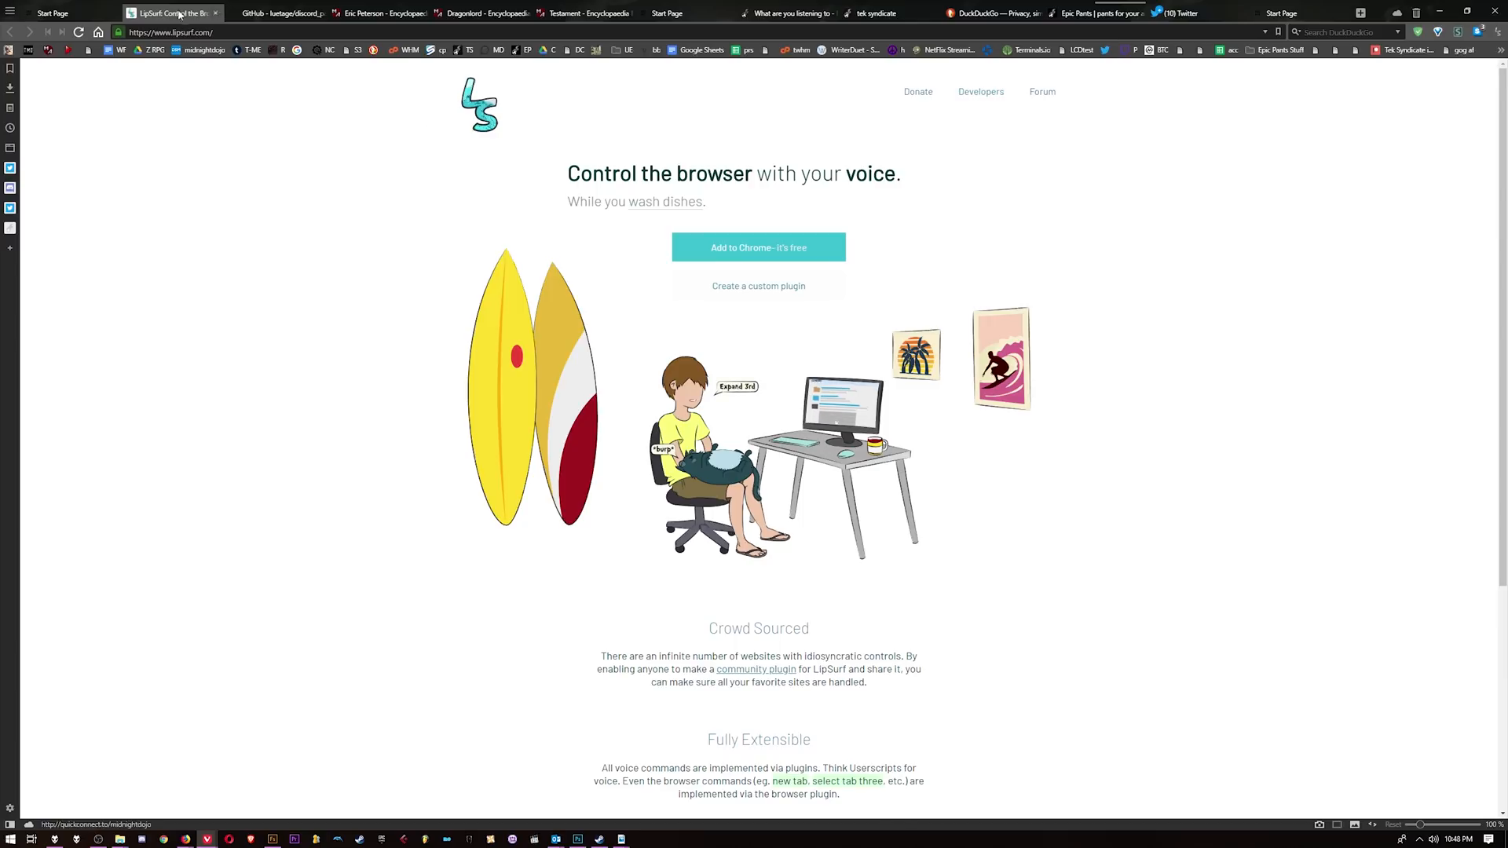
left_click(1091, 12)
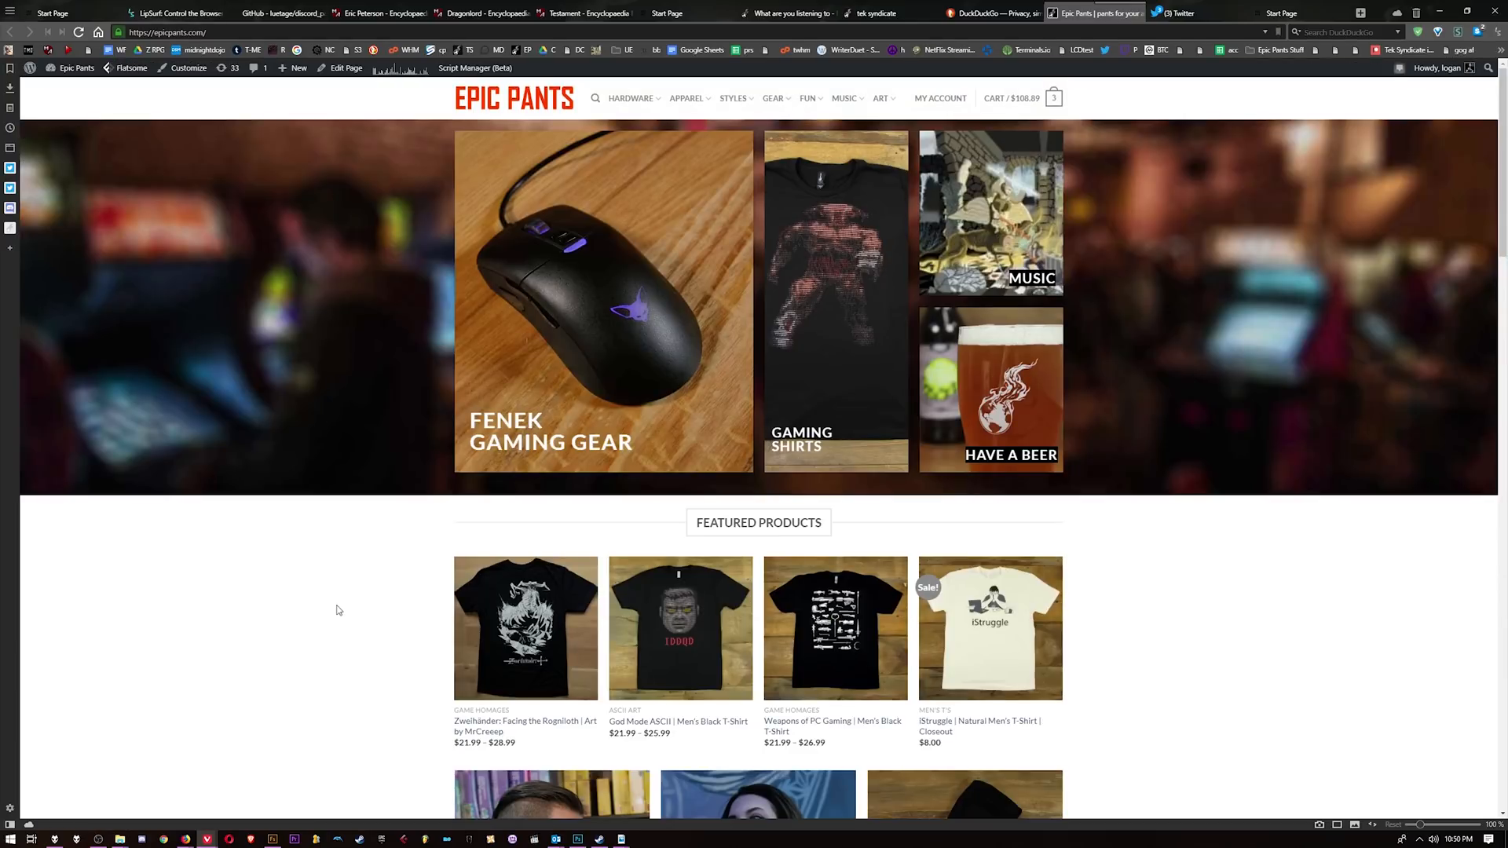
mouse_move(311, 603)
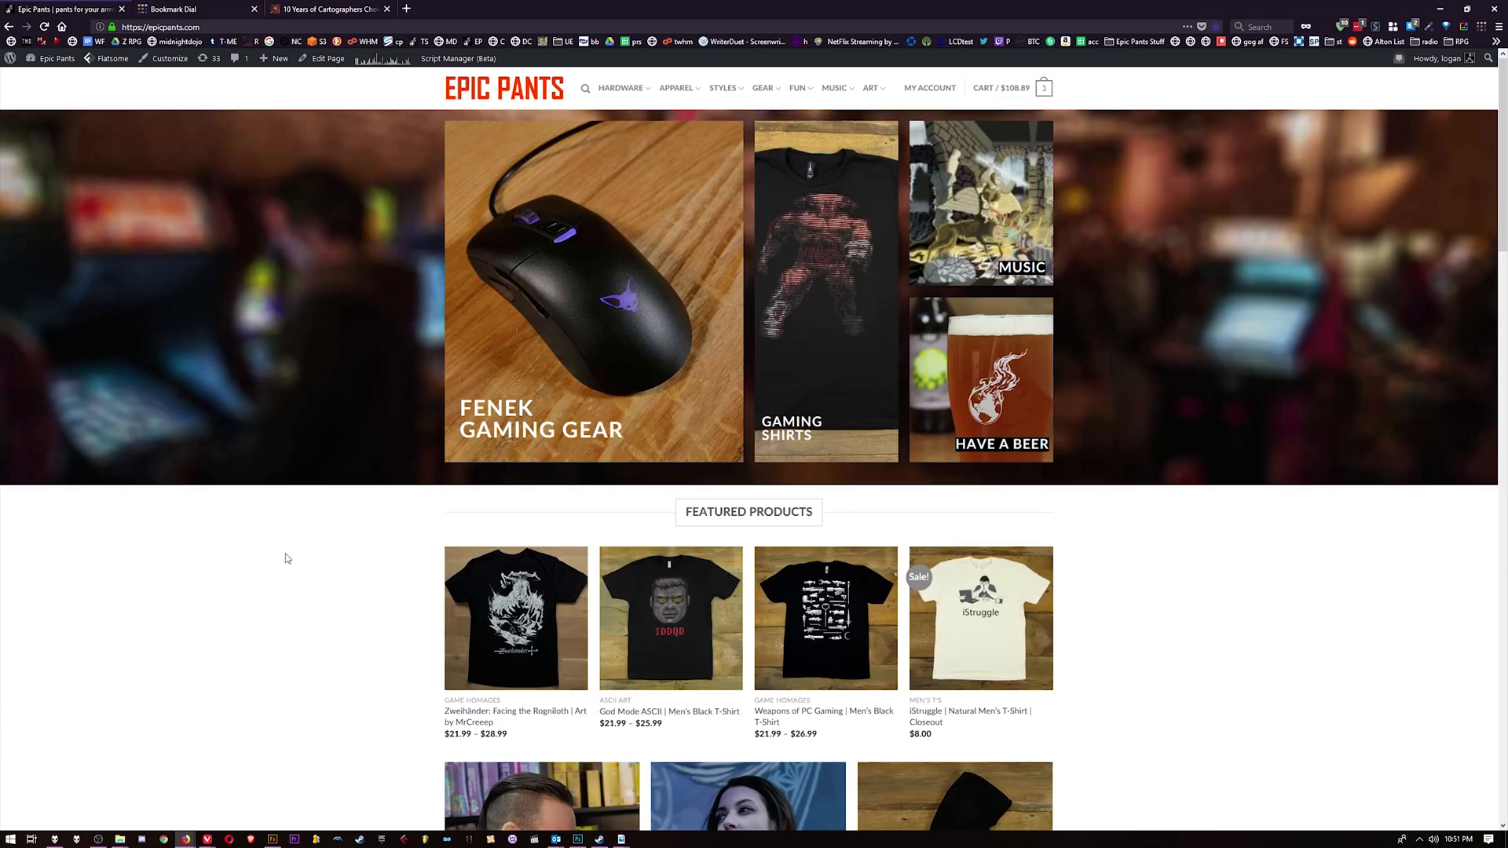
Show Epic Pants' HTML and styles in Firefox's inspector, then in Vivaldi's DevTools (F12)
key("F12")
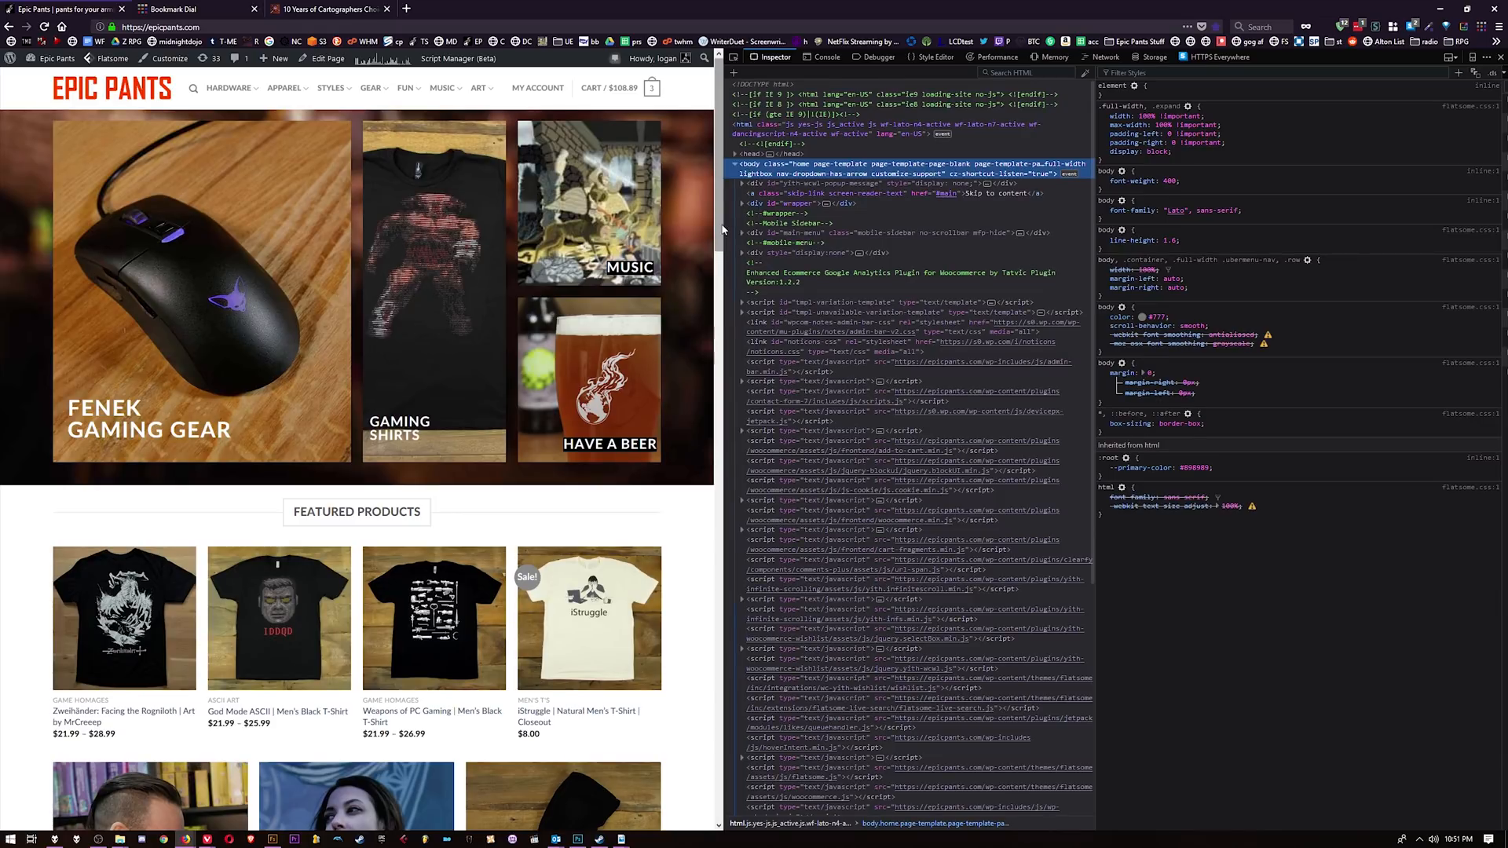
key("F12")
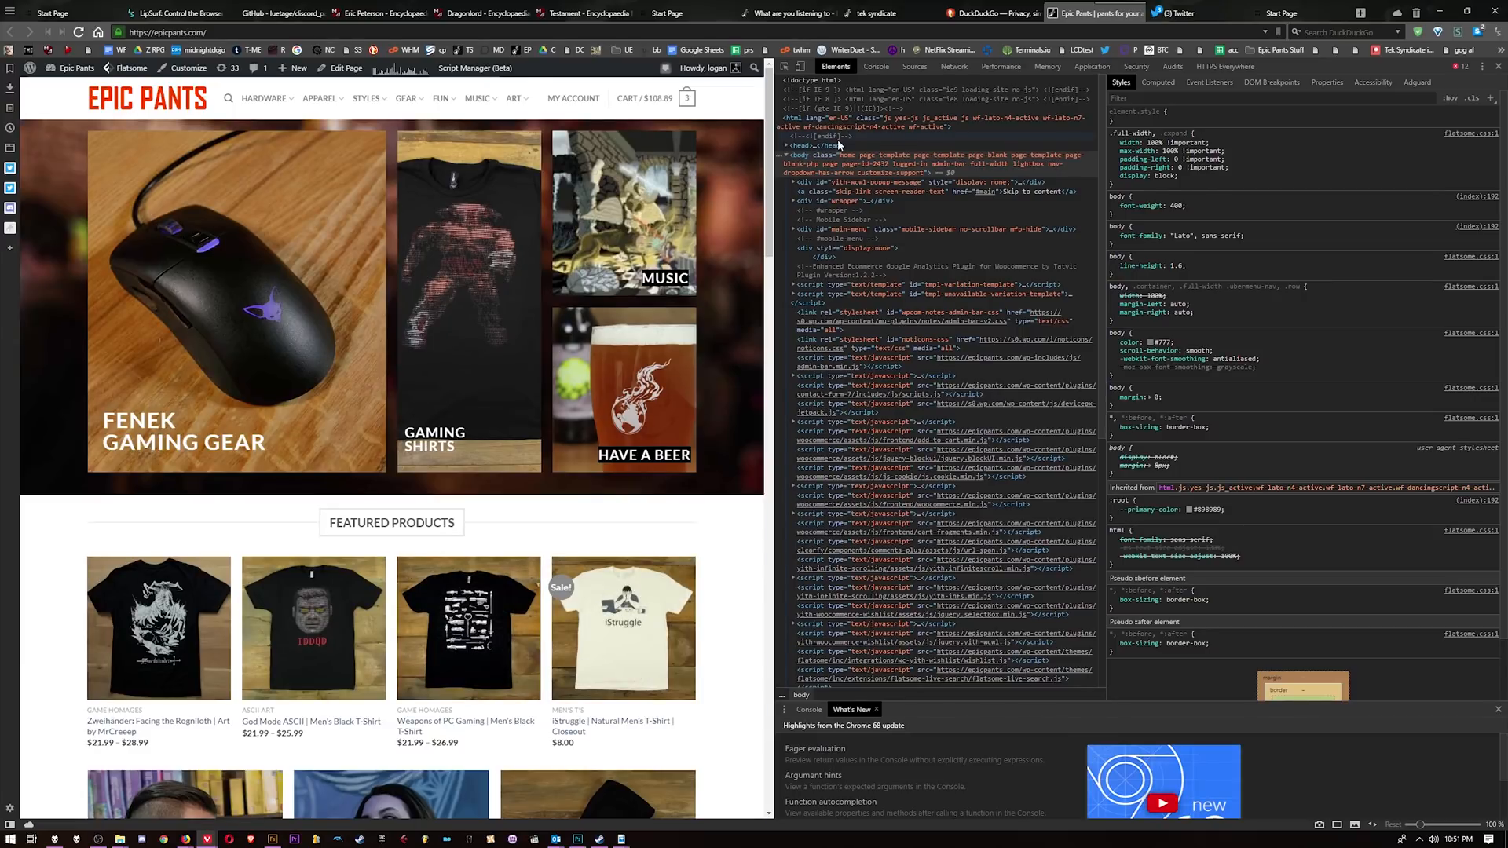
Close DevTools, glance at the Themes settings and close the settings window
left_click(1495, 66)
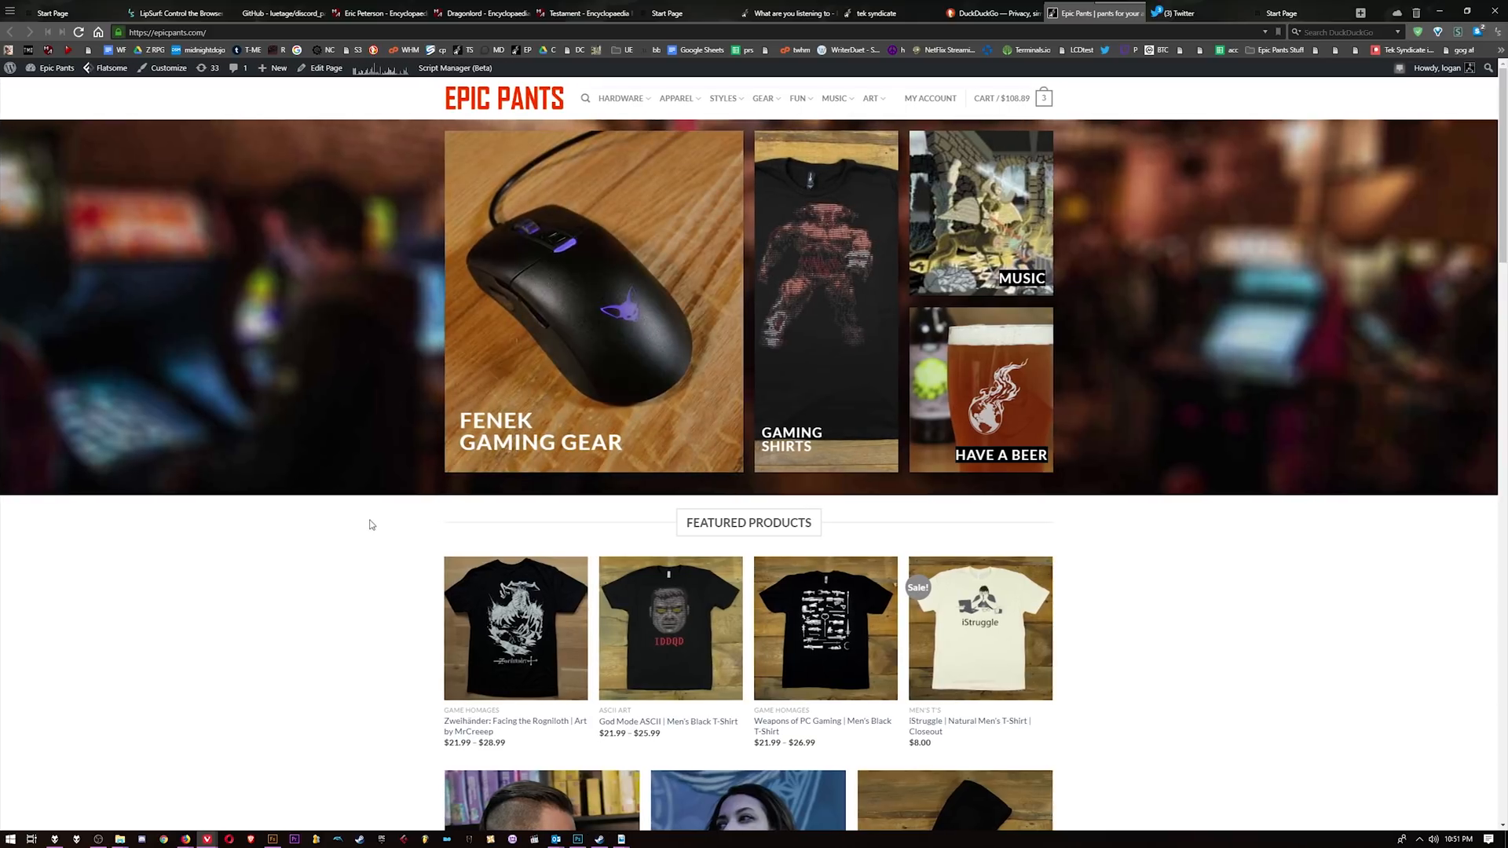
mouse_move(1173, 13)
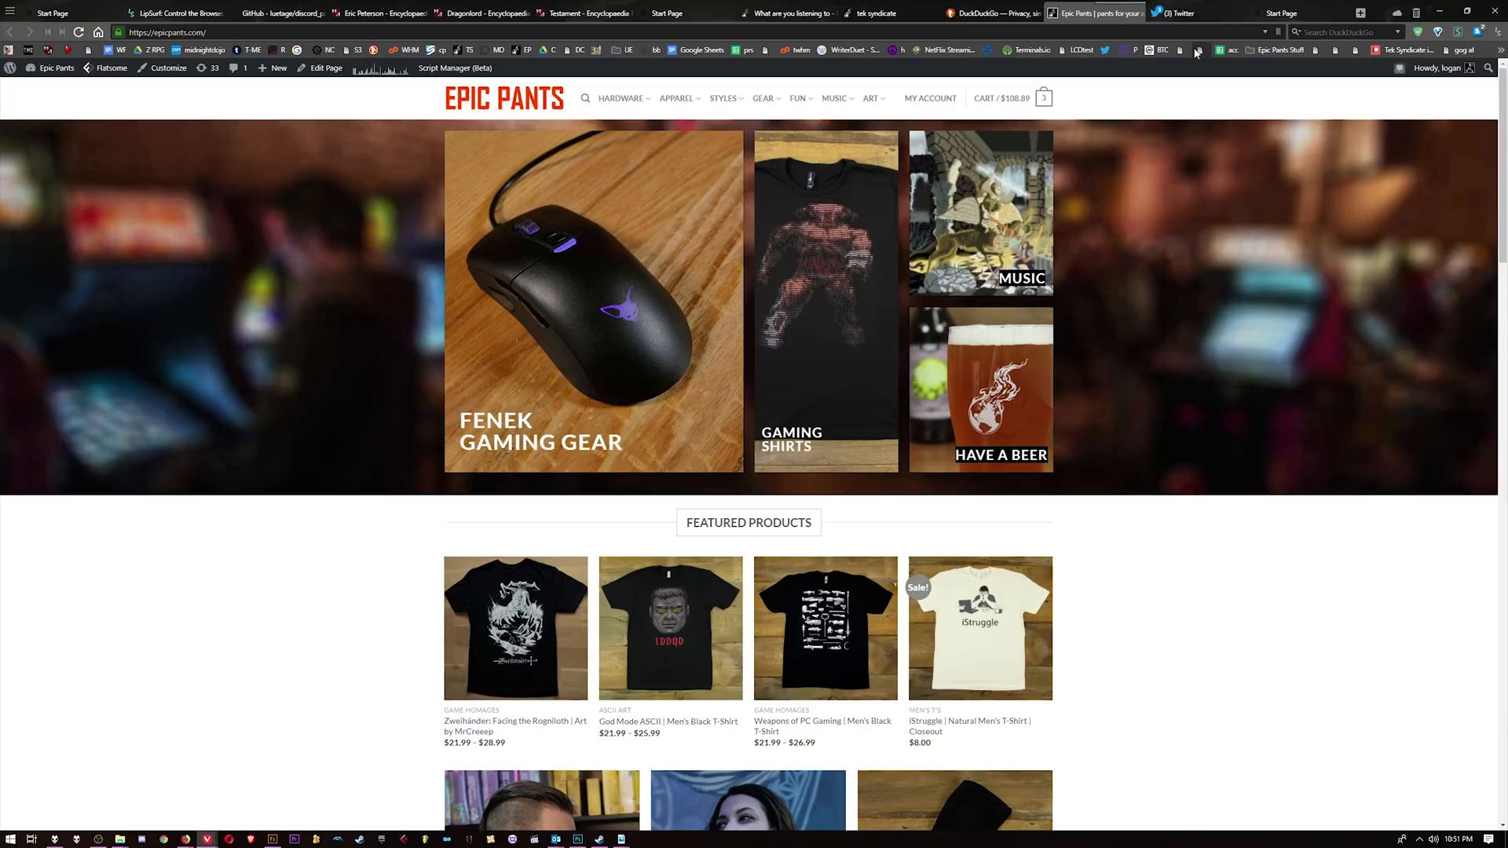
left_click(1173, 12)
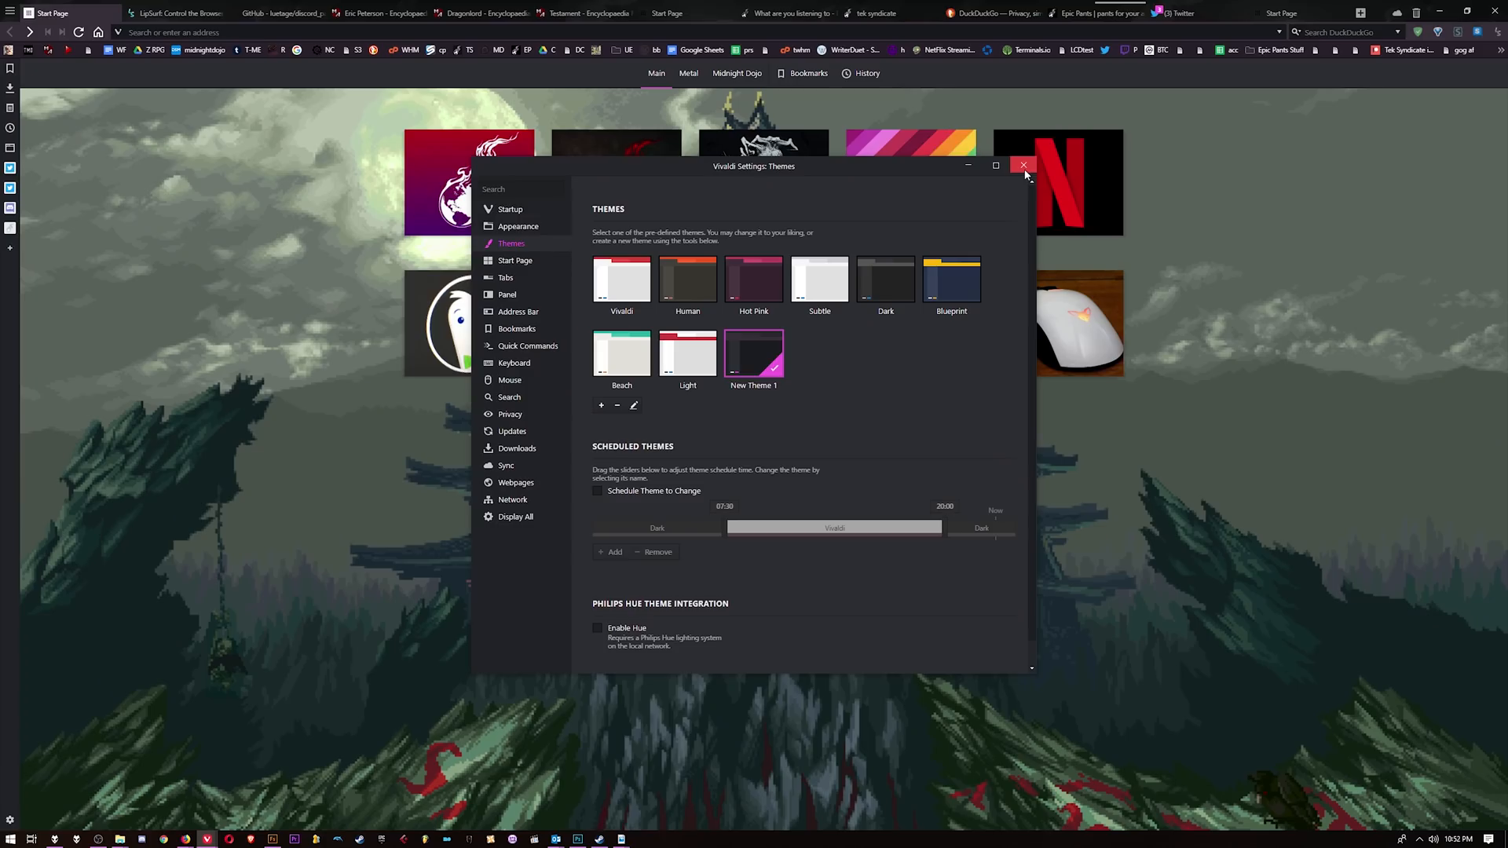
left_click(1023, 165)
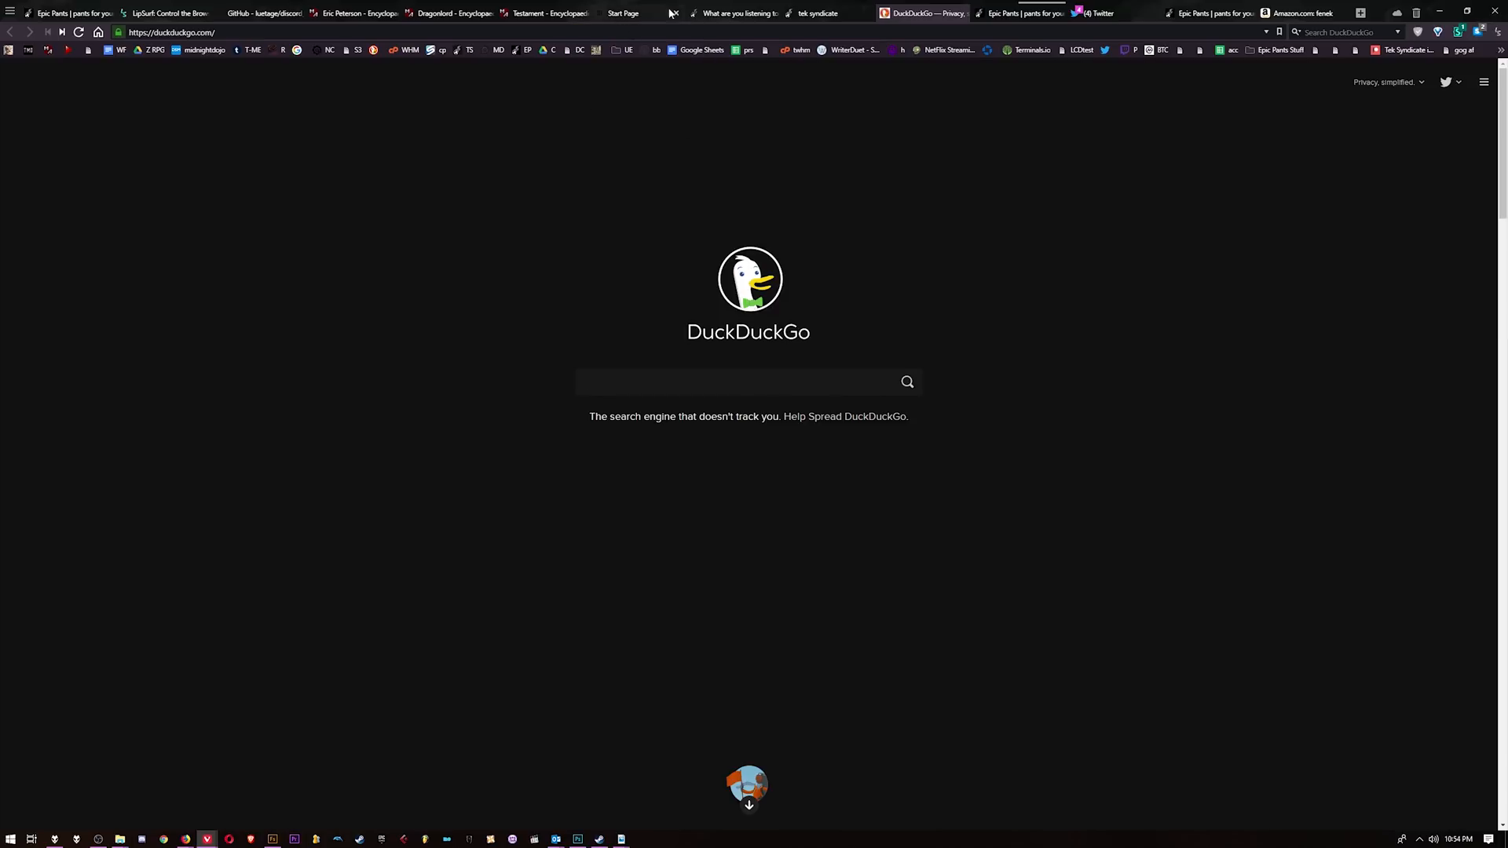
Hop between the Start Page and DuckDuckGo tabs, settling on the Start Page
left_click(622, 12)
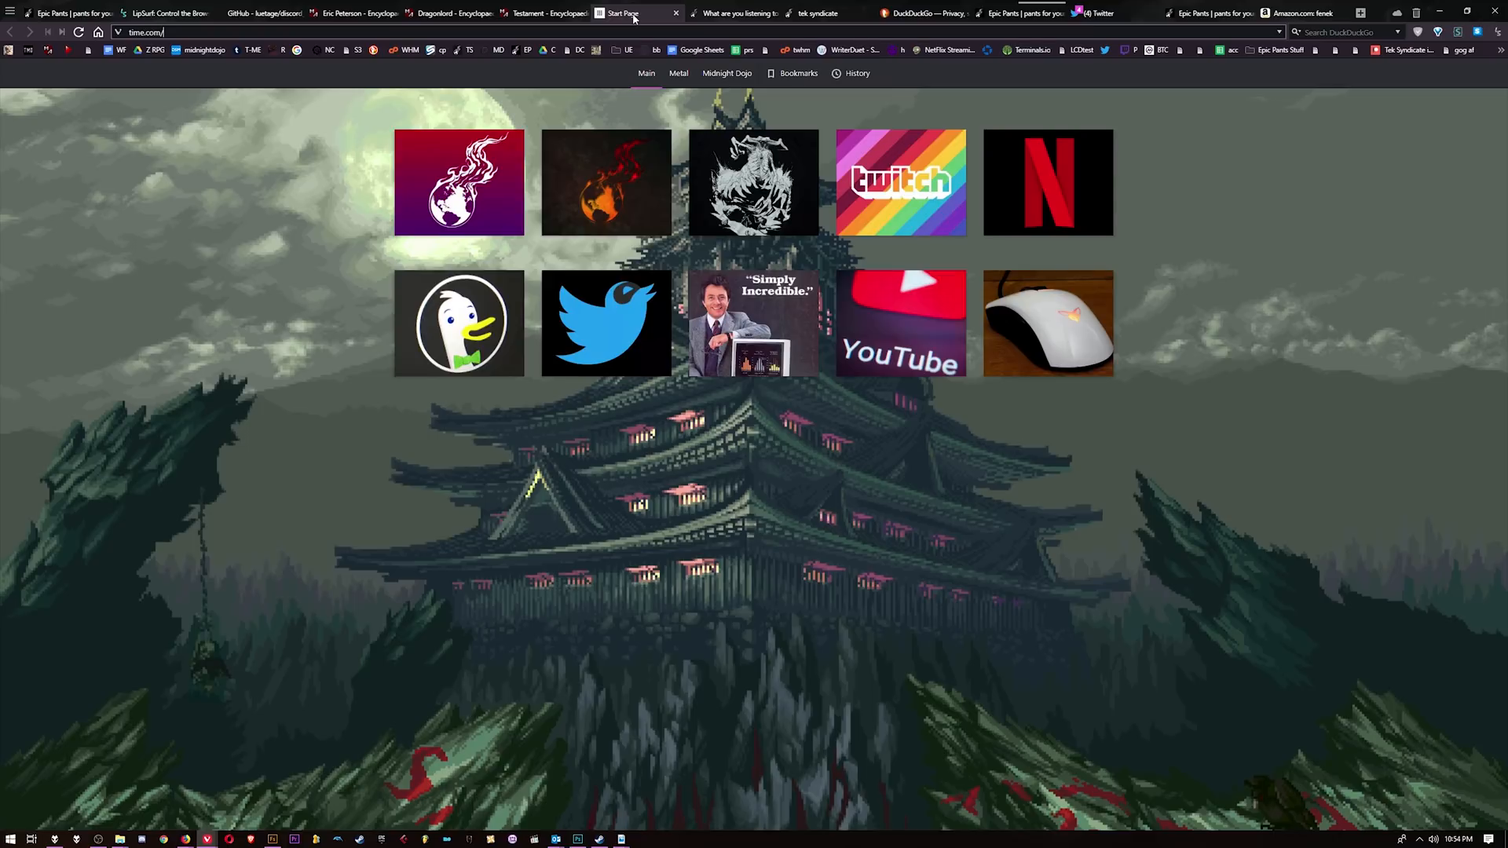
left_click(923, 13)
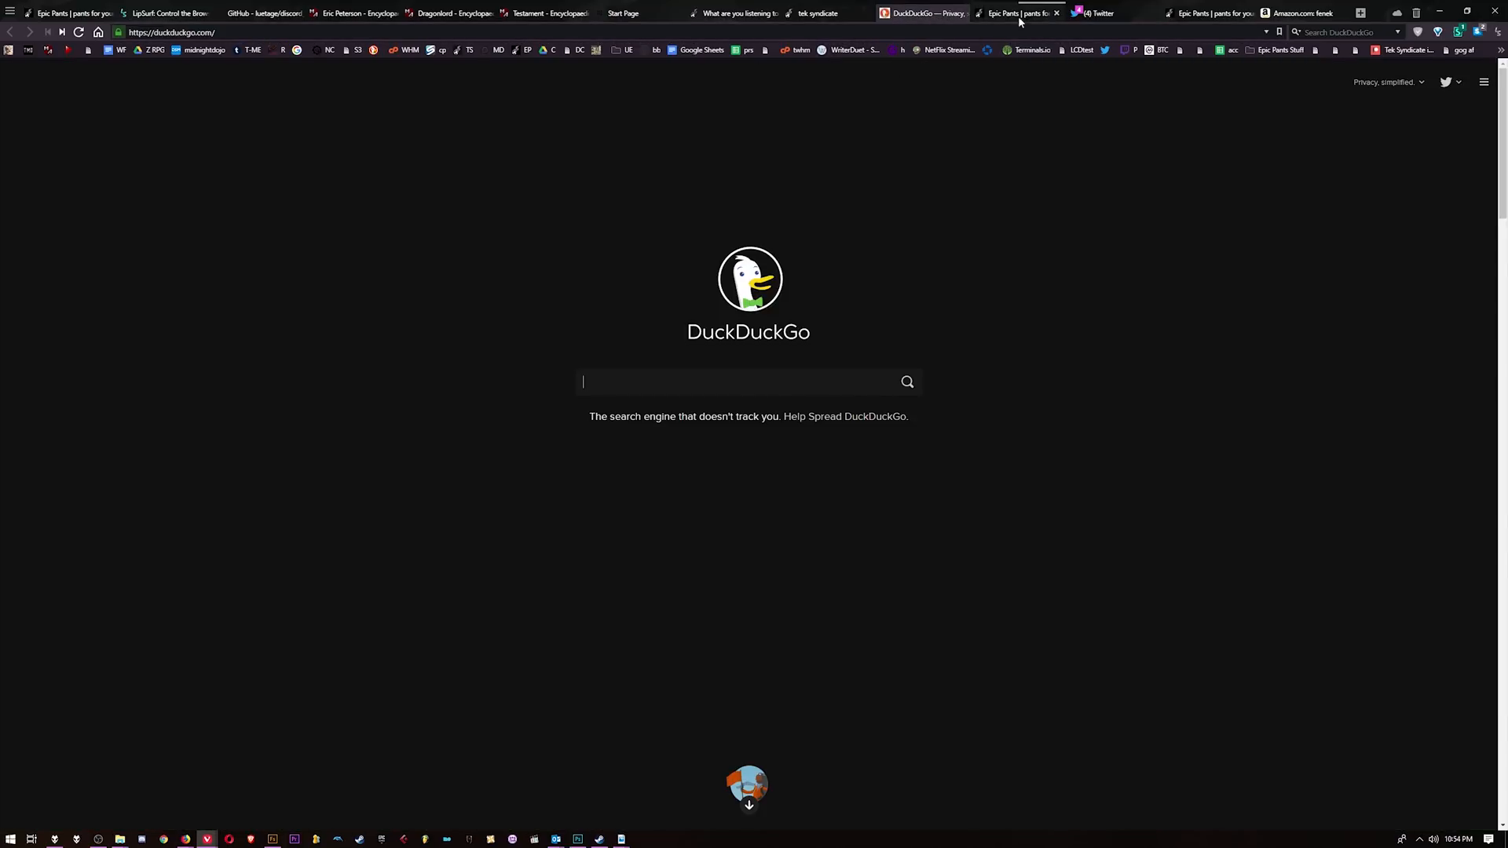
left_click(1096, 12)
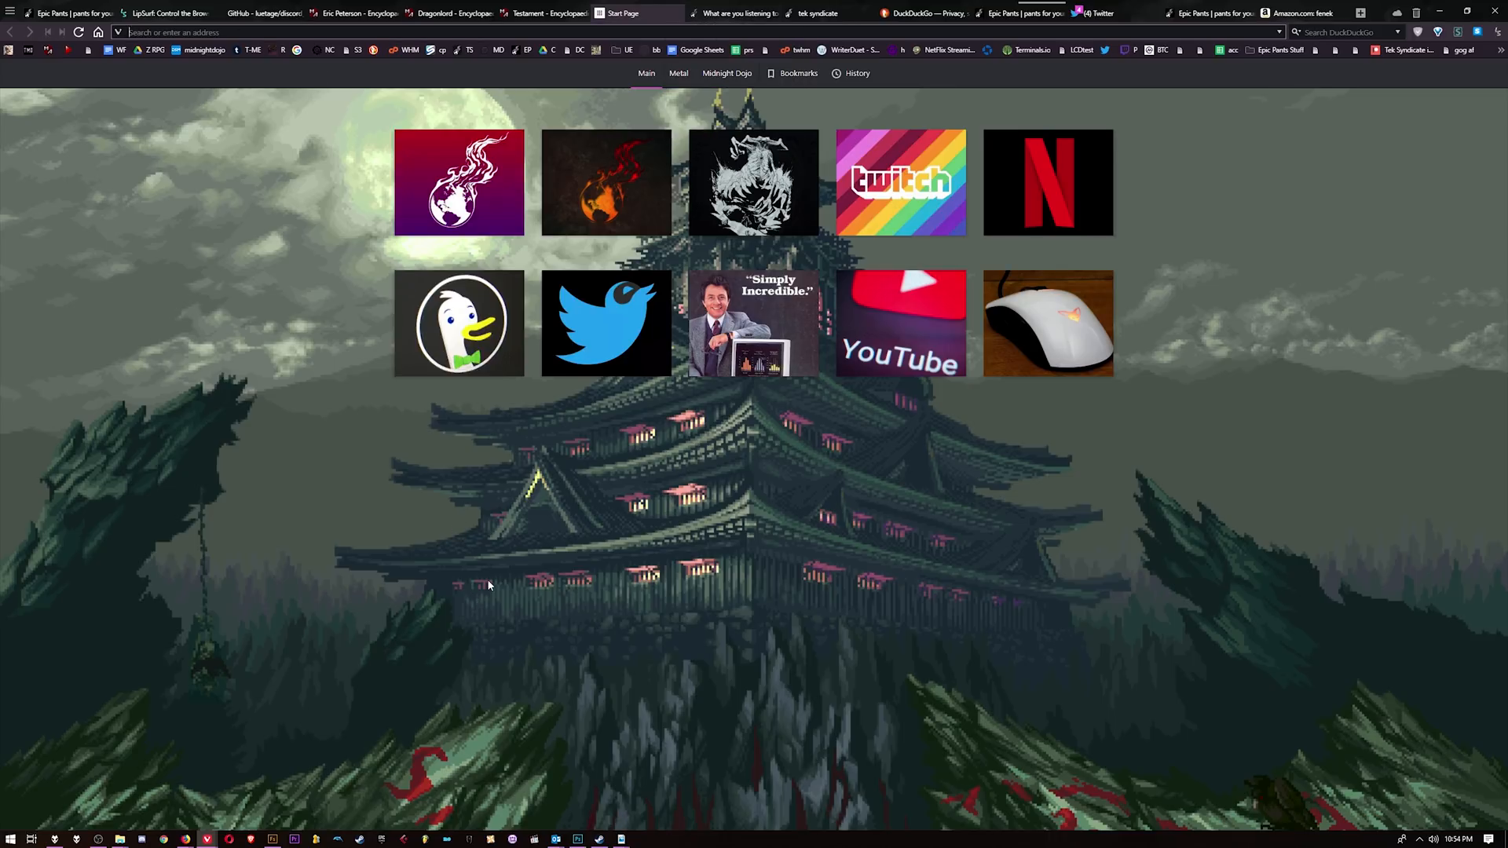
mouse_move(900, 182)
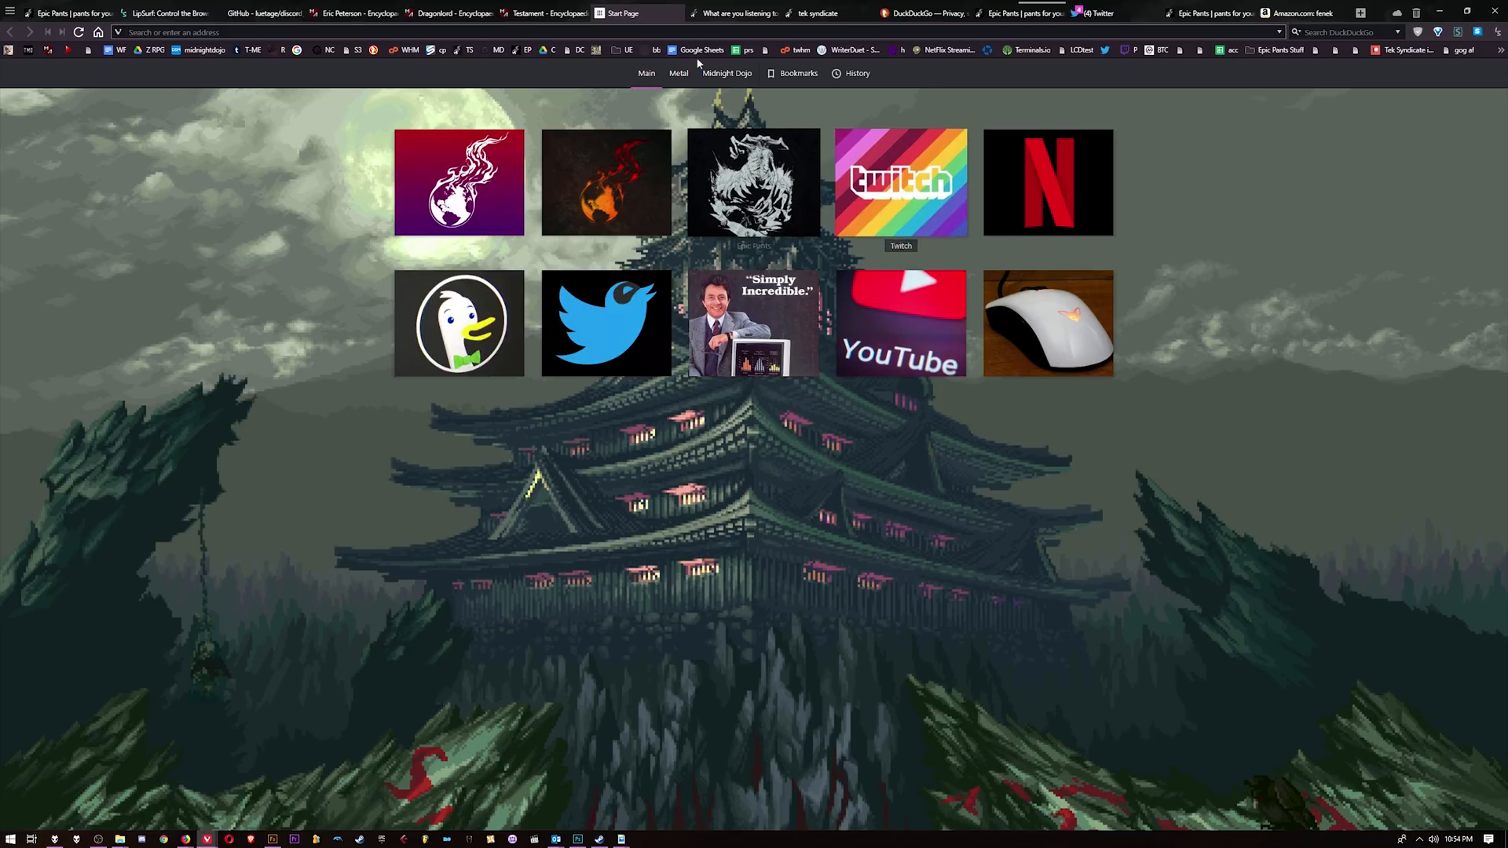
mouse_move(581, 4)
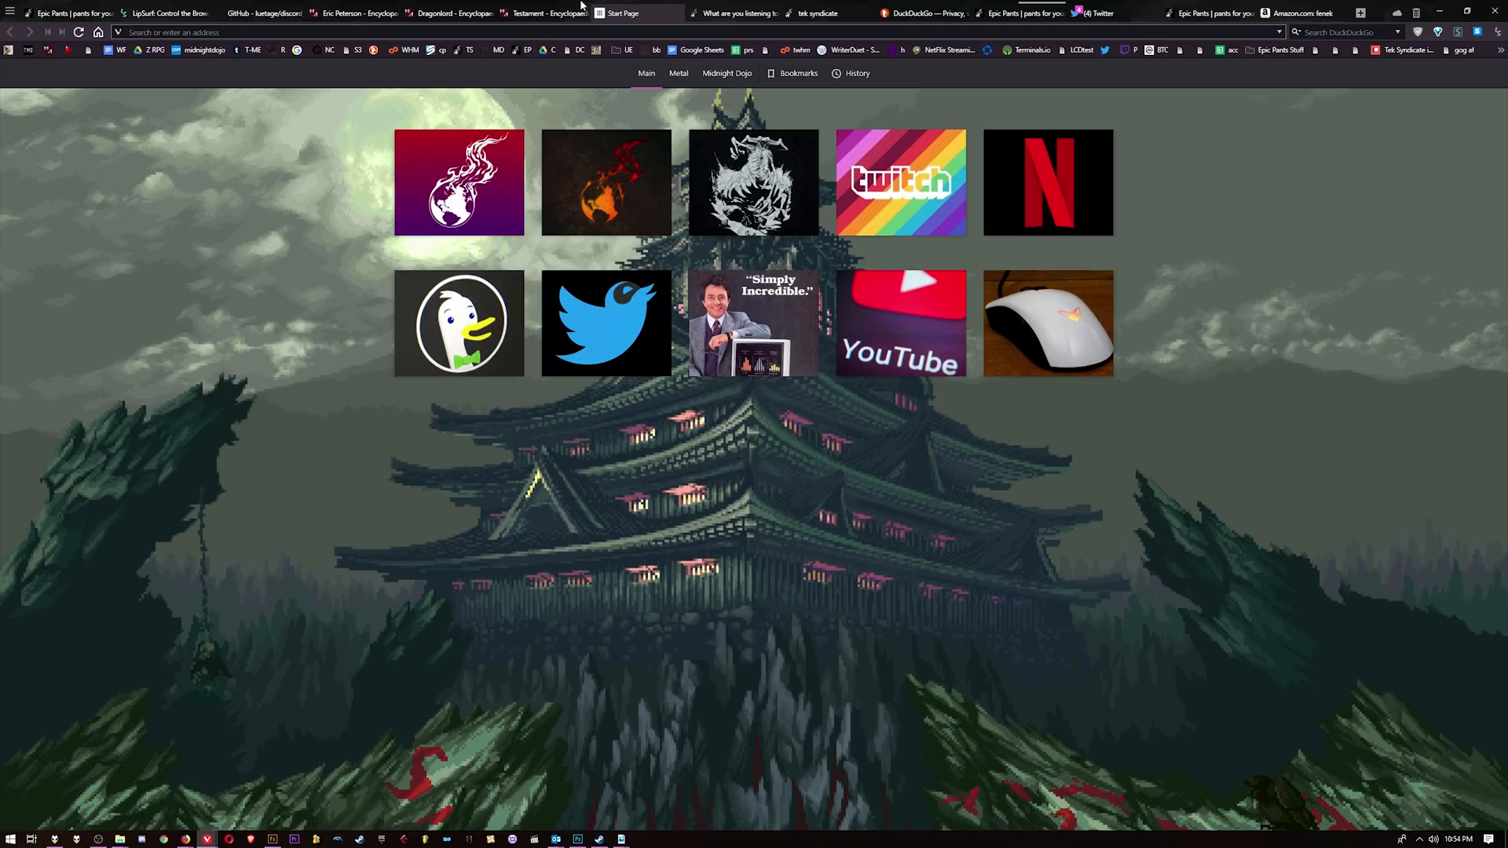
mouse_move(488, 759)
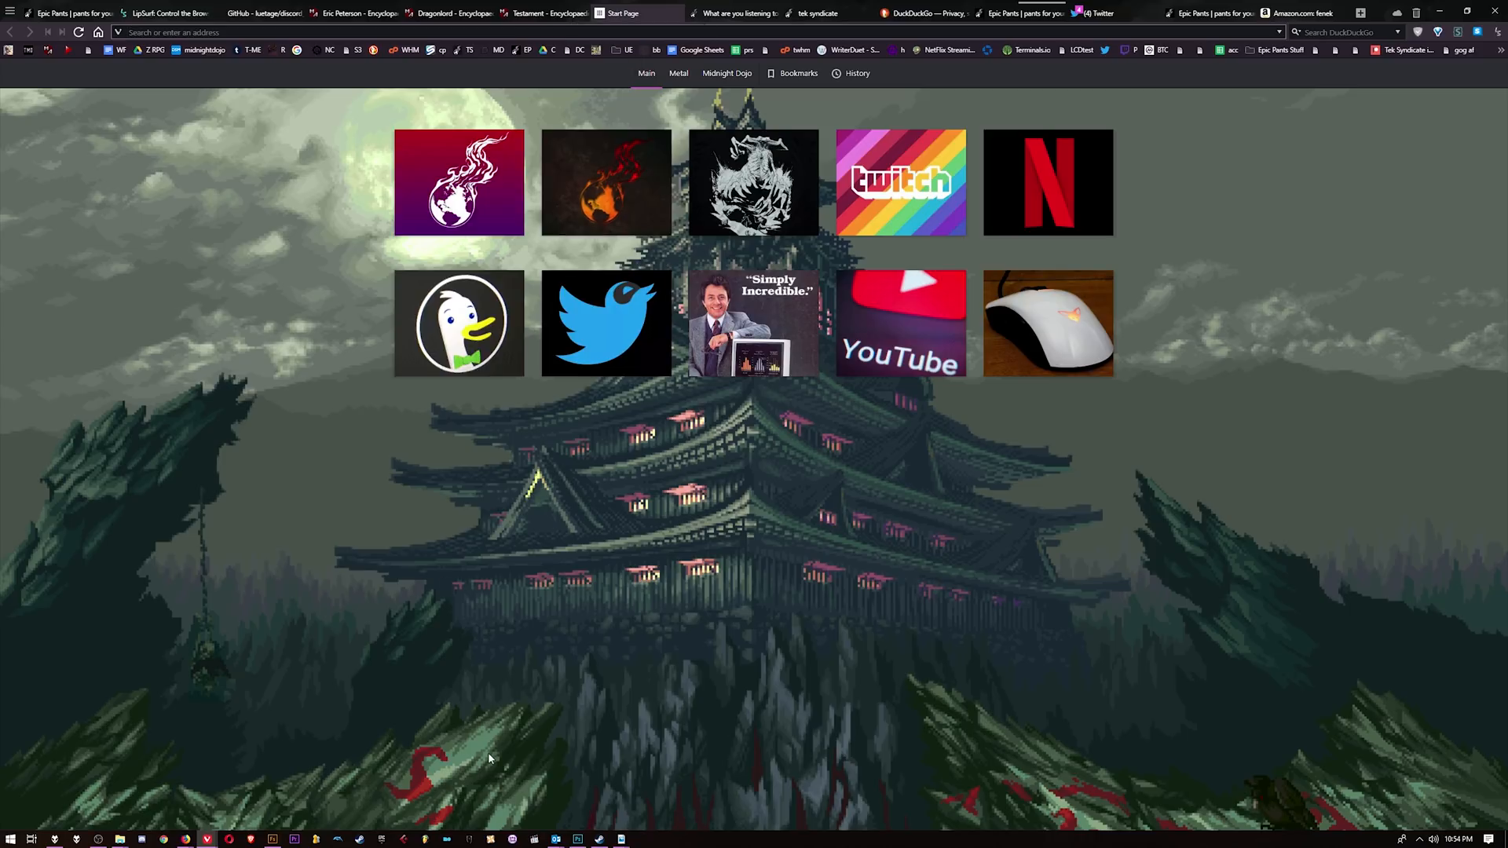
mouse_move(345, 735)
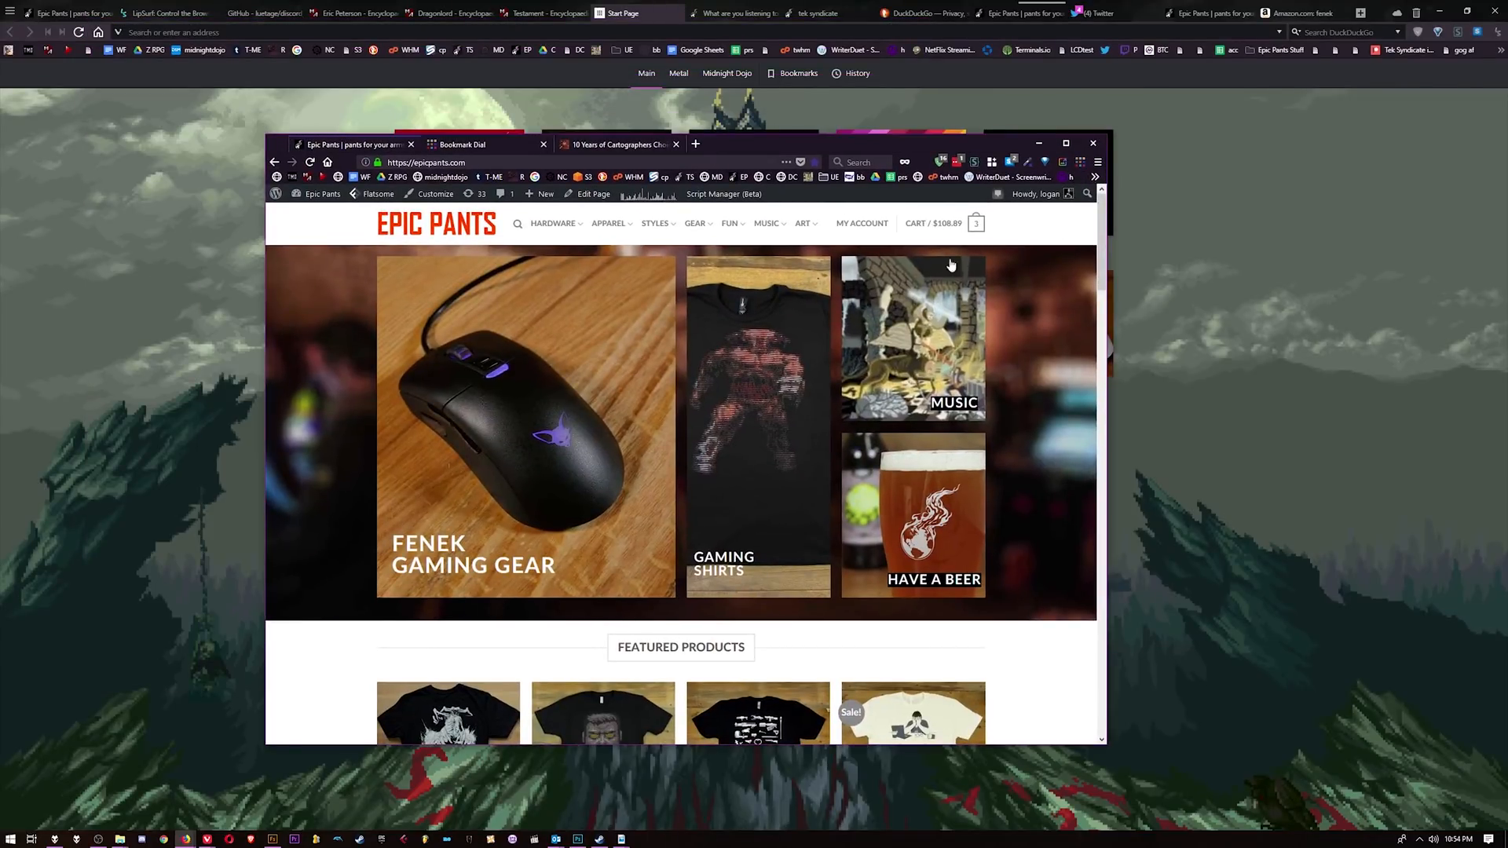
mouse_move(854, 333)
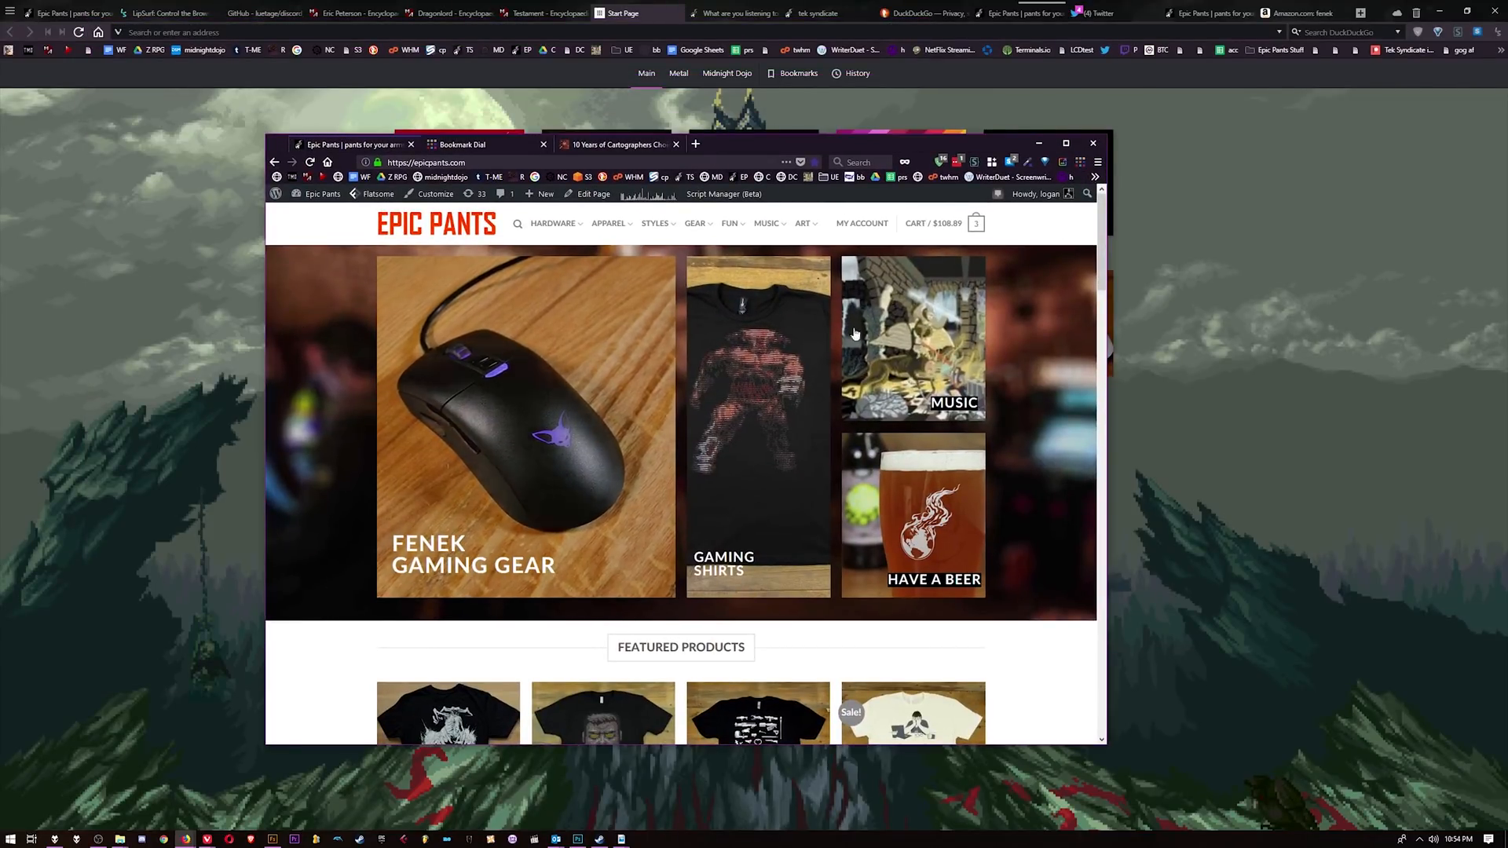
Close the Firefox window and confirm closing all three open tabs
left_click(1093, 145)
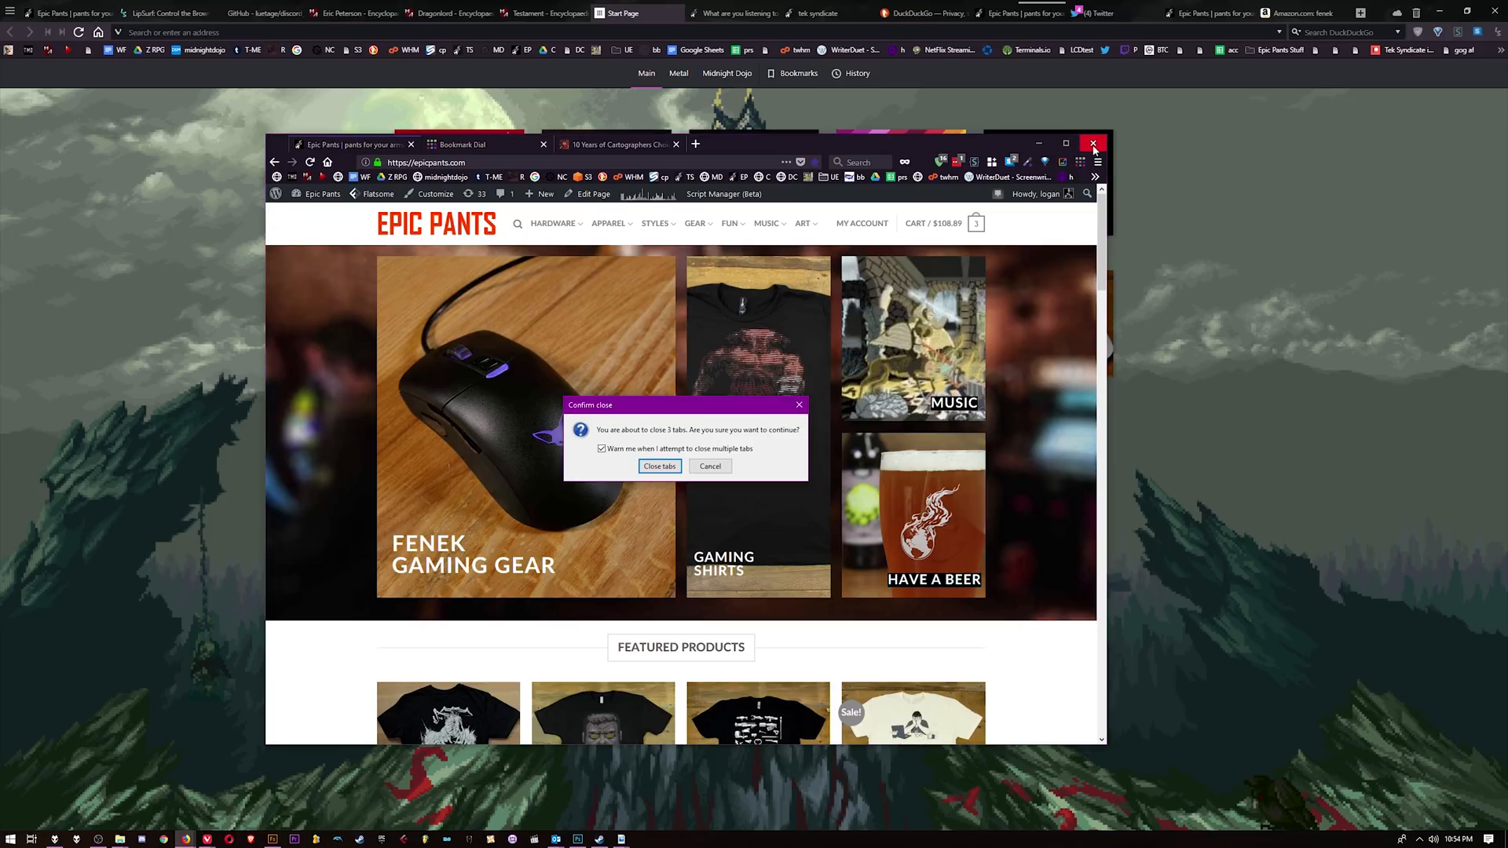
left_click(658, 464)
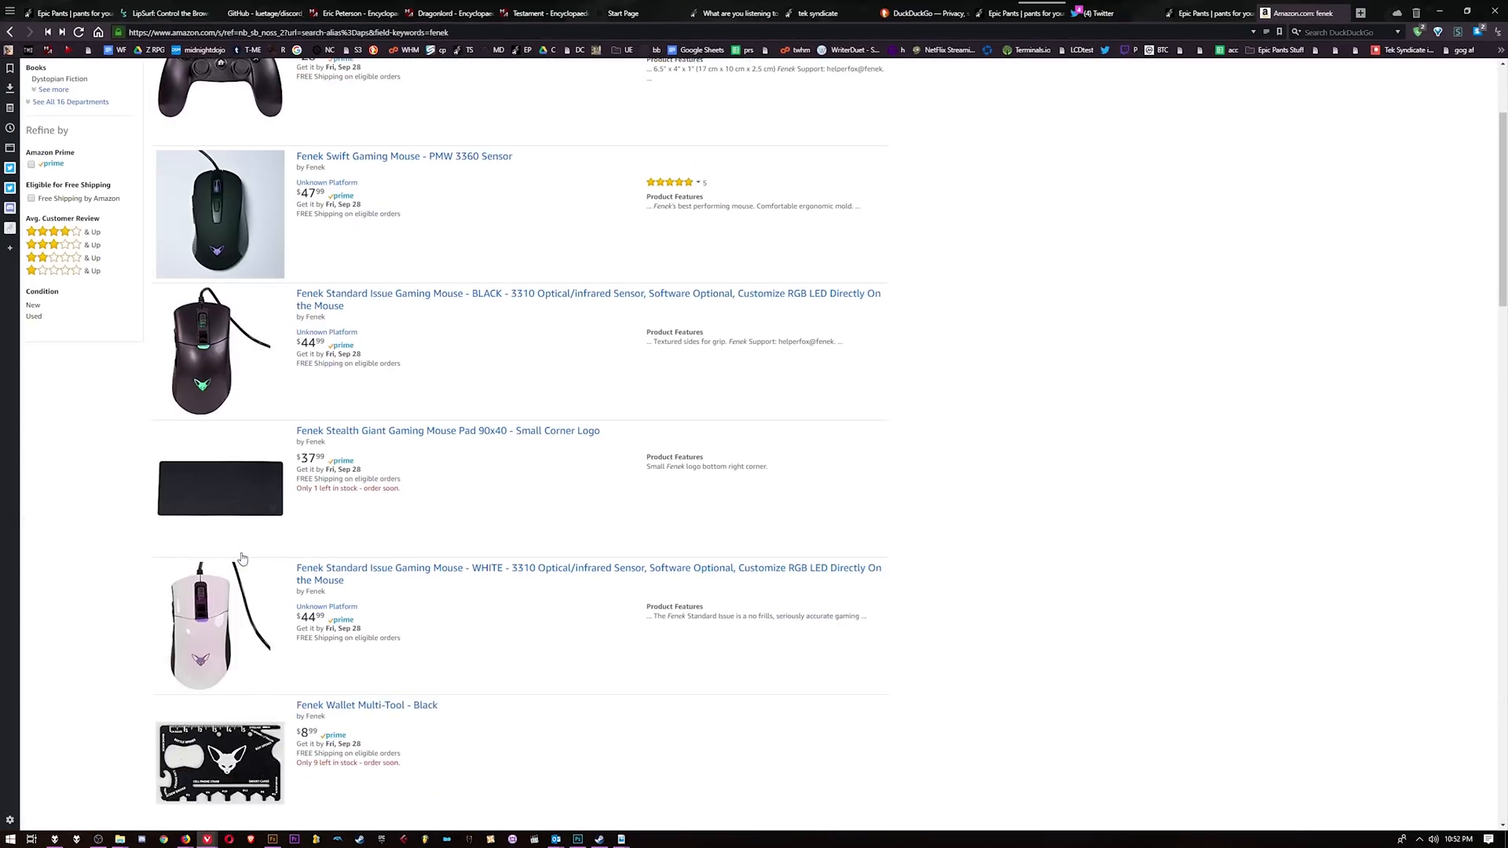
Scroll Amazon's fenek results and visit the Fenek Swift Gaming Mouse product page
scroll("up", 3)
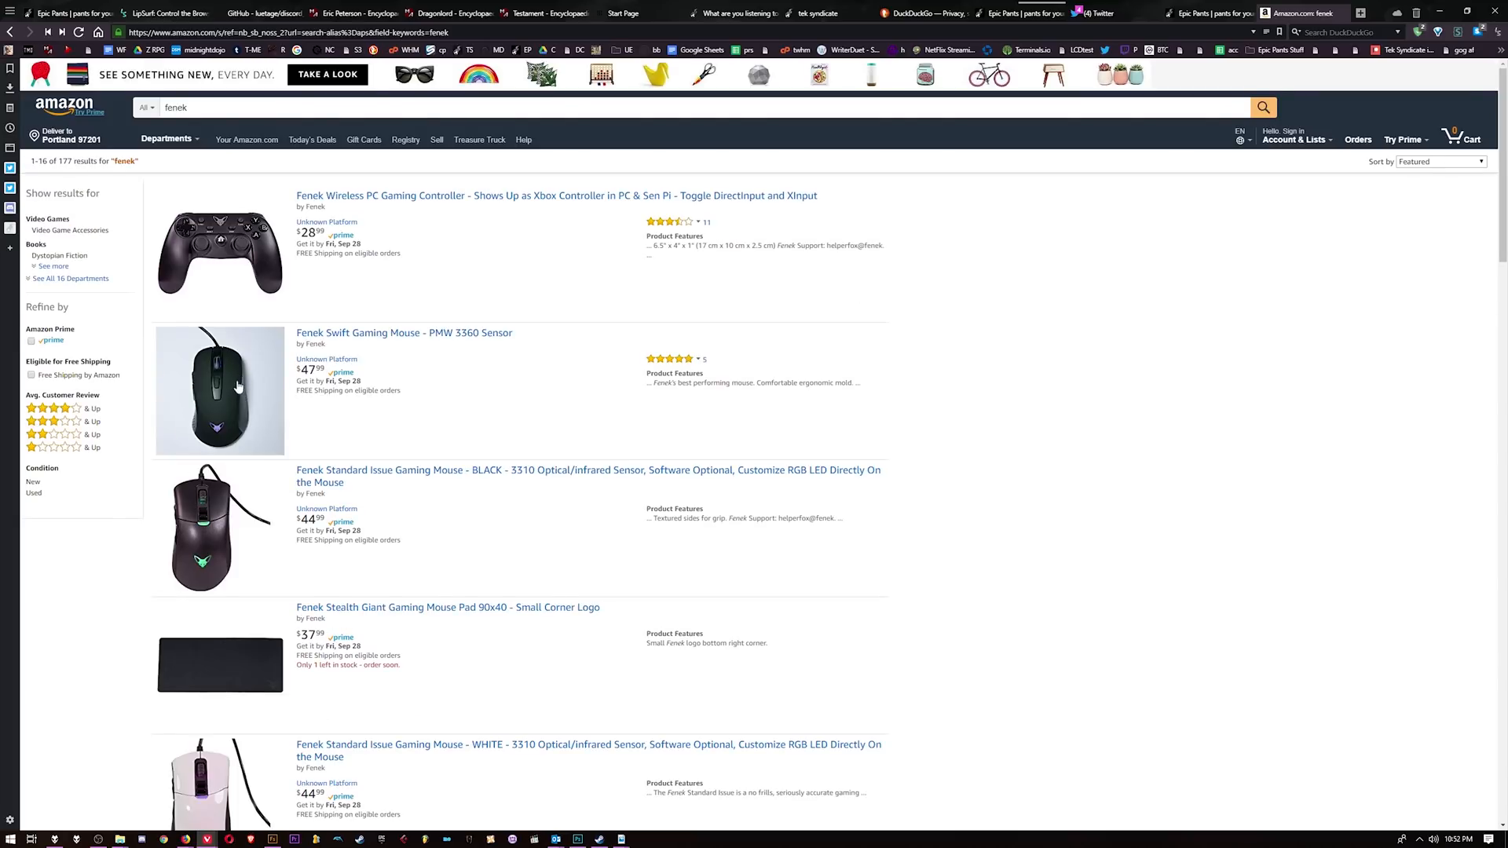
left_click(403, 333)
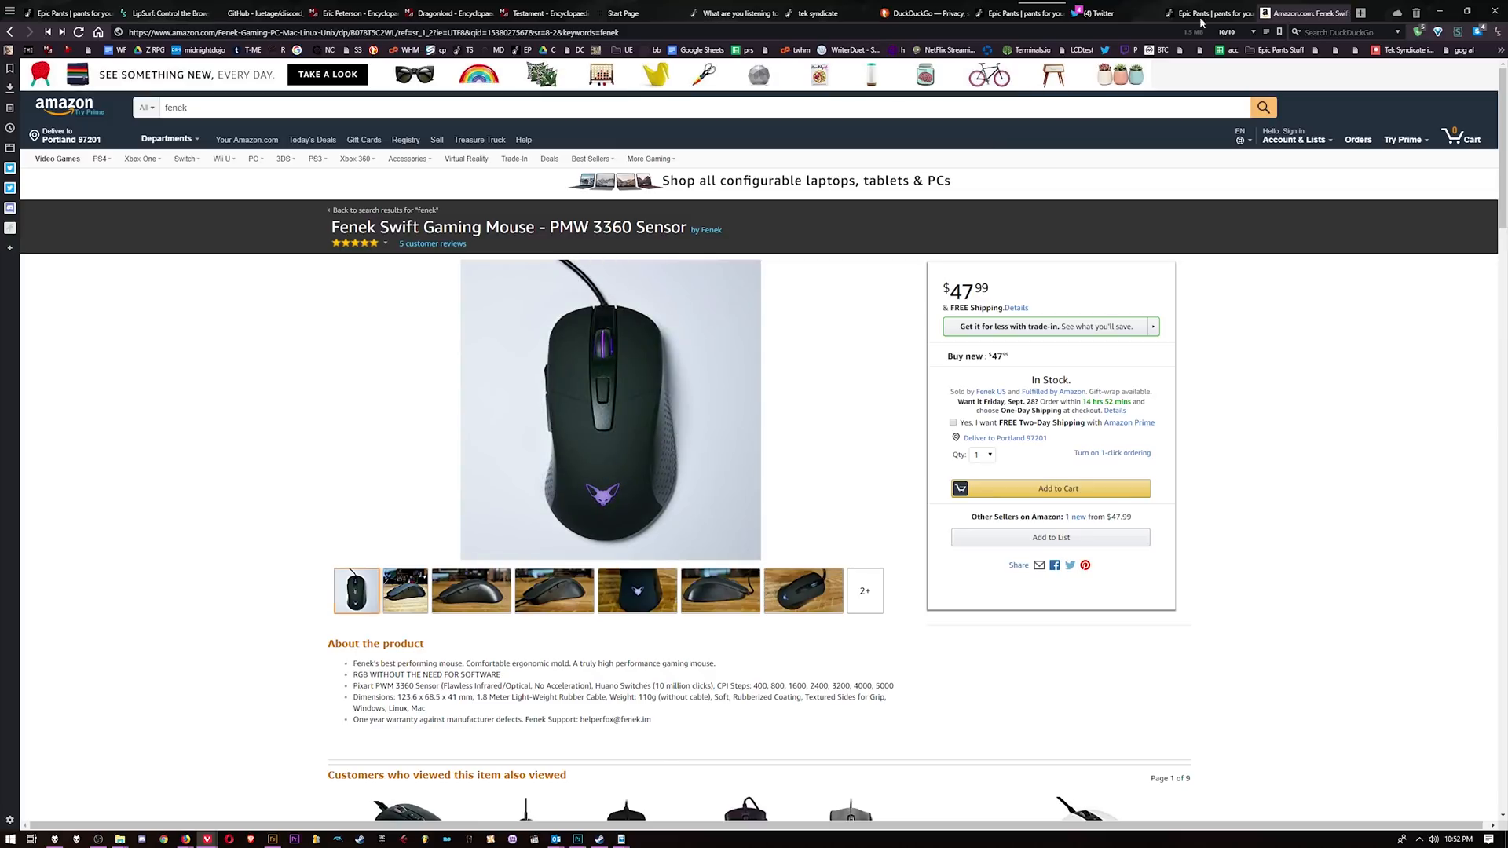
Browse the Epic Pants homepage briefly, then return via the mouse listing to the fenek search results
left_click(1211, 12)
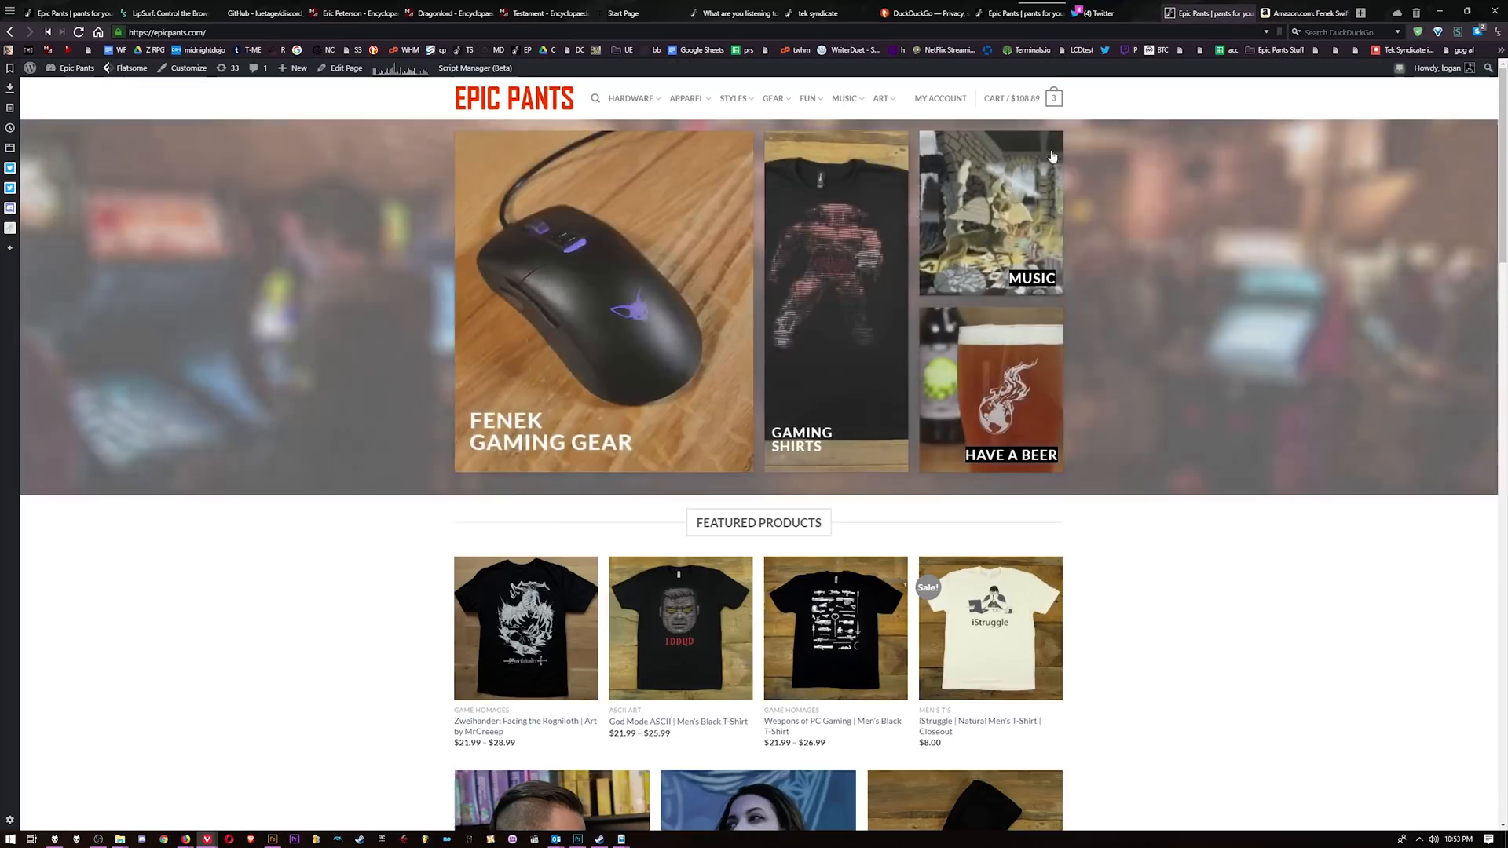
scroll("down", 3)
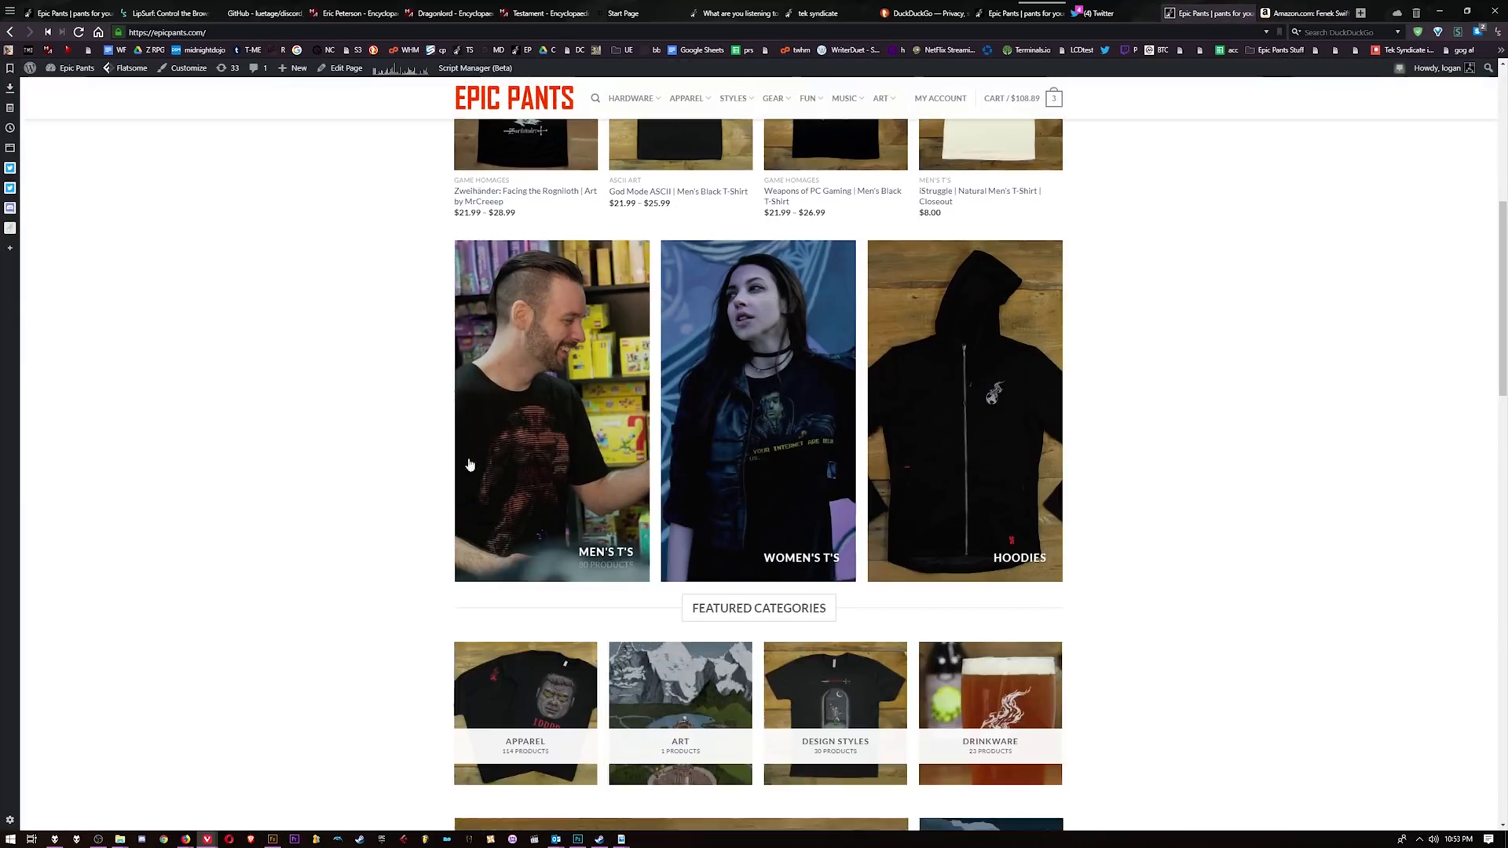
scroll("down", 3)
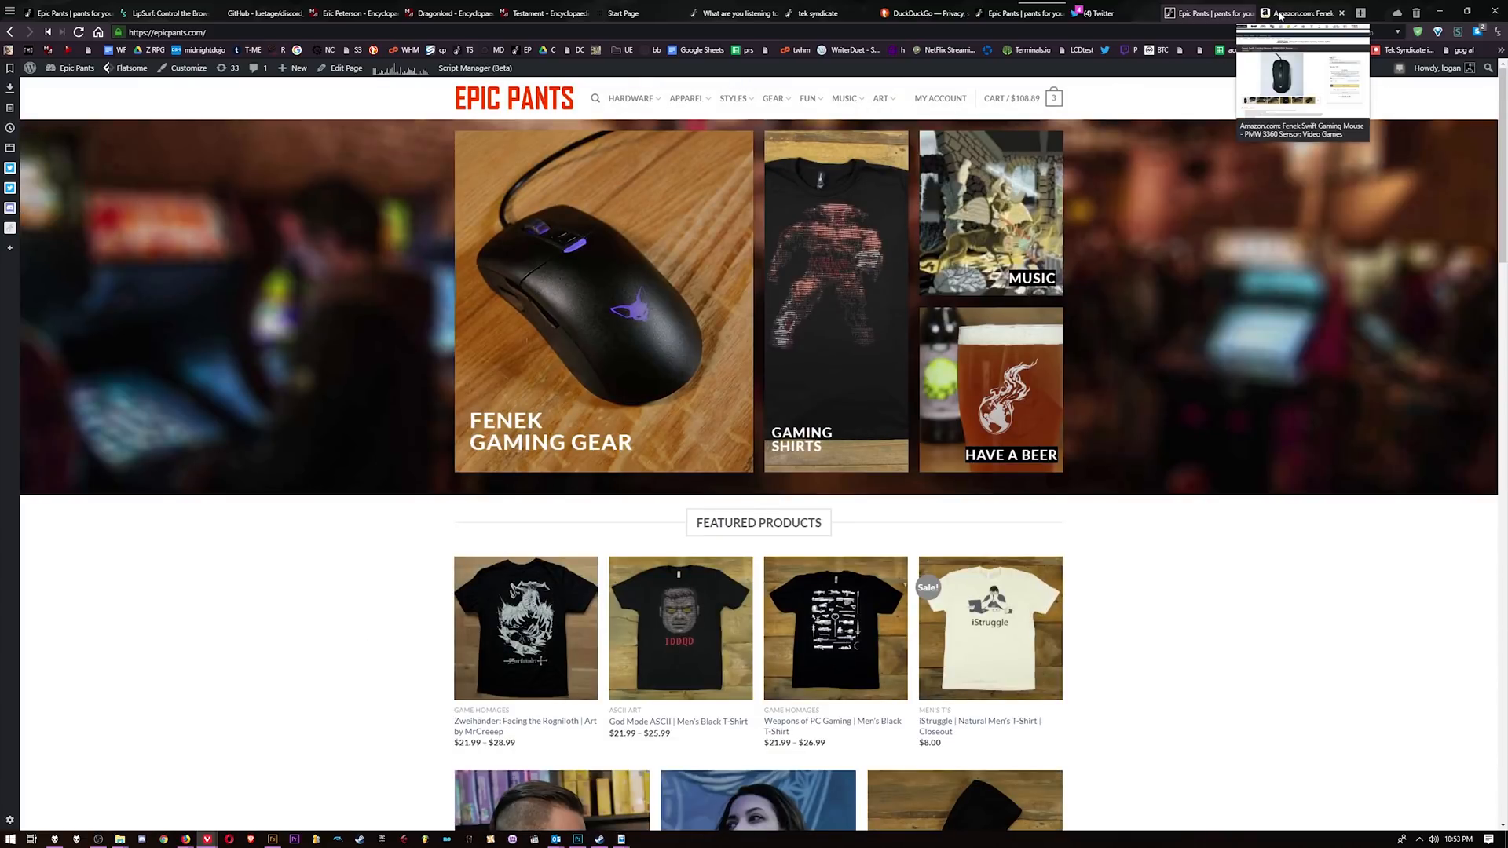
left_click(1299, 13)
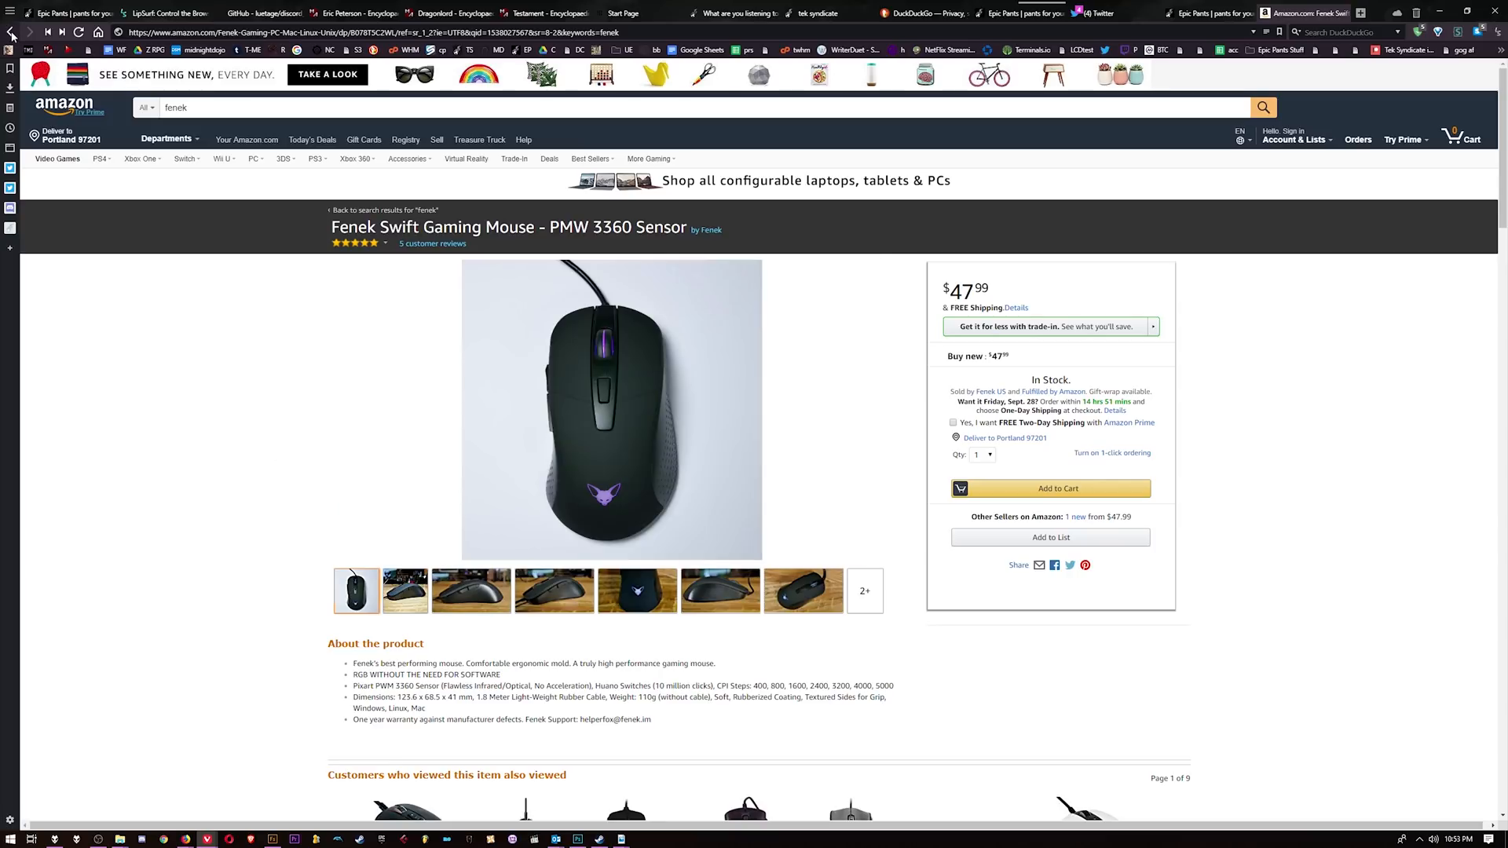
left_click(13, 32)
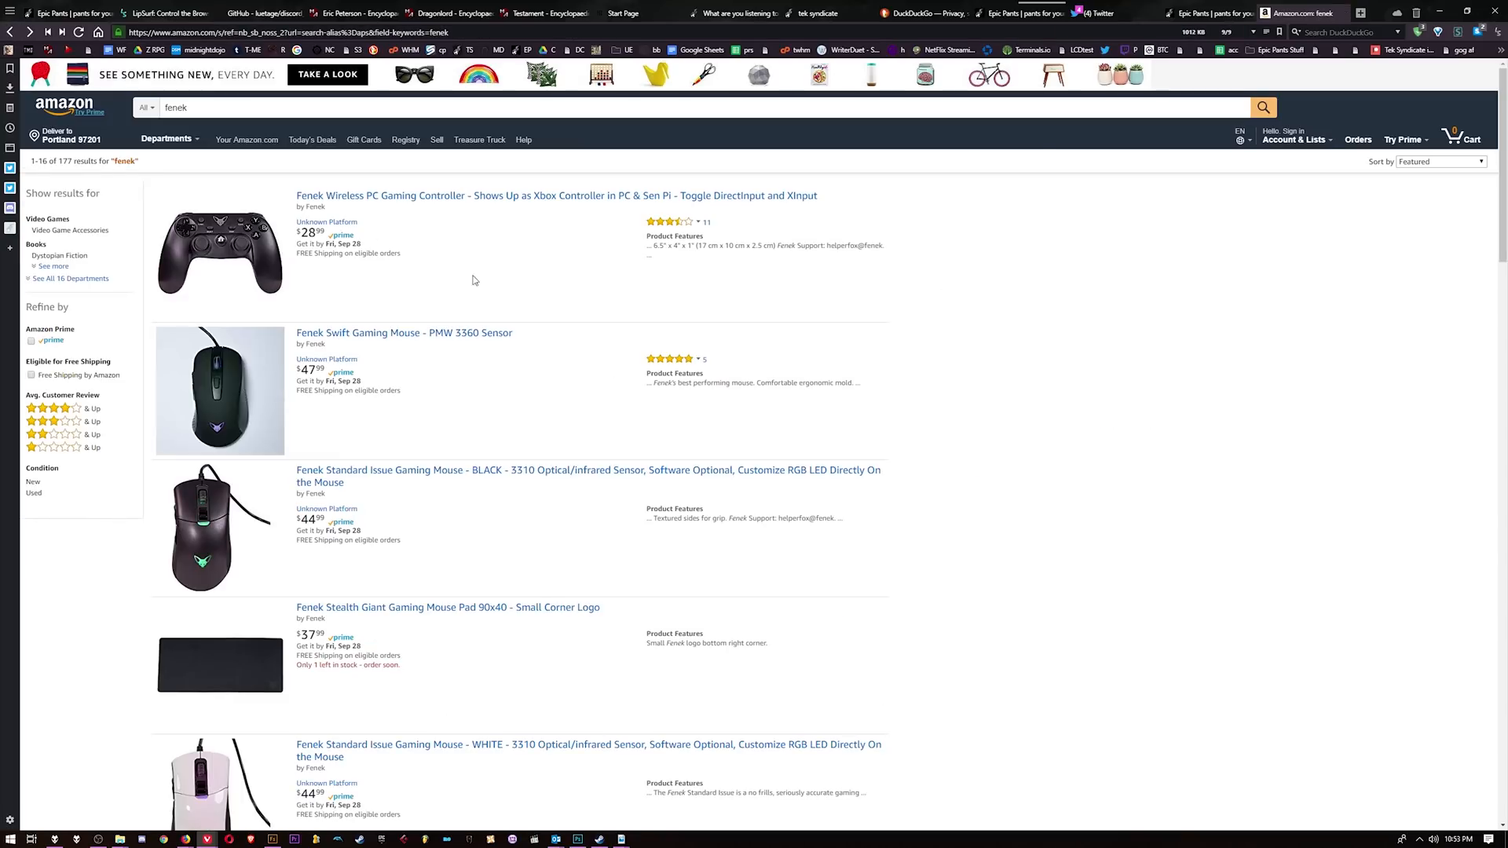